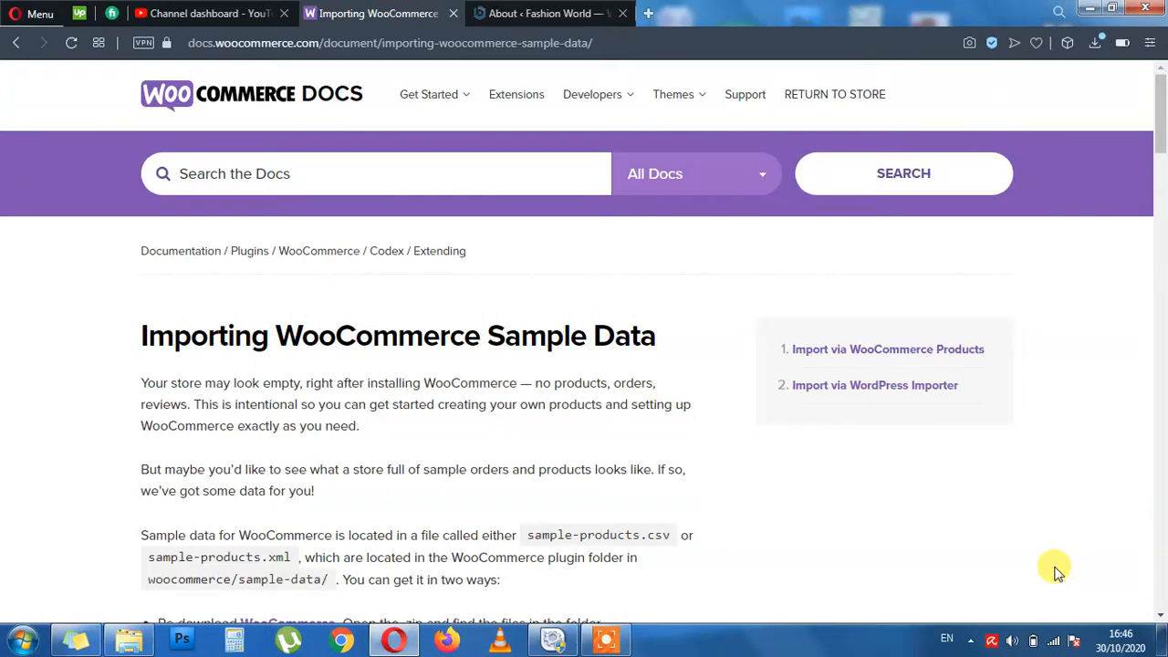
mouse_move(4, 226)
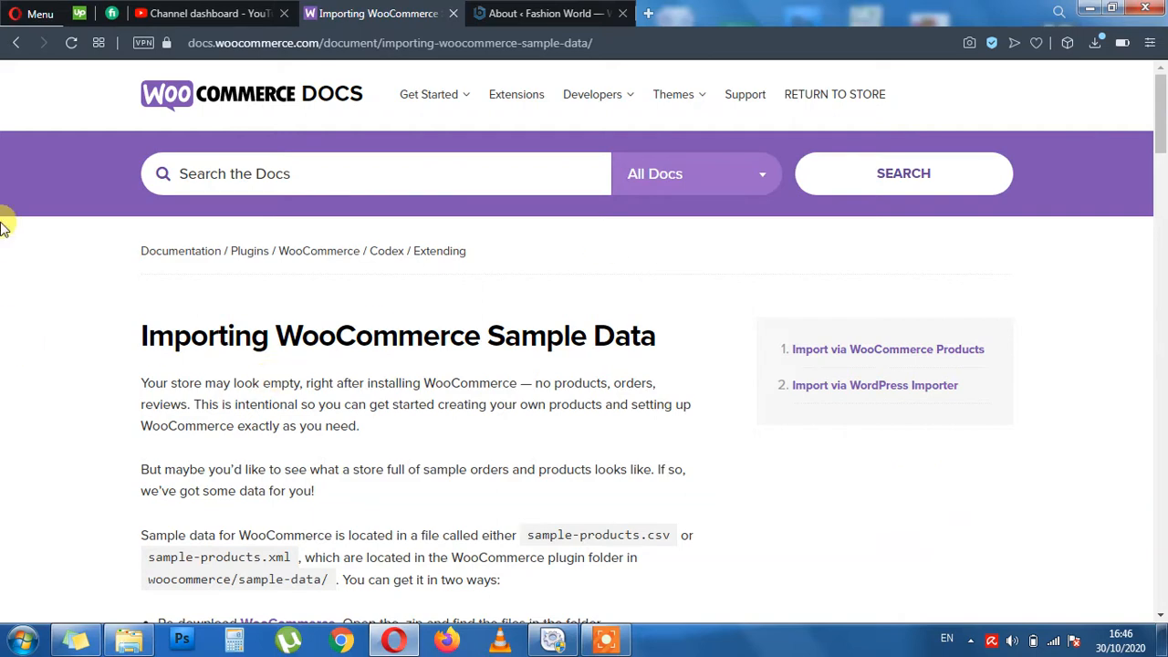
mouse_move(1128, 219)
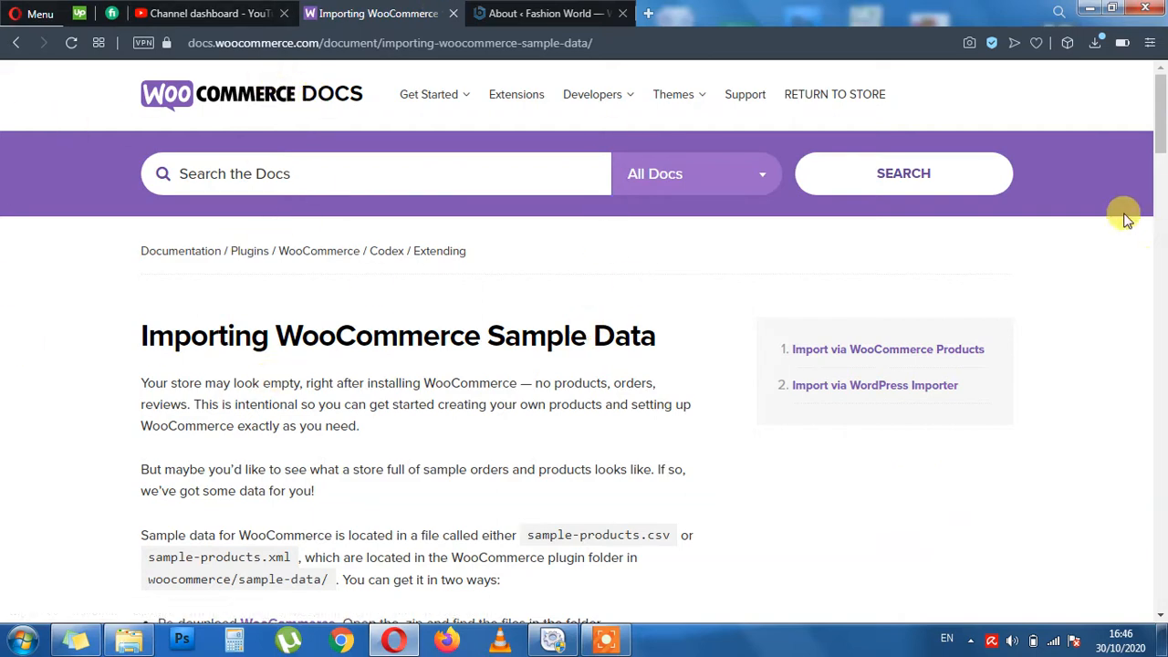
Search Google for 'woocommerce sample product csv file download' and open the WordPress.org WooCommerce plugin page.
scroll("down", 3)
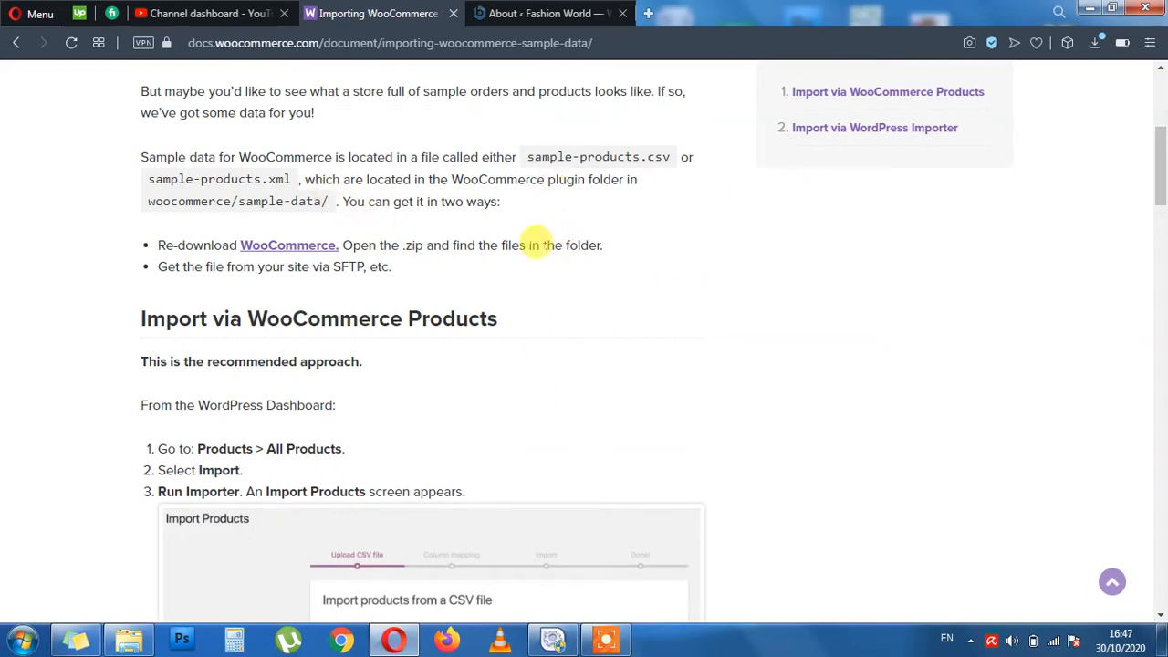
mouse_move(533, 220)
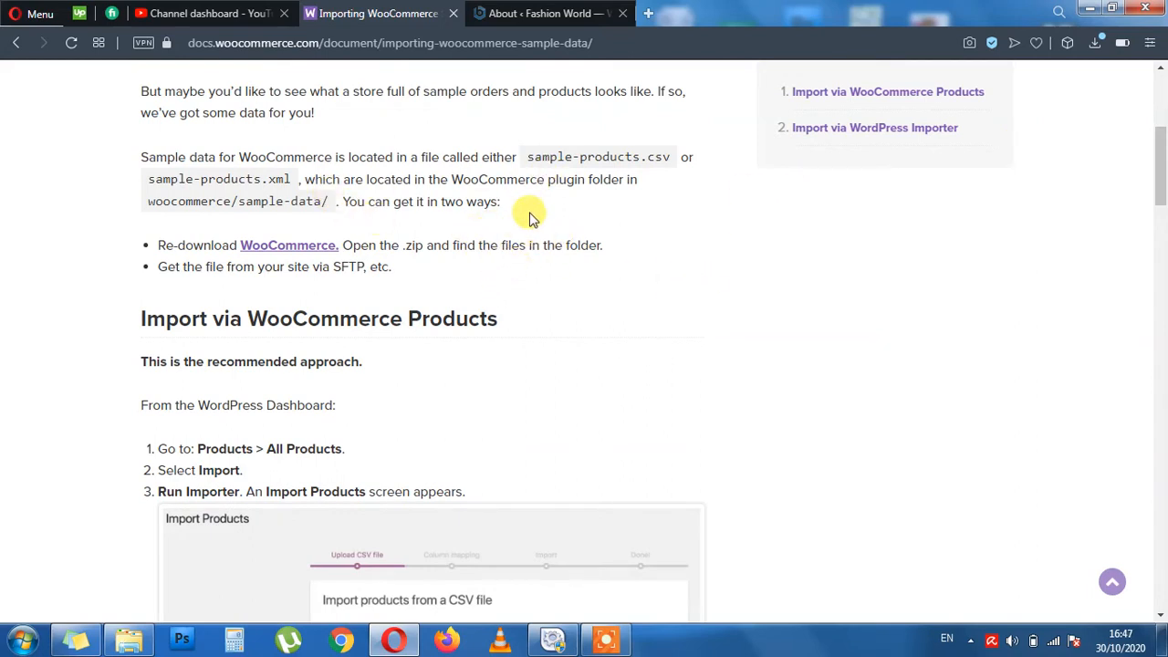
mouse_move(528, 160)
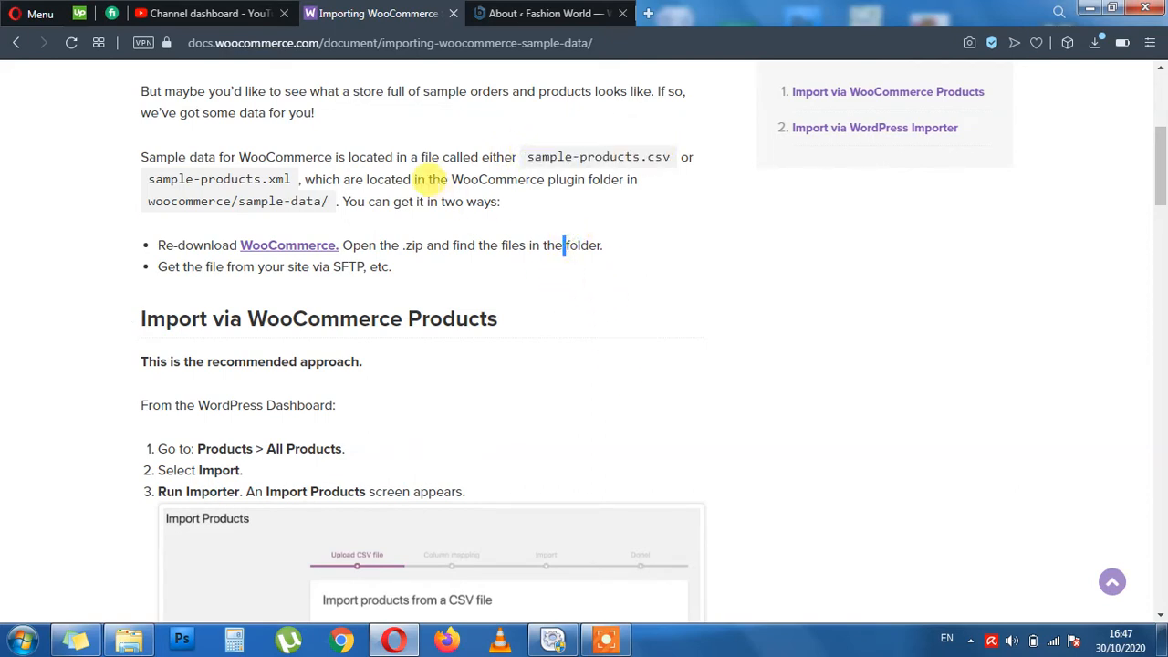
mouse_move(526, 205)
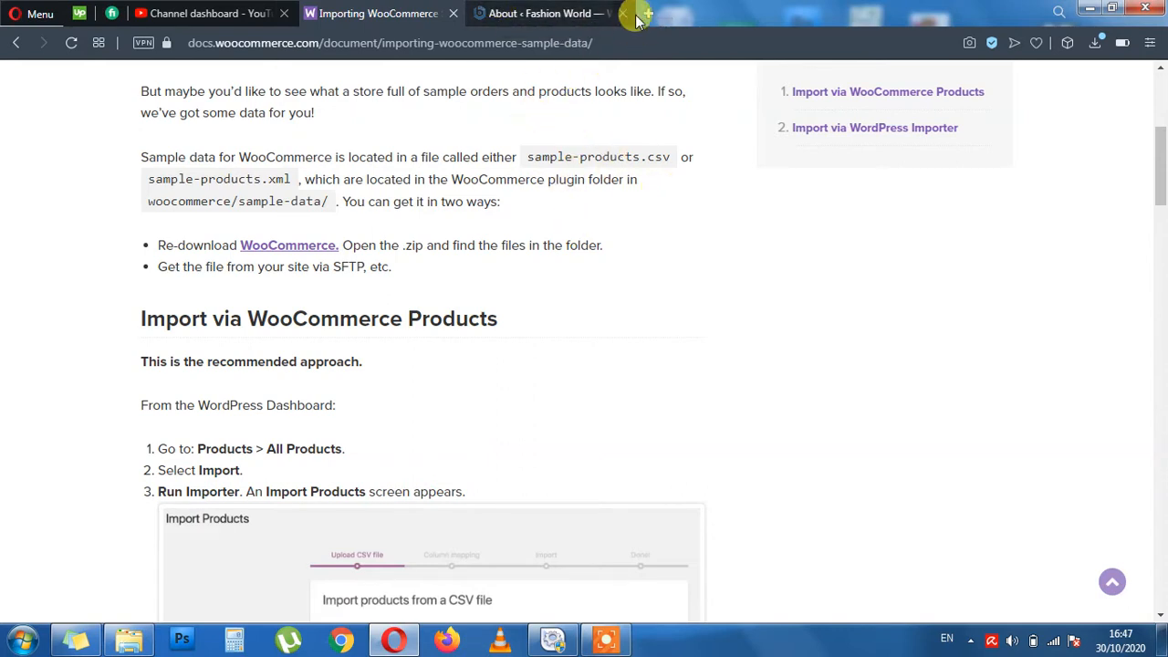
left_click(646, 12)
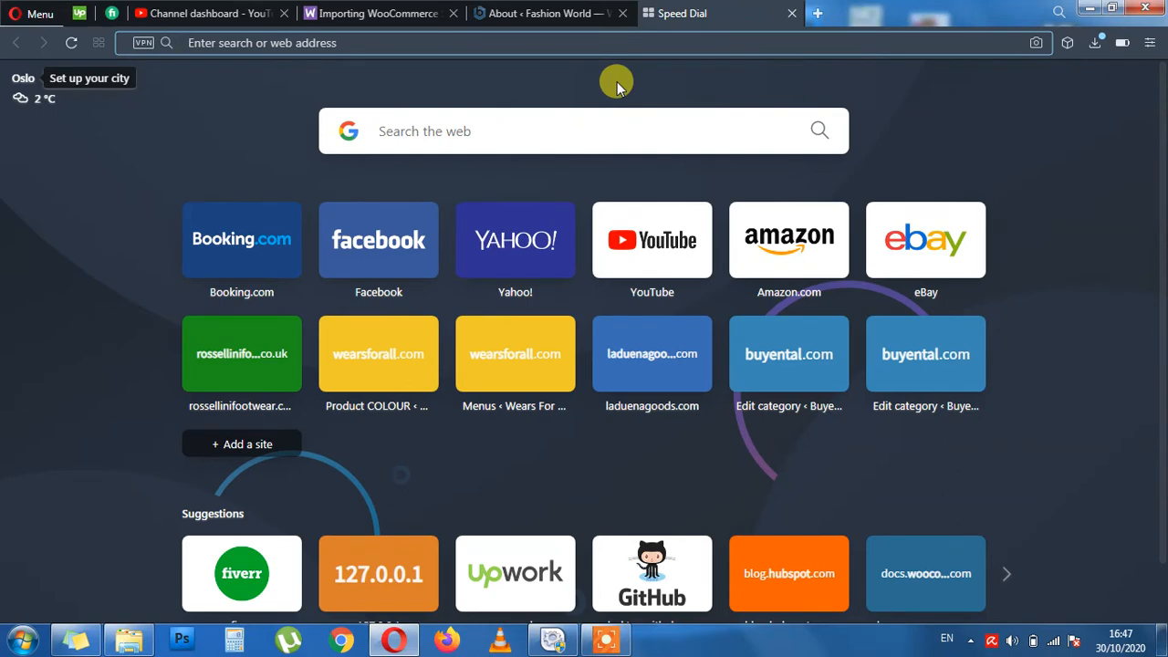
type("woocommerce sample product csv file download")
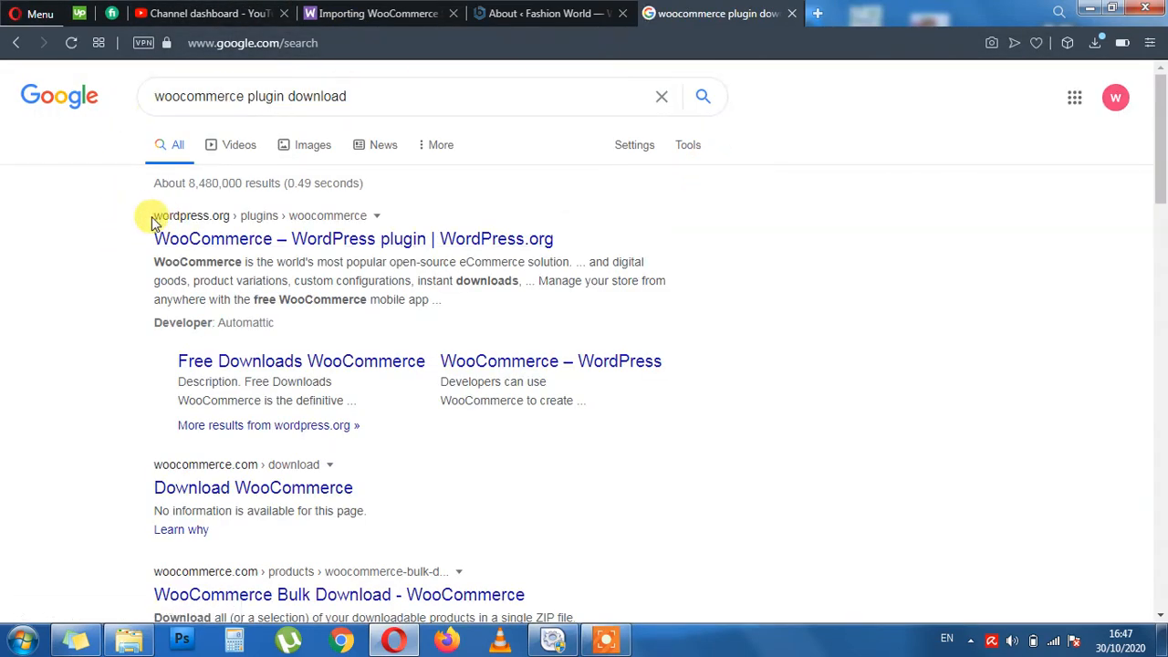
mouse_move(737, 241)
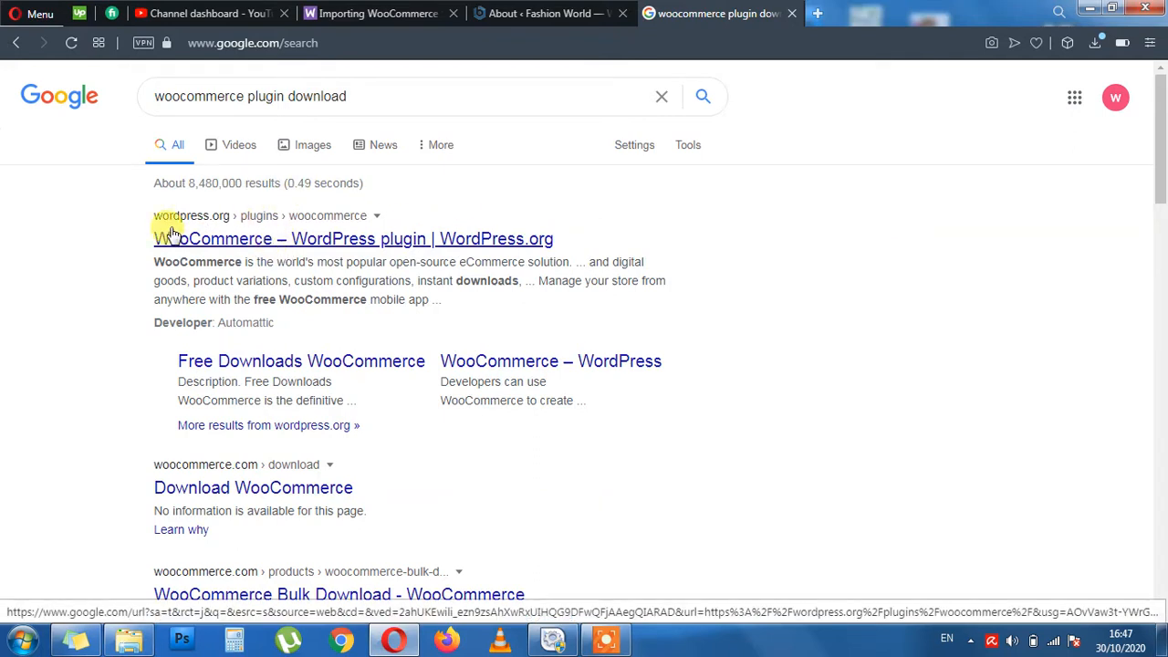
left_click(355, 237)
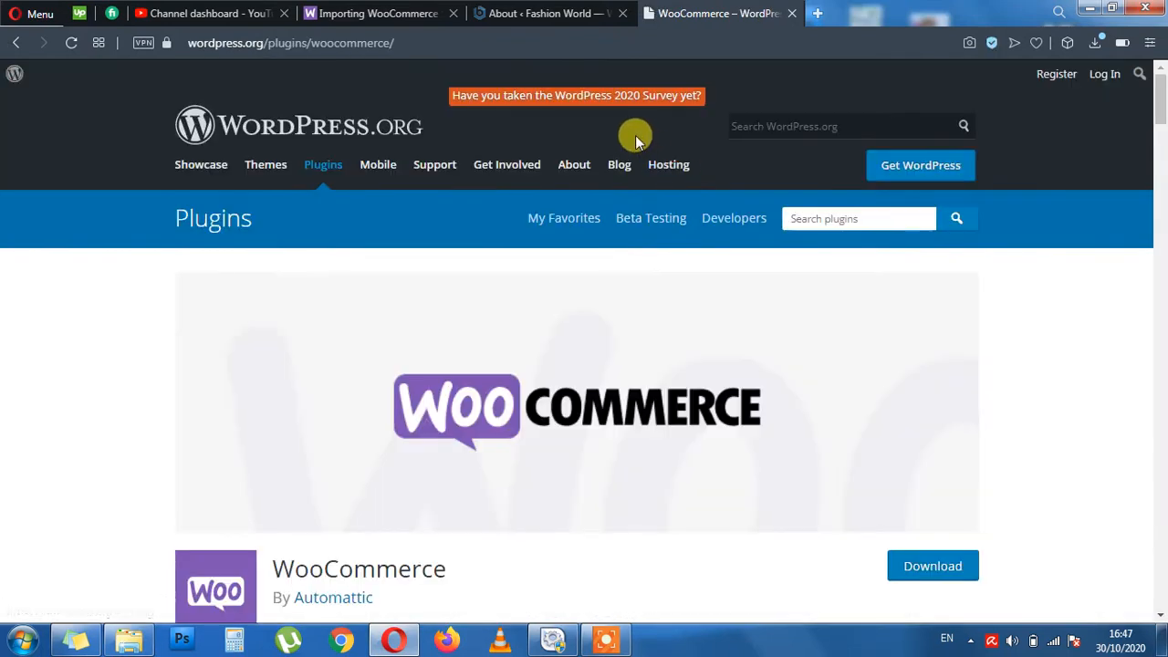
mouse_move(387, 149)
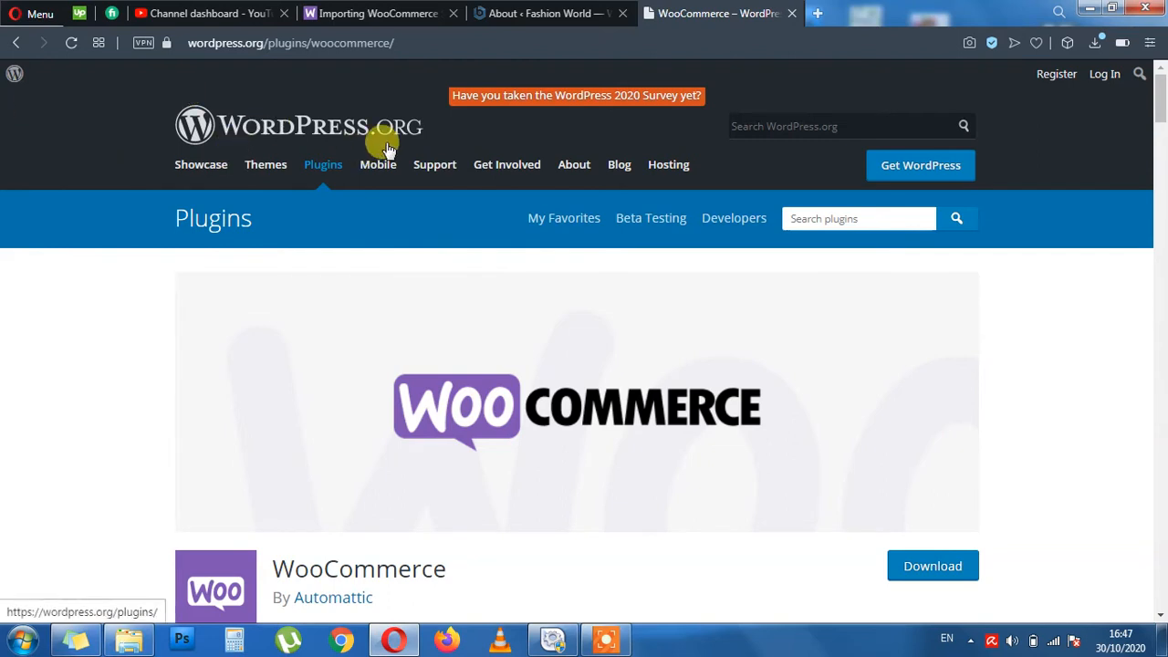
Start downloading the WooCommerce plugin from its WordPress.org page.
scroll("down", 3)
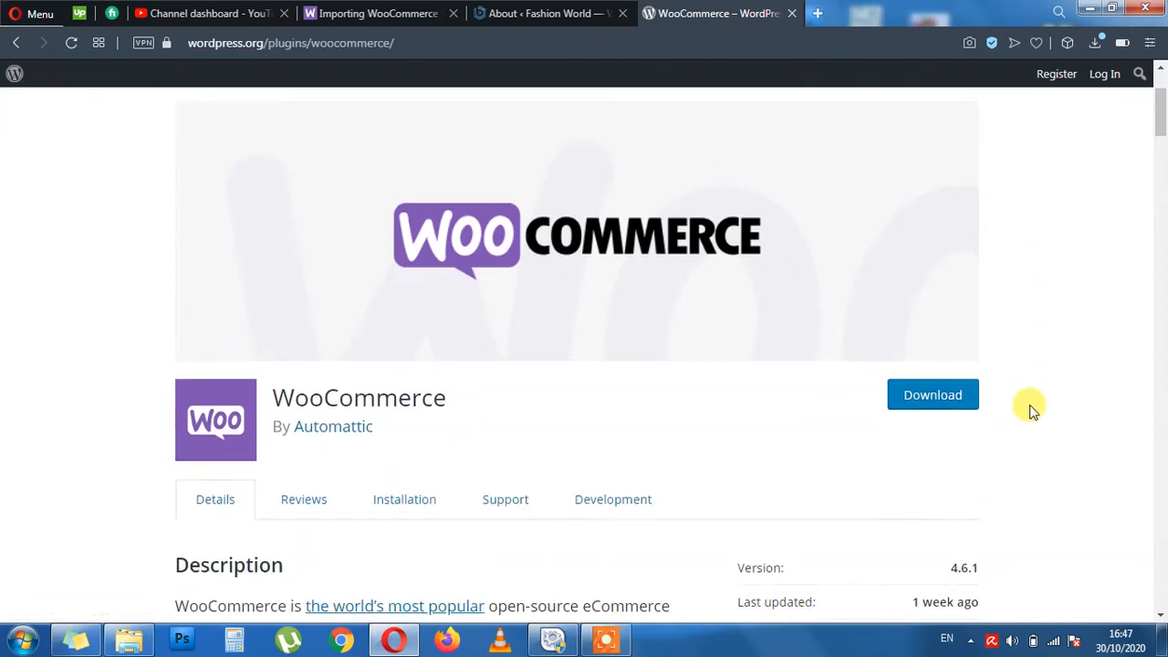
left_click(932, 394)
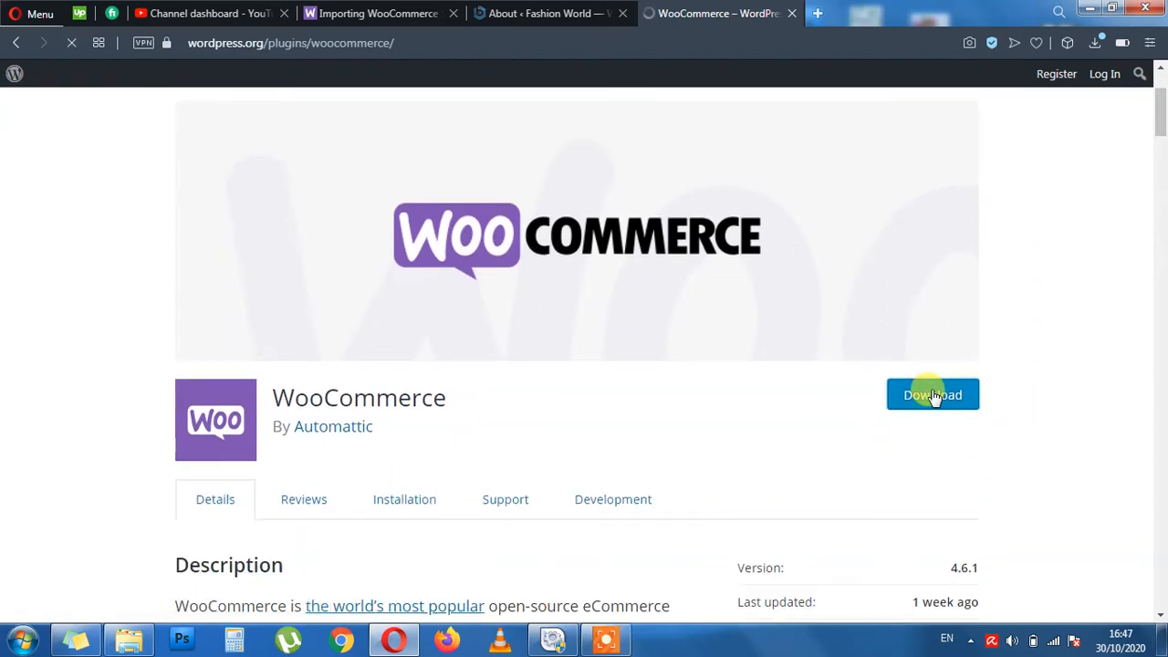
left_click(932, 395)
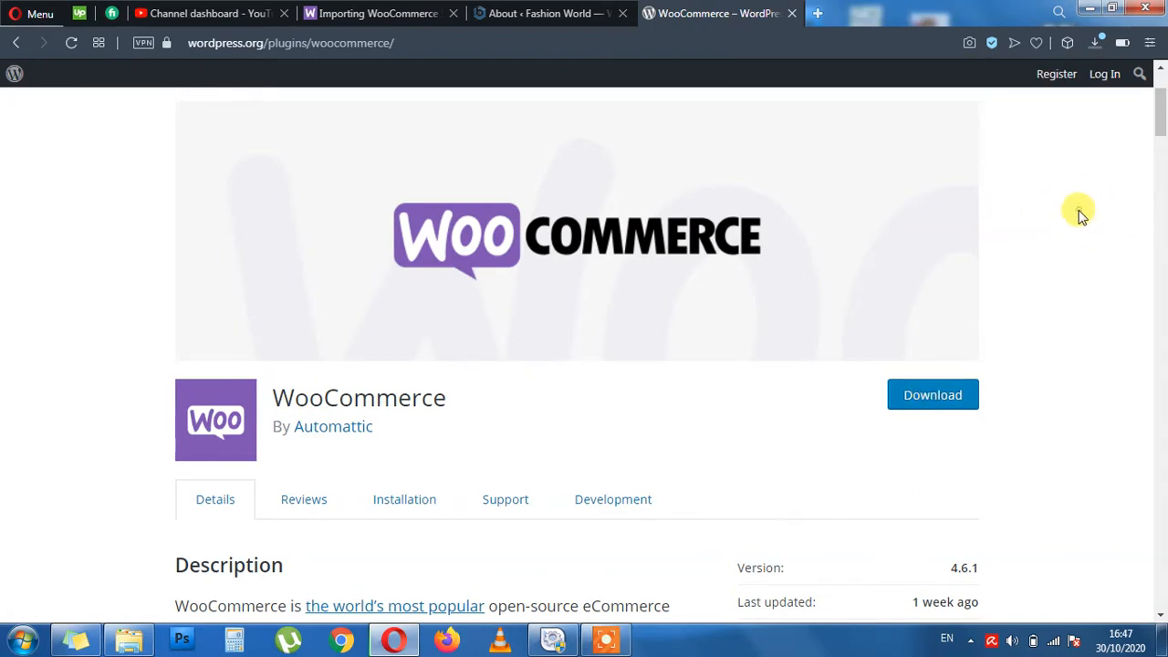
mouse_move(376, 12)
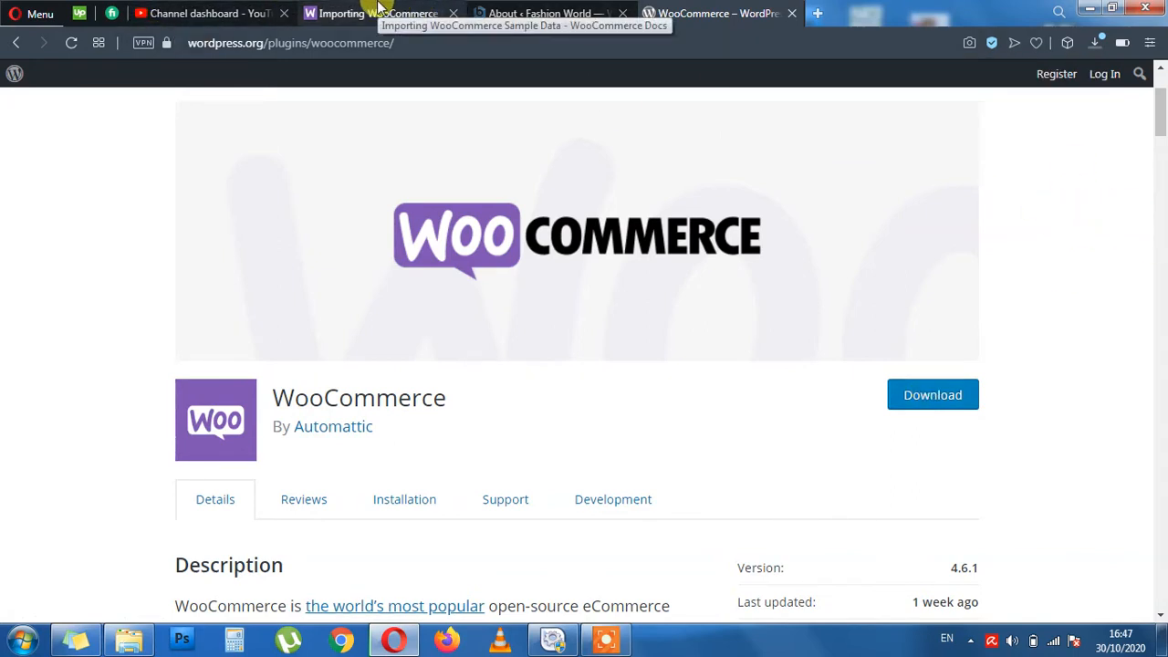
Return to the Importing WooCommerce Sample Data guide in WooCommerce Docs.
left_click(374, 13)
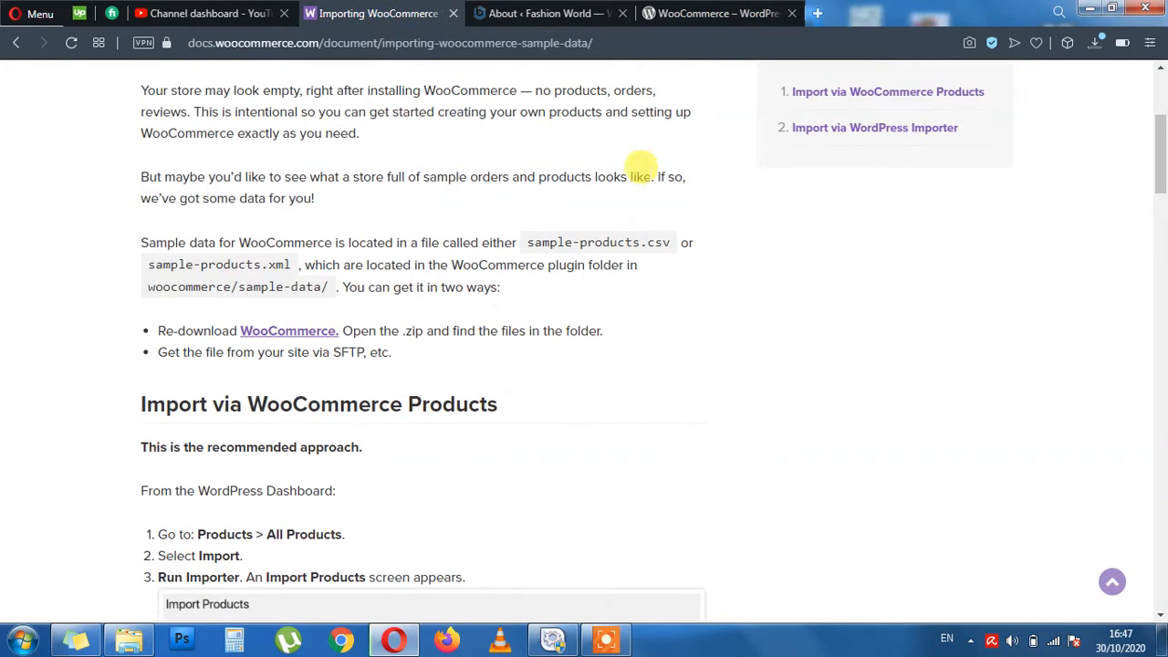
mouse_move(318, 265)
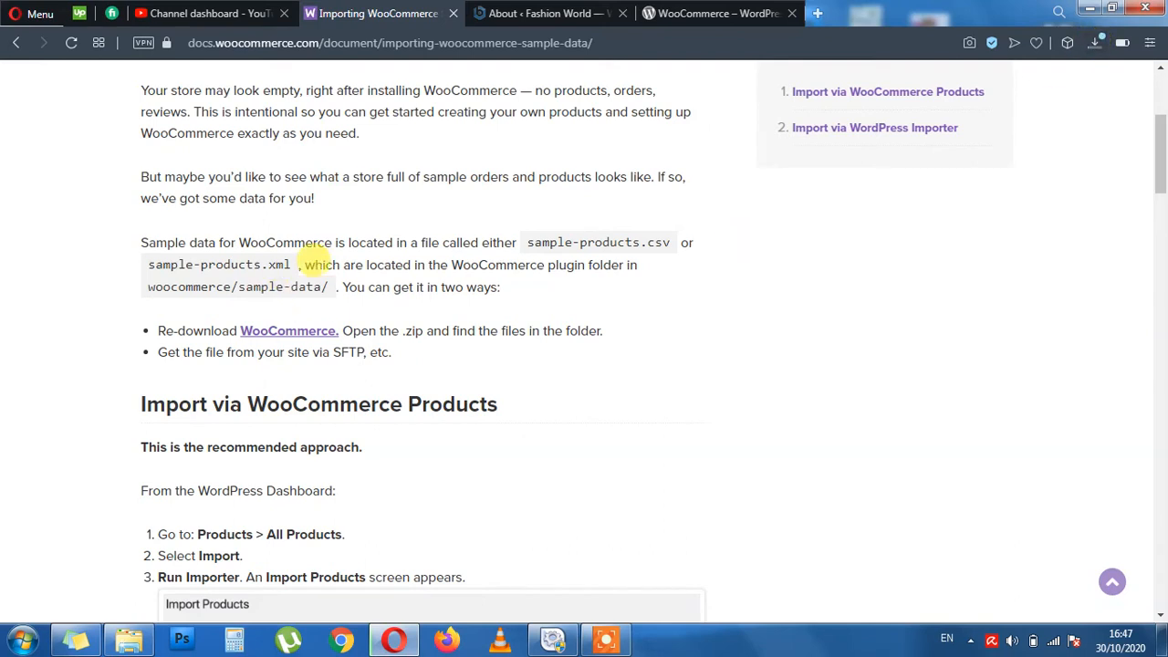
mouse_move(264, 336)
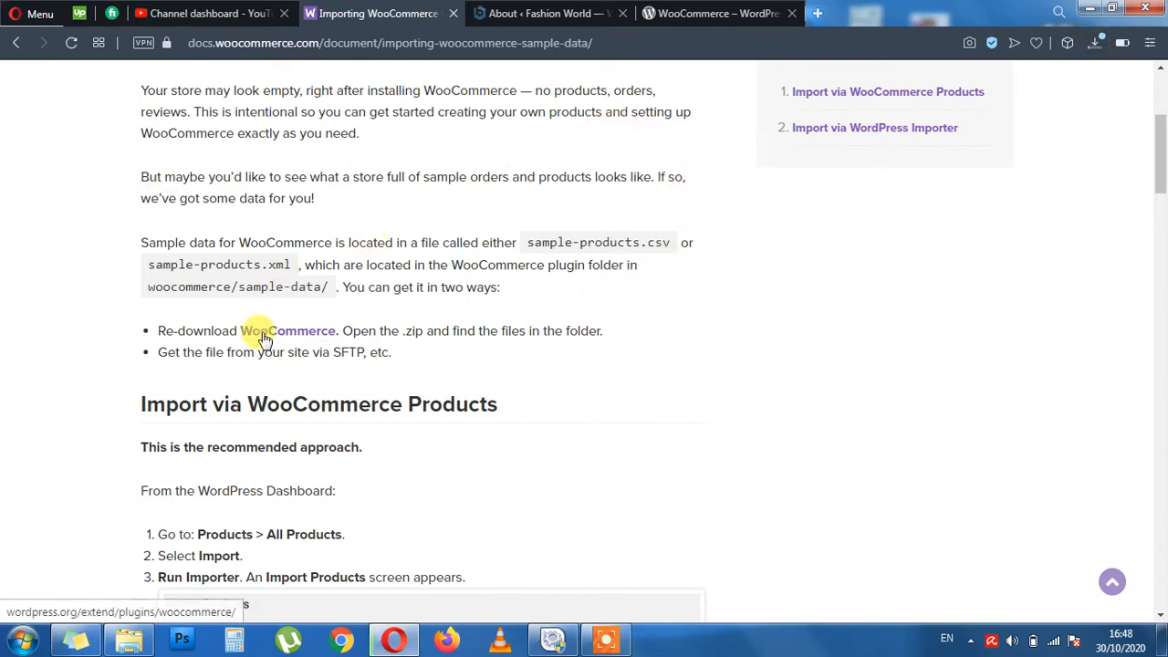
mouse_move(548, 241)
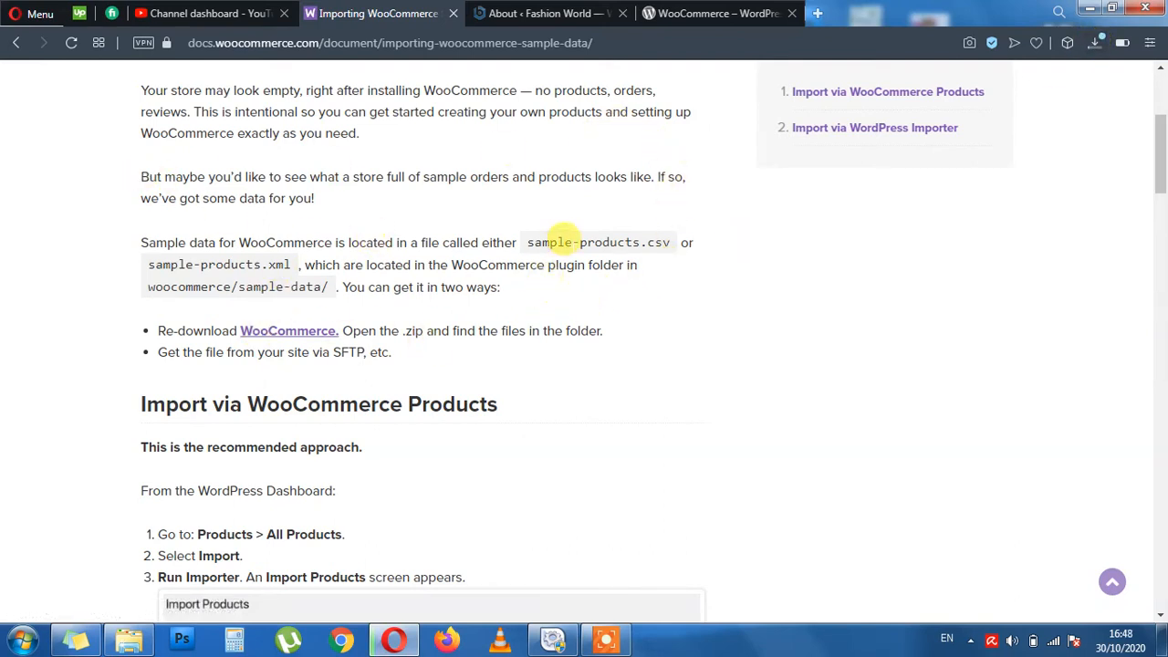
mouse_move(409, 230)
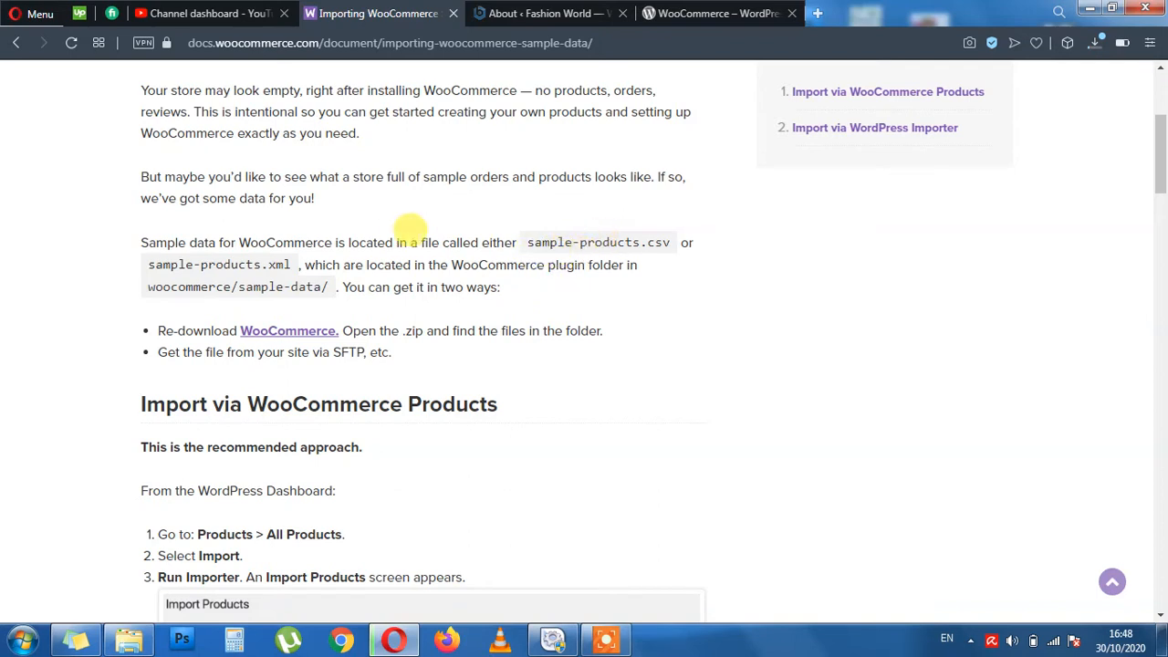
mouse_move(449, 434)
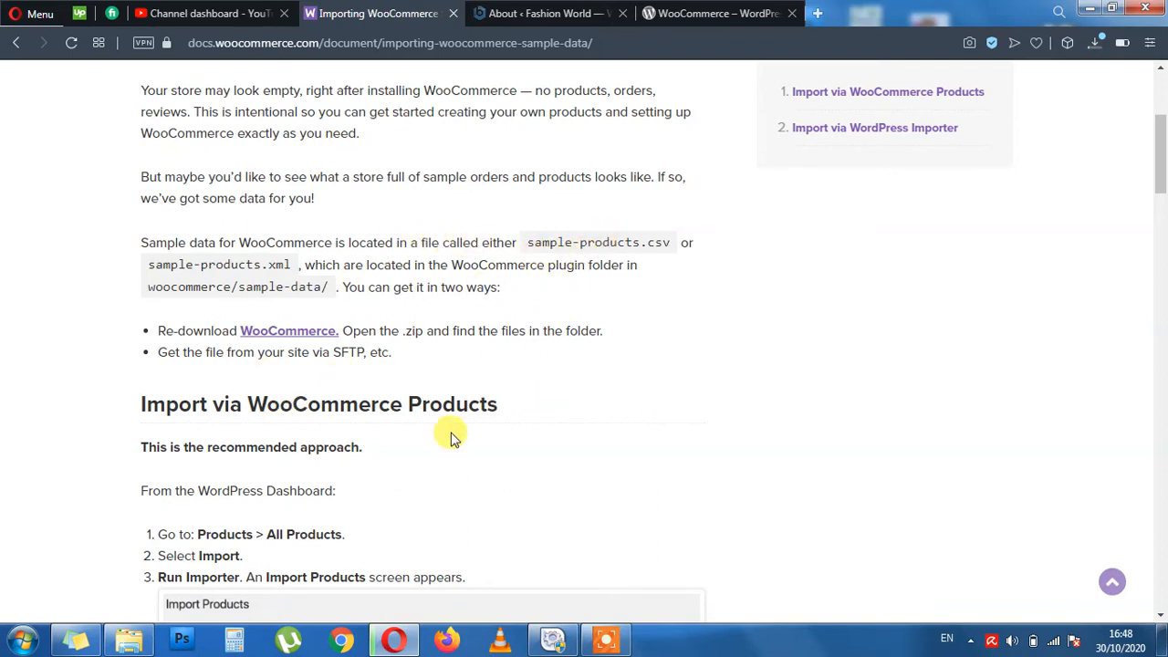
mouse_move(593, 362)
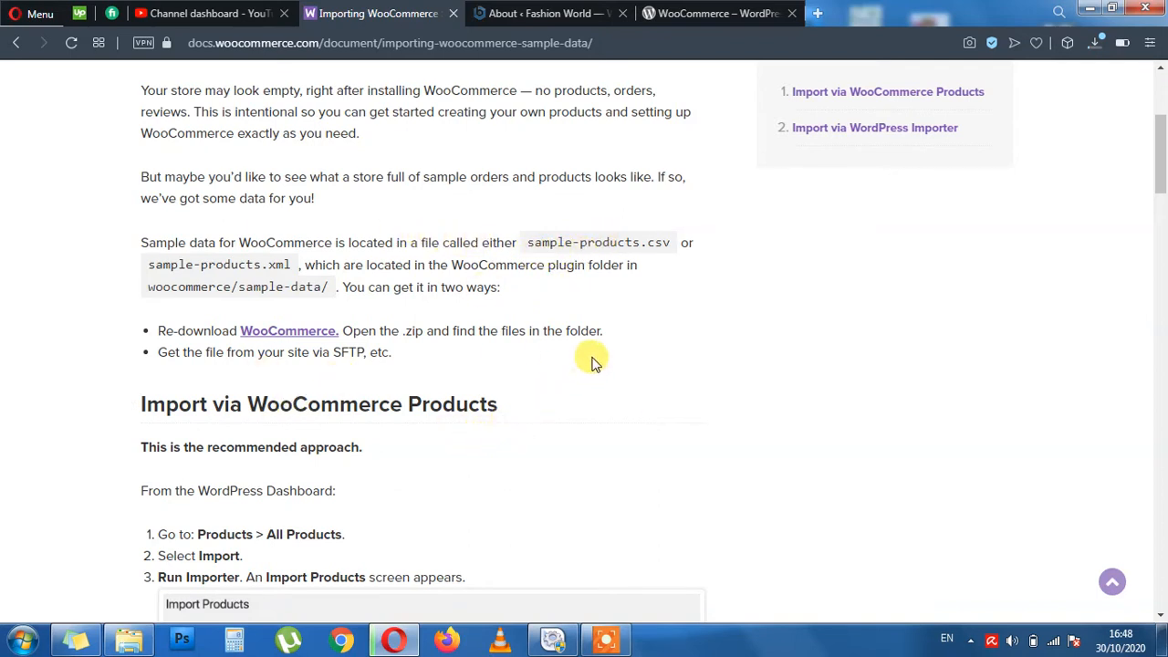
mouse_move(538, 13)
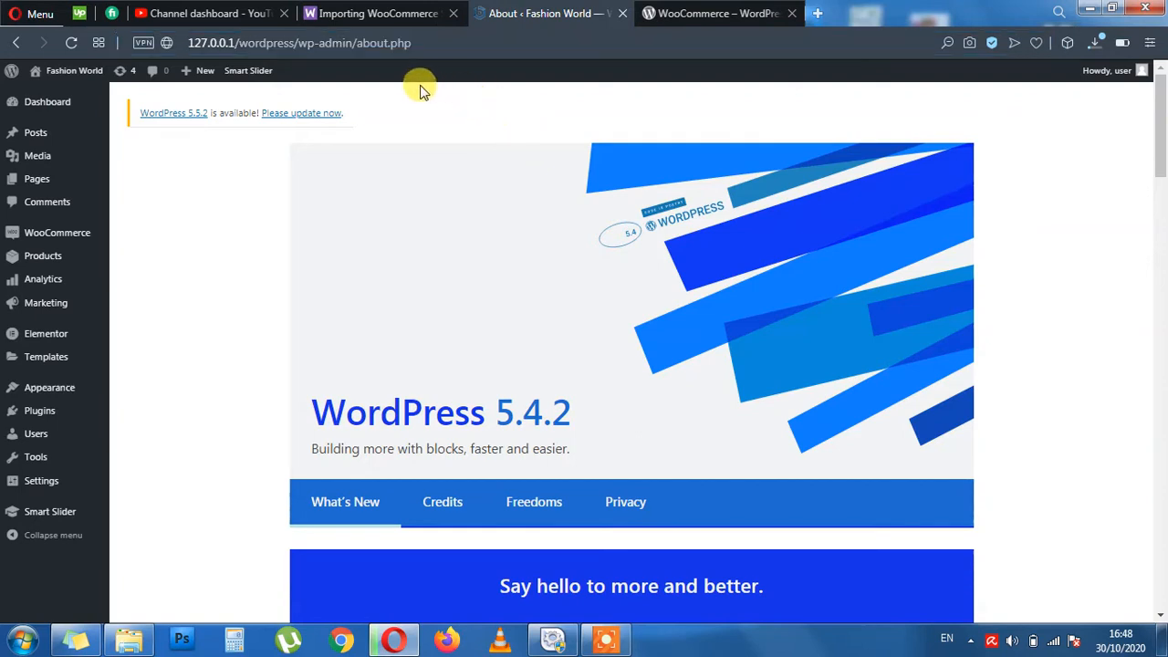
mouse_move(301, 161)
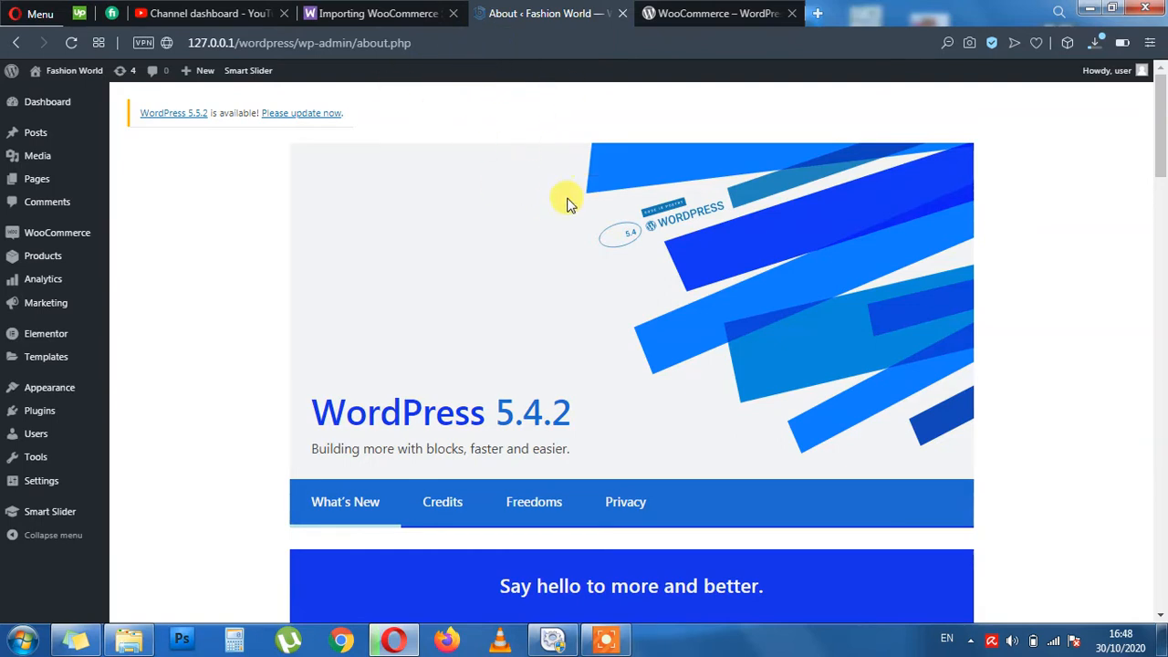
mouse_move(292, 239)
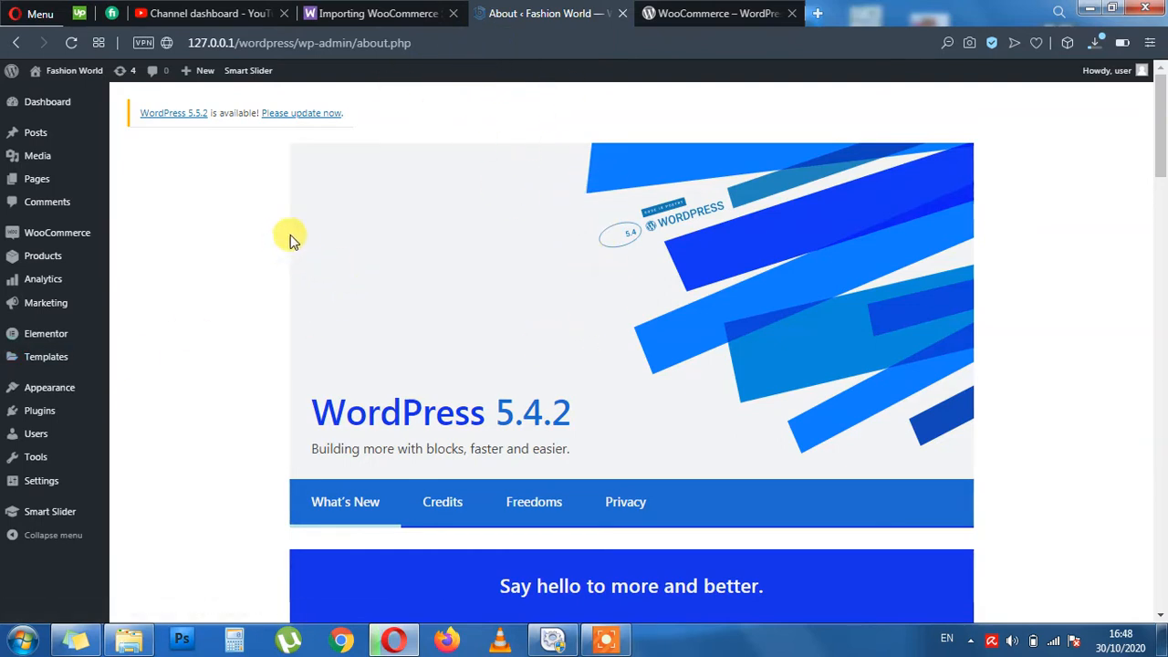
mouse_move(44, 255)
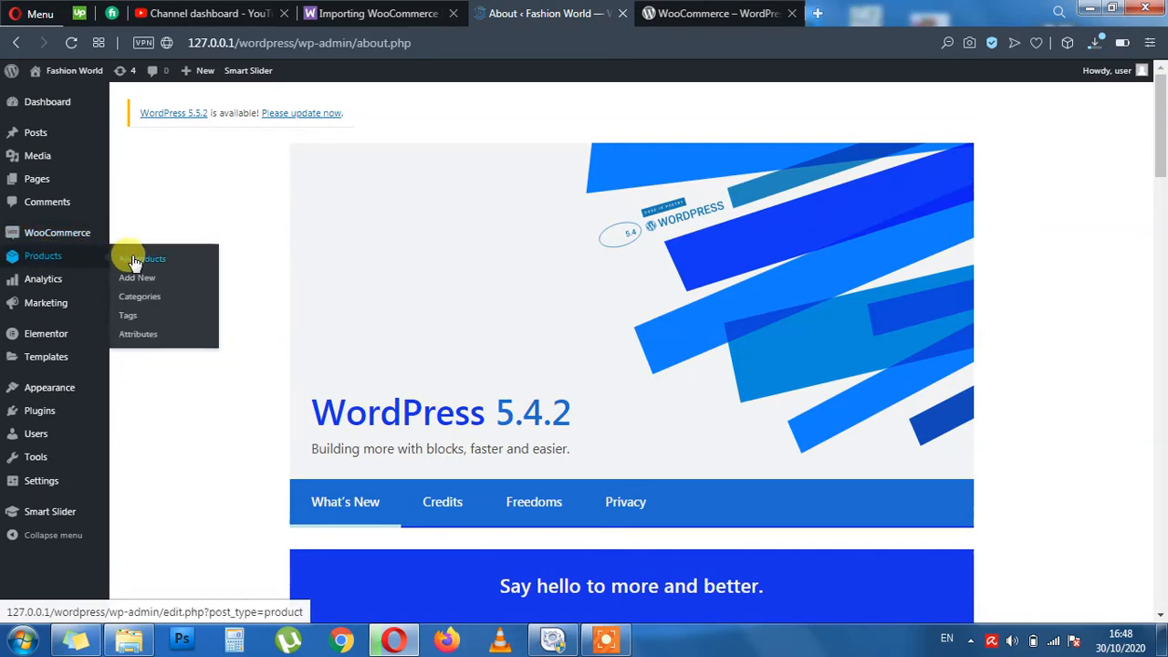
Show the Products list with the store's four existing products.
left_click(44, 256)
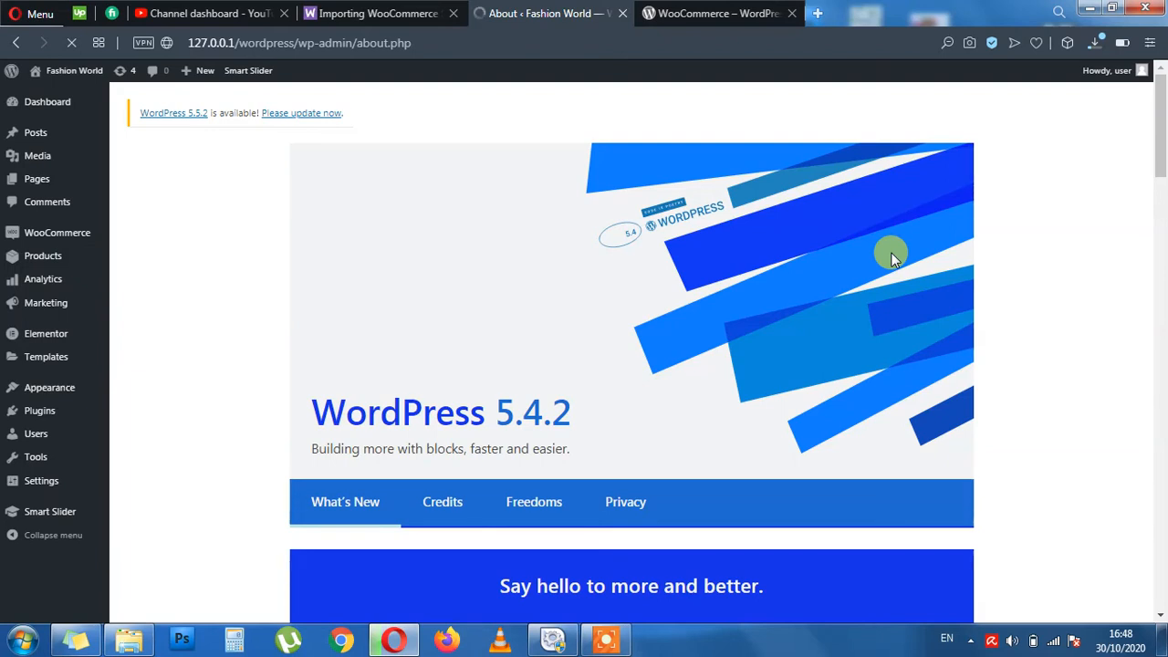
left_click(44, 255)
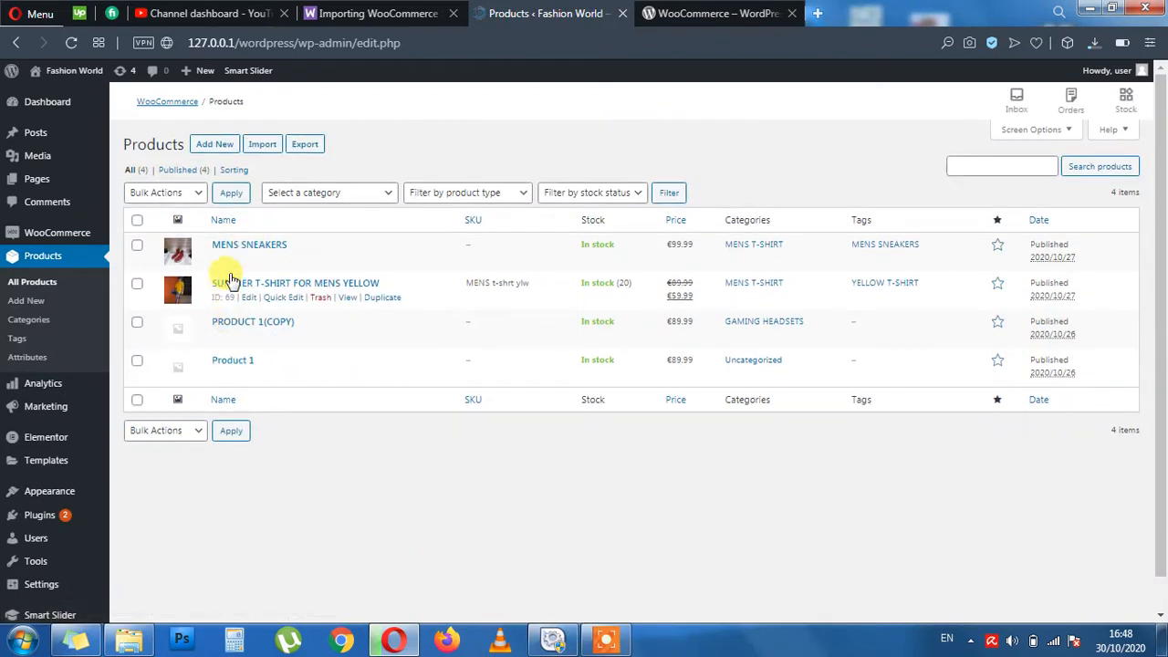
mouse_move(248, 244)
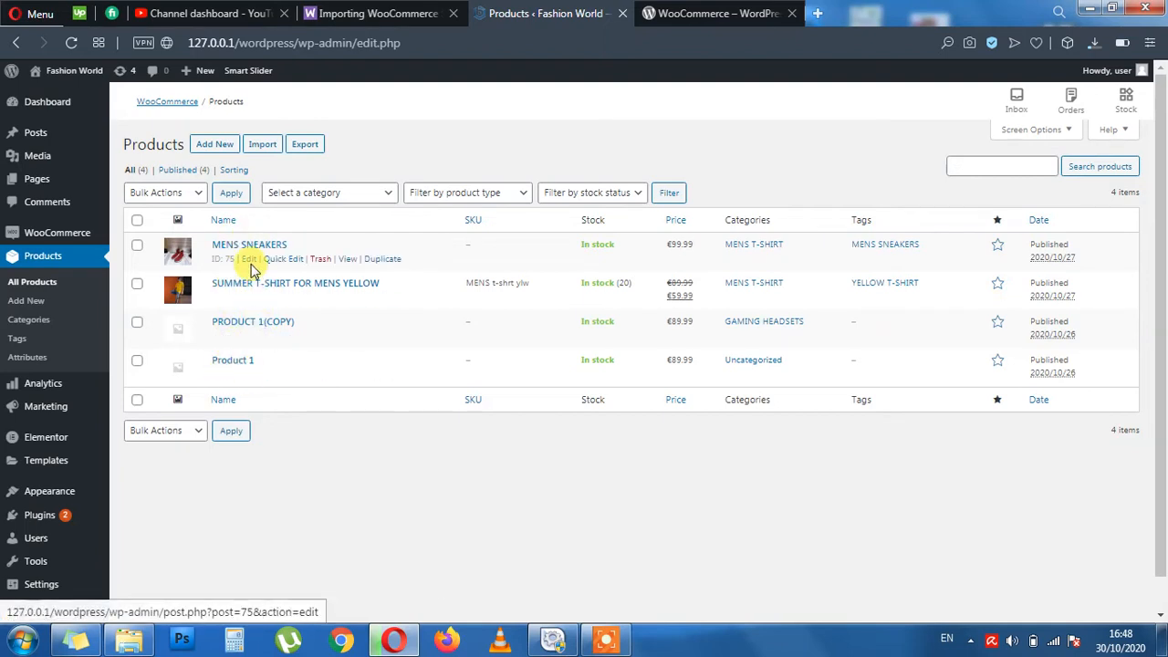
mouse_move(256, 282)
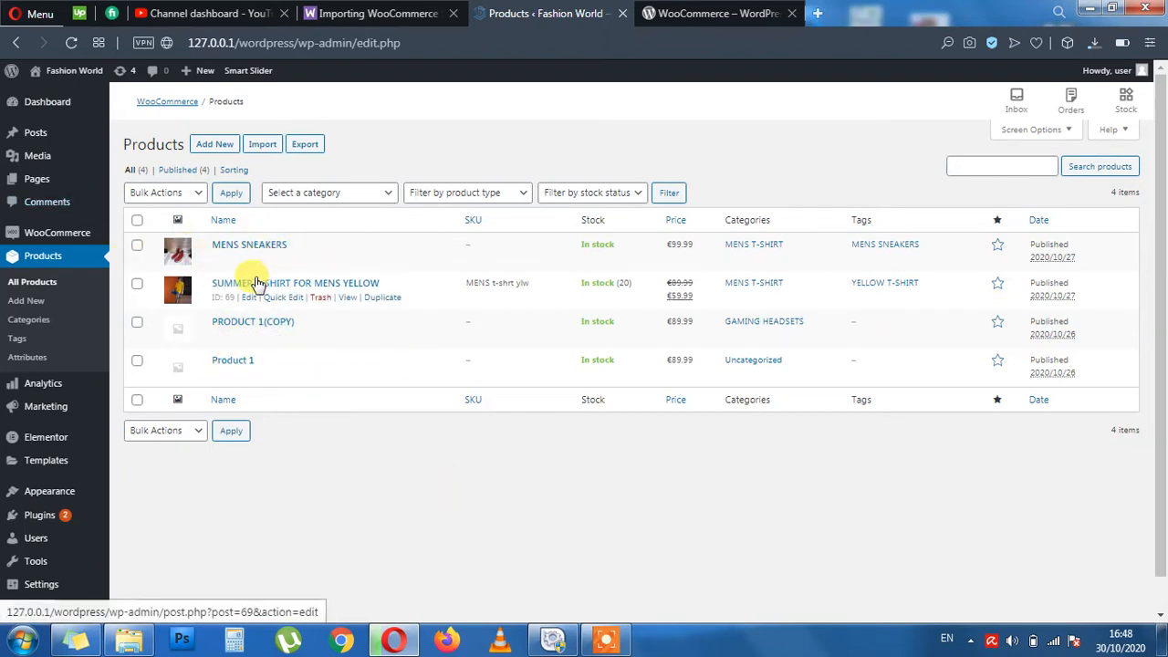
mouse_move(33, 281)
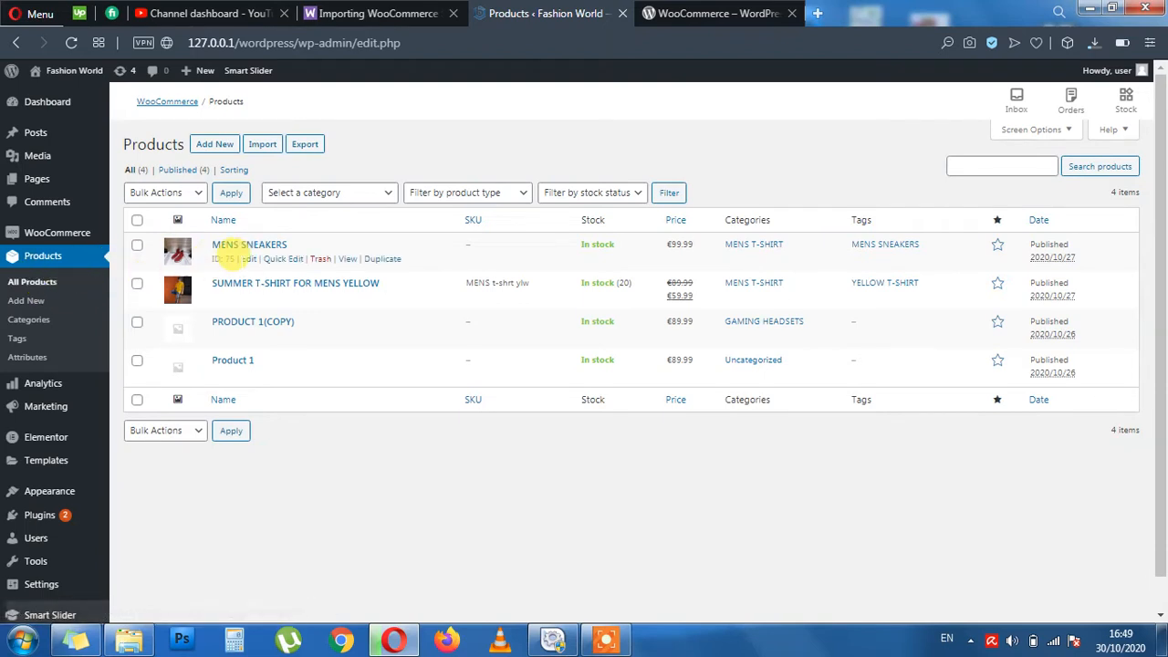
mouse_move(1045, 69)
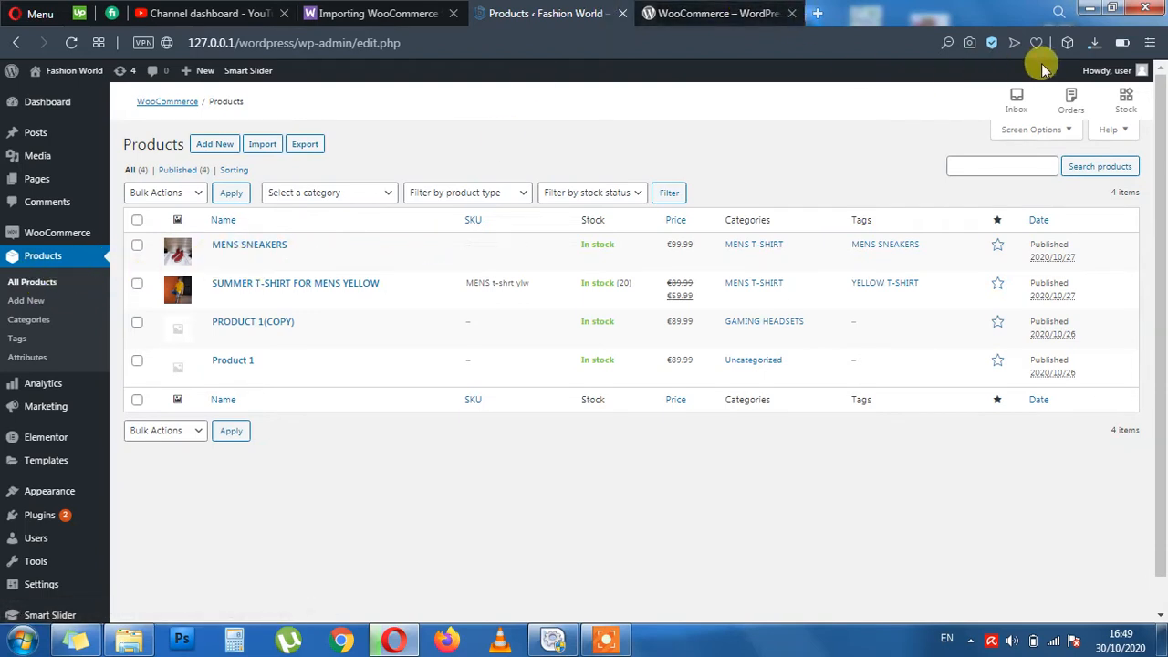
Scroll the docs guide to the 'Import via WooCommerce Products' section.
left_click(375, 12)
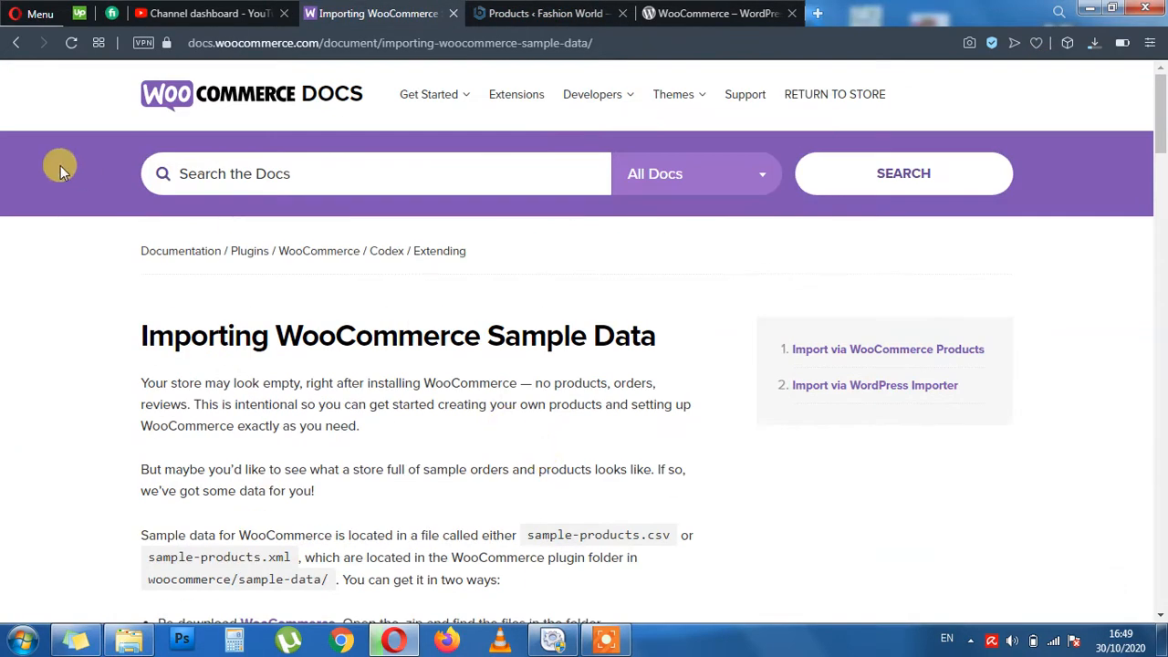
mouse_move(409, 456)
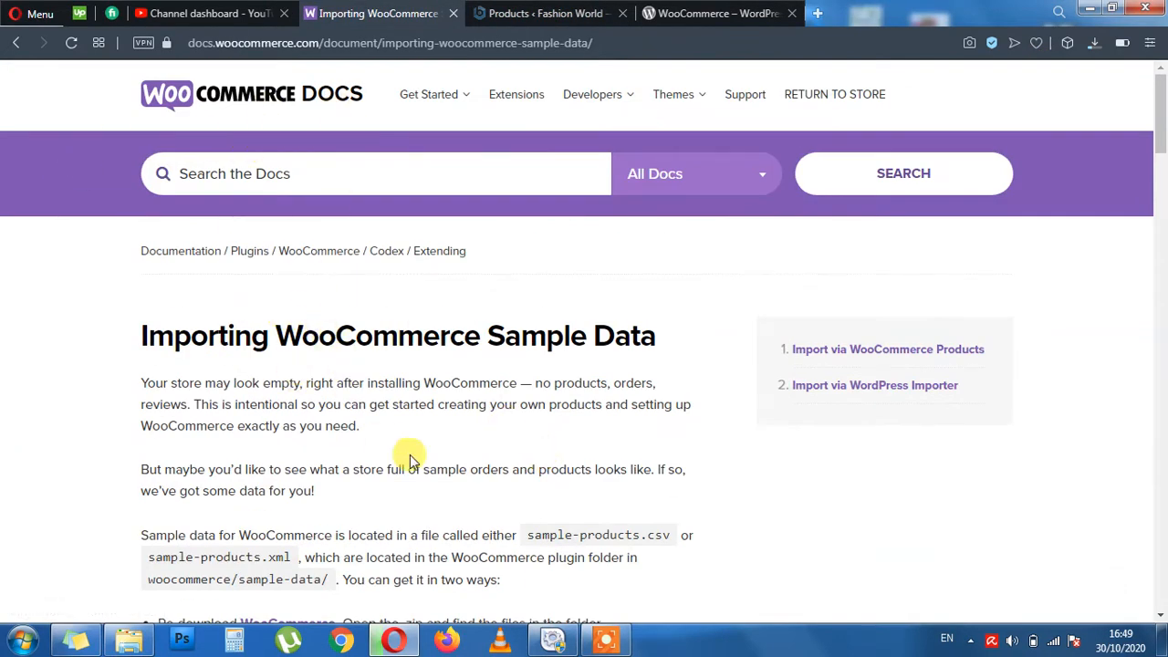
scroll("down", 3)
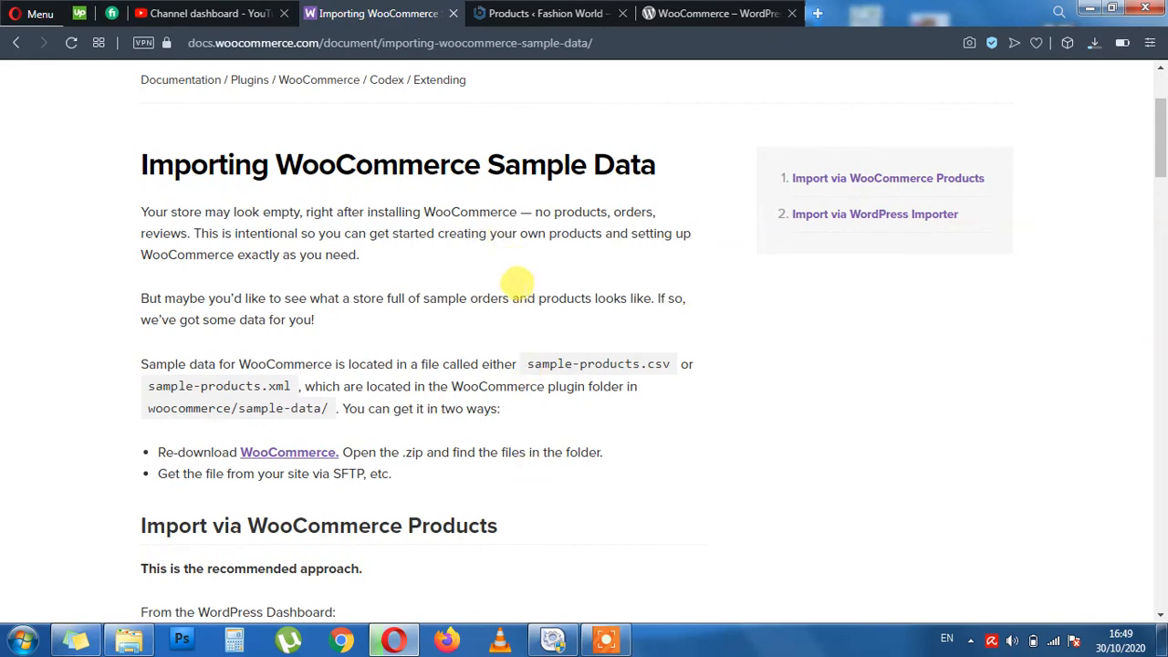
scroll("down", 3)
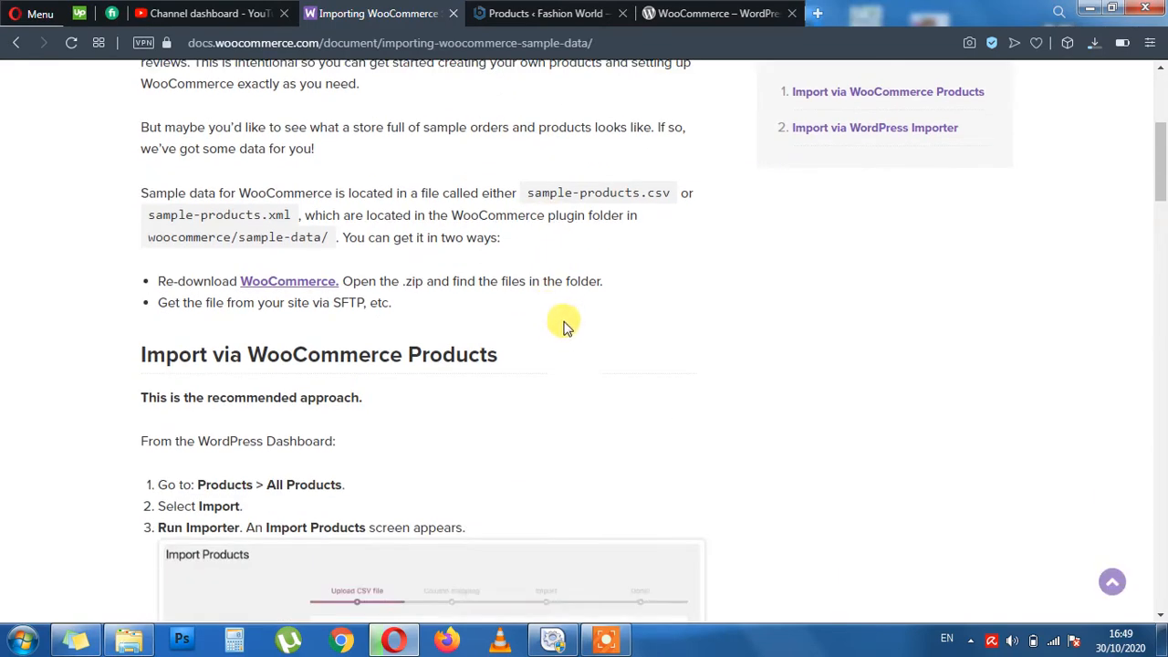
scroll("down", 3)
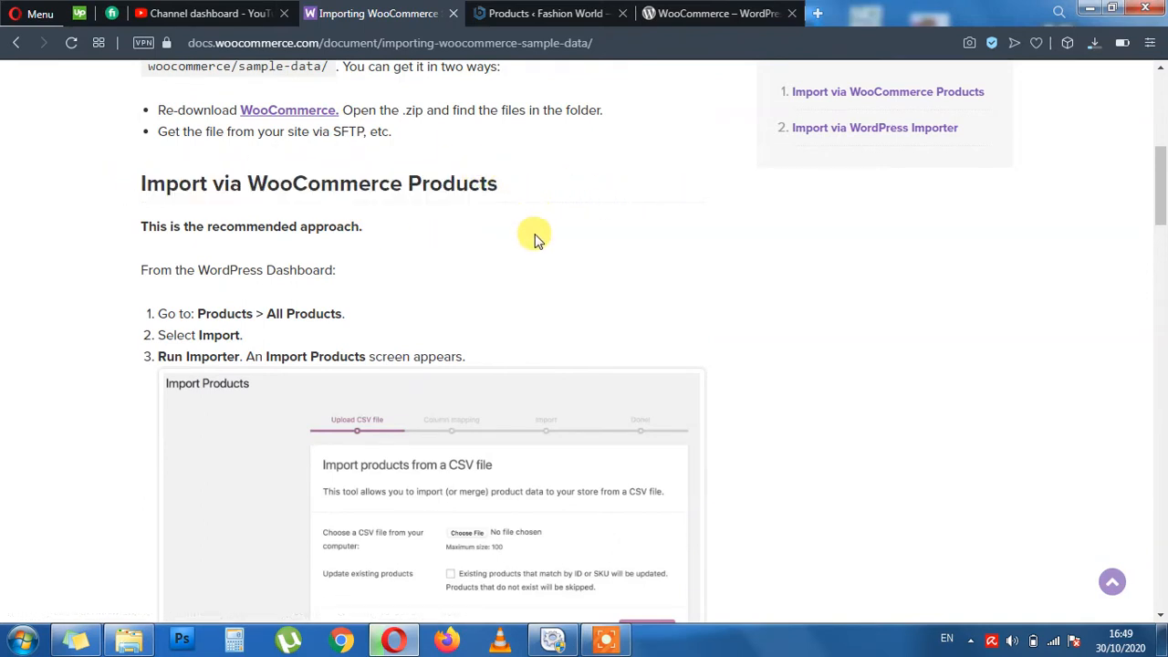
mouse_move(628, 382)
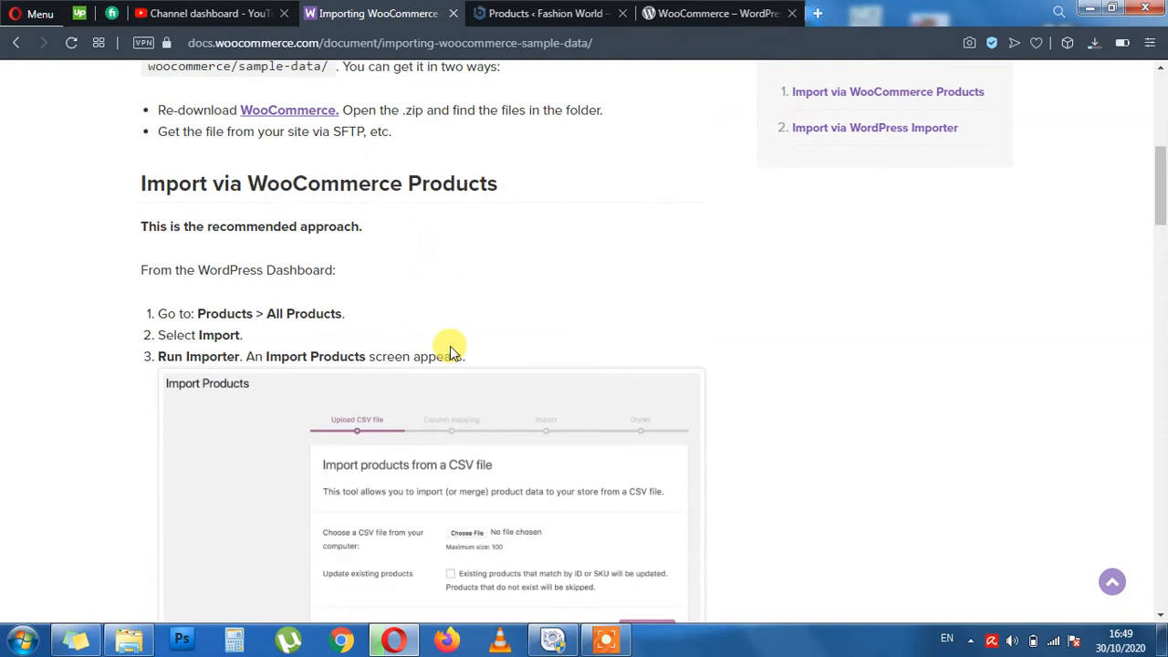
scroll("down", 3)
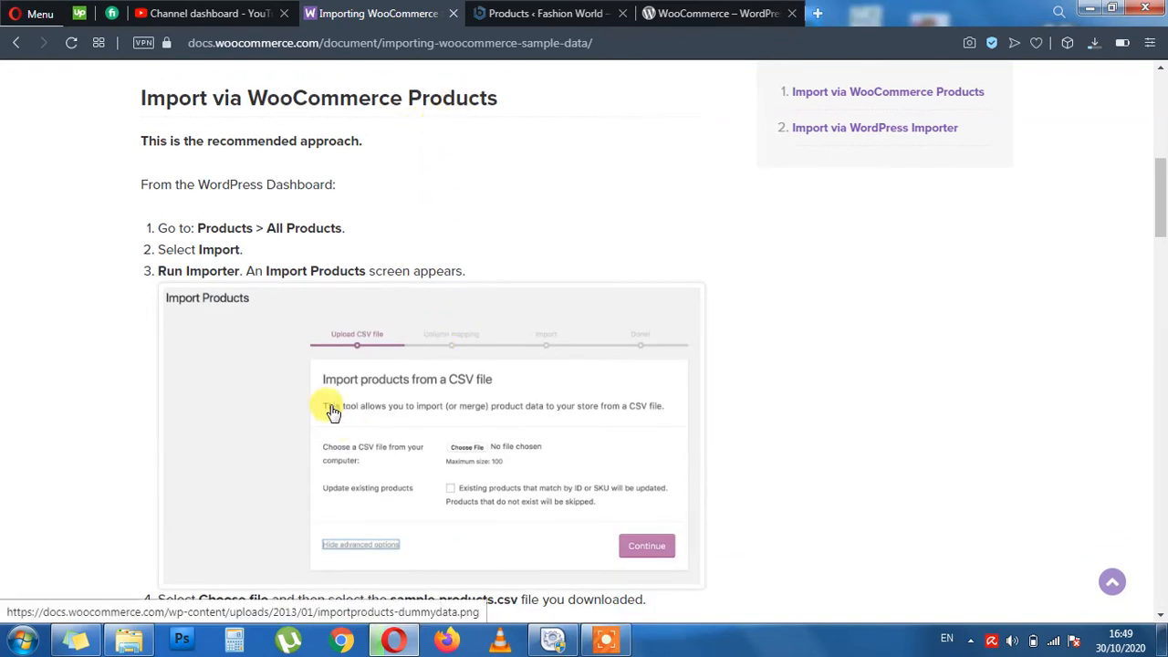
Compare the docs steps with the store's Products list, selecting the word Import in step 2.
left_click(546, 13)
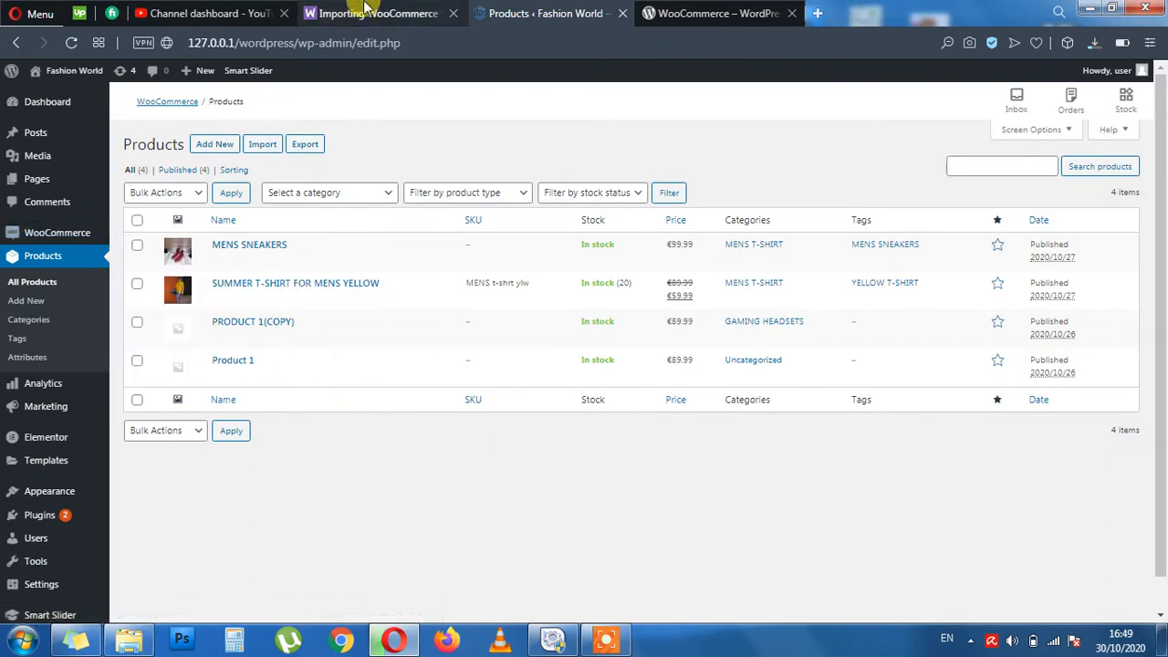
left_click(374, 13)
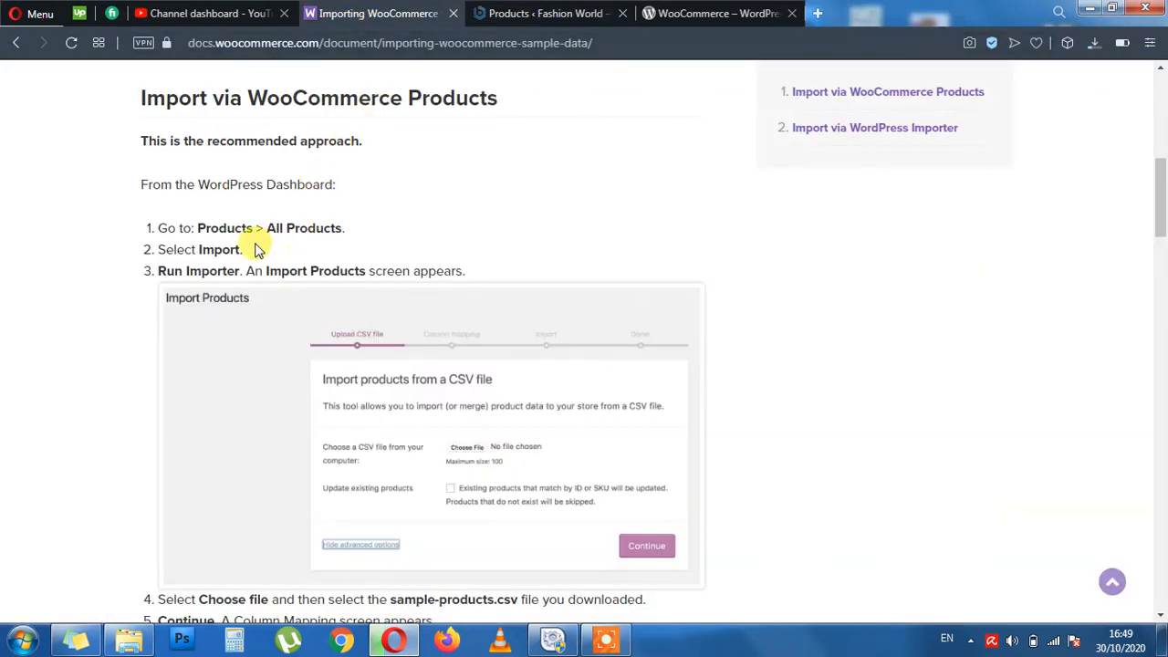
double_click(217, 249)
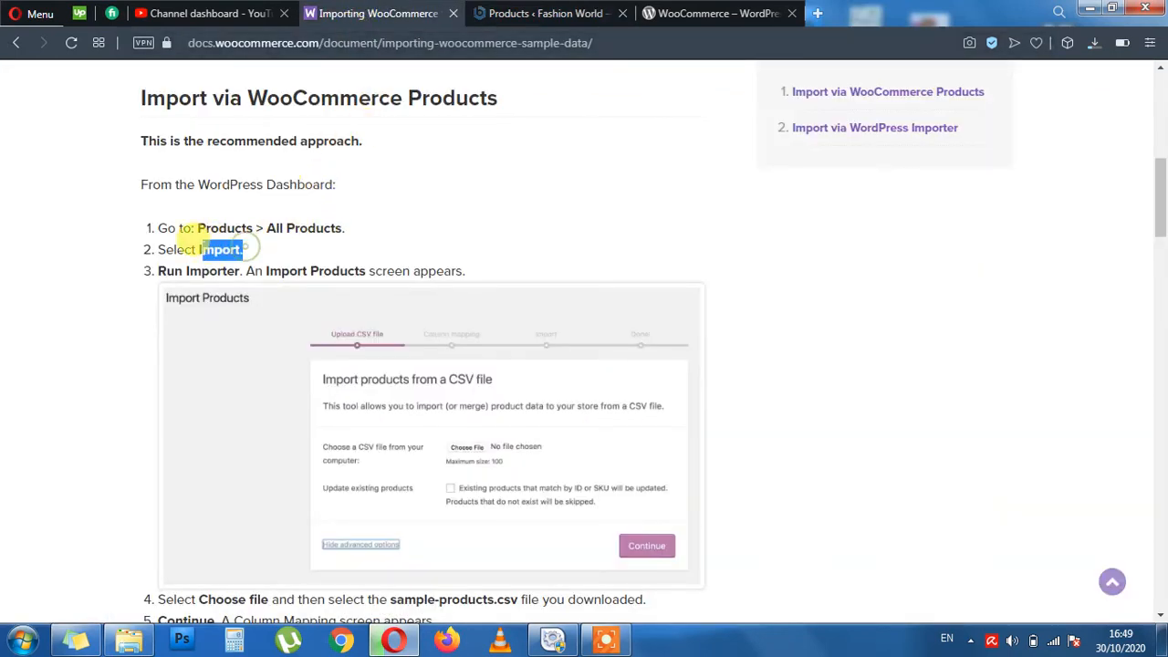
left_click(544, 13)
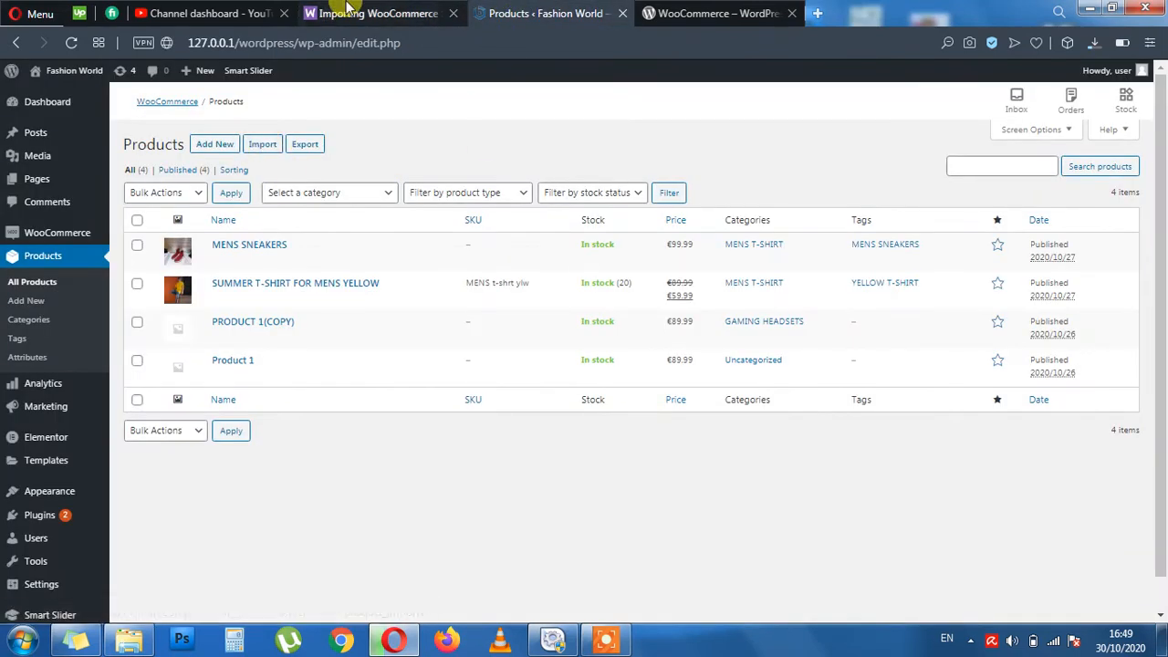
Open the Import Products screen at the Upload CSV file step.
left_click(223, 398)
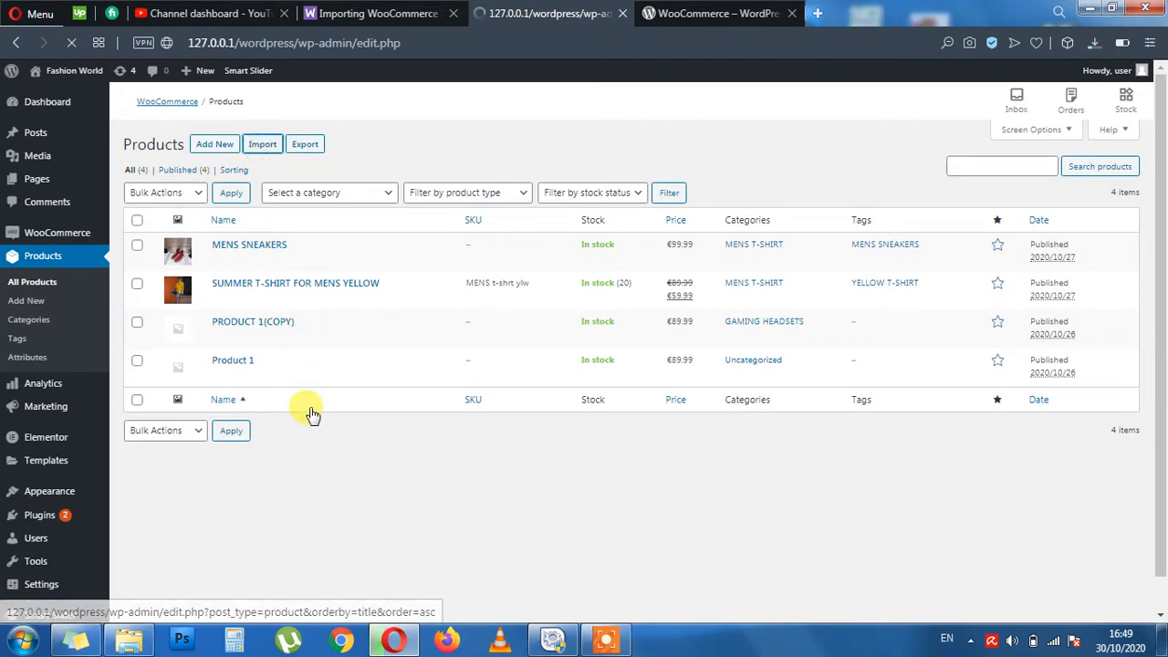
left_click(263, 142)
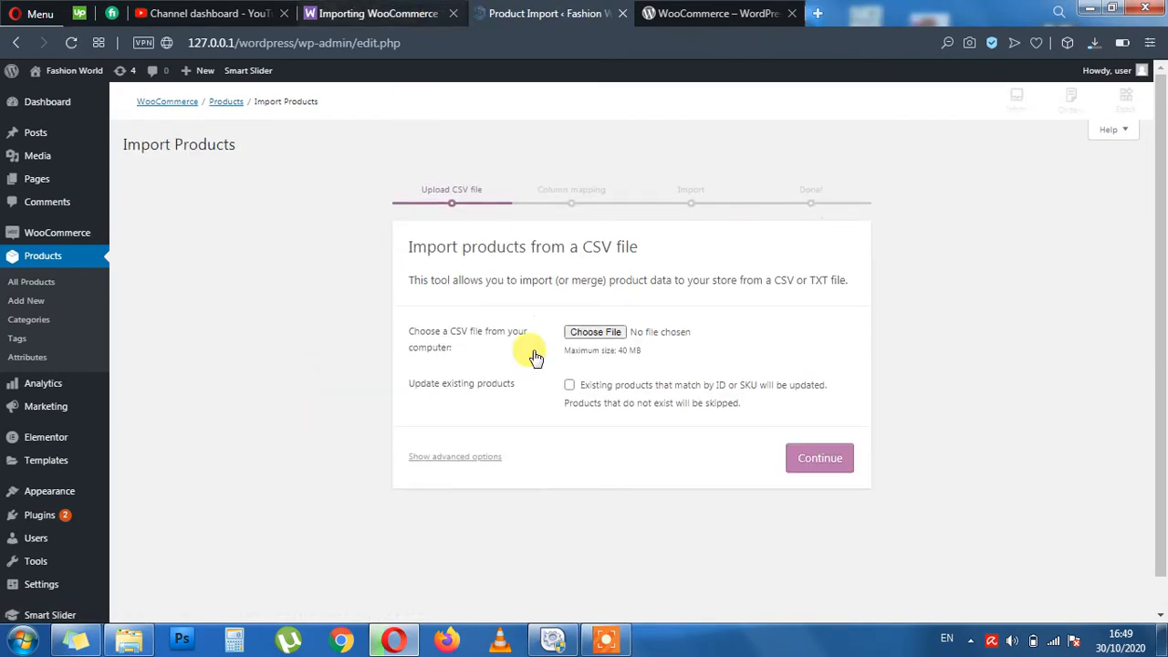
mouse_move(628, 306)
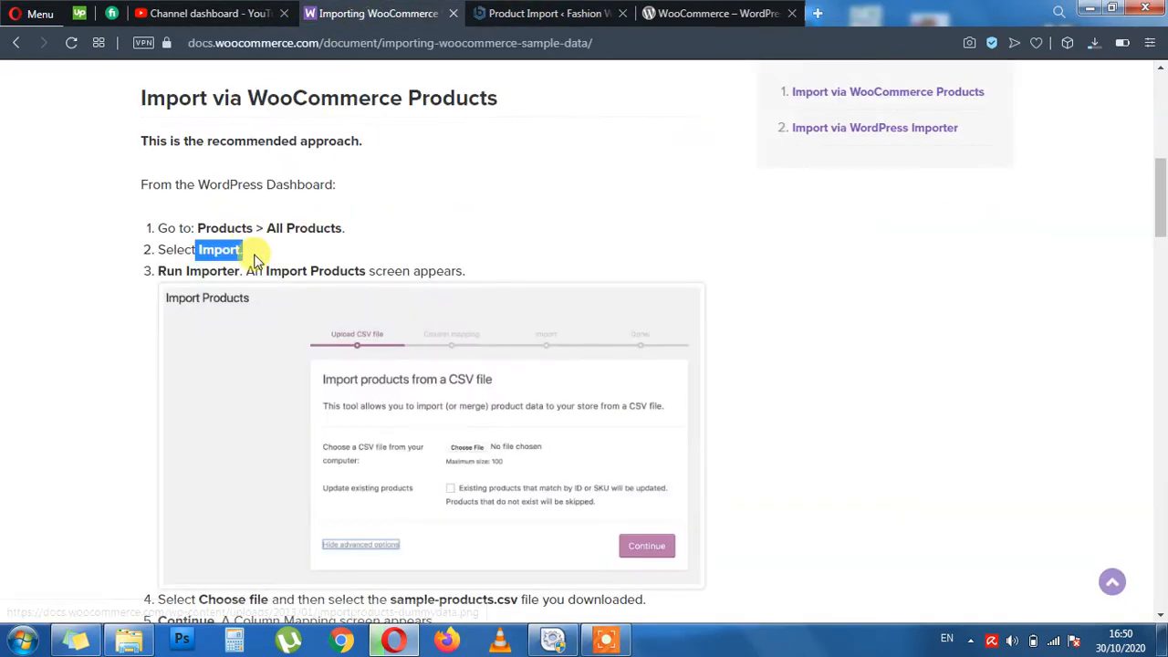
Scroll the docs to the 'Import via WordPress Importer' section and select the WordPress Importer heading.
scroll("down", 3)
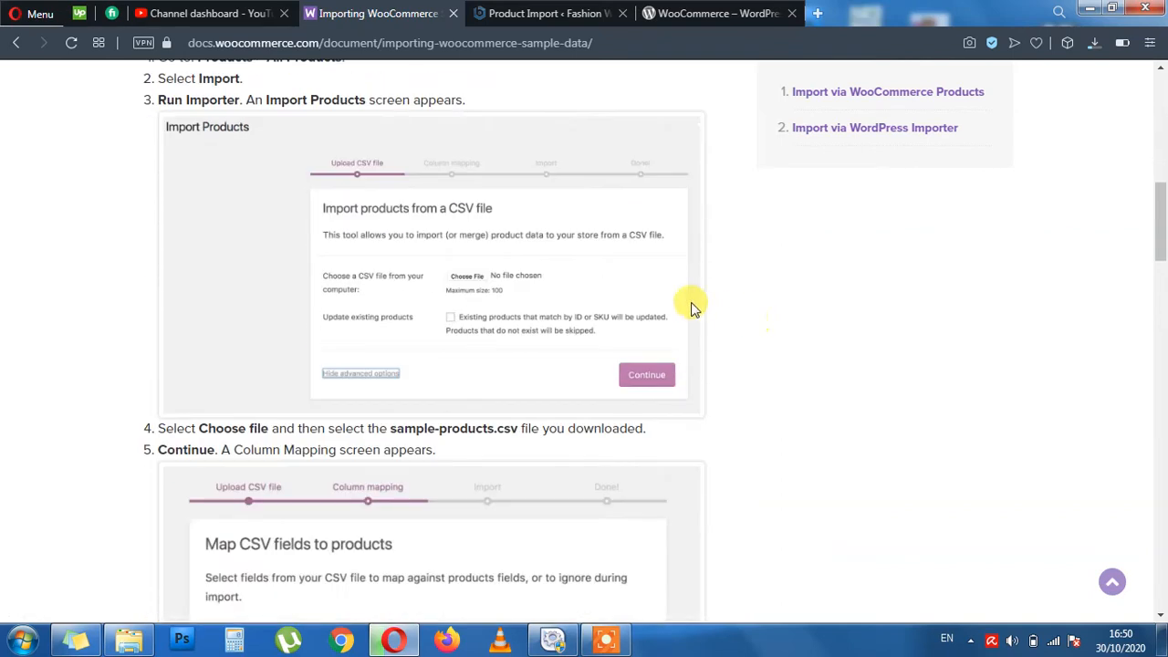
scroll("down", 3)
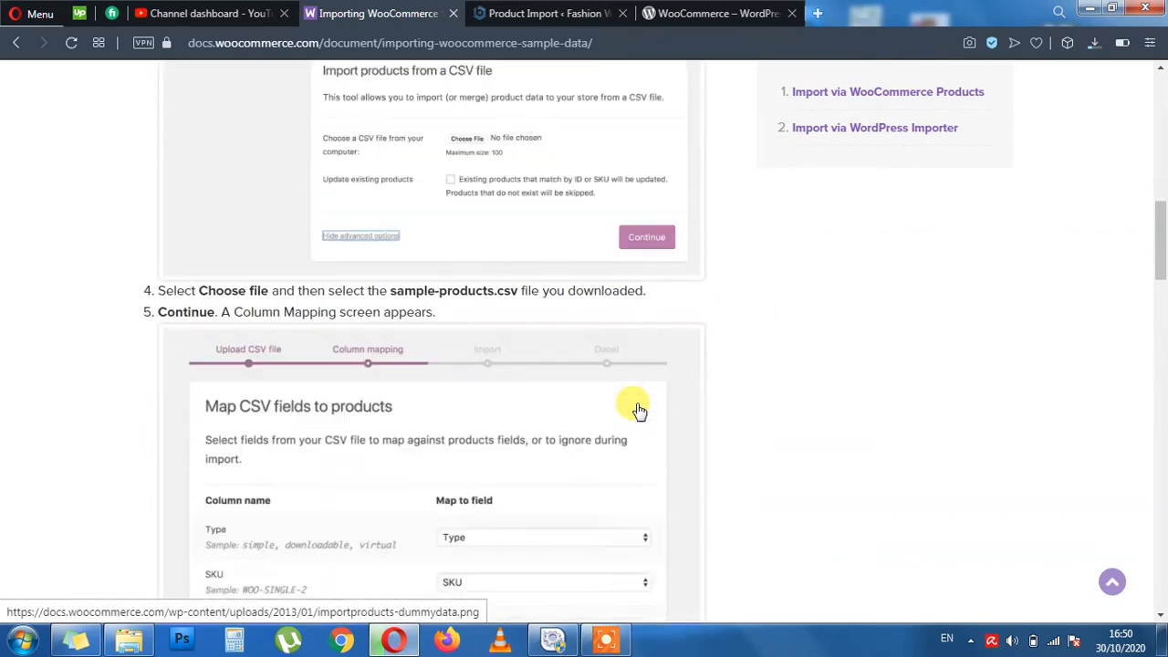
scroll("down", 3)
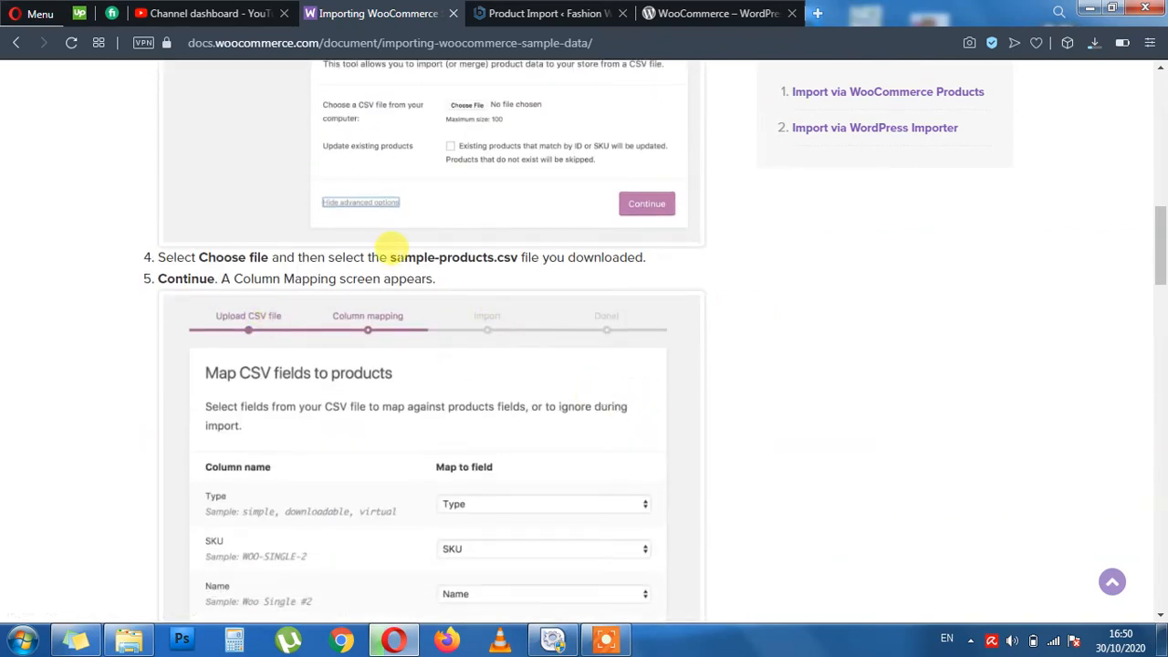
mouse_move(493, 248)
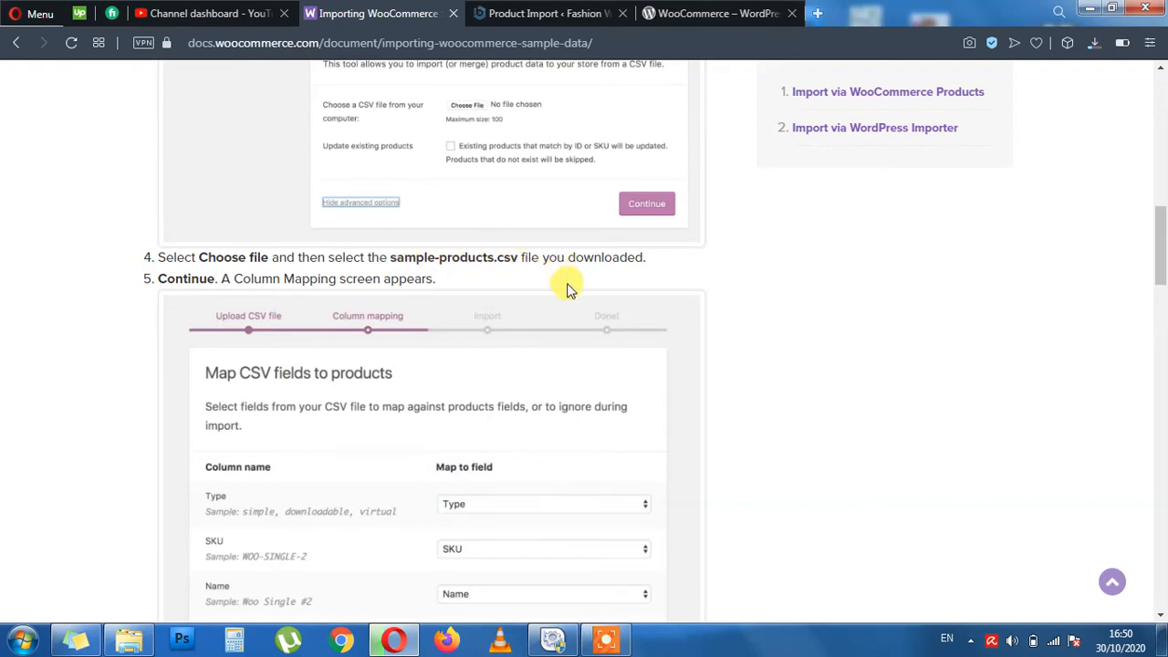
mouse_move(533, 274)
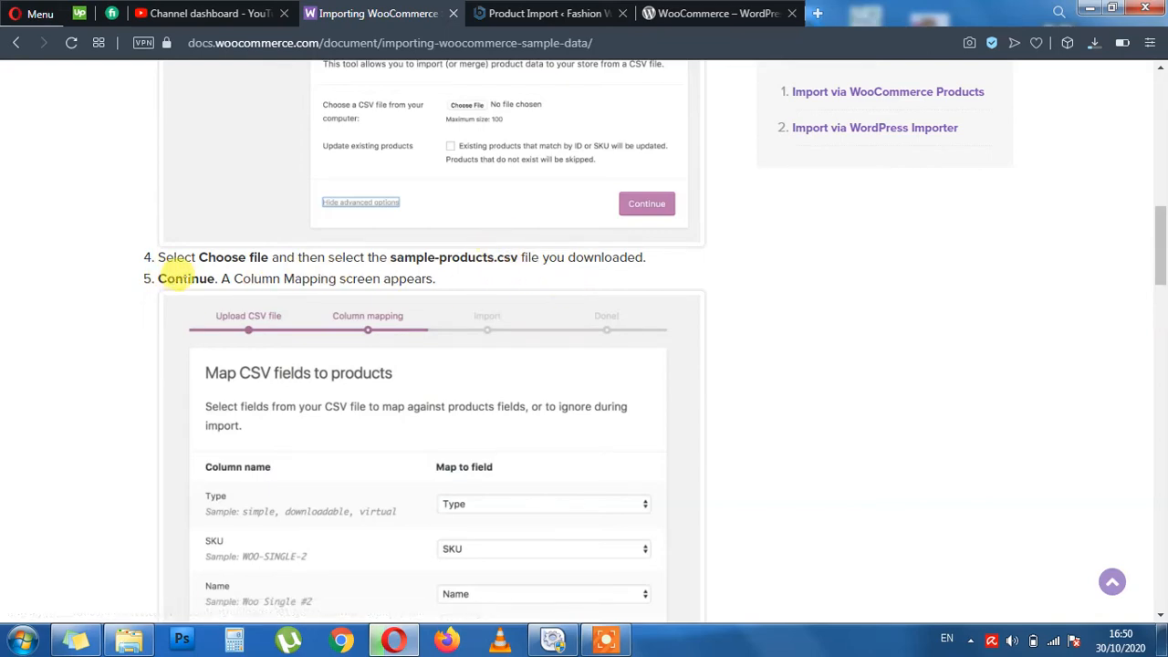
scroll("down", 3)
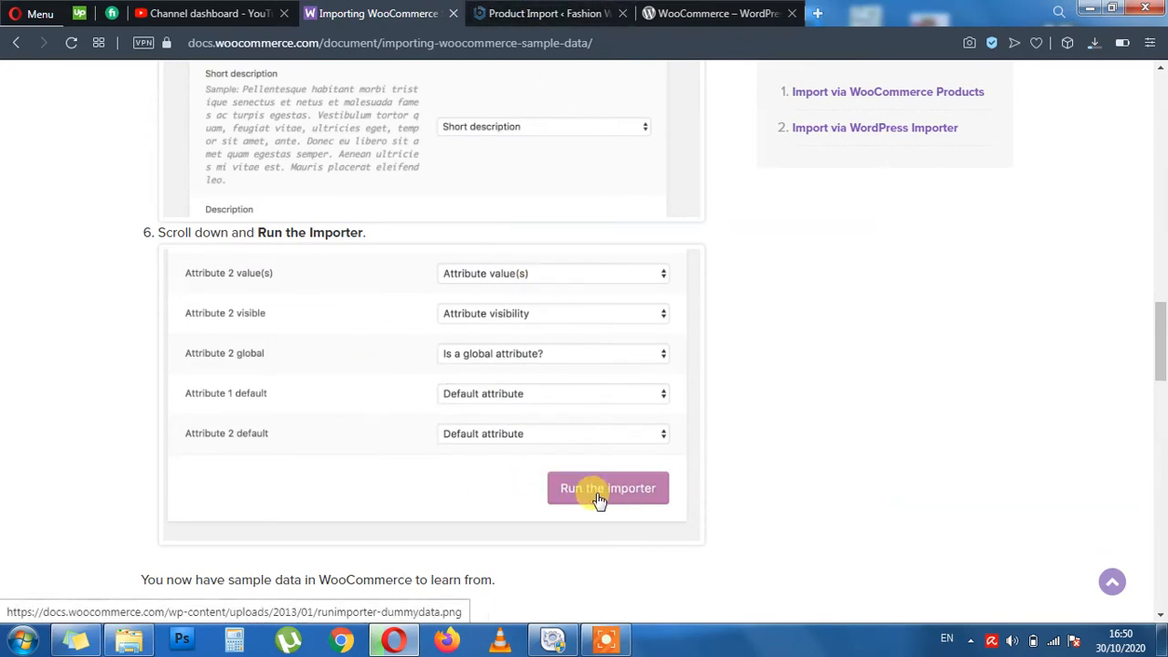
scroll("down", 3)
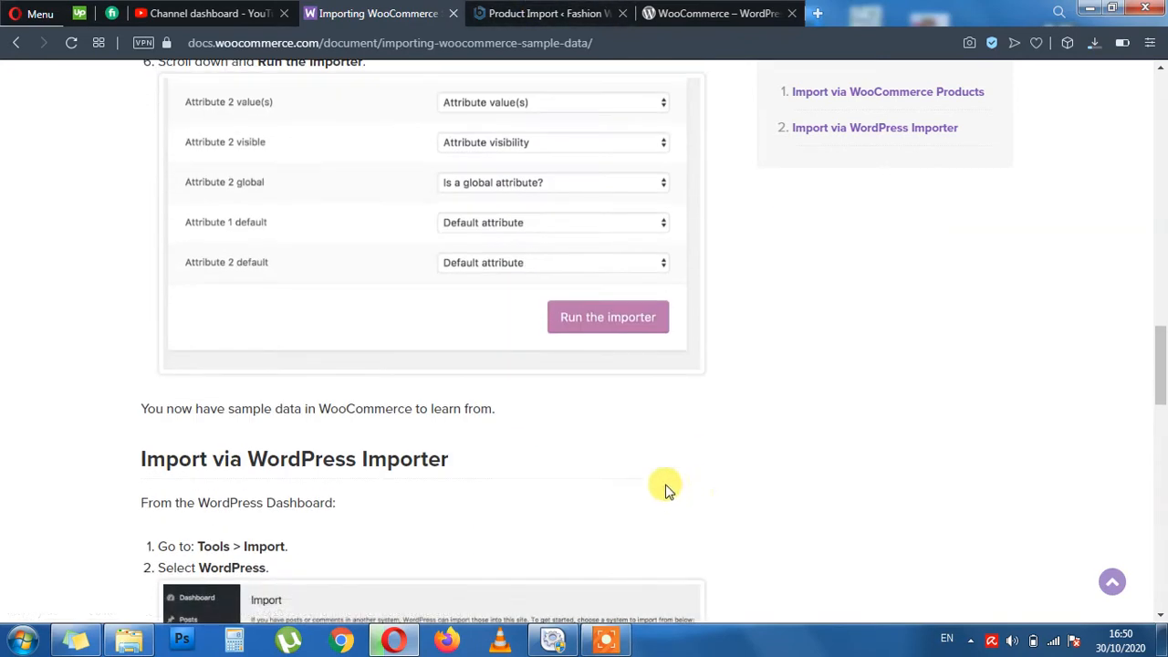
mouse_move(350, 429)
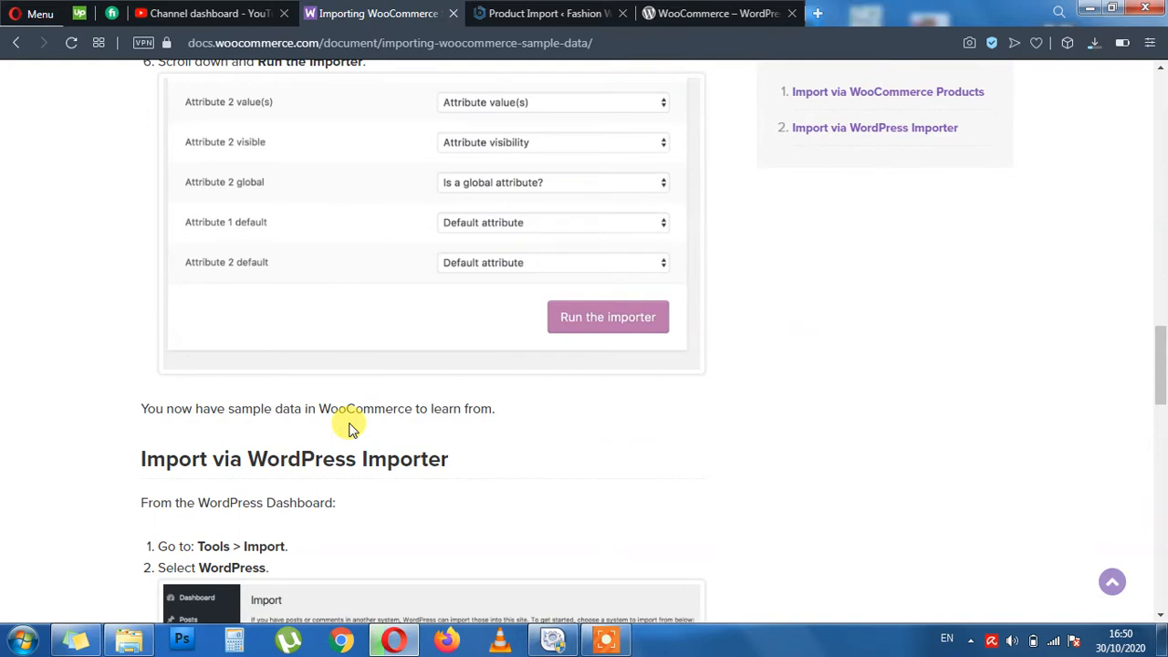
scroll("down", 3)
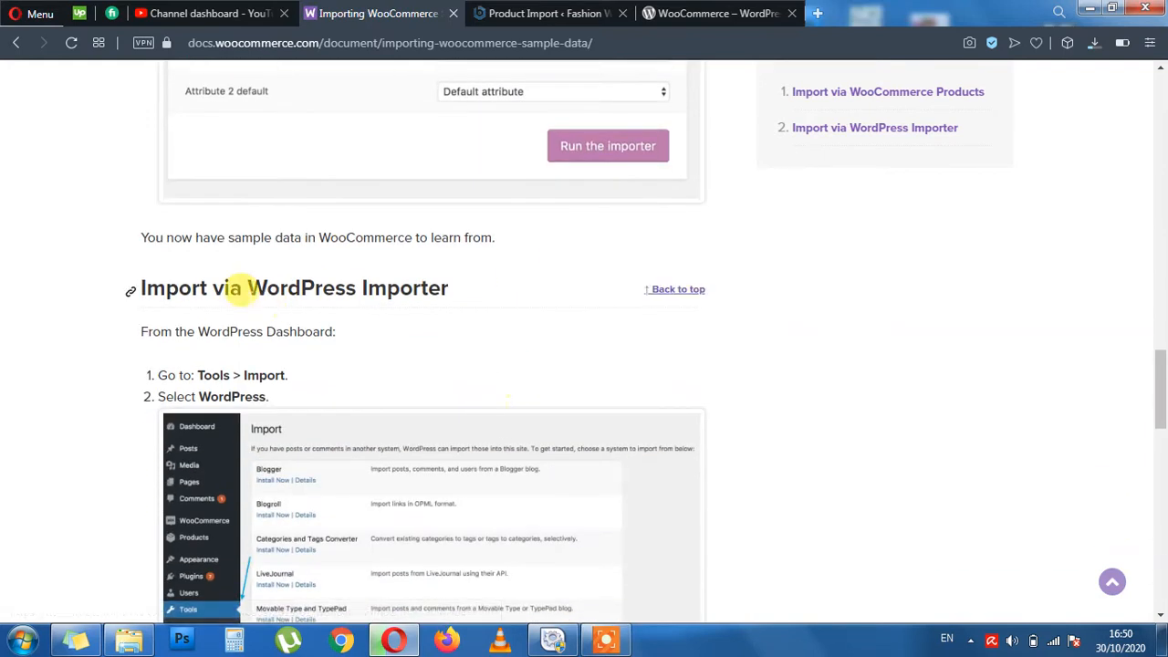
mouse_move(460, 282)
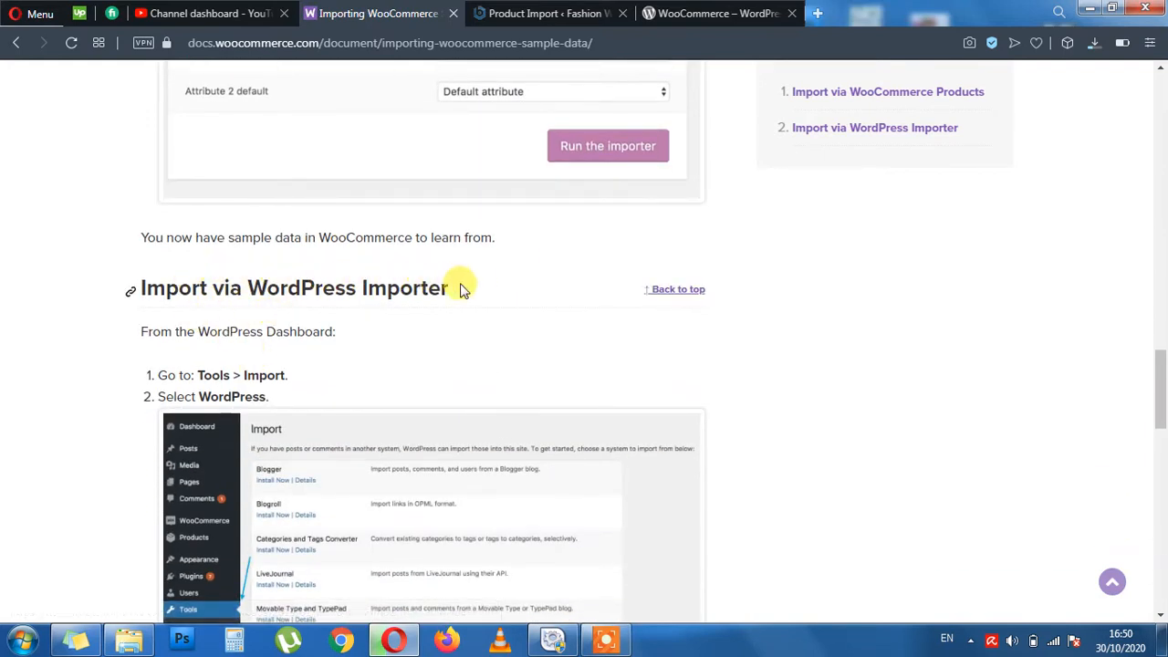
double_click(347, 288)
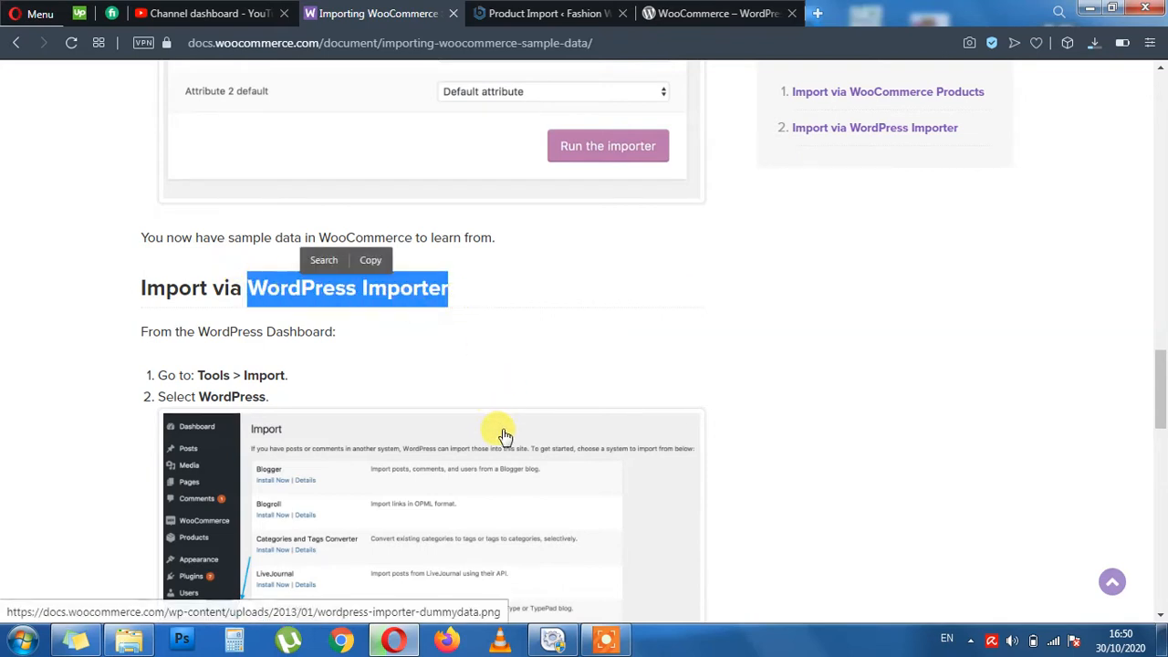
scroll("down", 3)
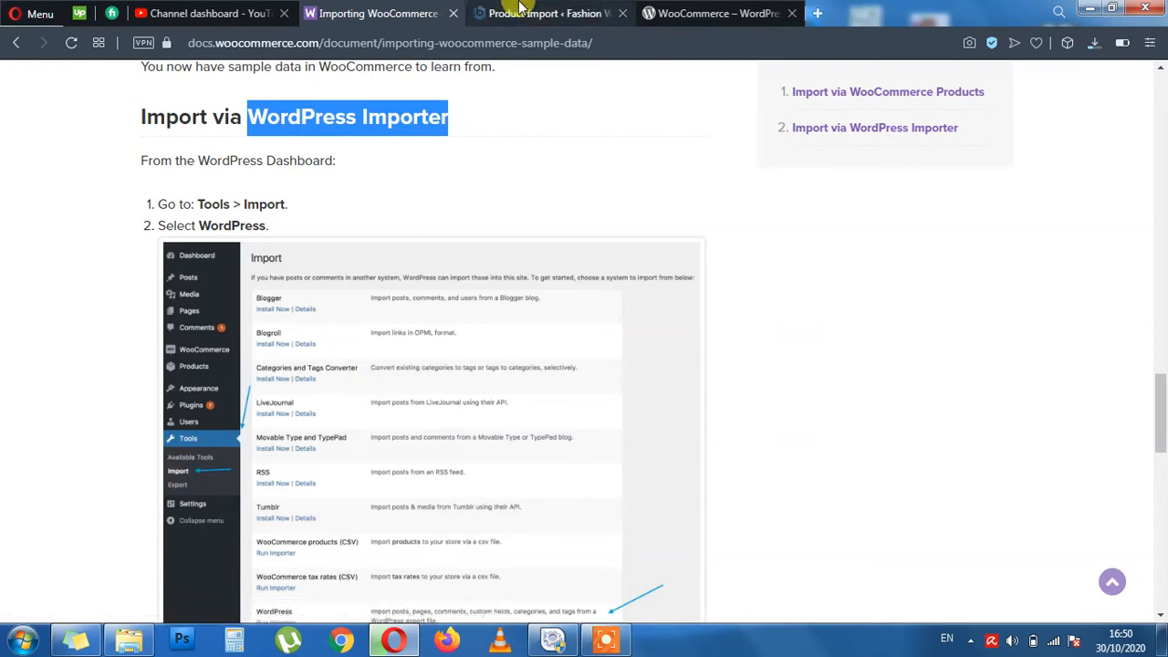
Open Tools > Import in the WordPress admin, checking against the docs instructions.
left_click(547, 13)
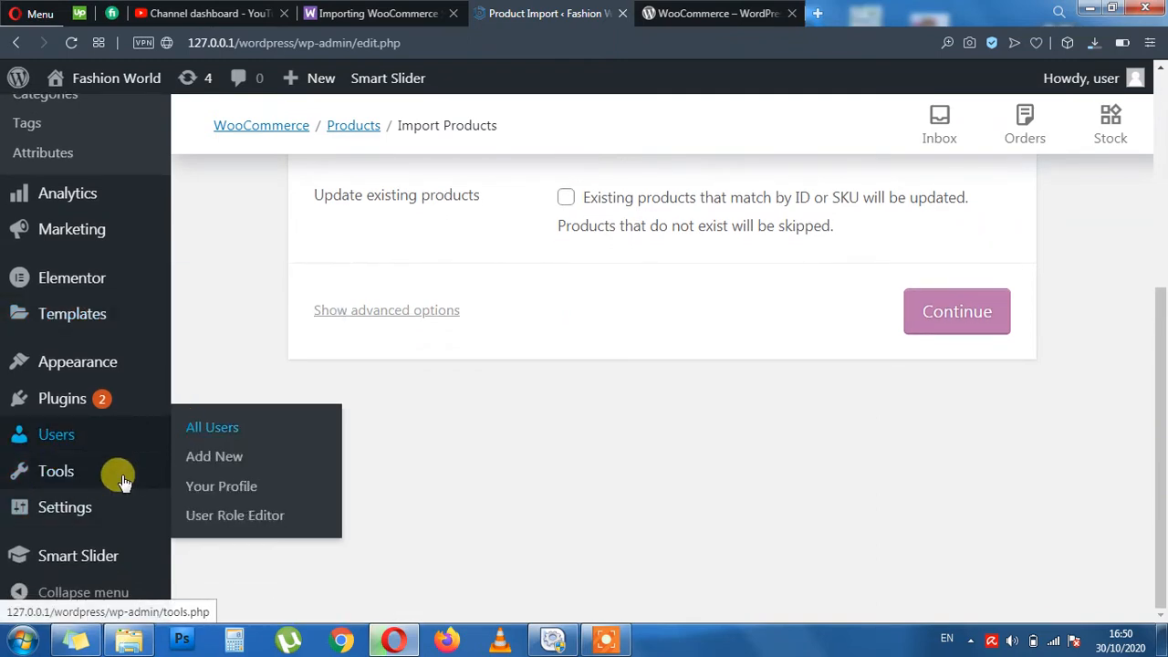
mouse_move(54, 471)
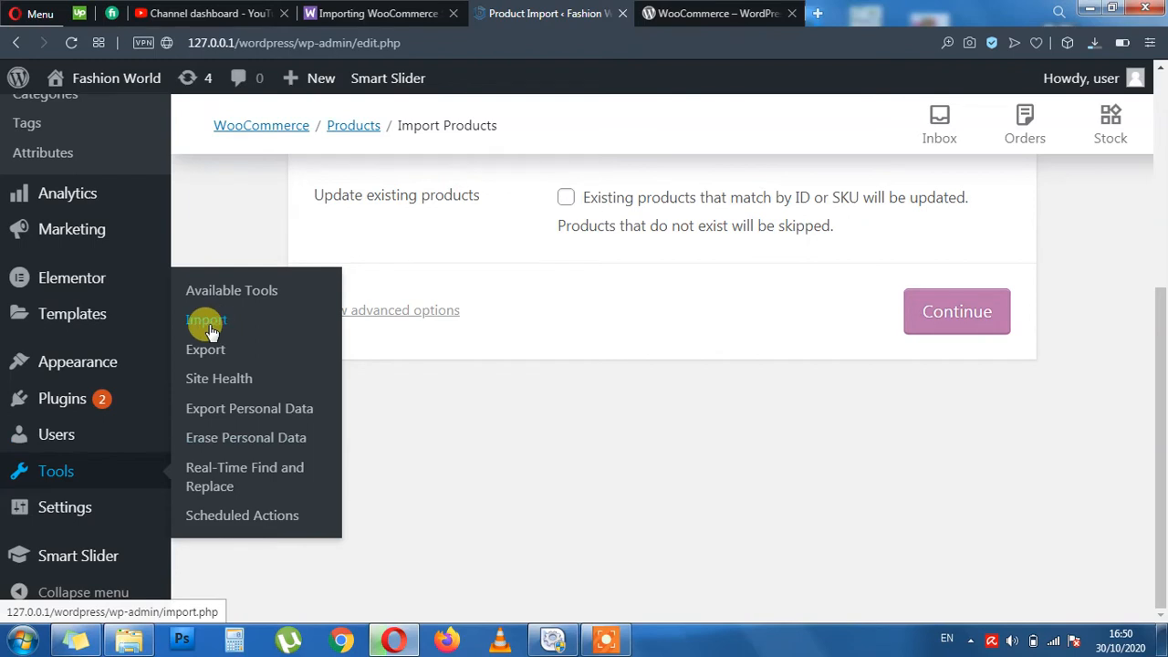
left_click(207, 320)
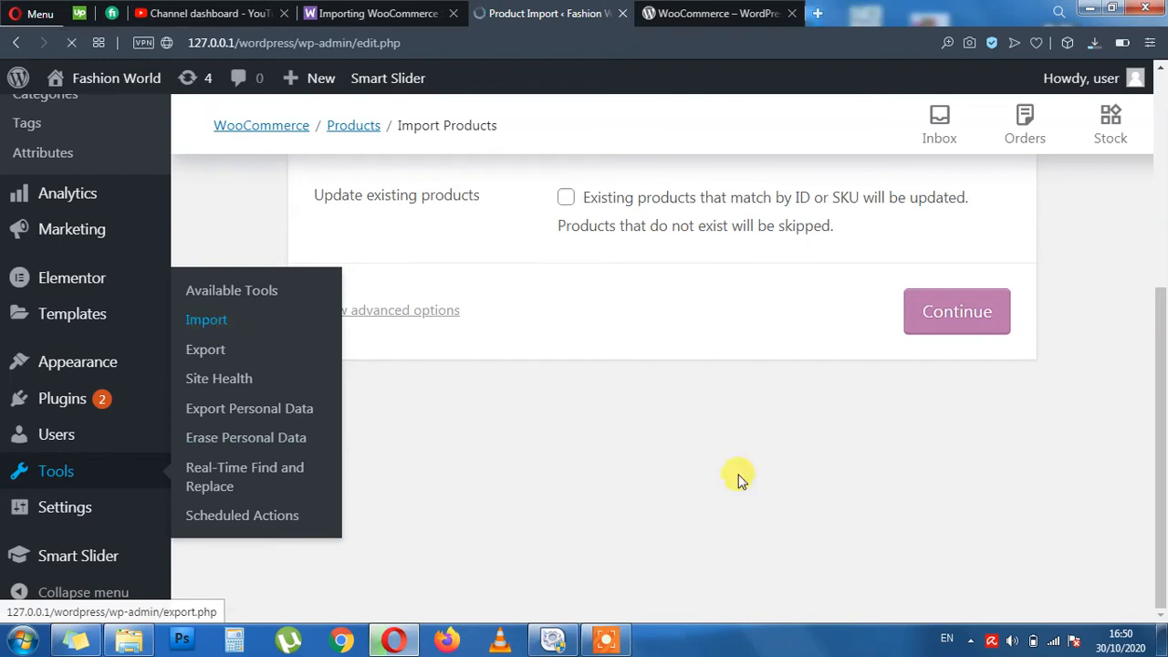
left_click(206, 319)
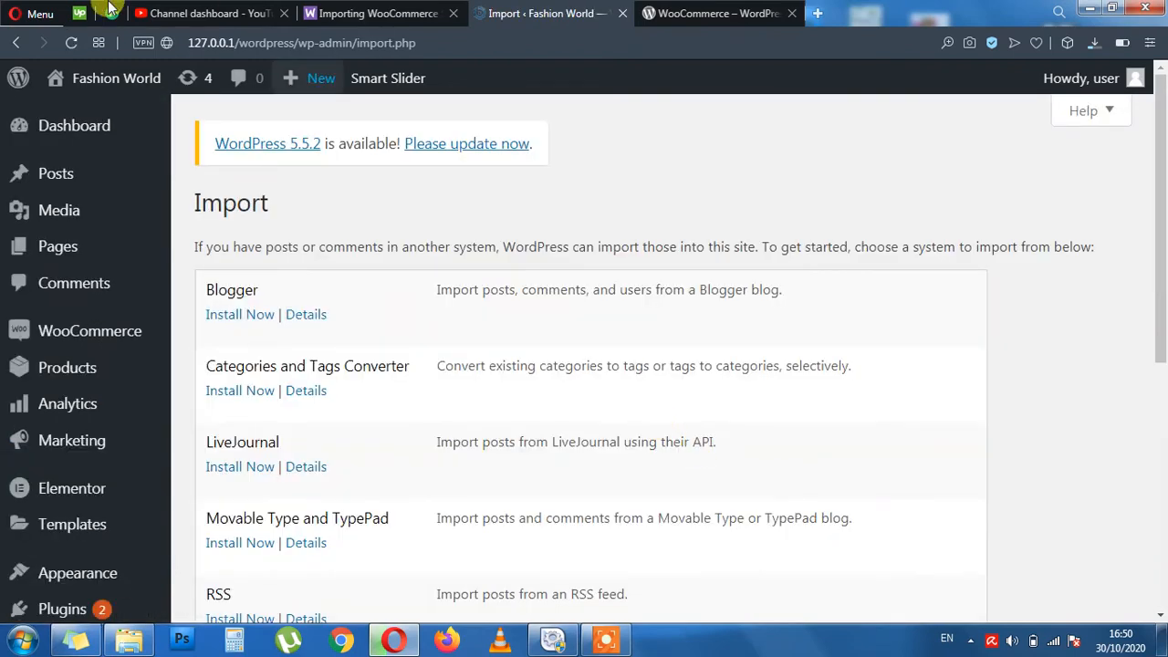
left_click(376, 13)
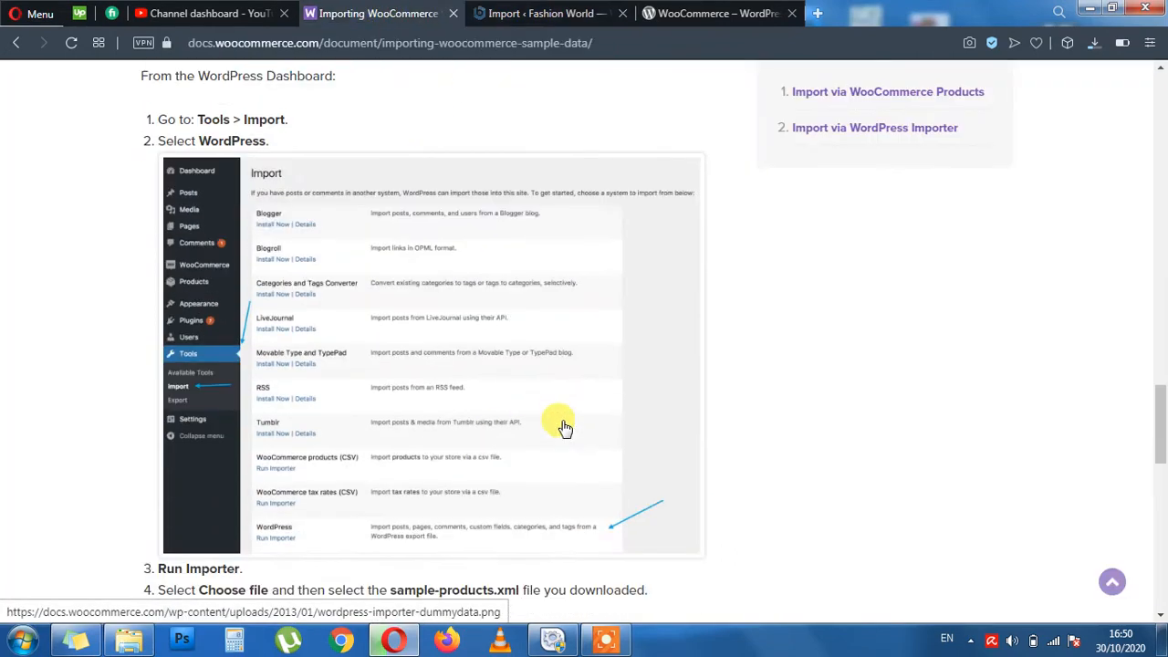
scroll("down", 3)
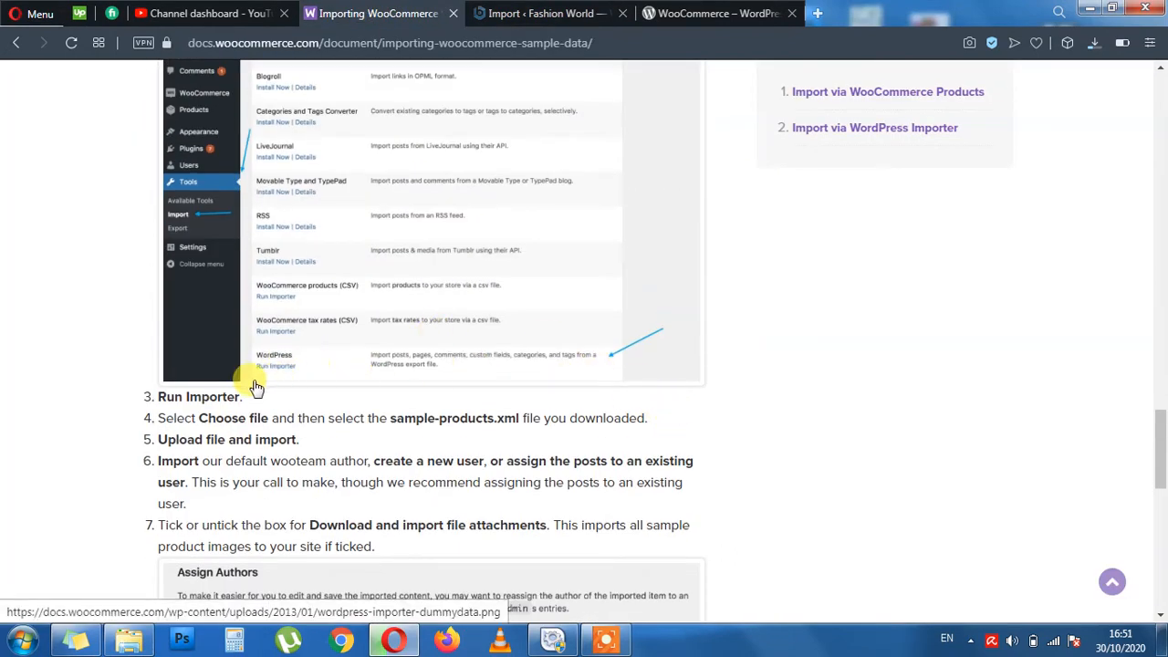
mouse_move(285, 376)
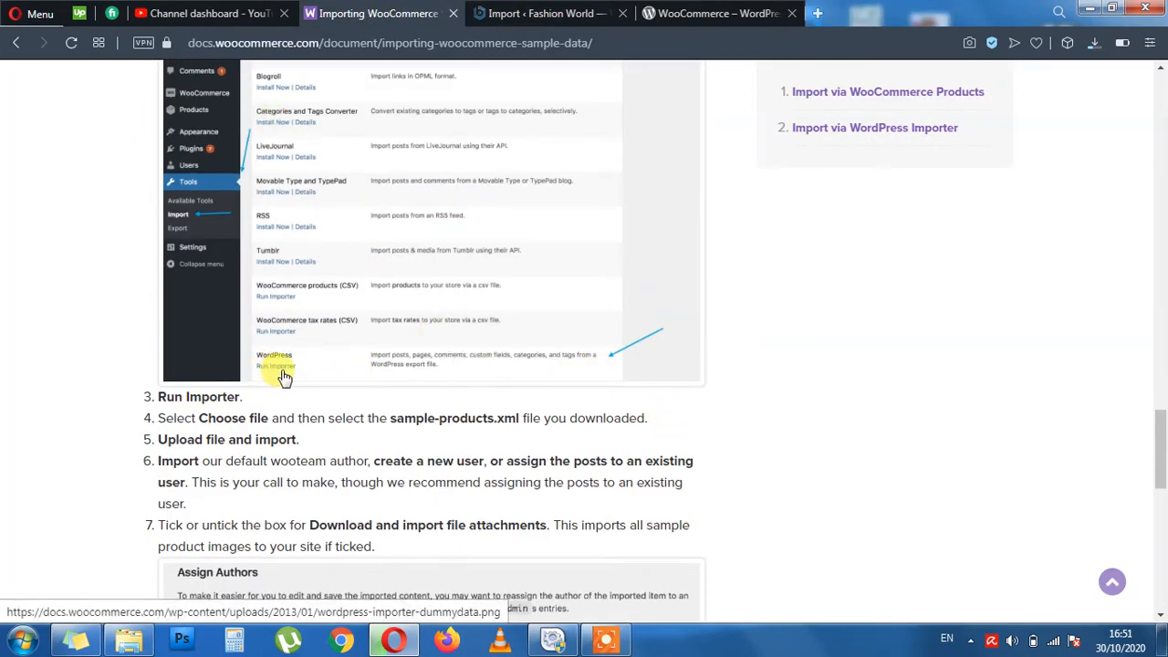
Locate the WordPress importer entry on the Import tools page, cross-checking the sample data guide.
left_click(548, 13)
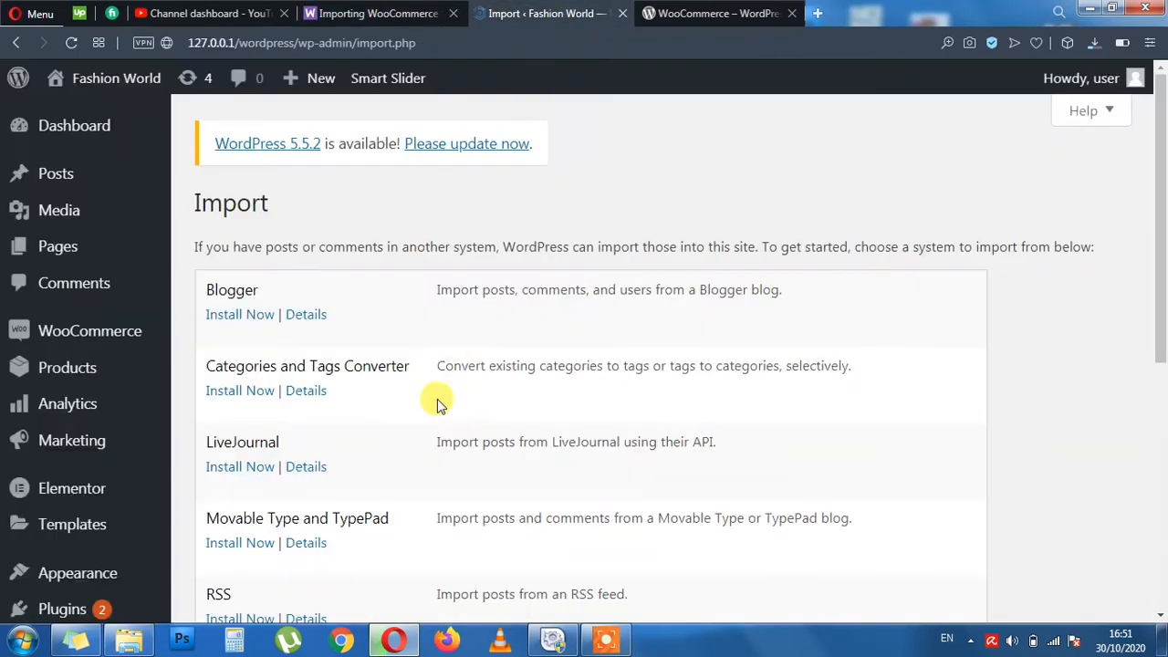
scroll("down", 3)
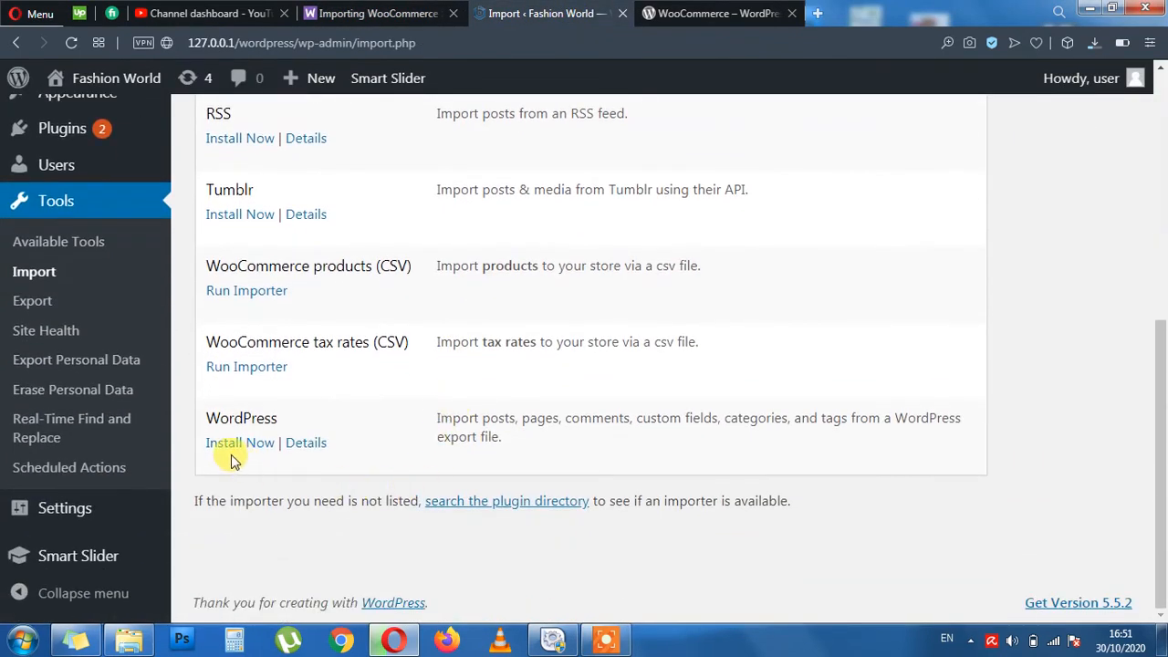
mouse_move(447, 489)
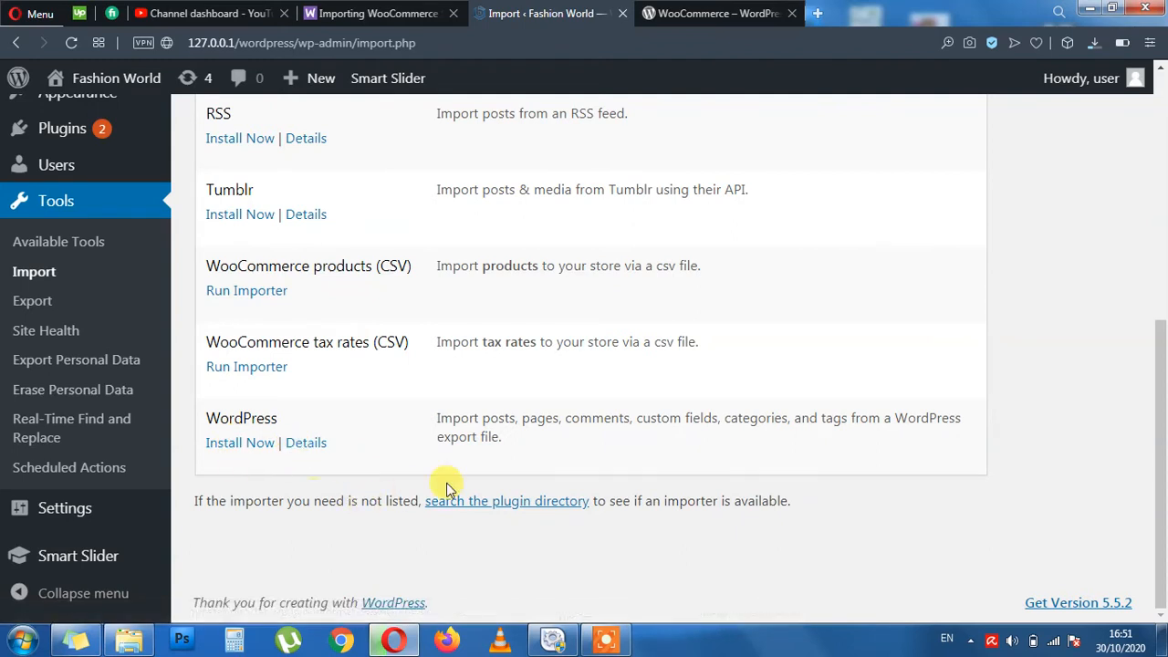
mouse_move(205, 392)
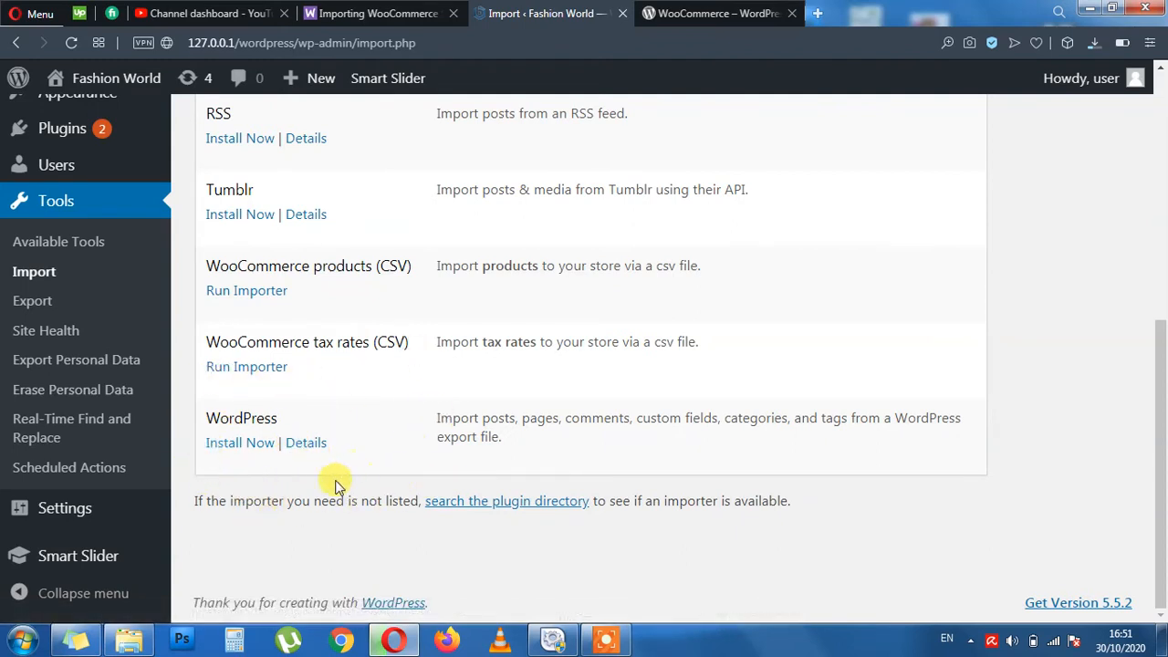
left_click(374, 13)
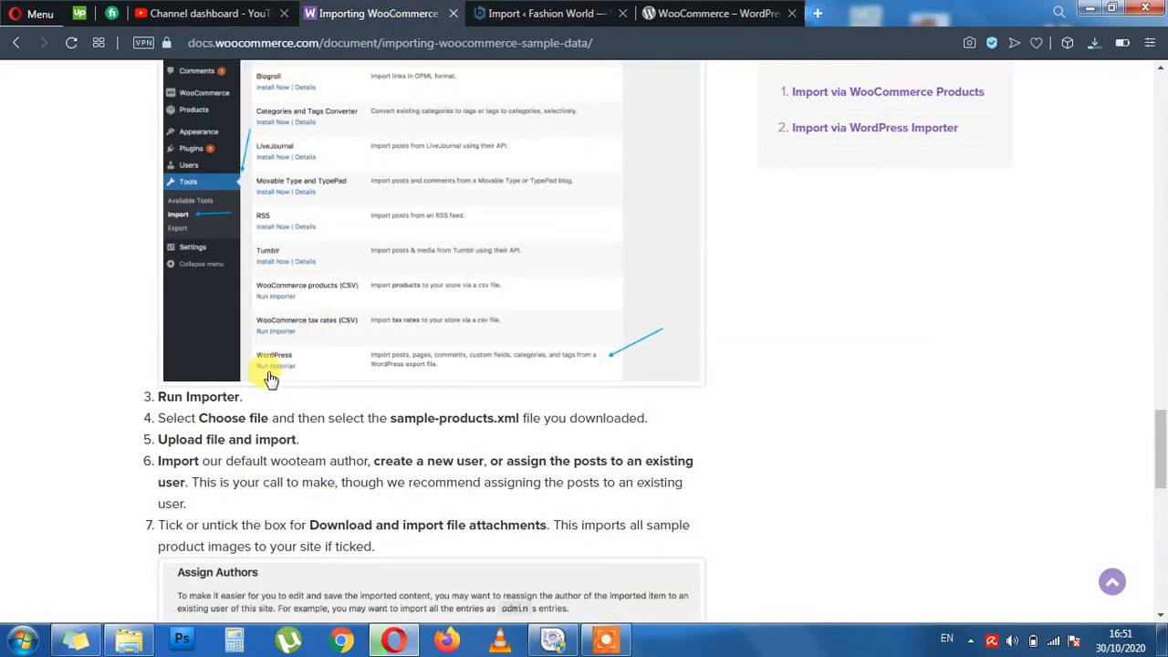
left_click(548, 13)
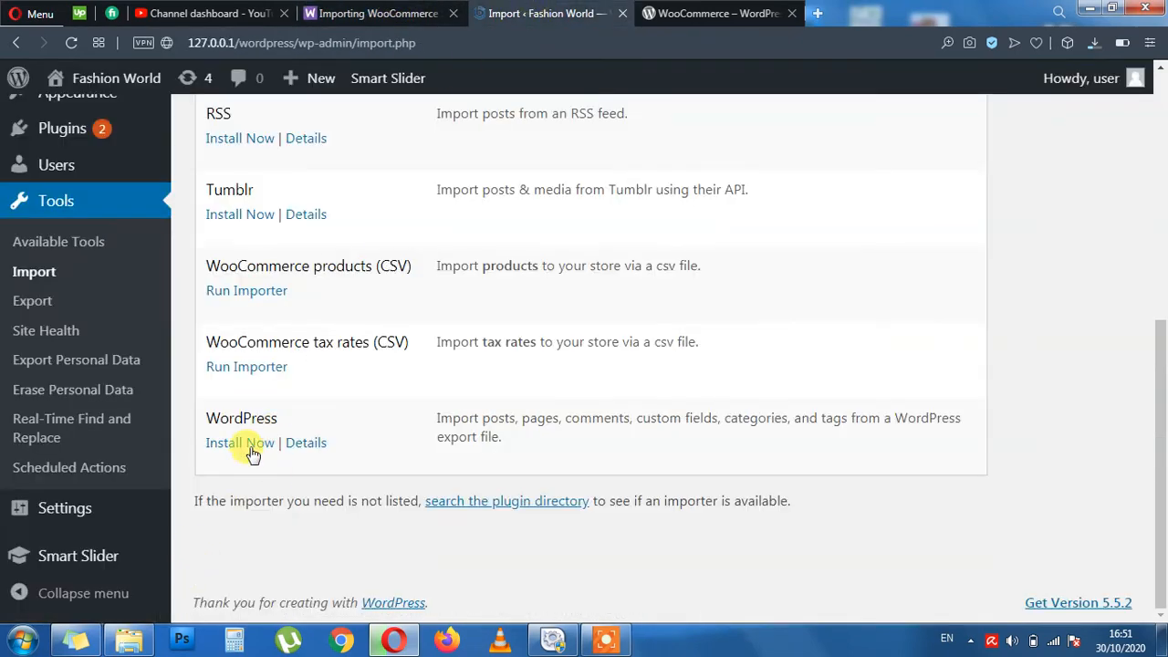
Install the WordPress importer and review the docs step naming sample-products.xml.
left_click(239, 444)
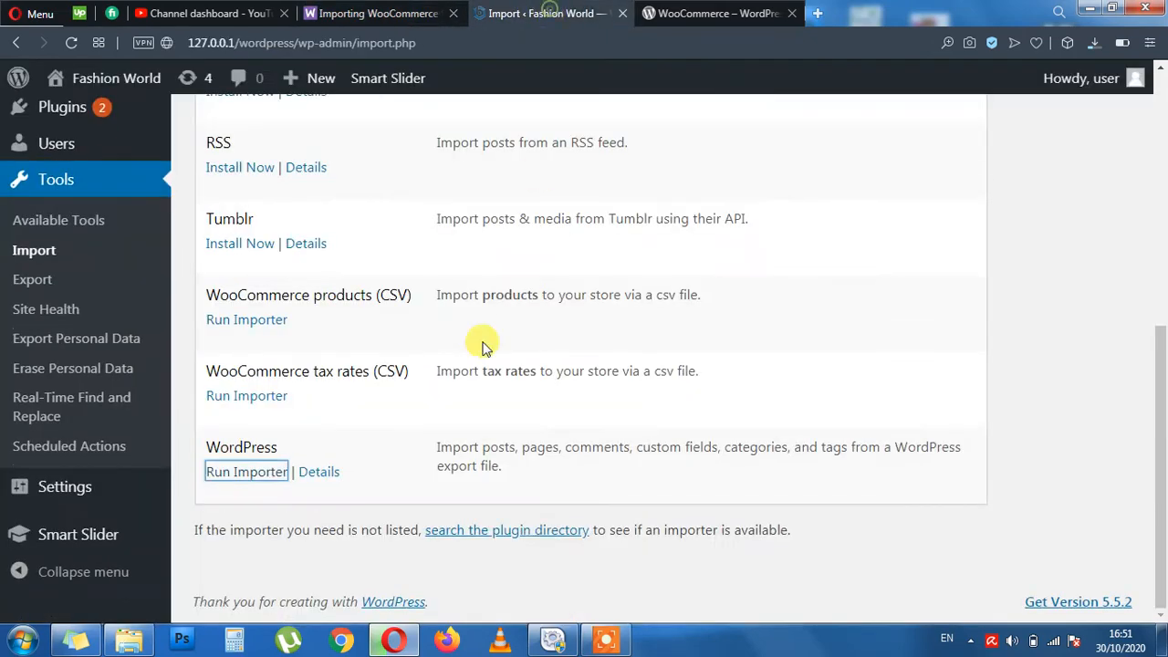
mouse_move(246, 471)
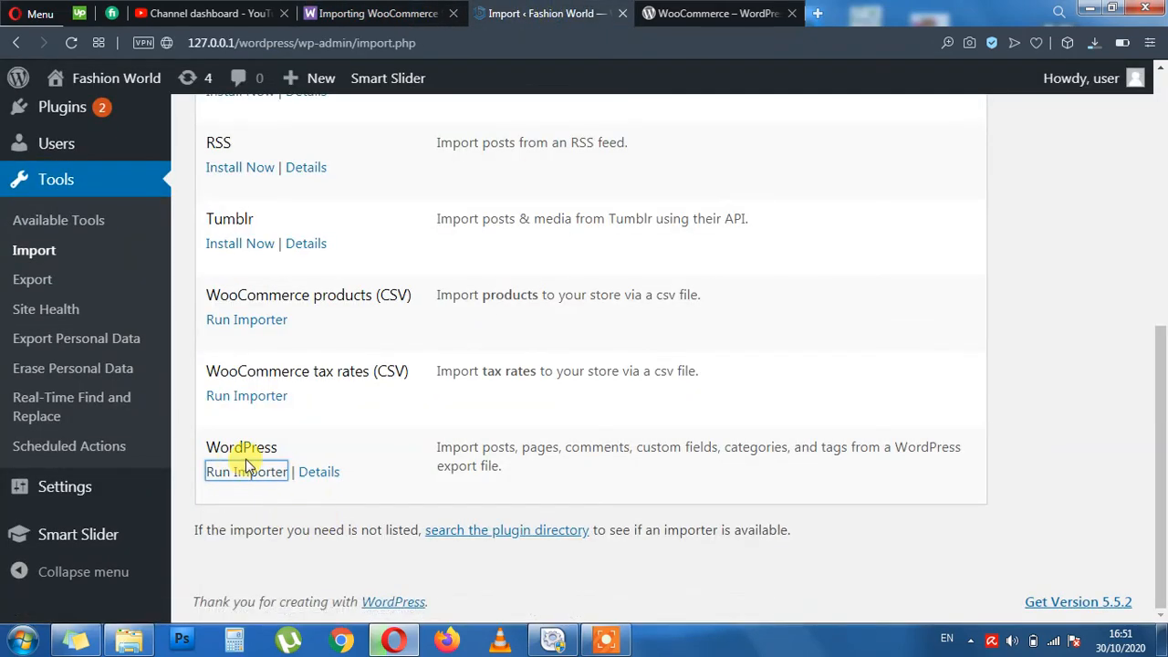
left_click(247, 471)
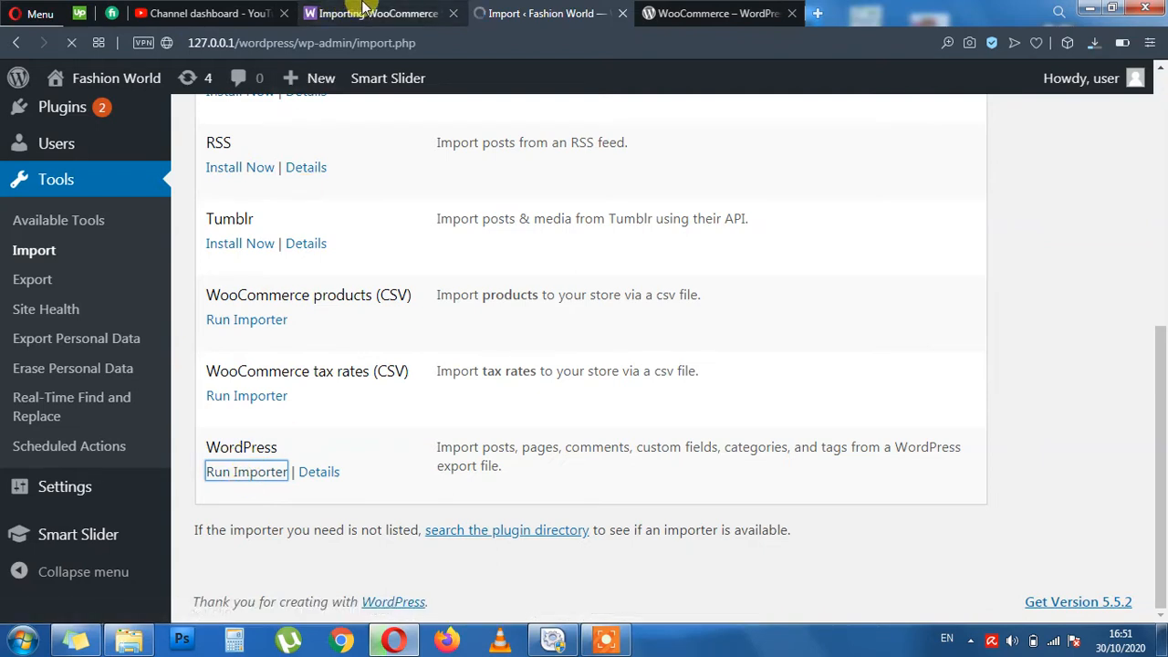
mouse_move(374, 13)
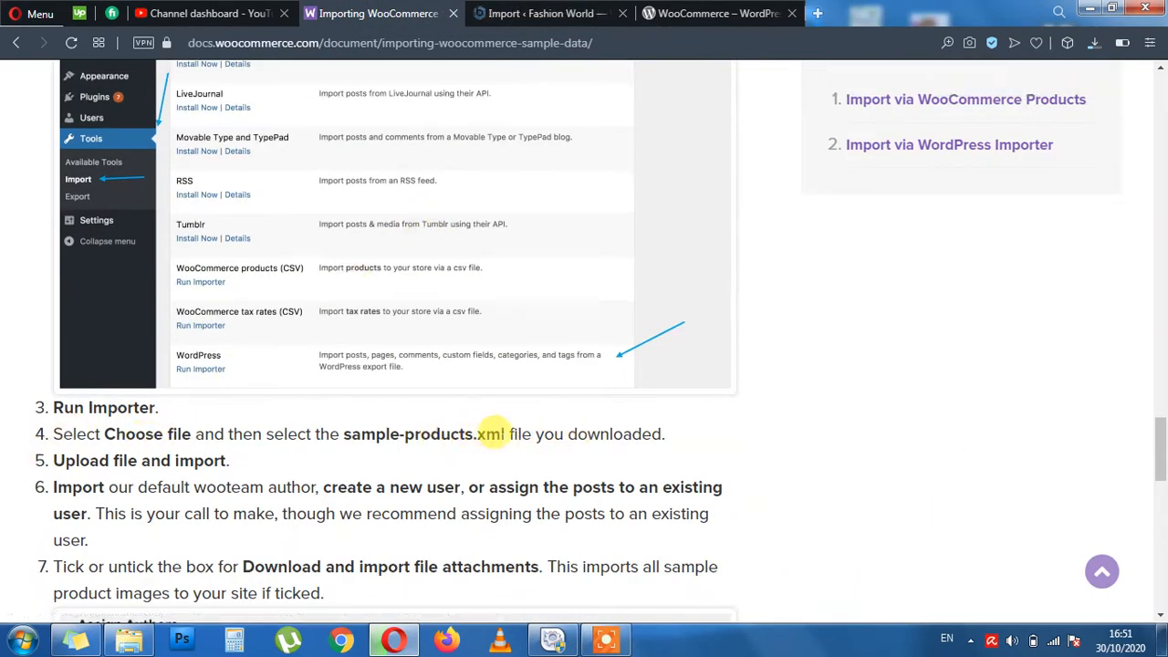
double_click(409, 435)
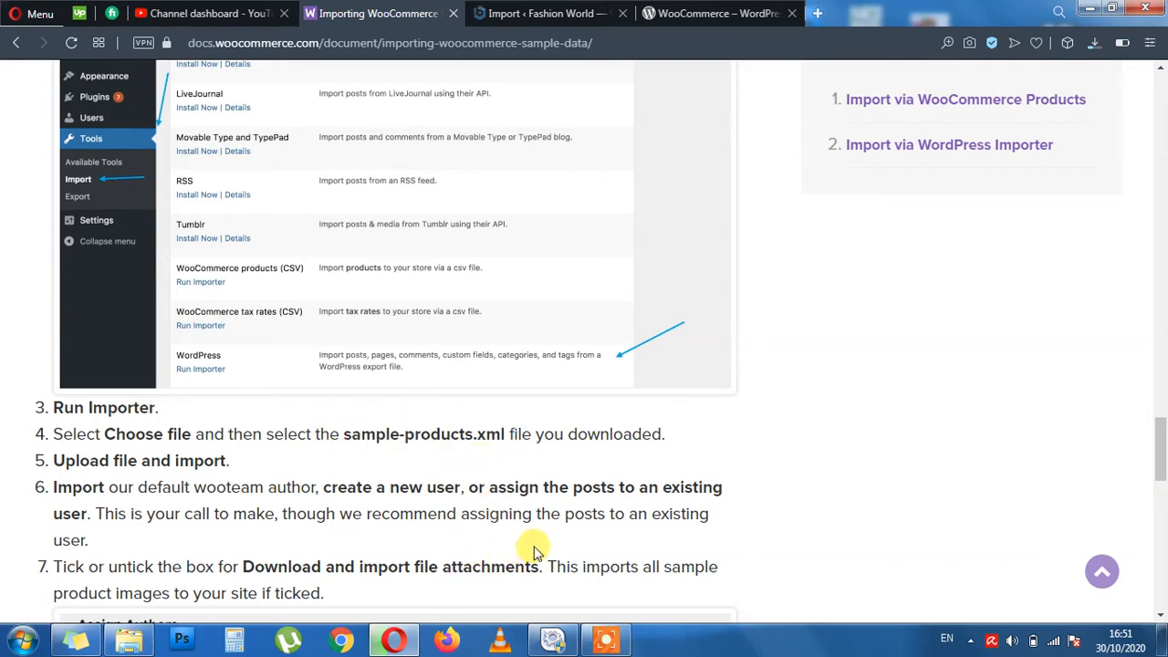
mouse_move(429, 456)
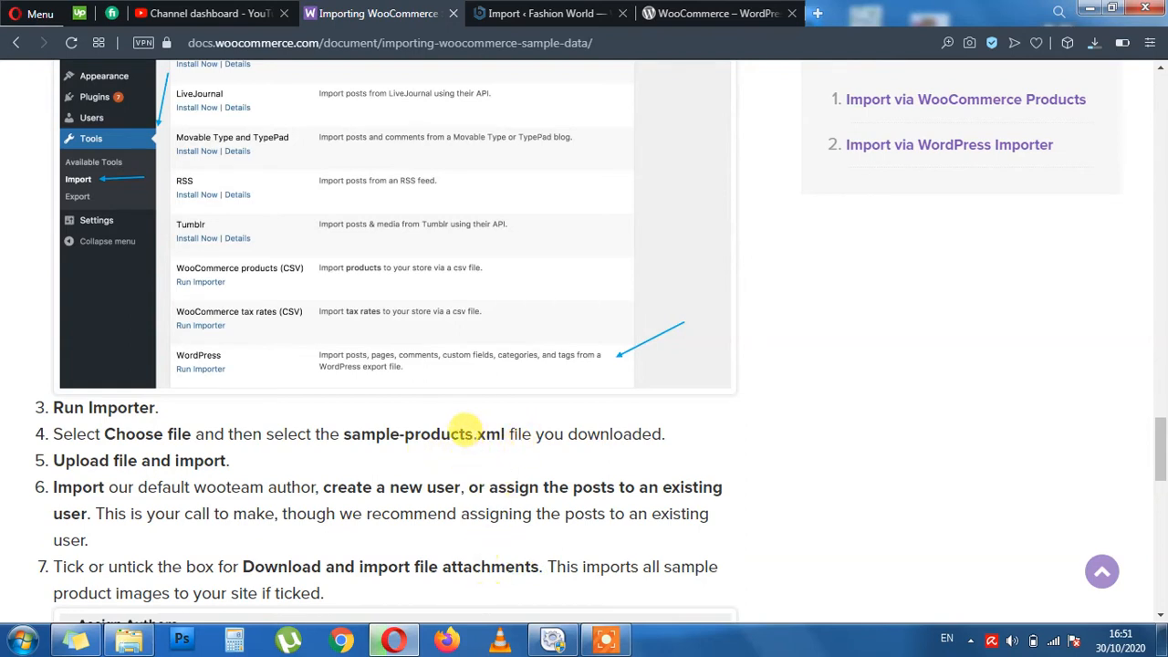
double_click(489, 434)
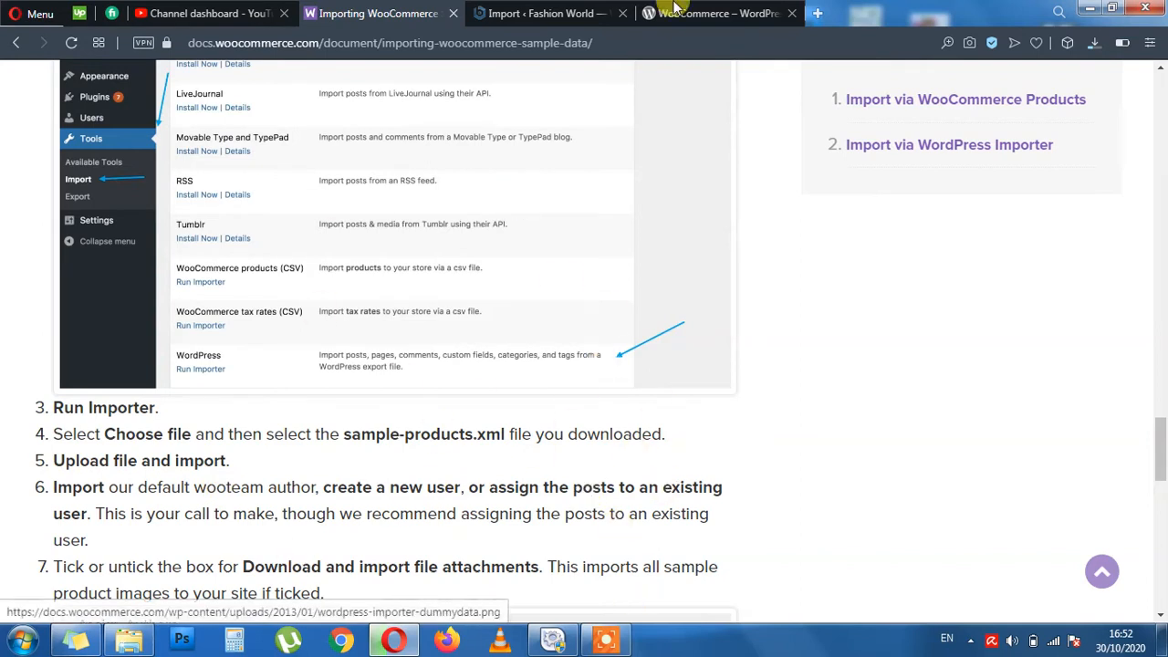
mouse_move(544, 13)
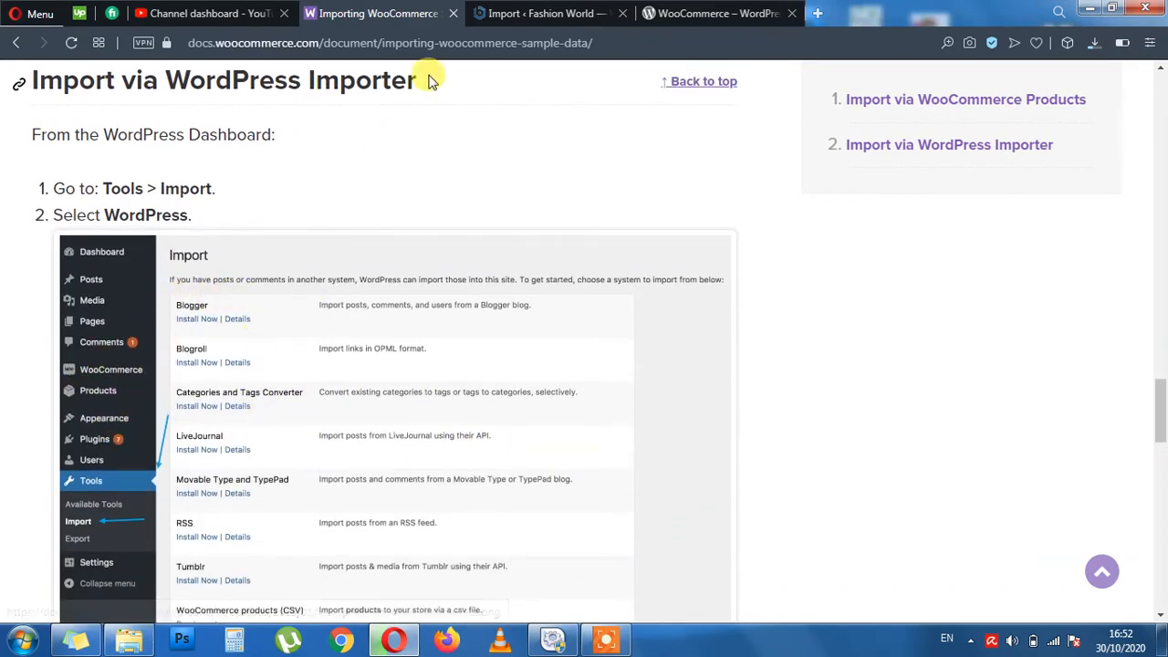
Show the WordPress Importer upload page after rechecking the sample data steps.
left_click(544, 13)
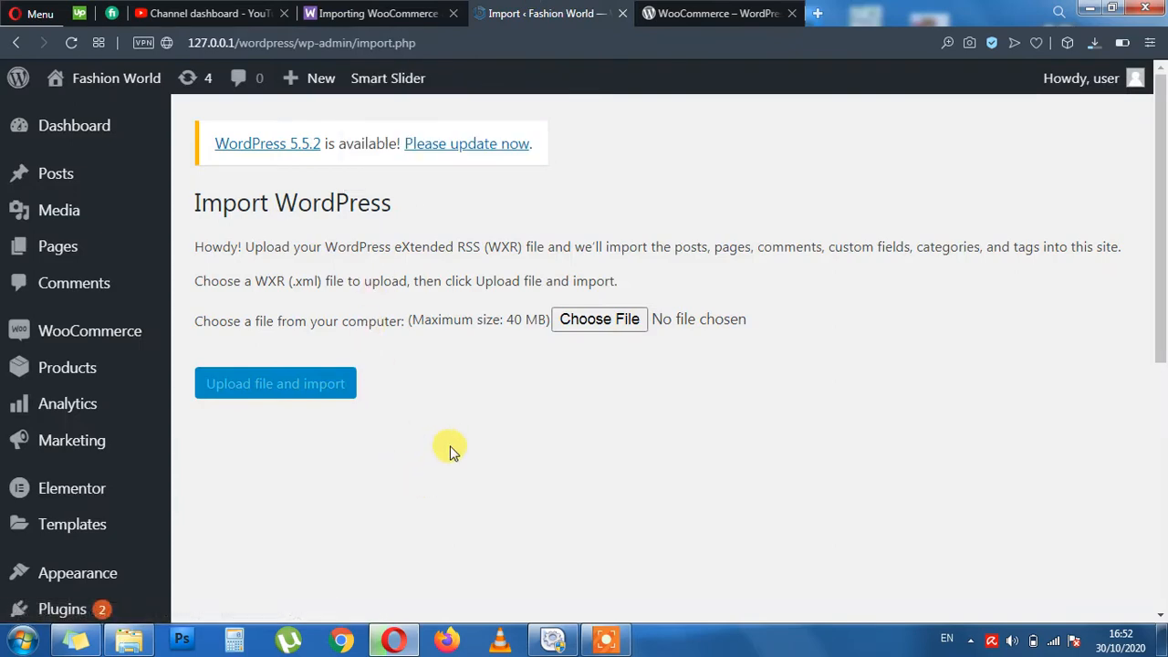
left_click(374, 13)
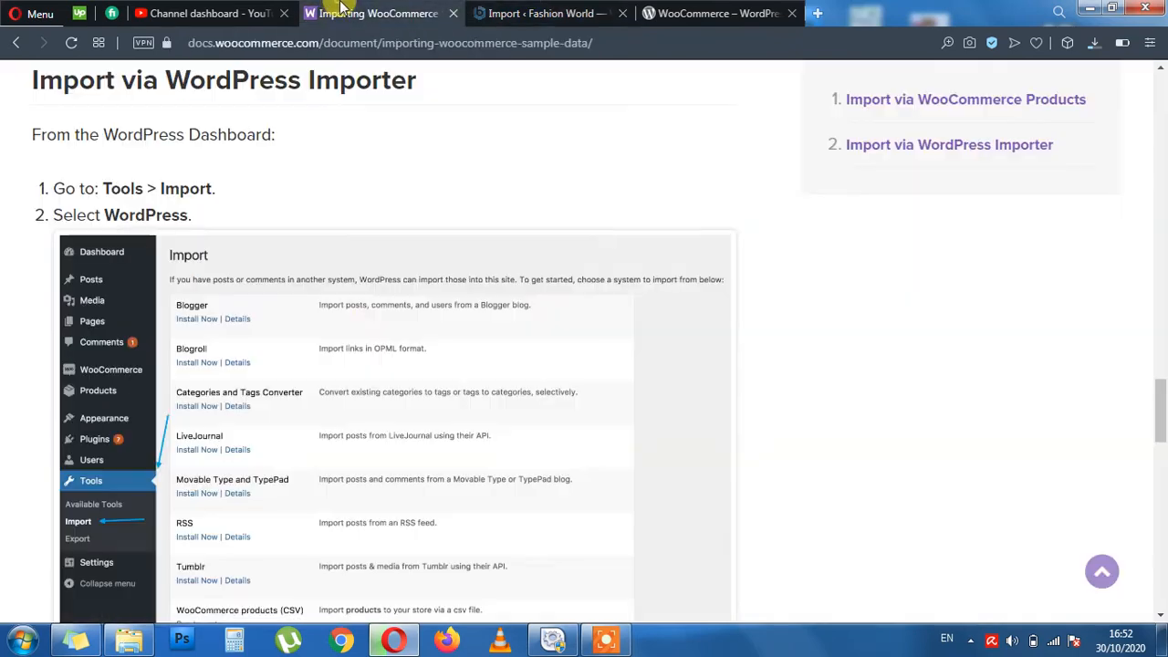
scroll("down", 3)
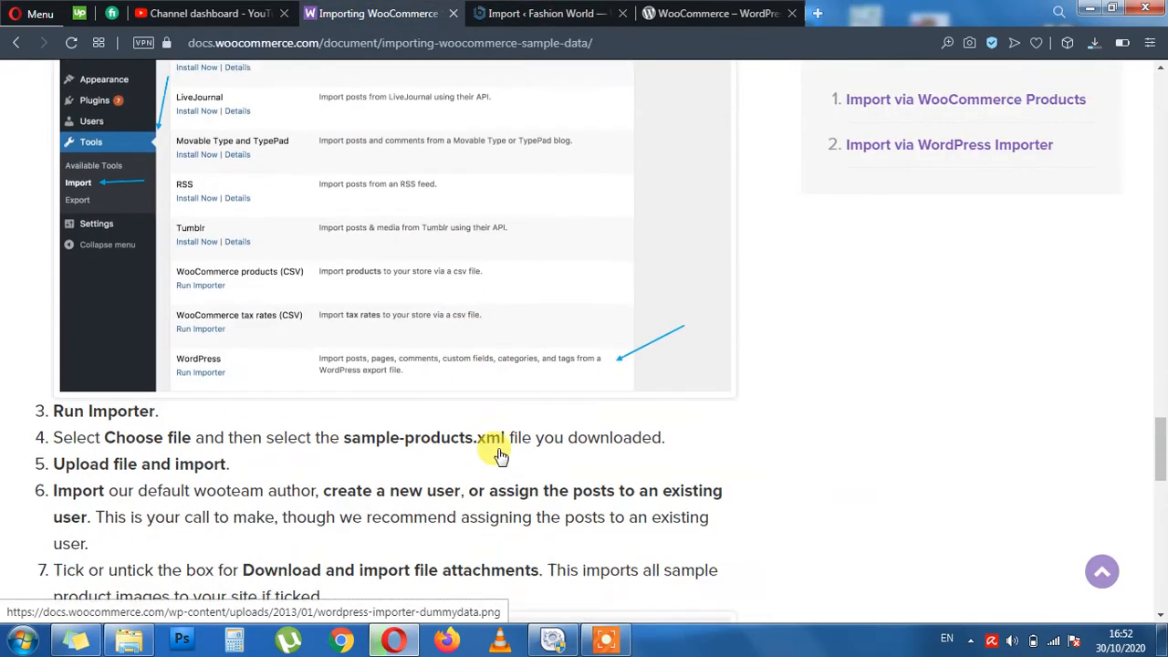
scroll("down", 3)
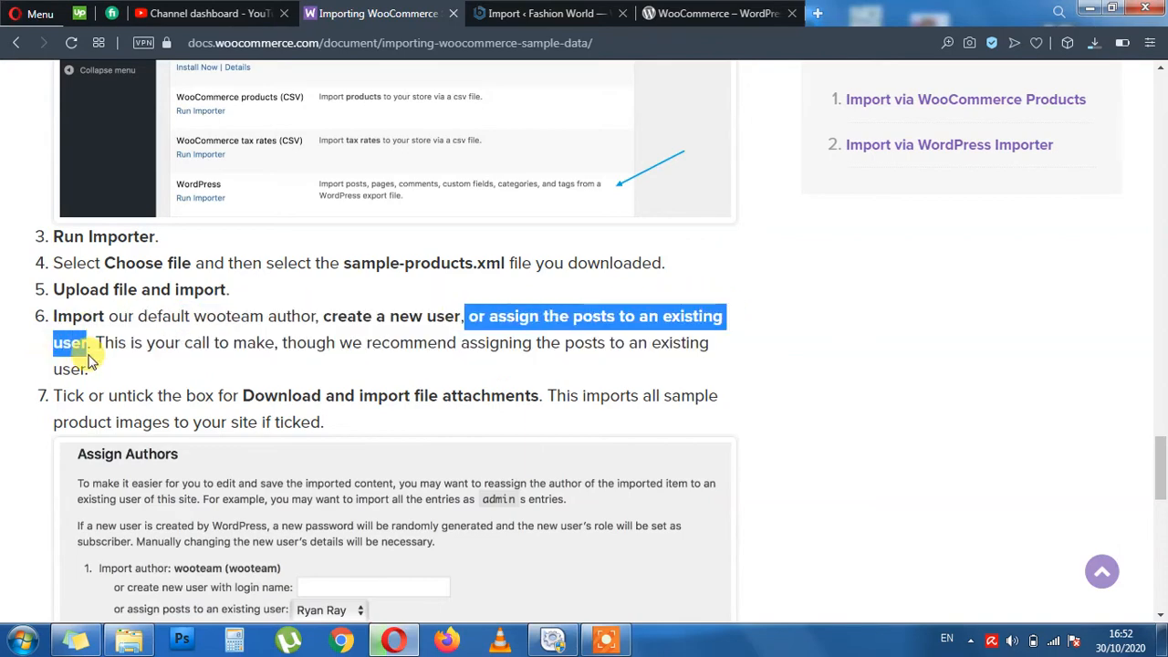
left_click(547, 12)
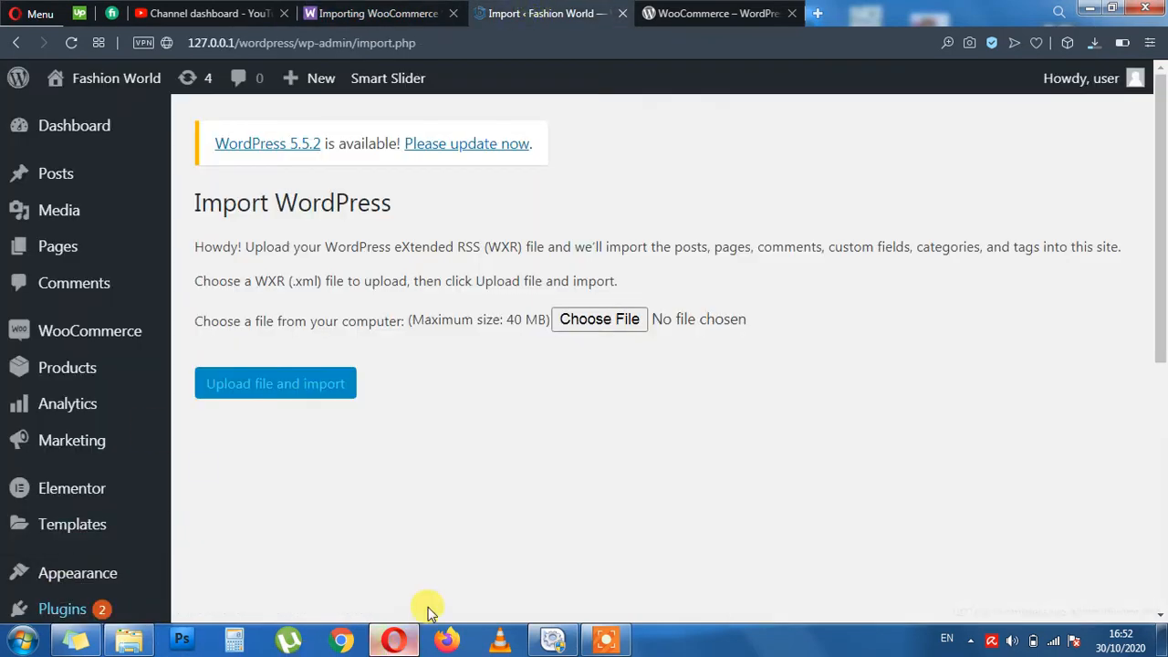
mouse_move(1095, 45)
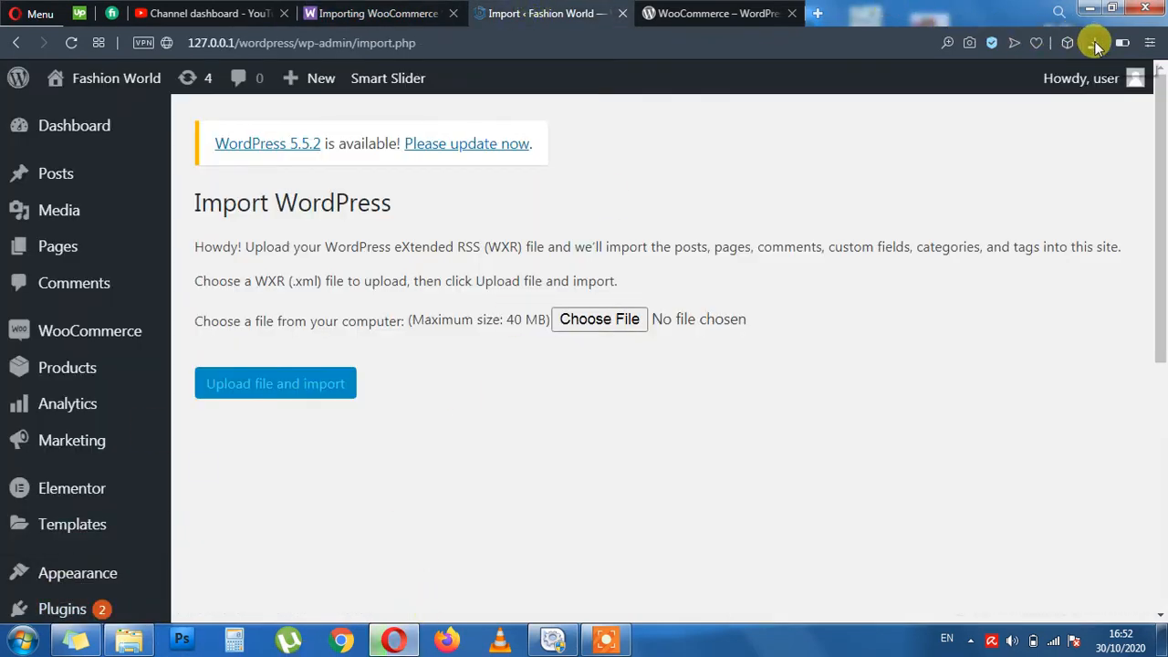
Check the browser's recent downloads list and close it.
left_click(1095, 43)
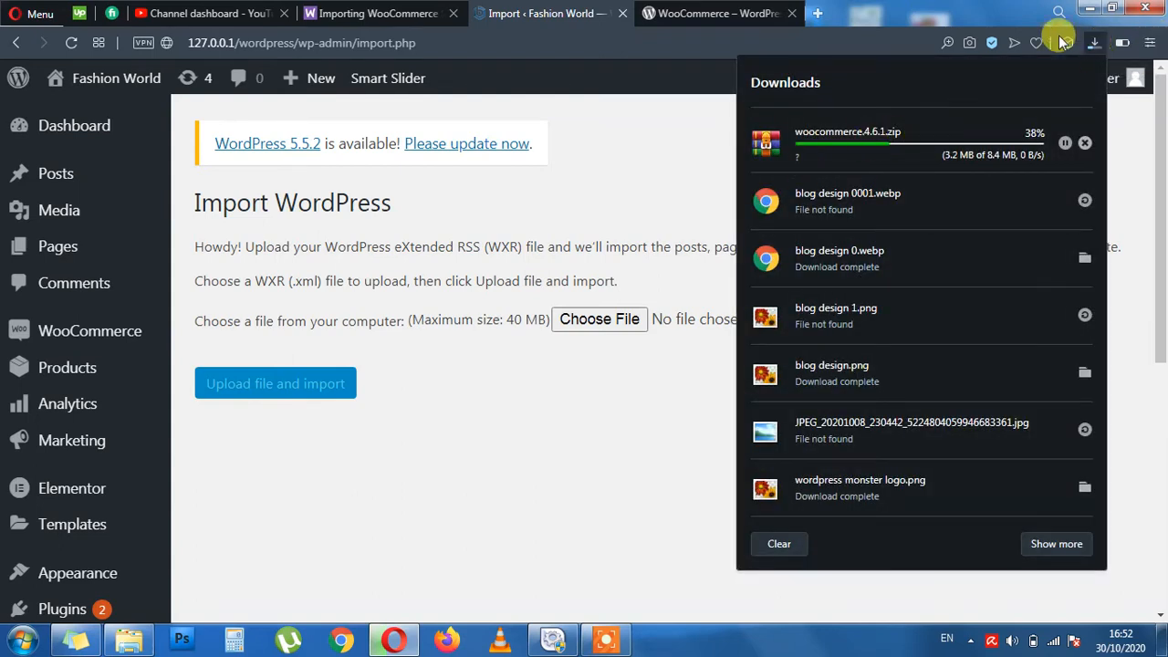
mouse_move(1091, 44)
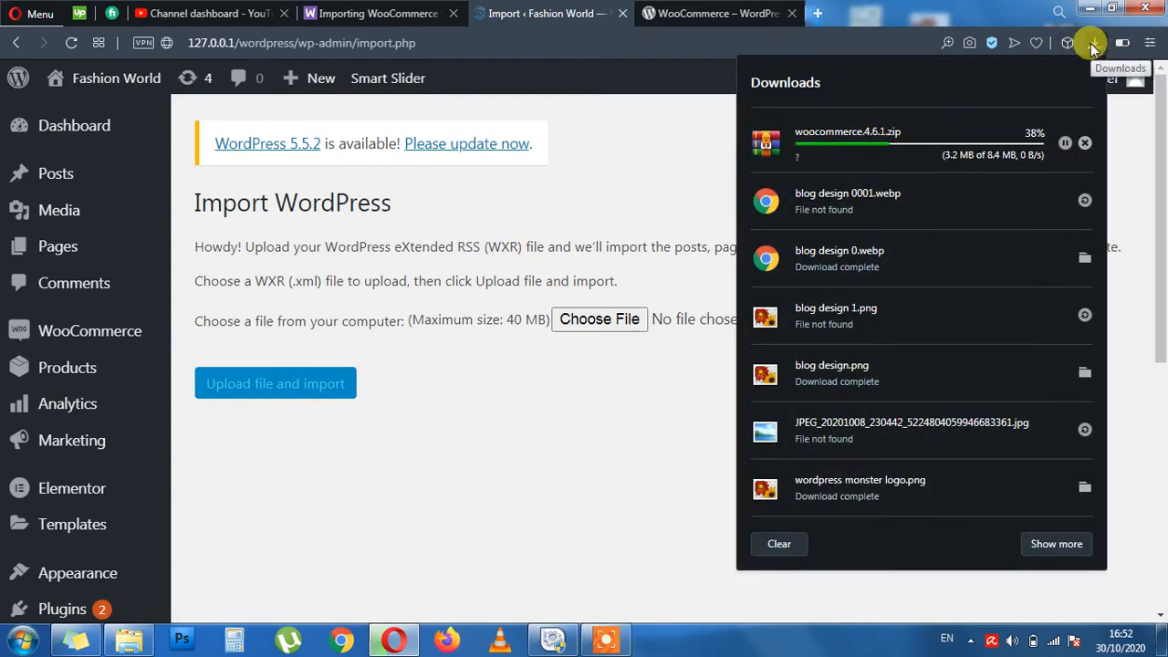
left_click(679, 236)
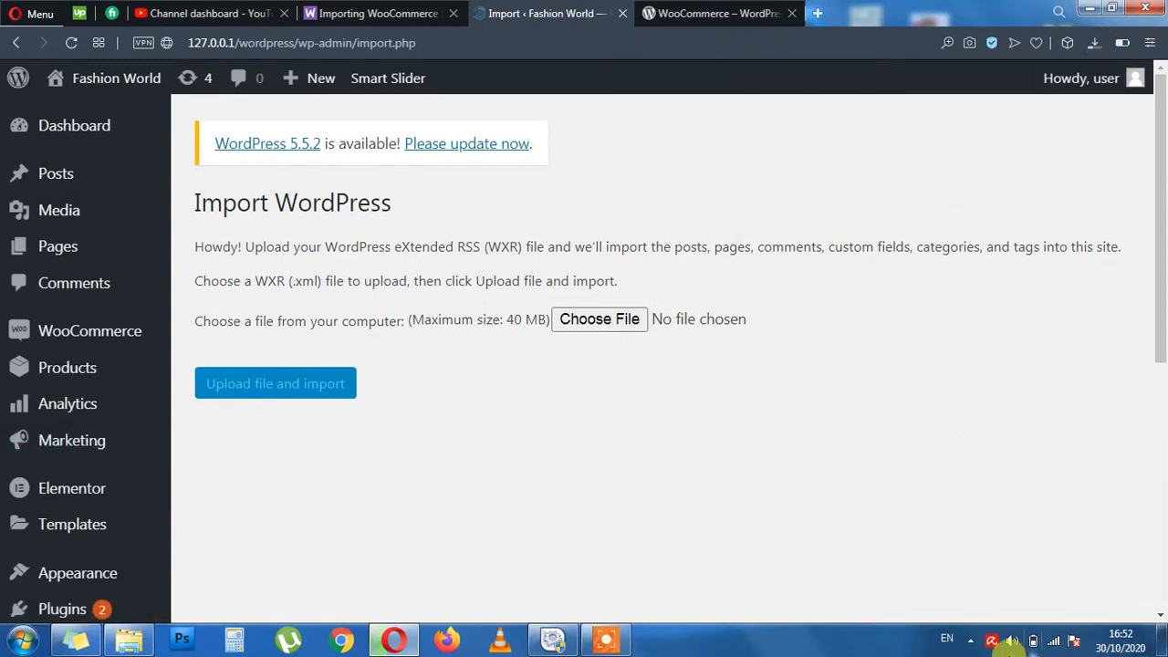
mouse_move(1034, 551)
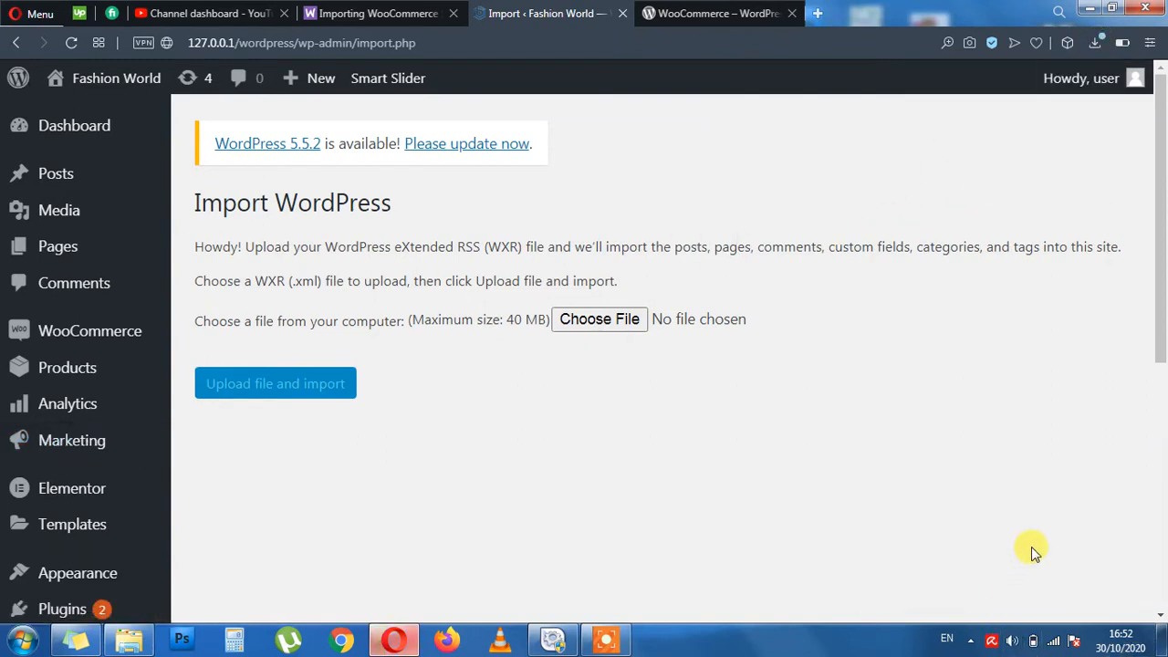
mouse_move(862, 349)
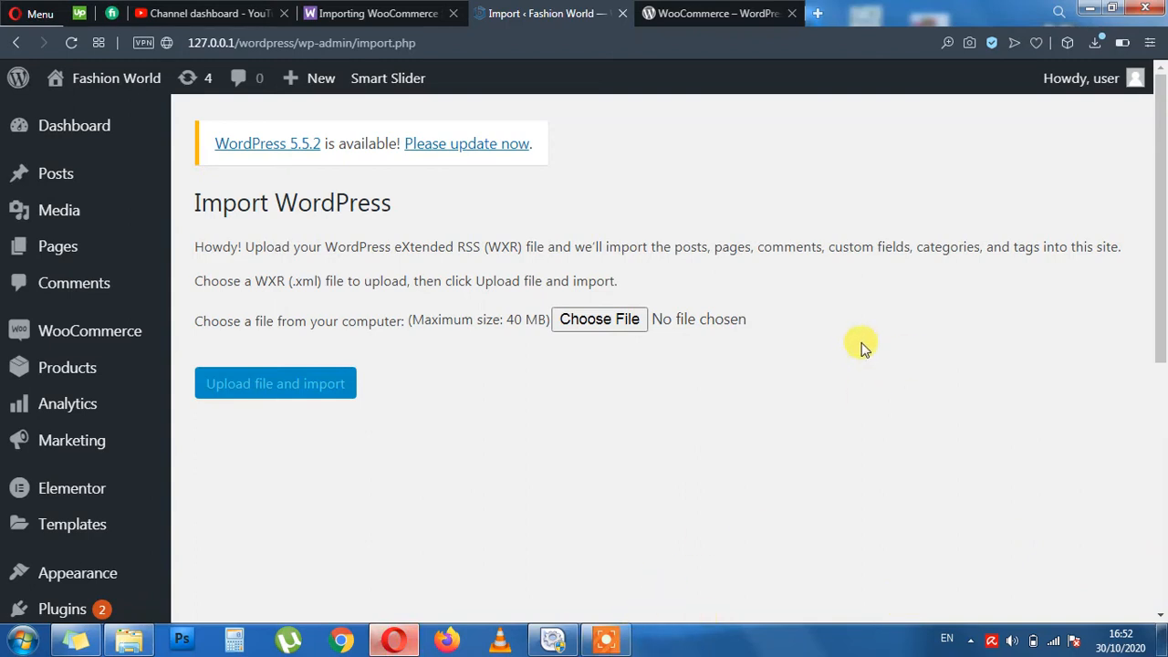
mouse_move(807, 277)
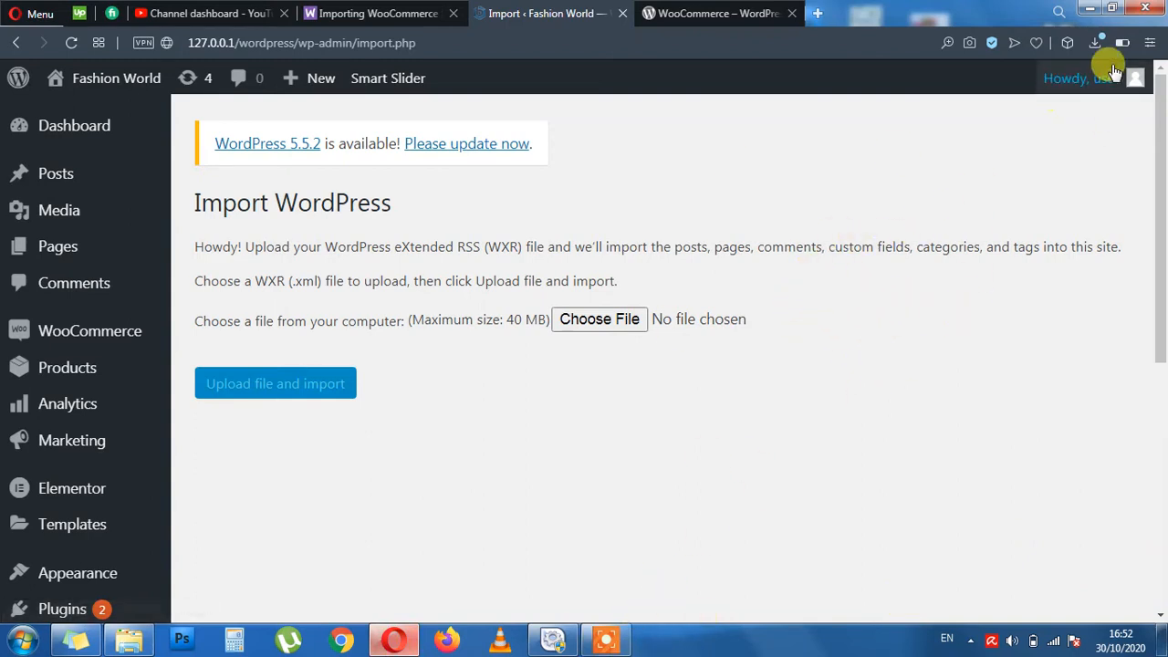
mouse_move(770, 438)
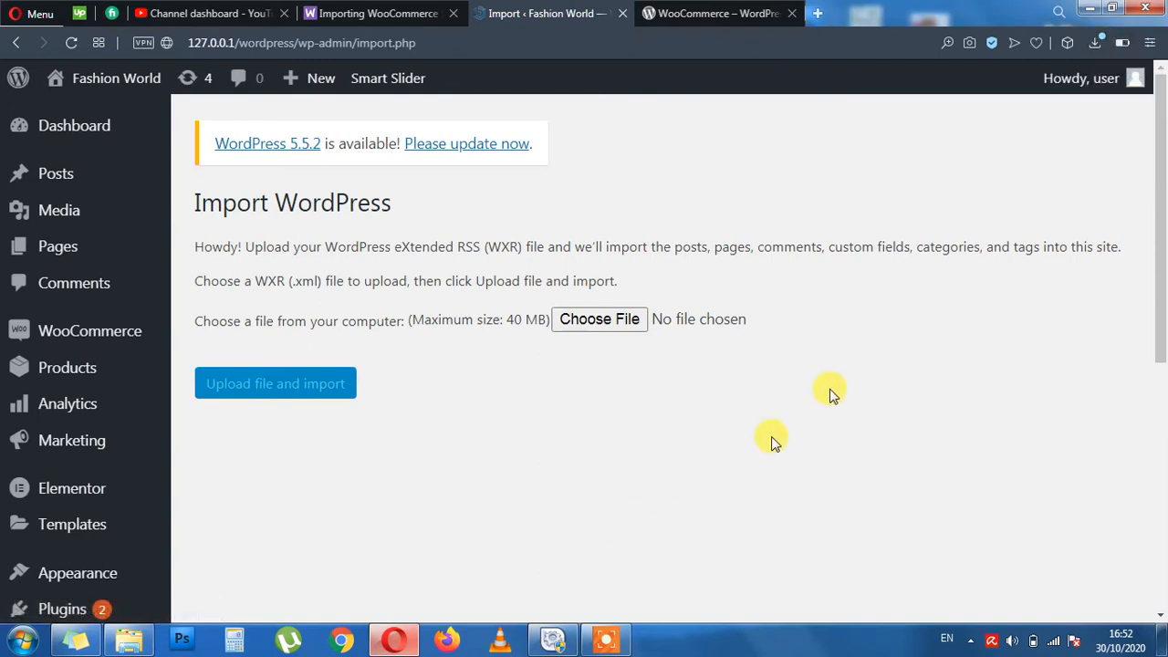
Open the Downloads folder showing the WooCommerce 4.6.1 ZIP archive.
left_click(374, 13)
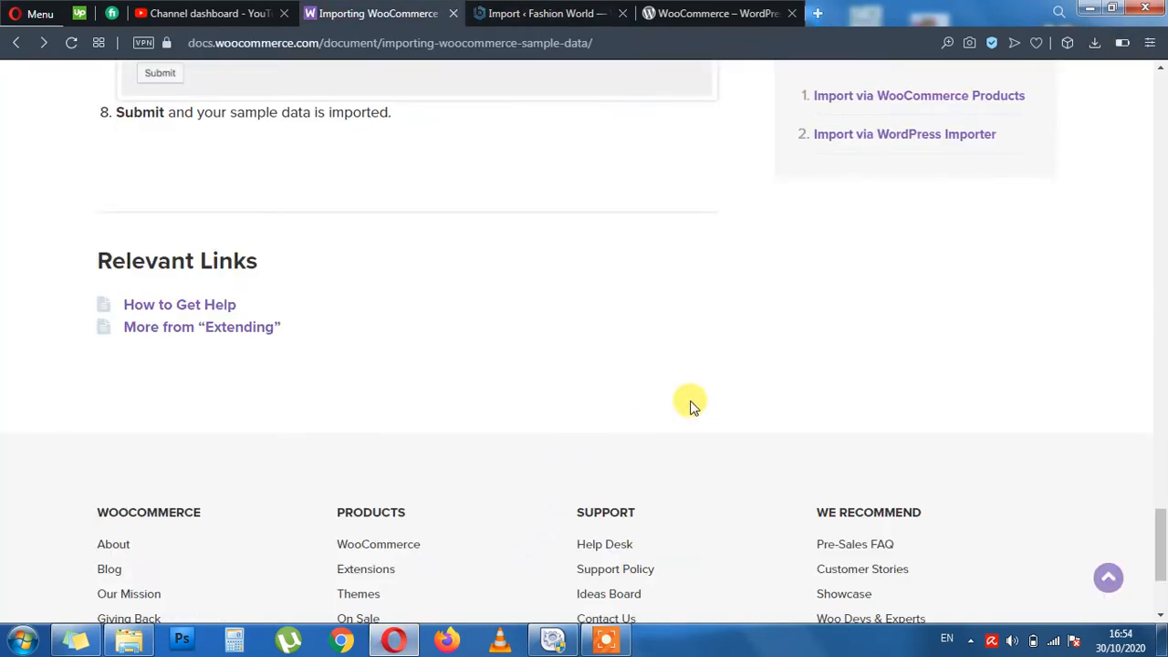
mouse_move(904, 212)
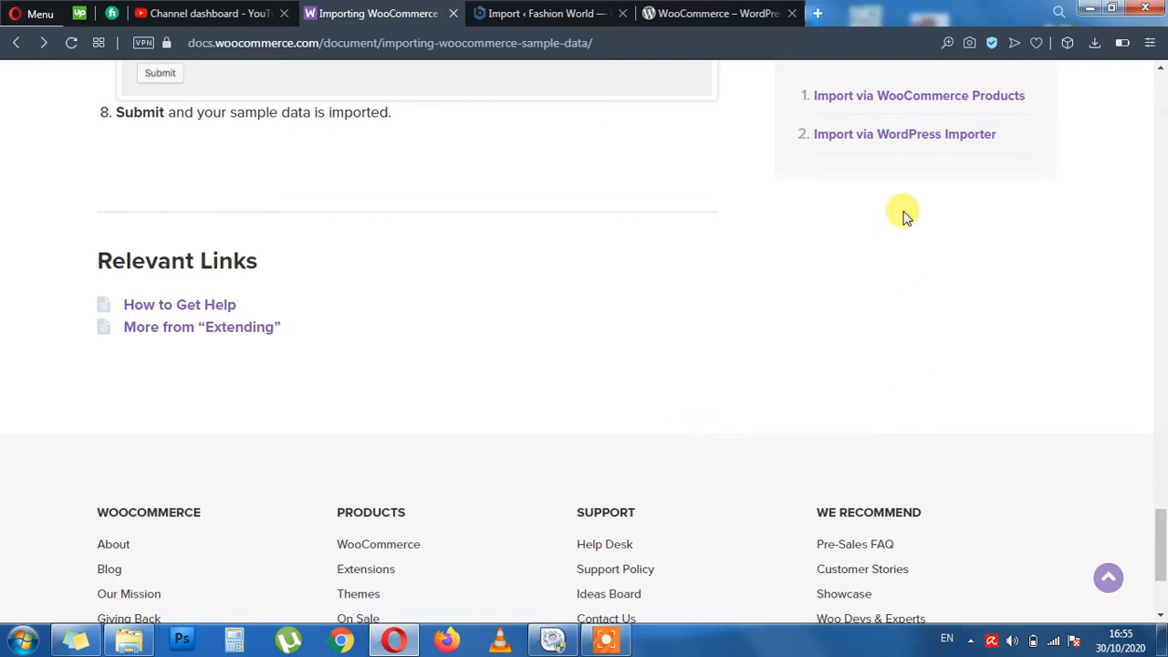
left_click(1095, 44)
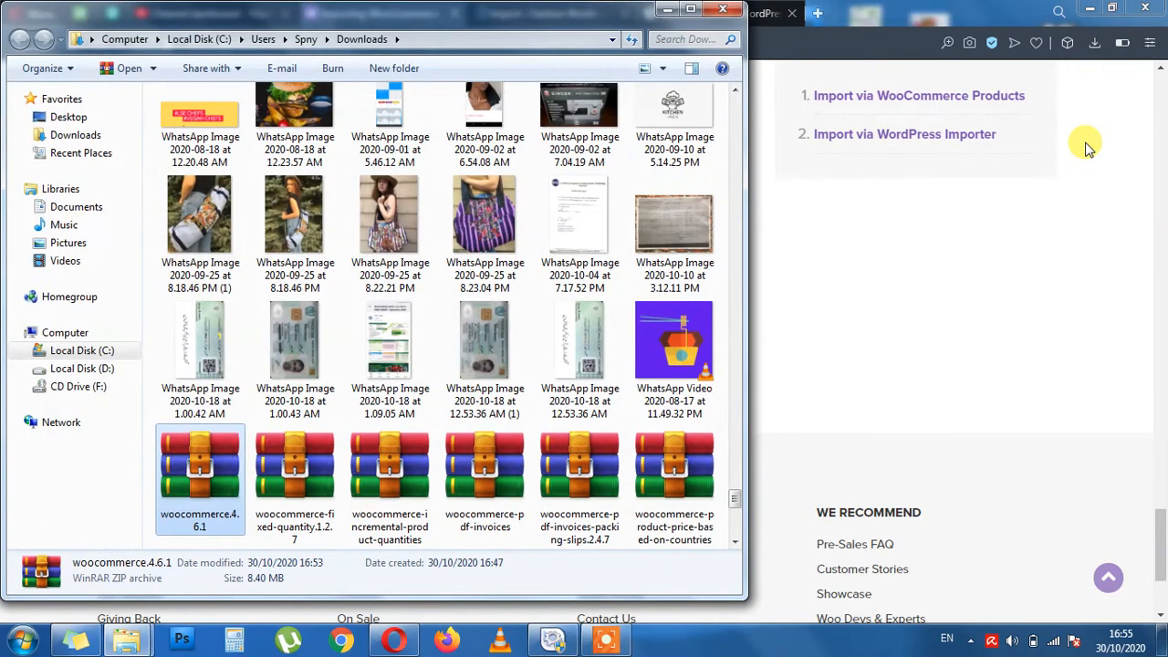
mouse_move(210, 478)
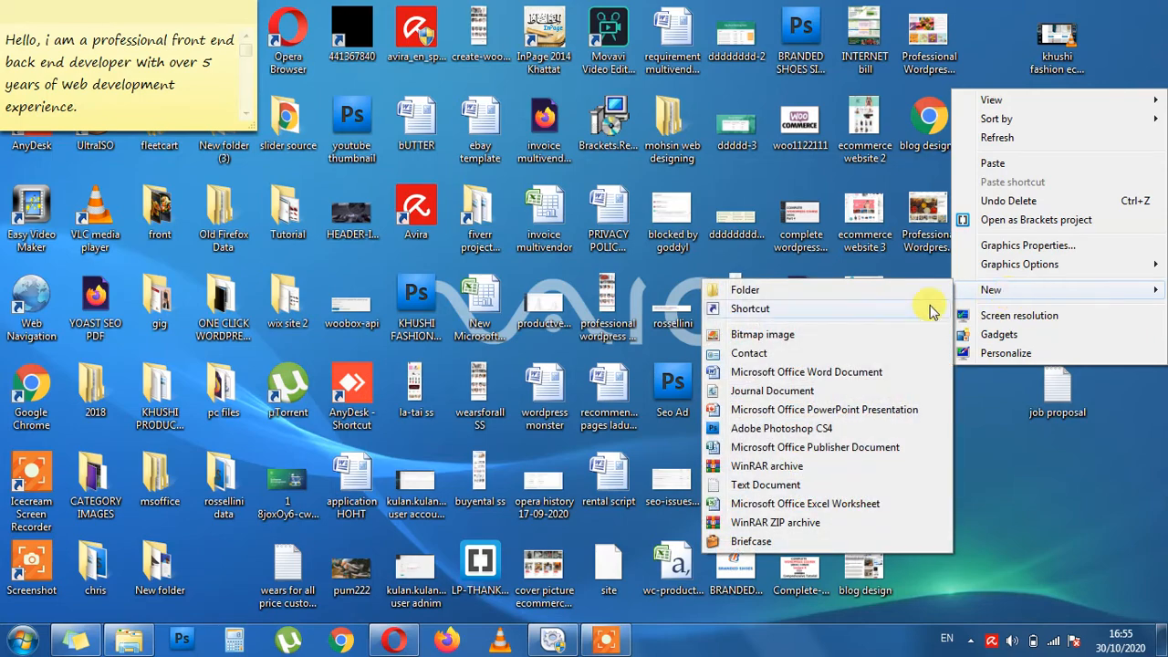
Inside New folder (5), extract woocommerce.4.6.1.zip here with WinRAR to produce a woocommerce folder.
left_click(745, 288)
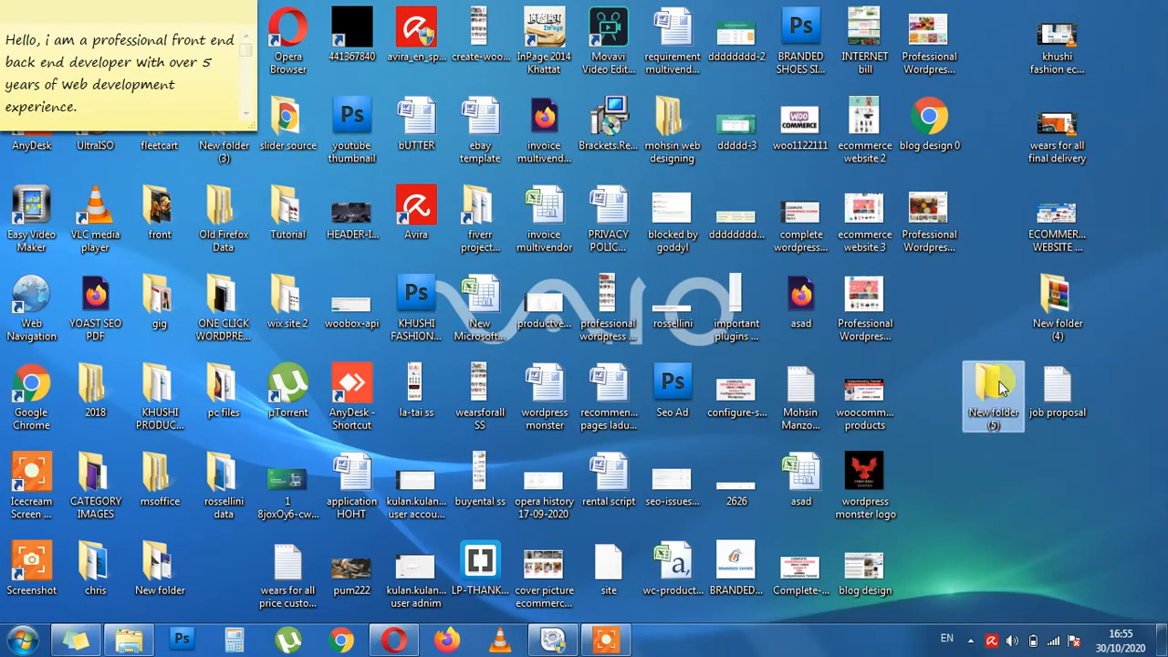
double_click(993, 383)
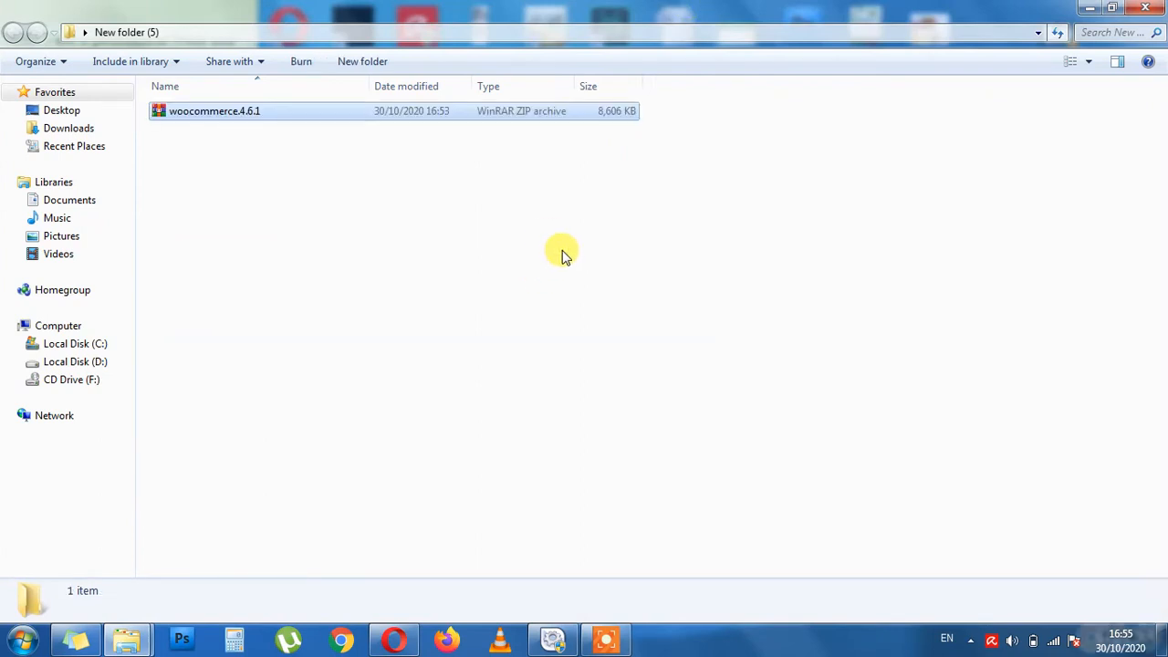
left_click(216, 111)
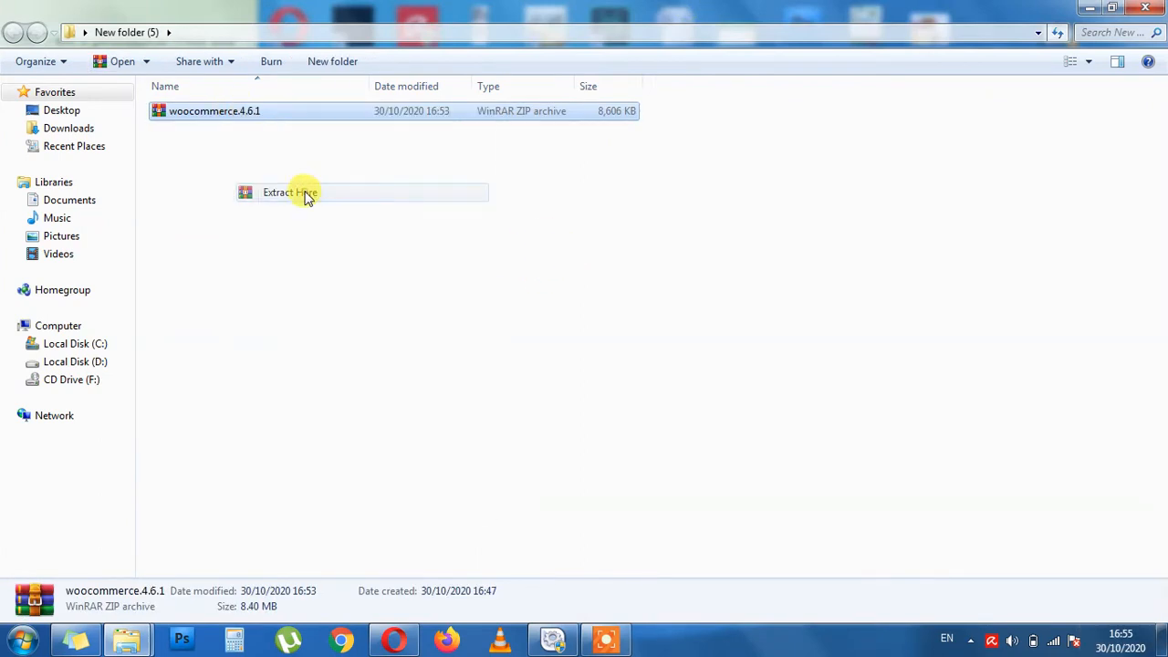
left_click(290, 192)
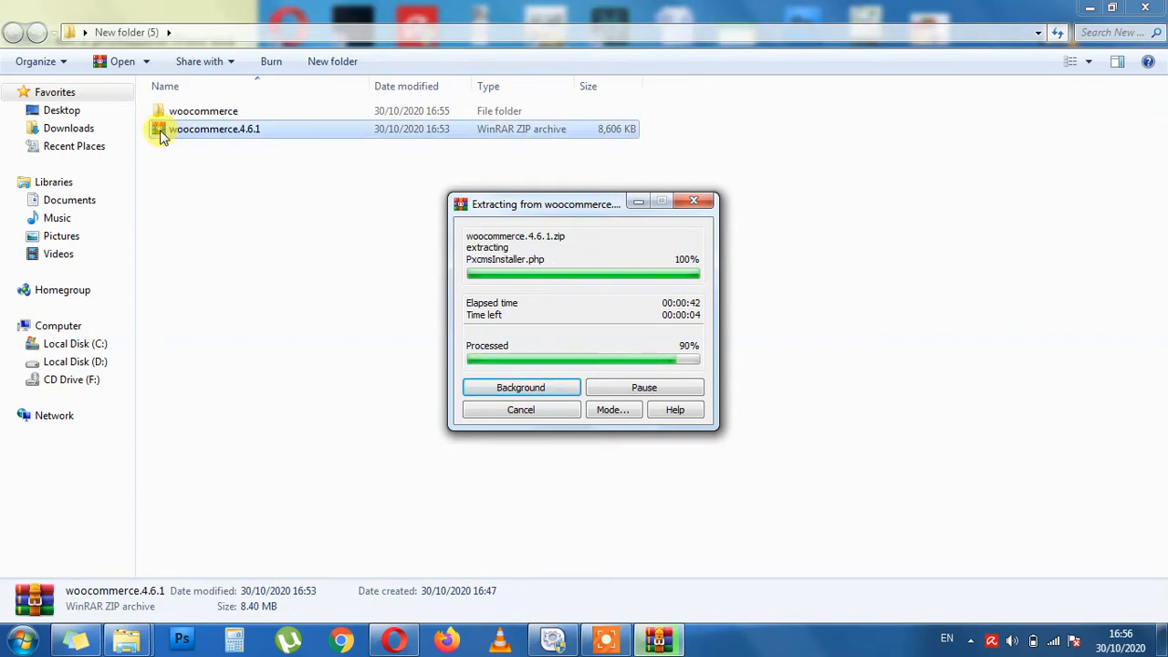
mouse_move(212, 198)
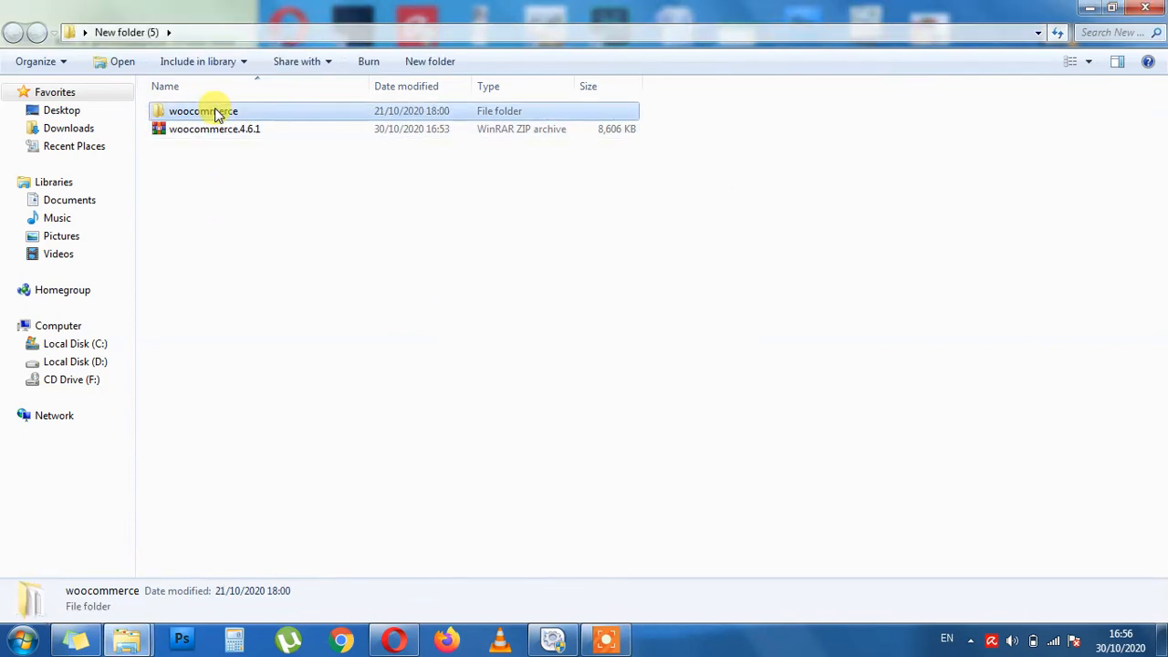
Enter the extracted woocommerce folder and highlight its sample-data subfolder.
double_click(205, 112)
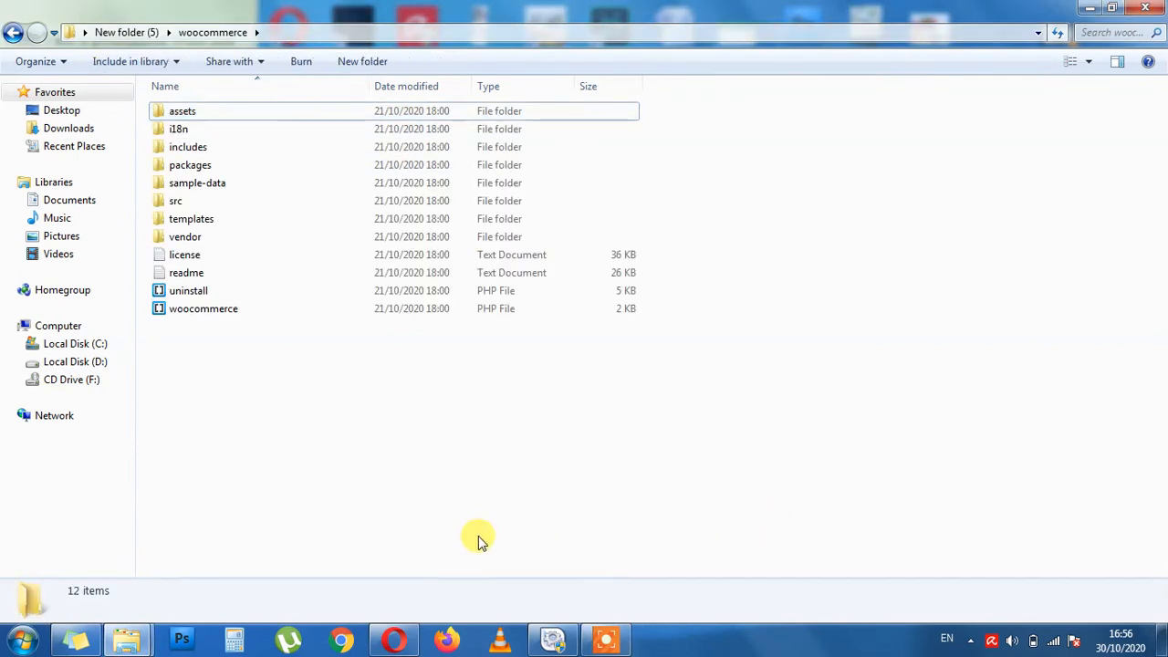
left_click(198, 182)
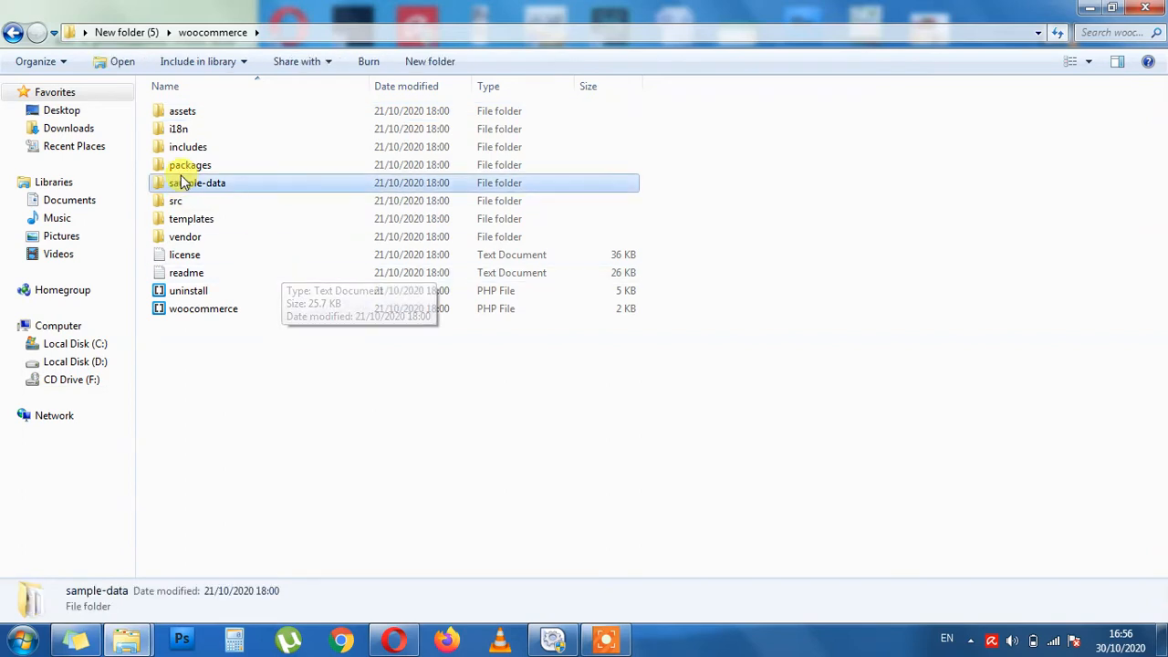
mouse_move(191, 182)
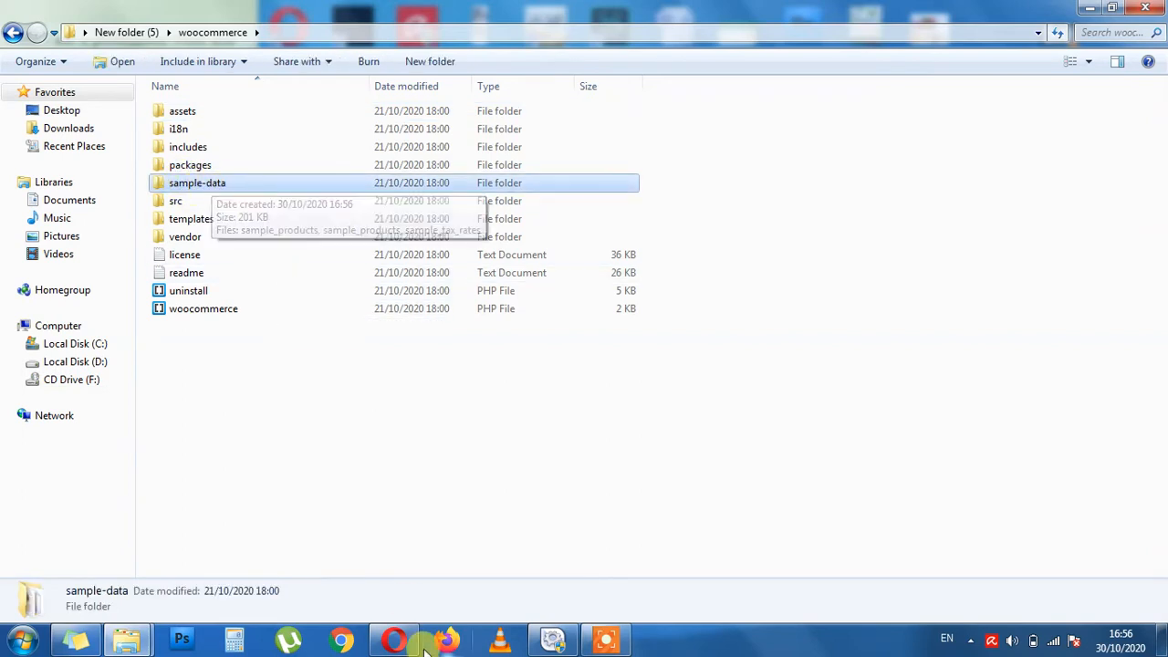
mouse_move(267, 372)
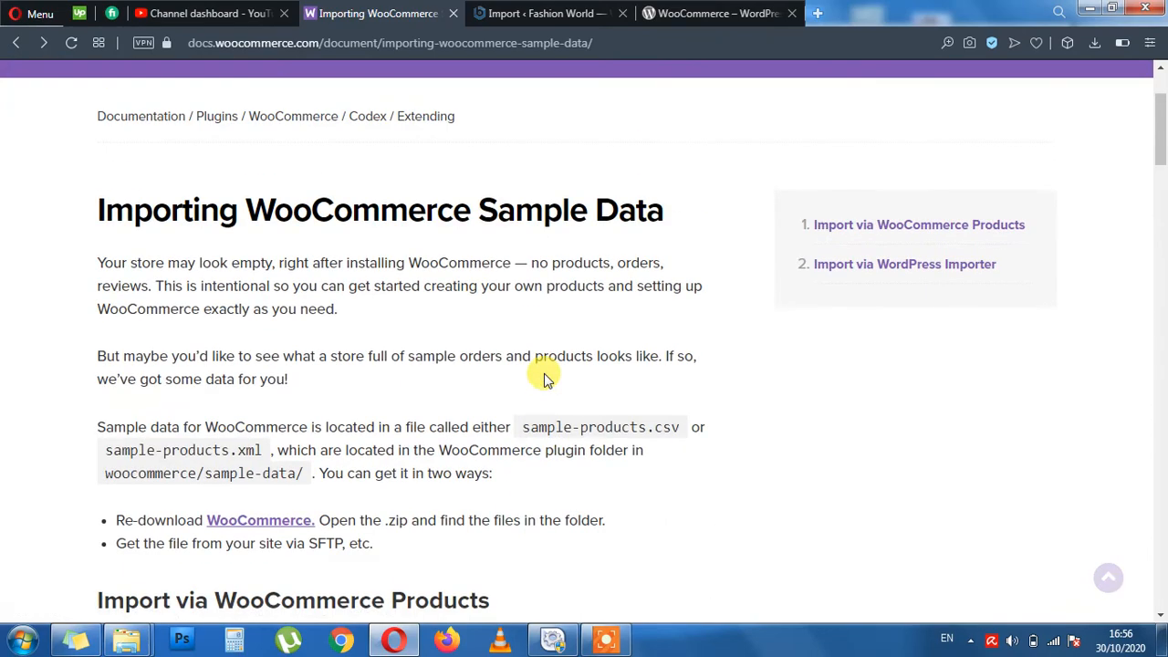
Read the docs note that sample product files sit in woocommerce/sample-data/.
scroll("down", 3)
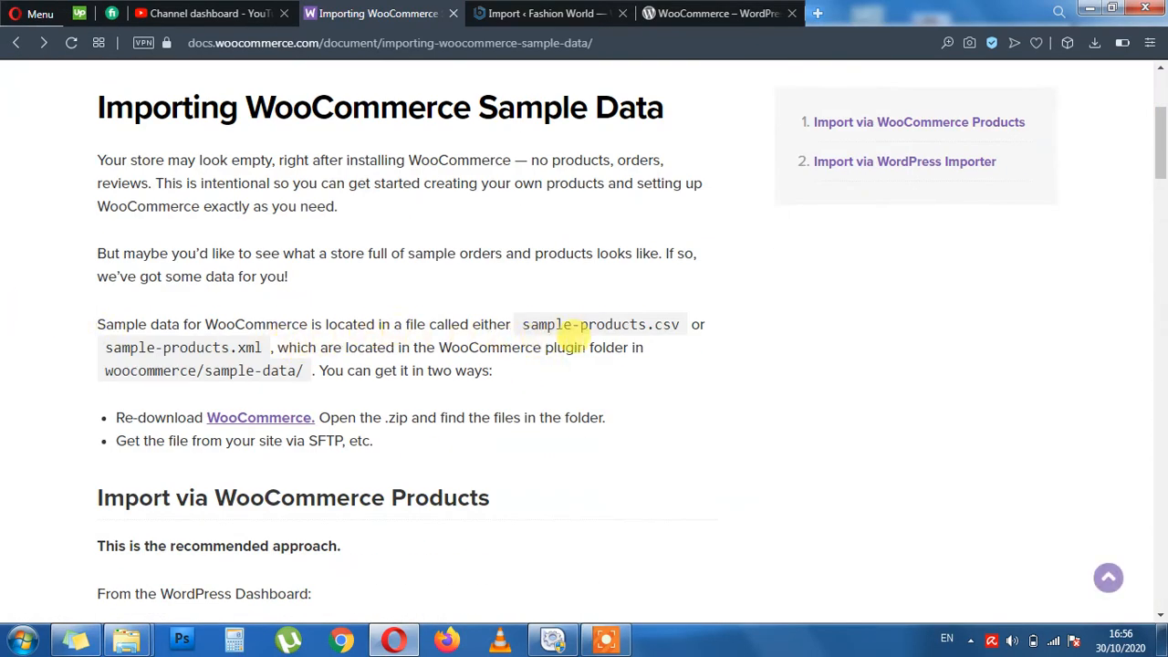
left_click_drag(277, 347, 409, 347)
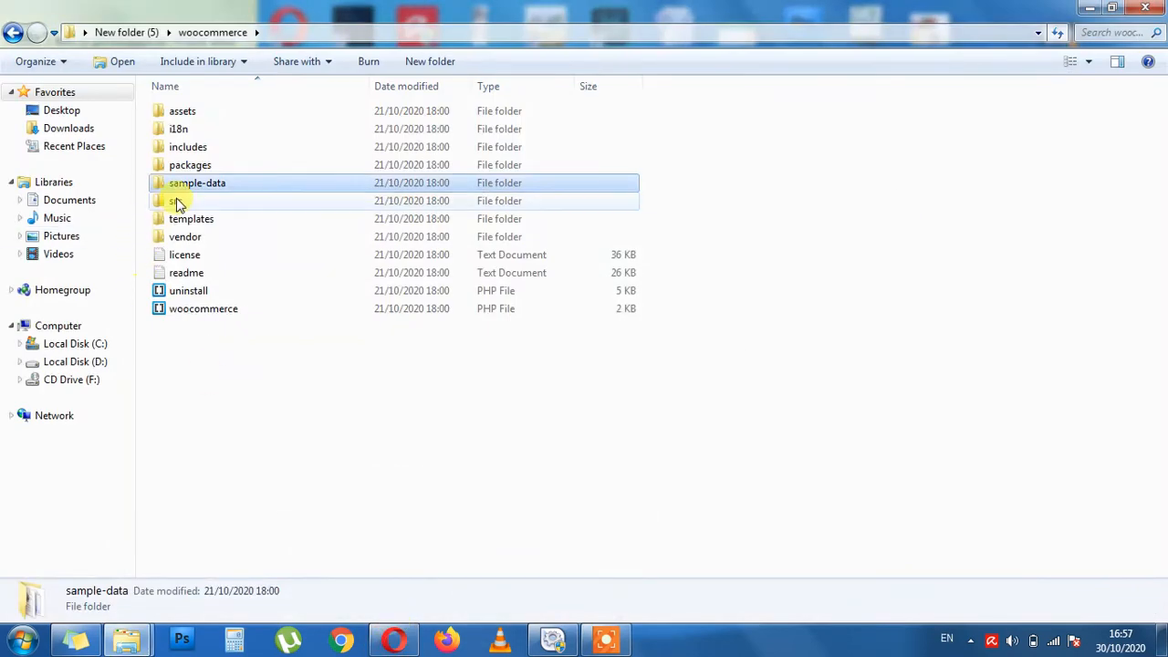
Enter the sample-data folder and select the sample_products.csv file.
left_click(197, 183)
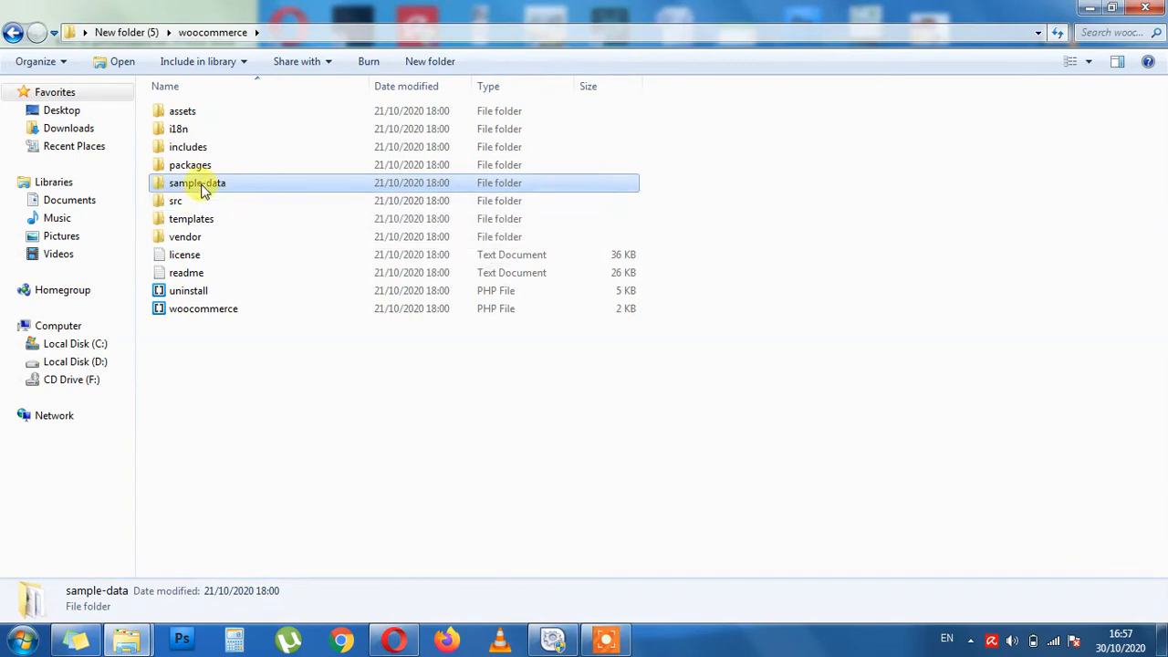
double_click(197, 183)
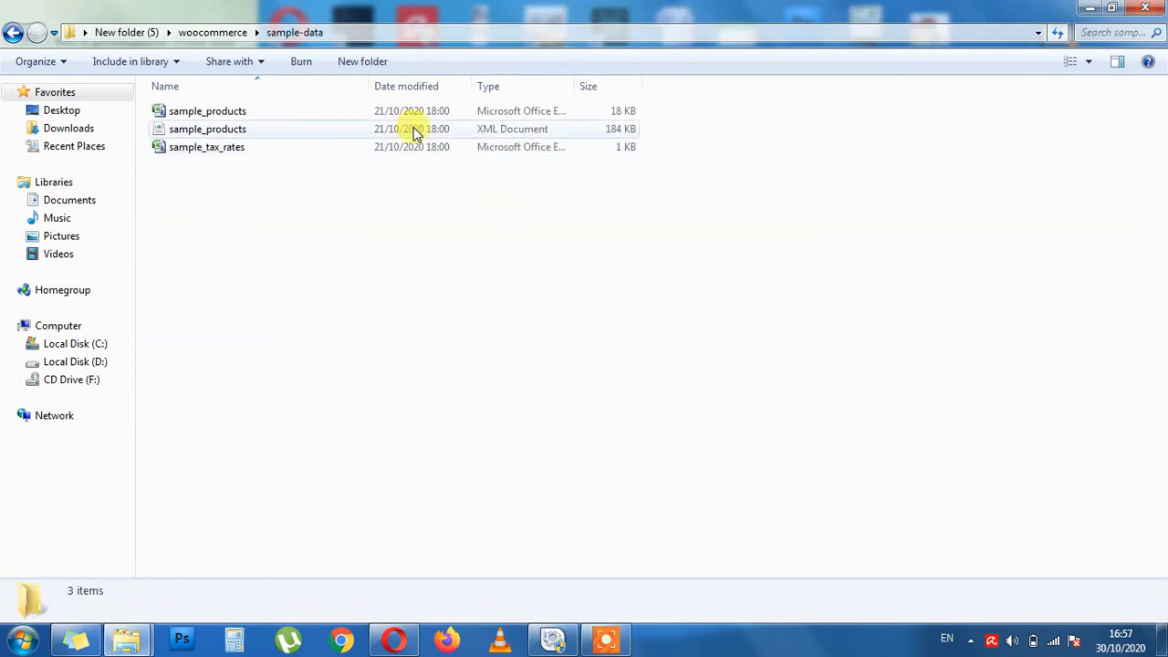
left_click(208, 128)
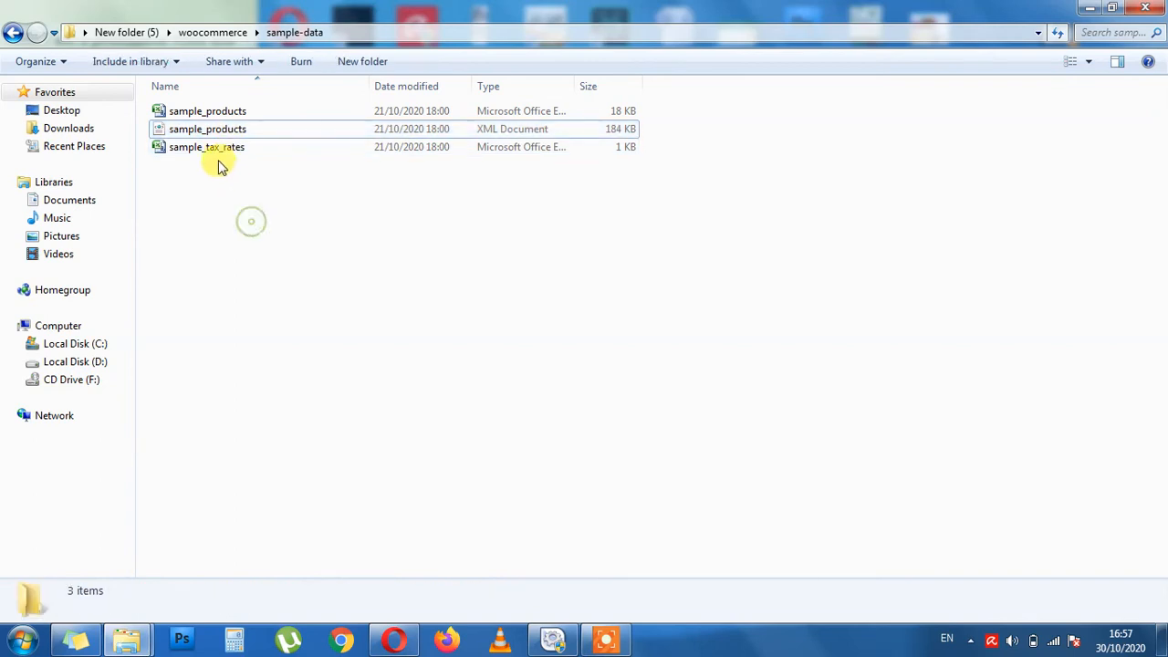
left_click(208, 111)
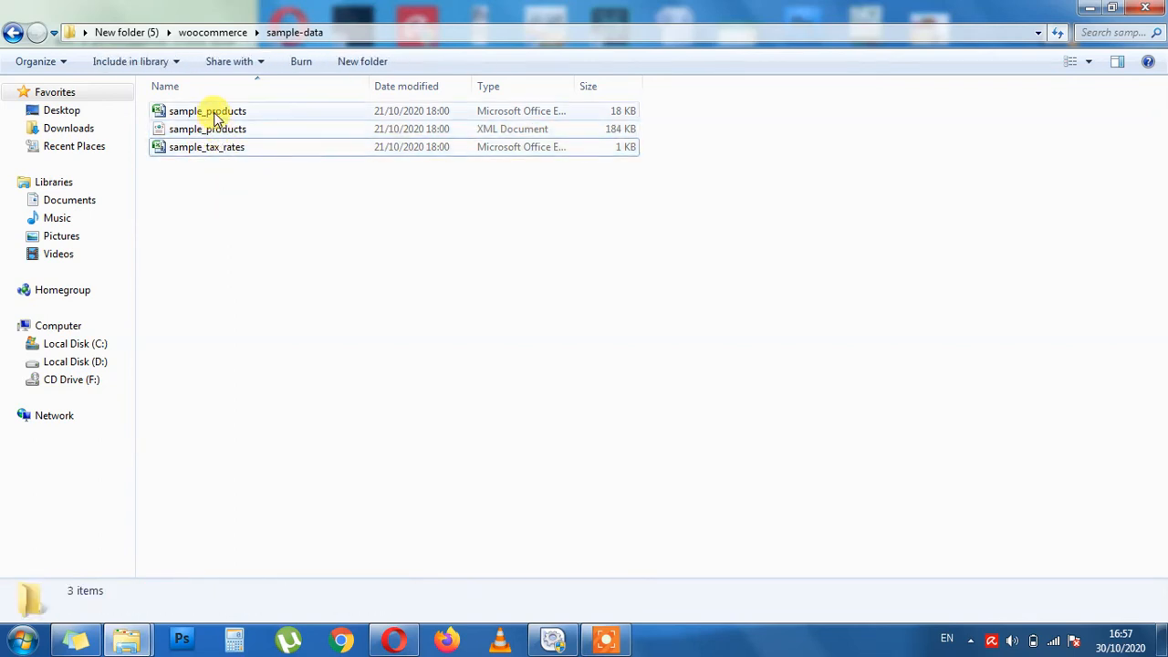
left_click(208, 111)
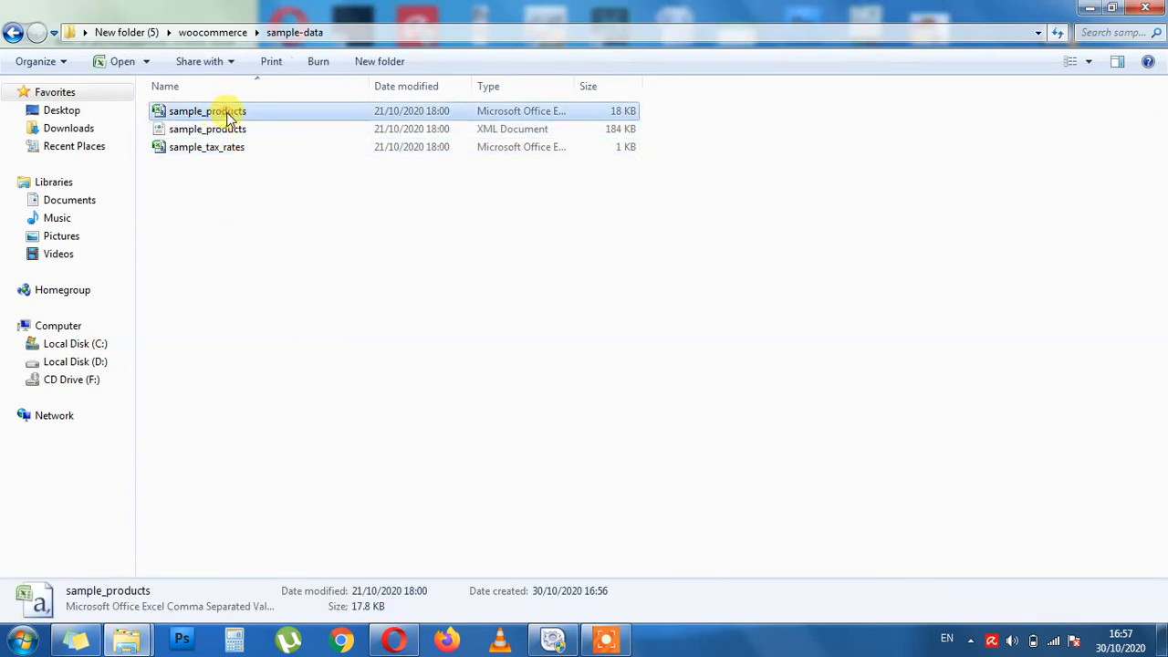
Review sample_products.csv's Properties, cancel without changes and keep the file selected.
right_click(208, 111)
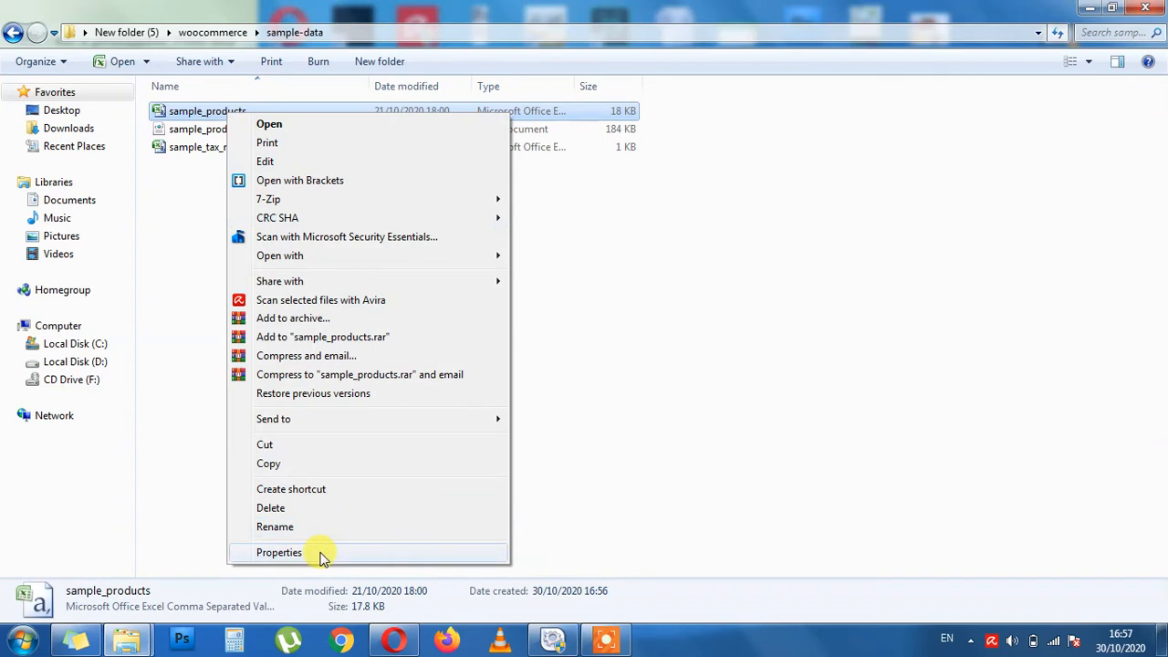
left_click(277, 551)
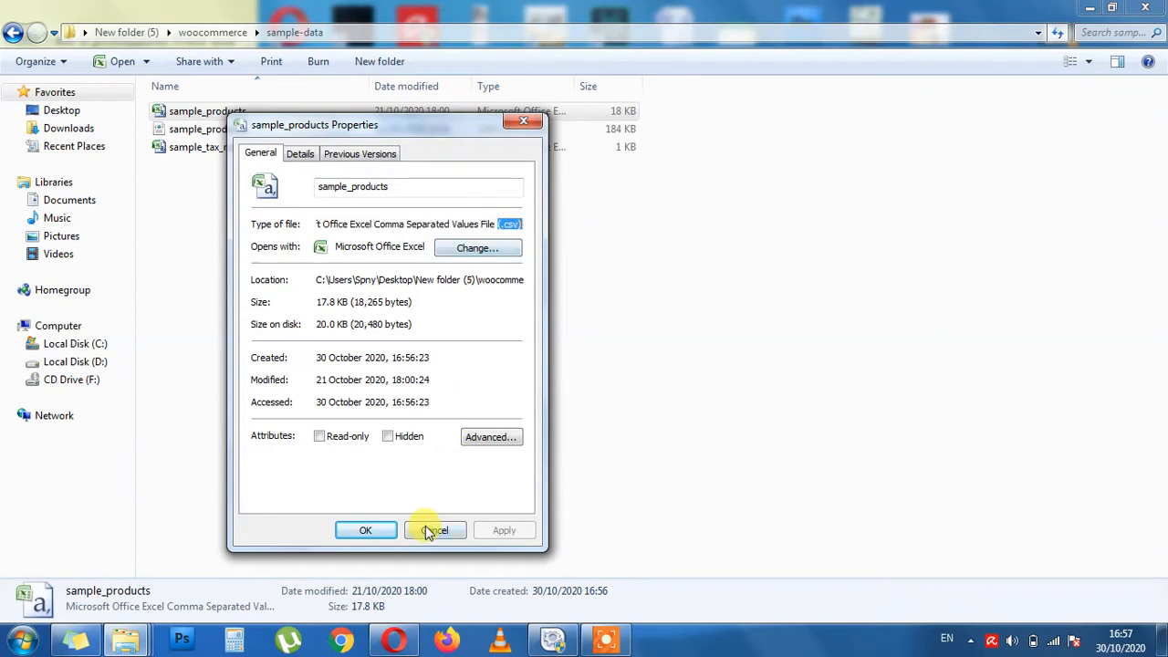
left_click(434, 529)
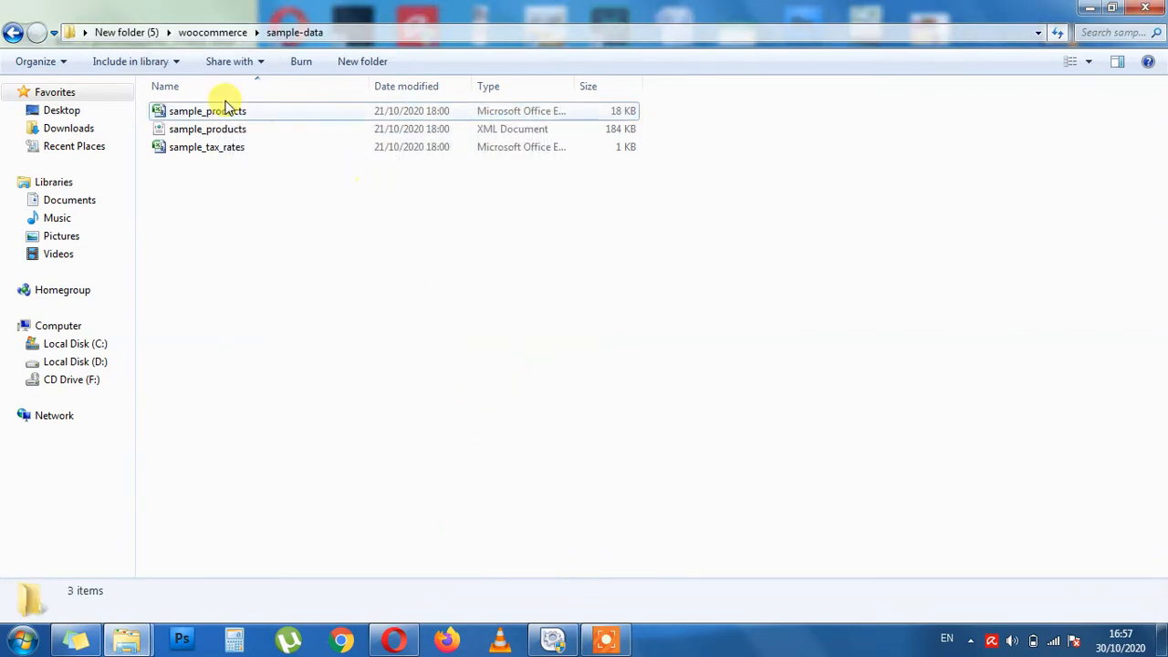
left_click(208, 111)
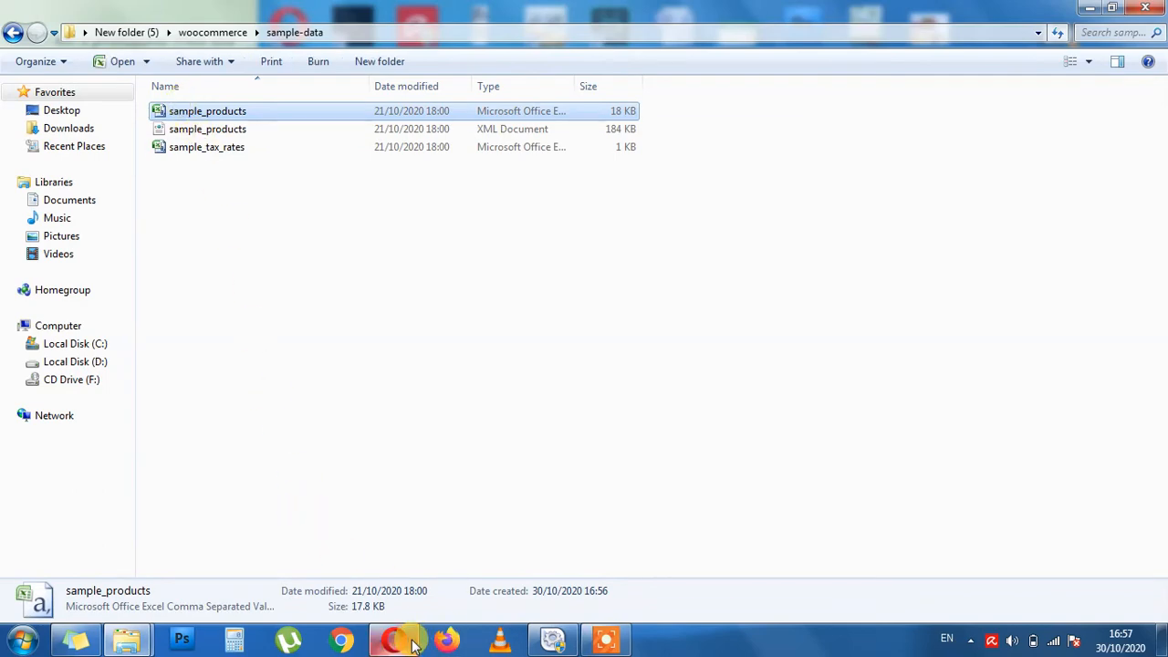
Switch back to the browser showing the Fashion World Import WordPress upload page.
left_click(395, 639)
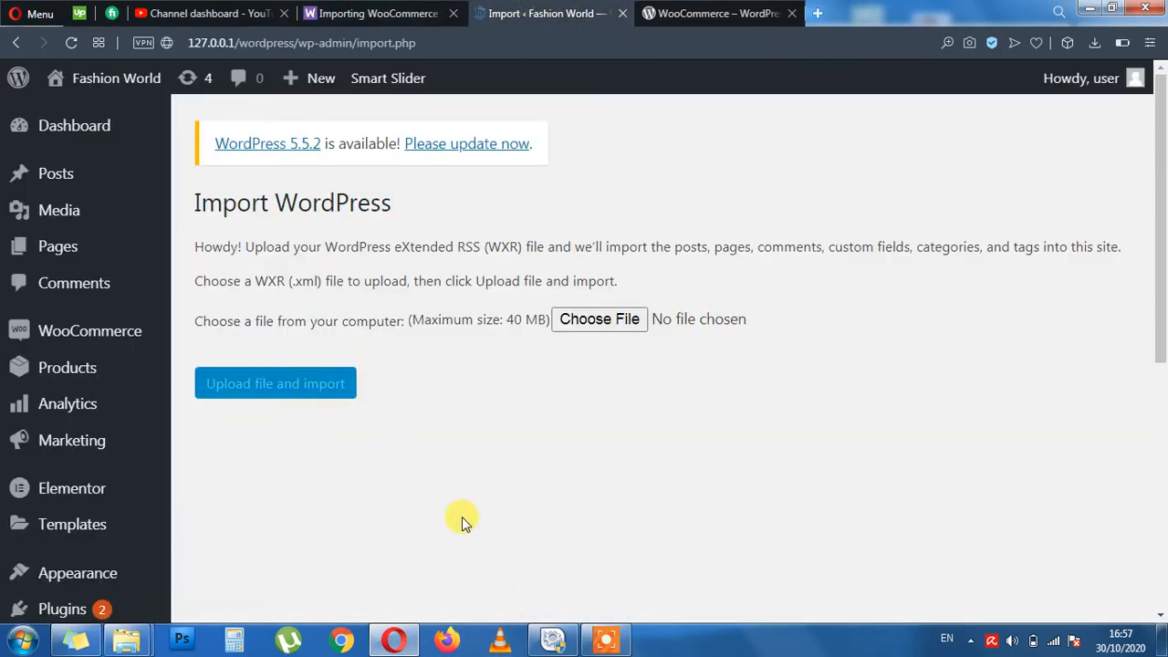
mouse_move(436, 402)
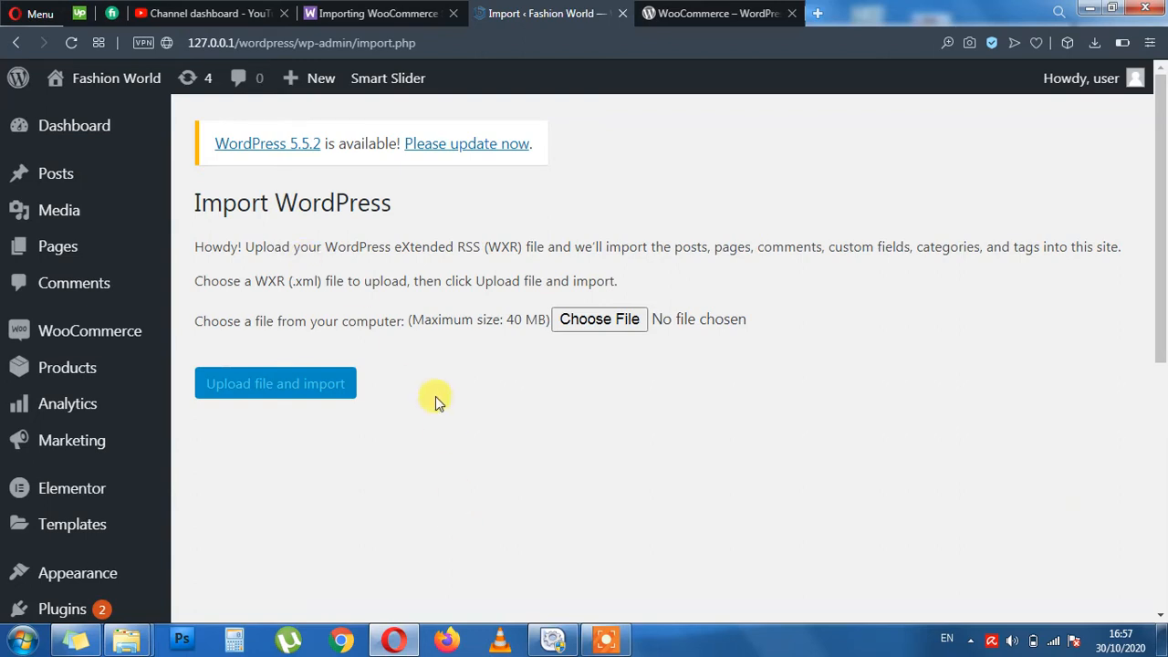
mouse_move(566, 497)
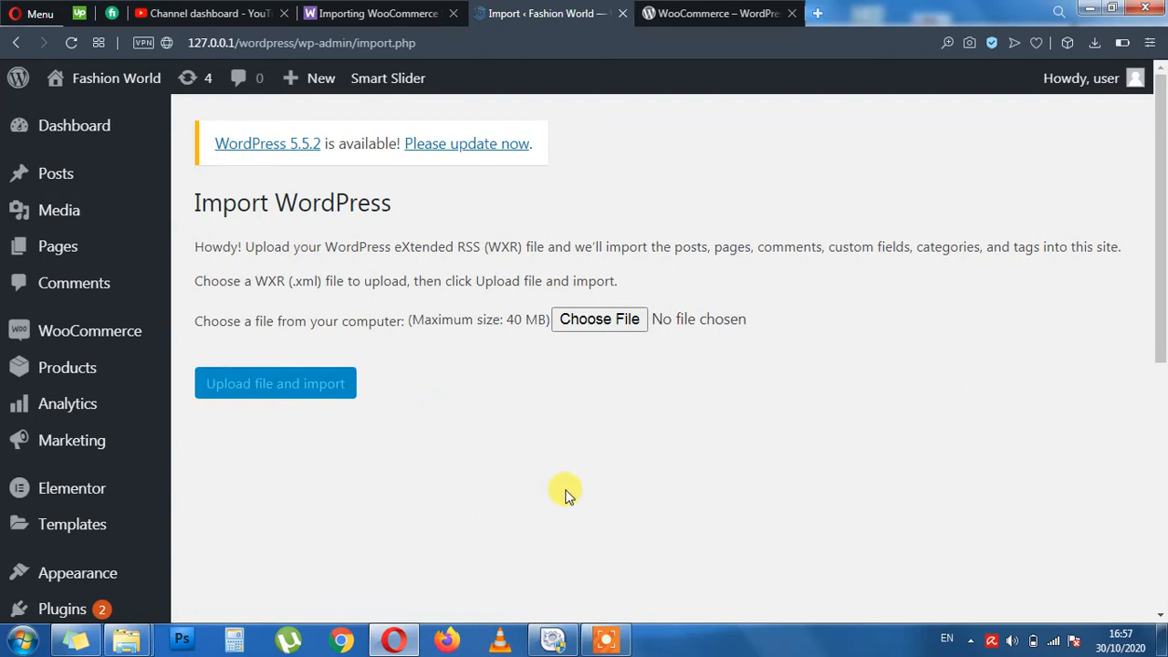
mouse_move(511, 493)
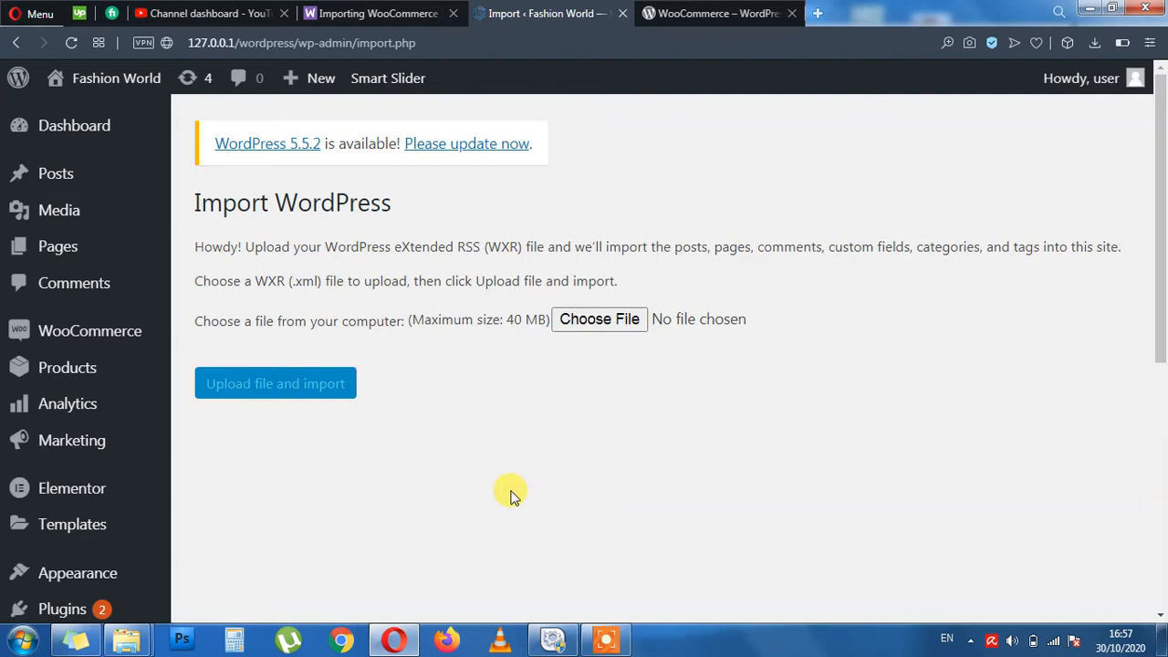
mouse_move(511, 485)
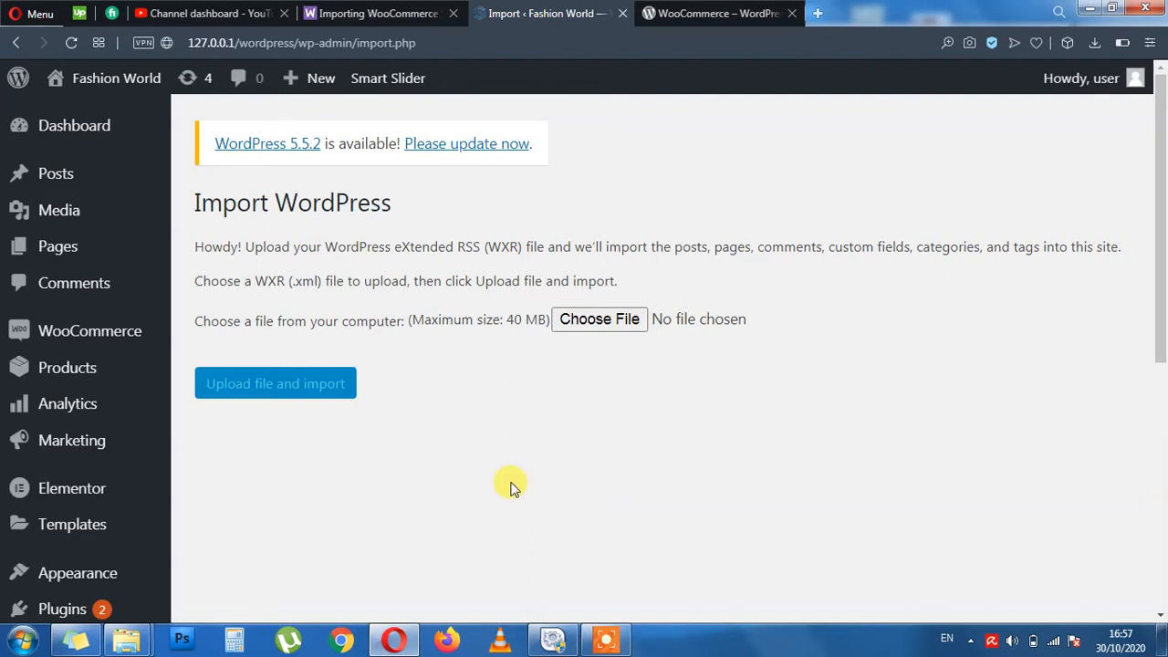
mouse_move(73, 440)
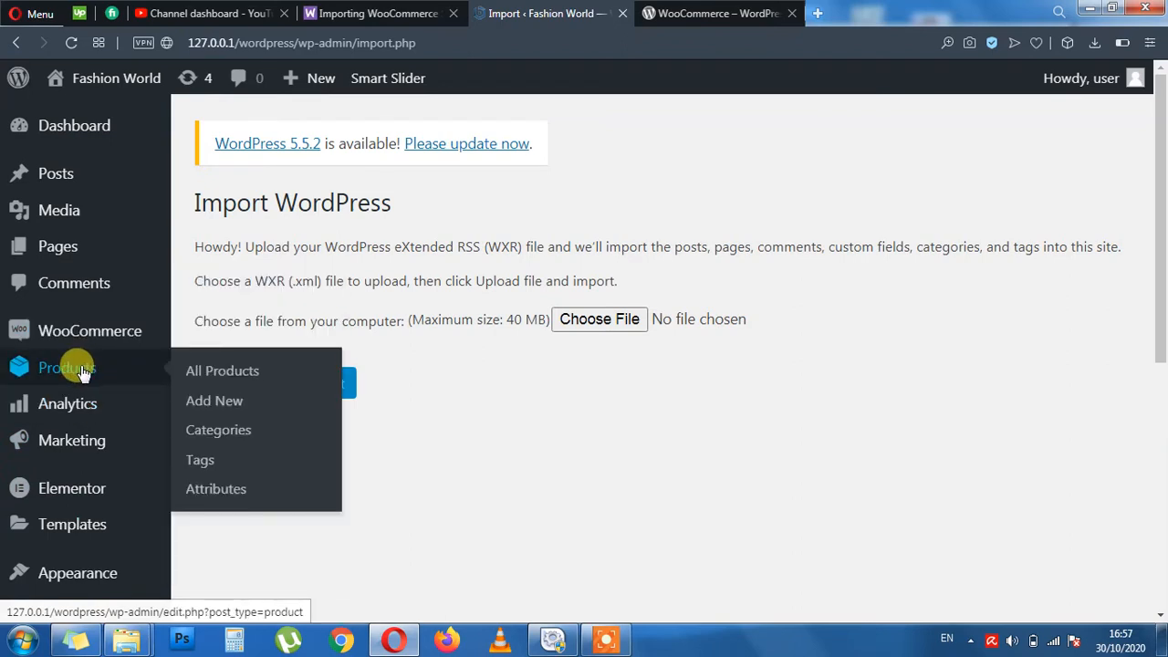
mouse_move(473, 484)
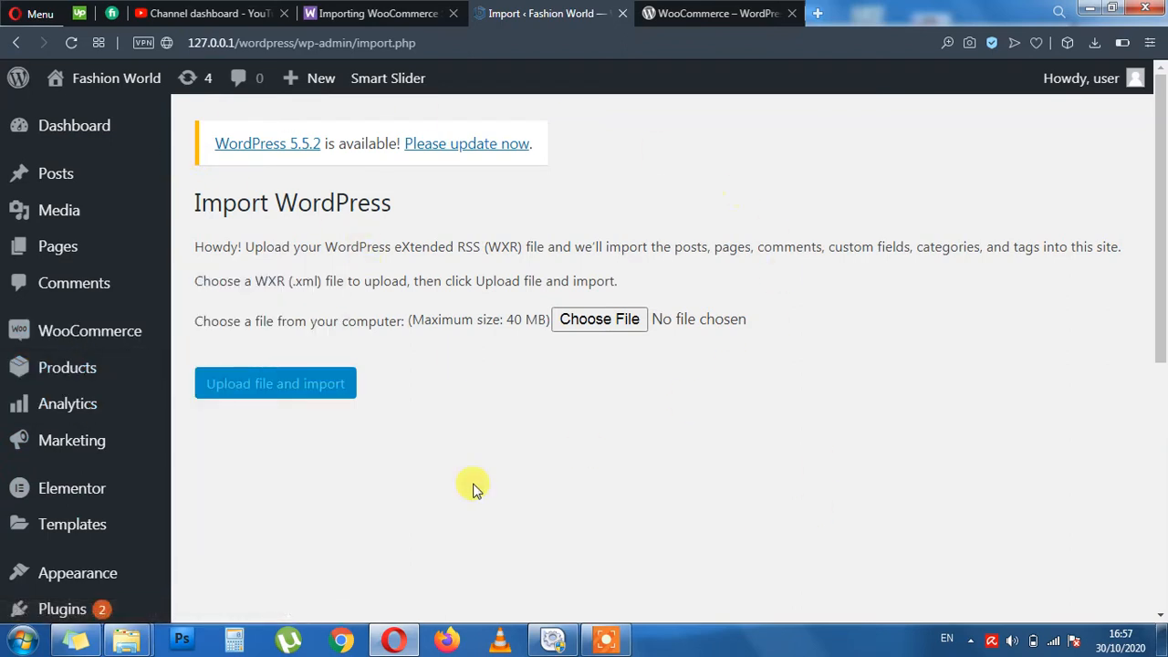
mouse_move(548, 534)
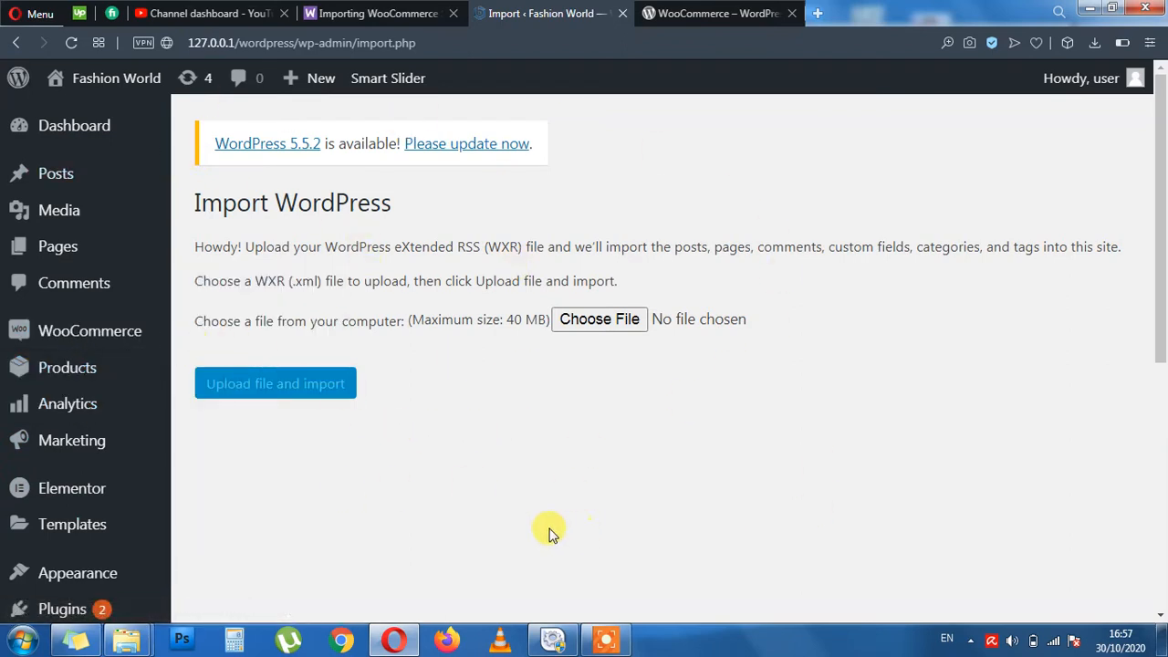
mouse_move(68, 404)
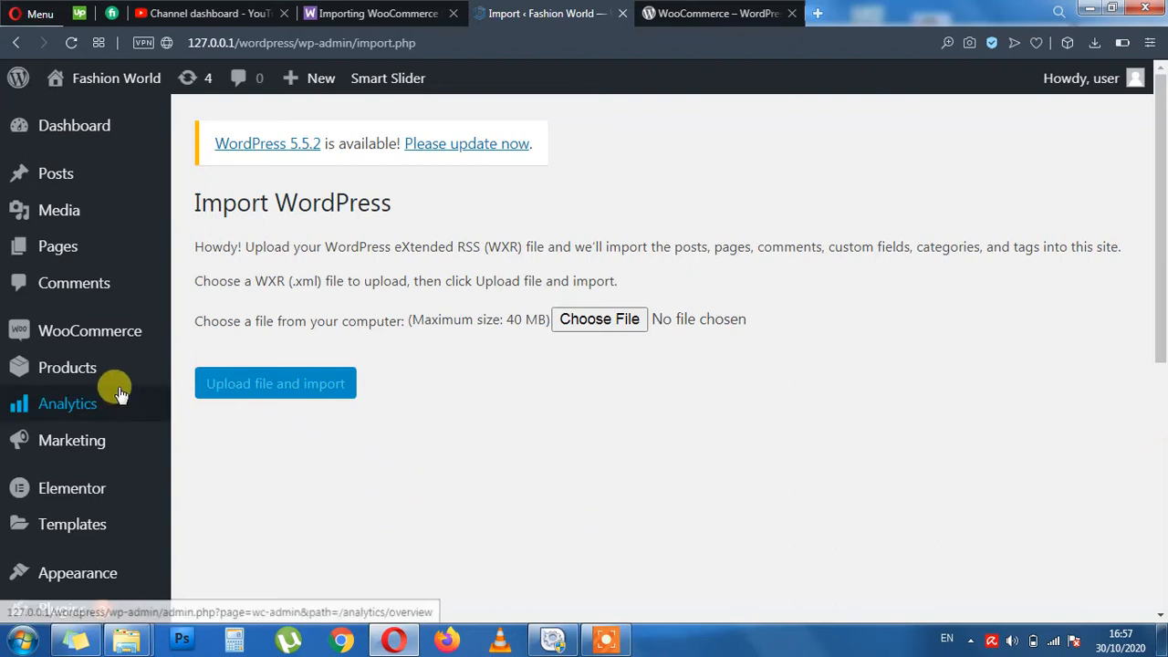
From Products, start Import Products and choose sample_products.csv, leaving 'Update existing products' unchecked.
left_click(65, 367)
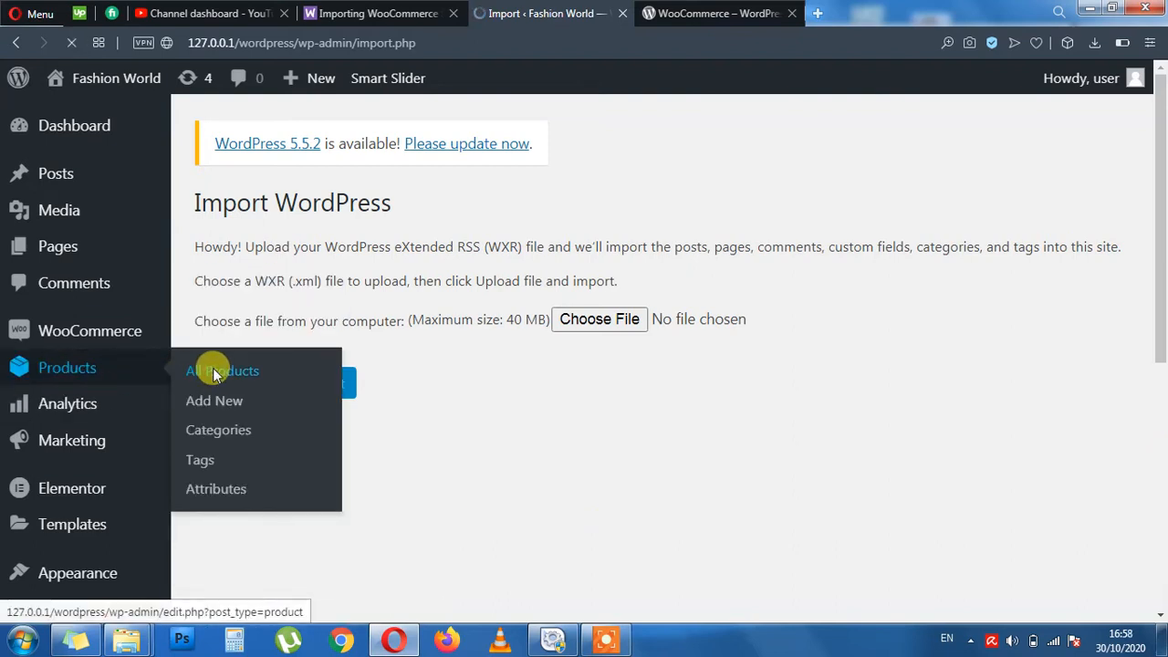
left_click(223, 370)
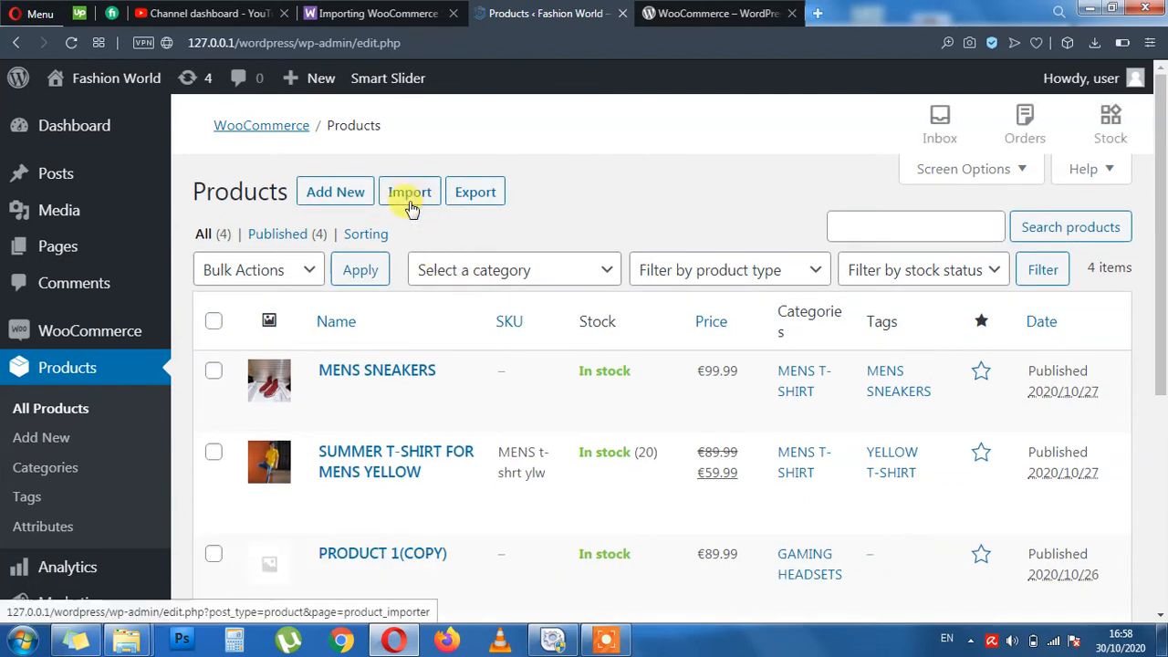
left_click(409, 192)
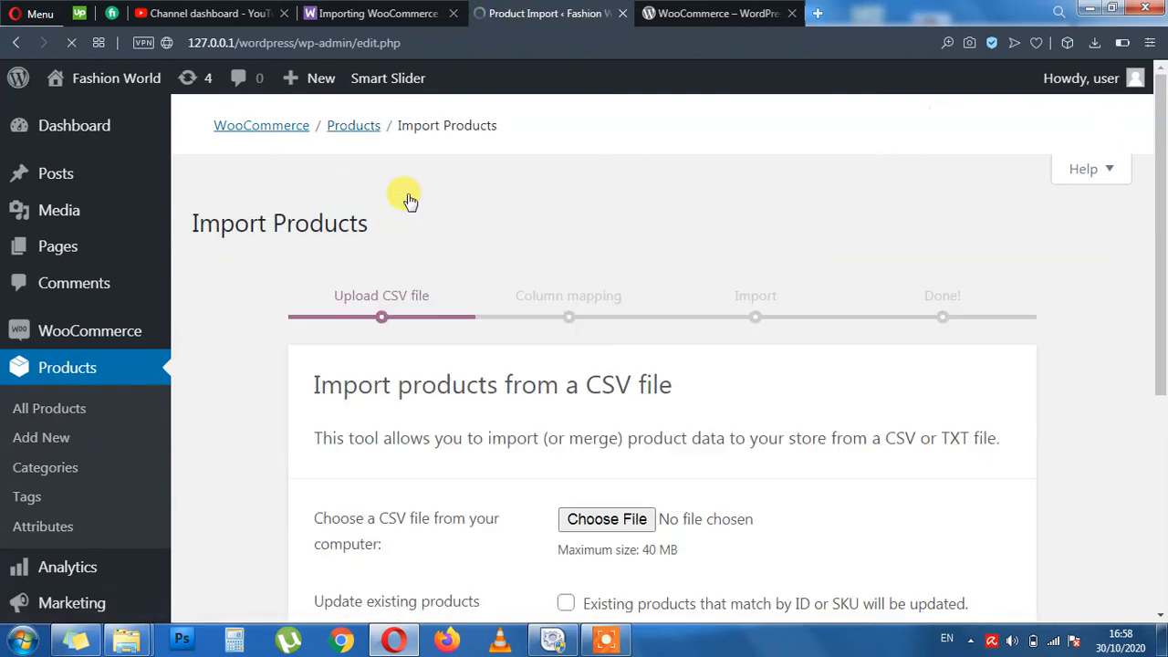
scroll("down", 3)
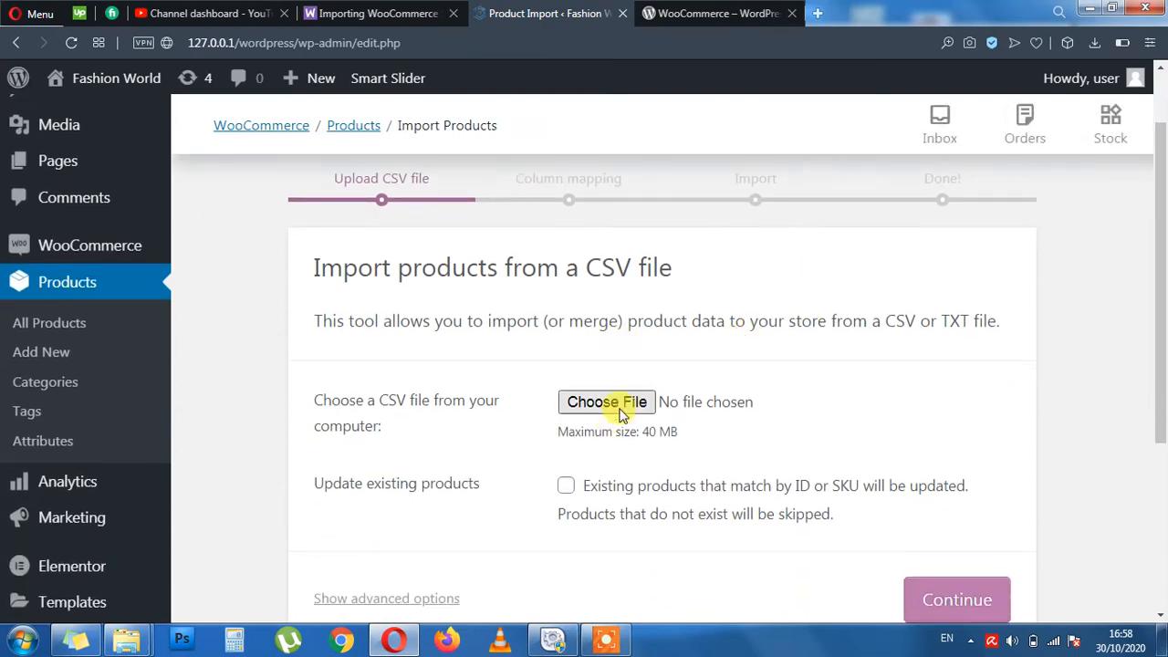
left_click(606, 402)
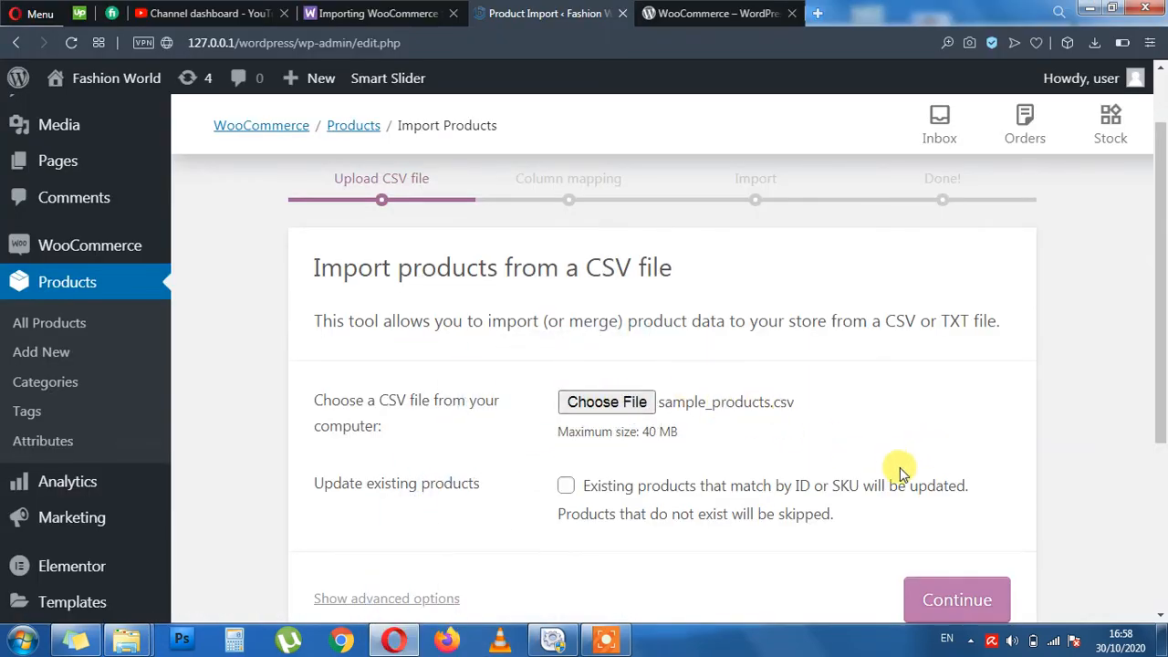
scroll("down", 3)
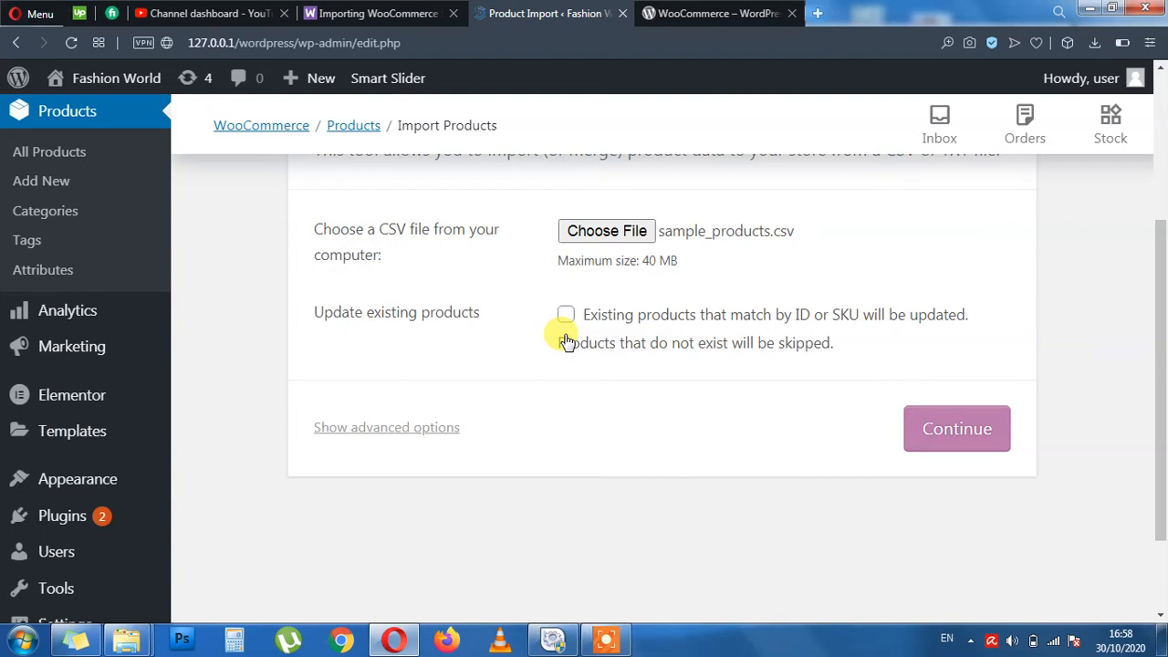
mouse_move(624, 508)
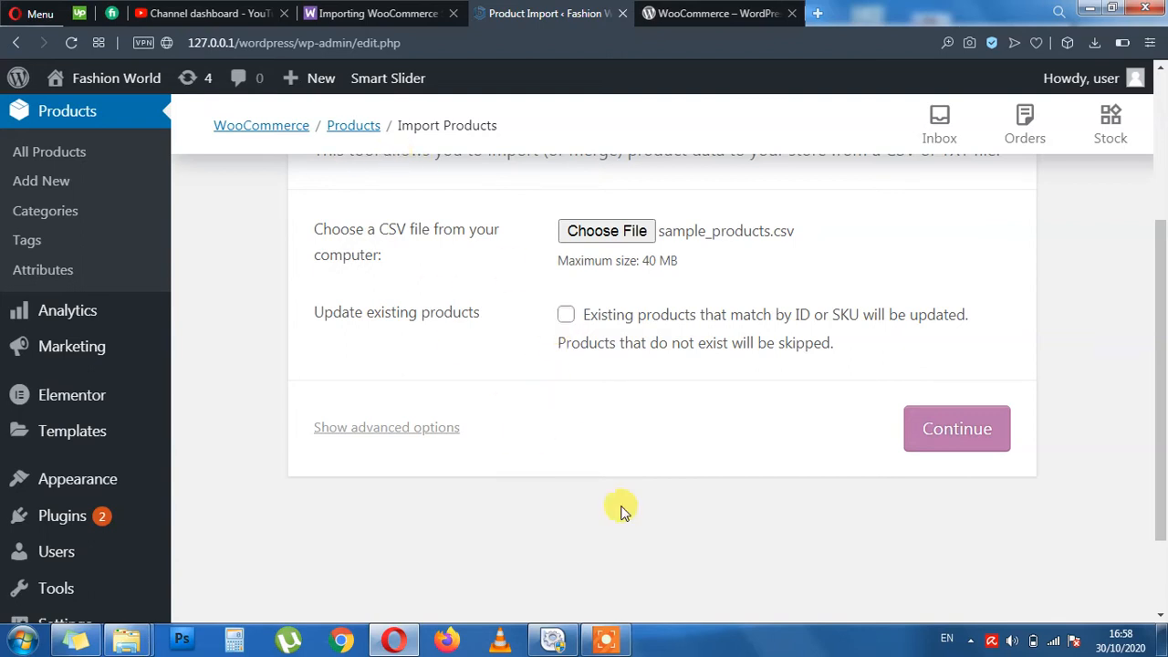
mouse_move(594, 346)
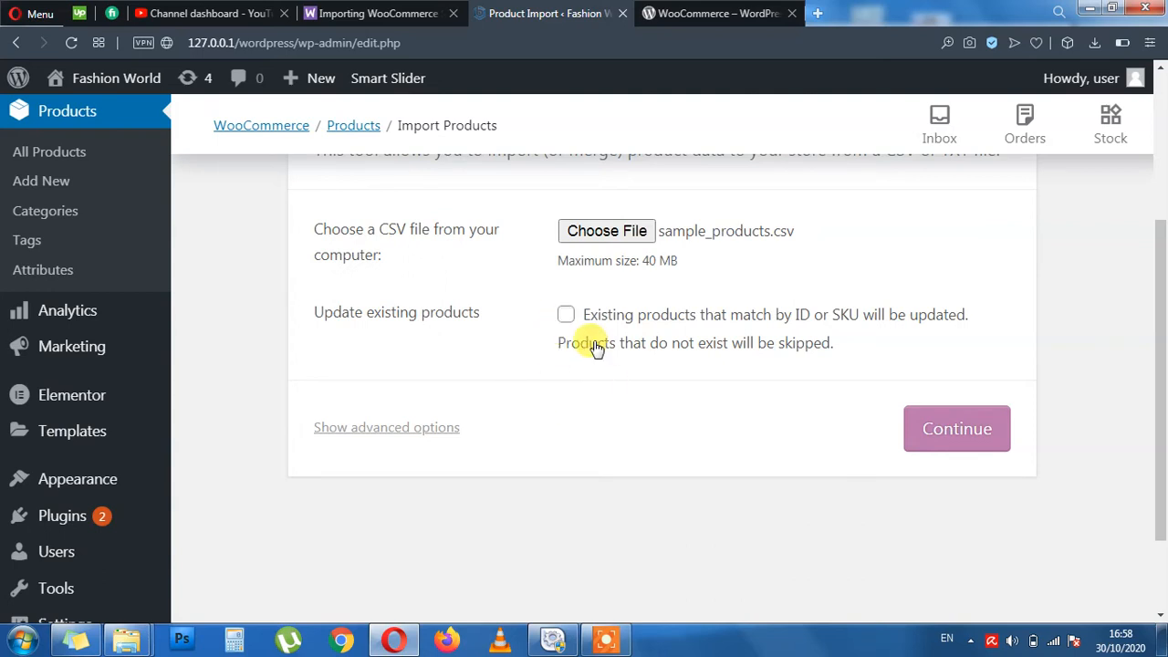
mouse_move(711, 424)
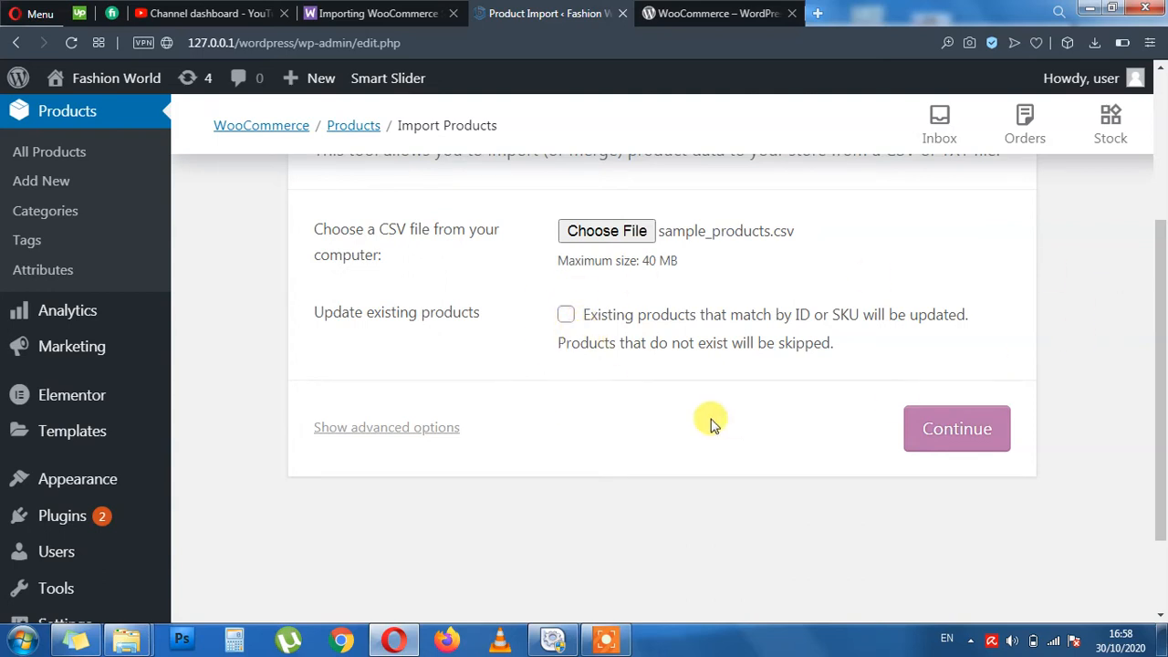
mouse_move(789, 270)
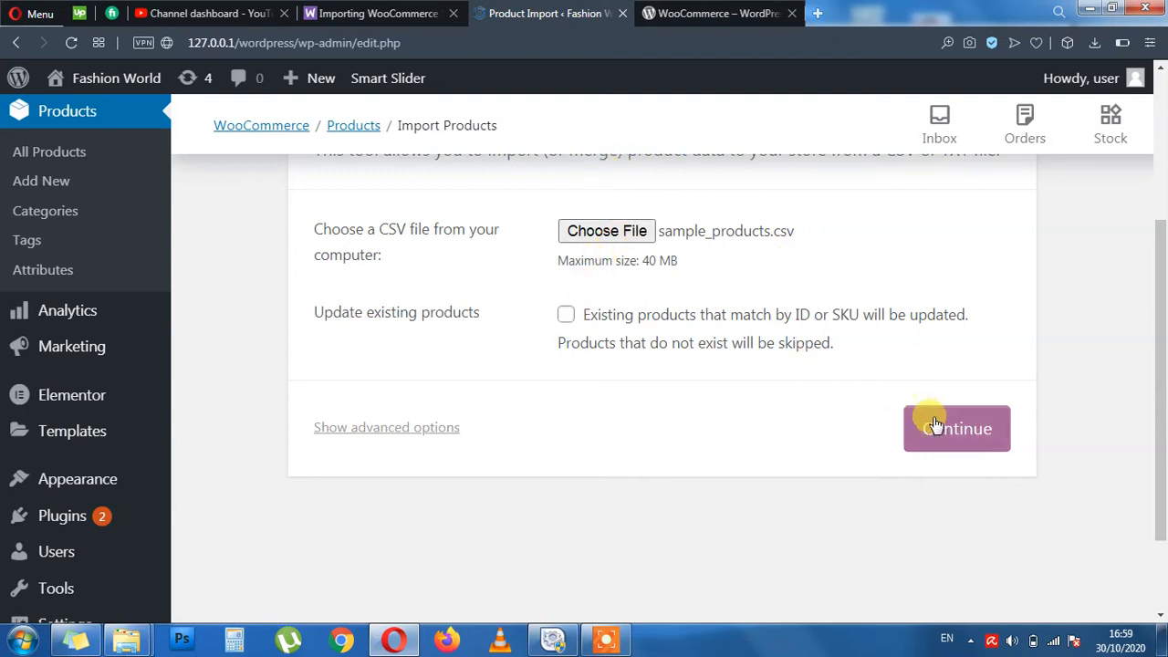
Continue to Column mapping, keep the default field mapping and run the importer.
left_click(957, 427)
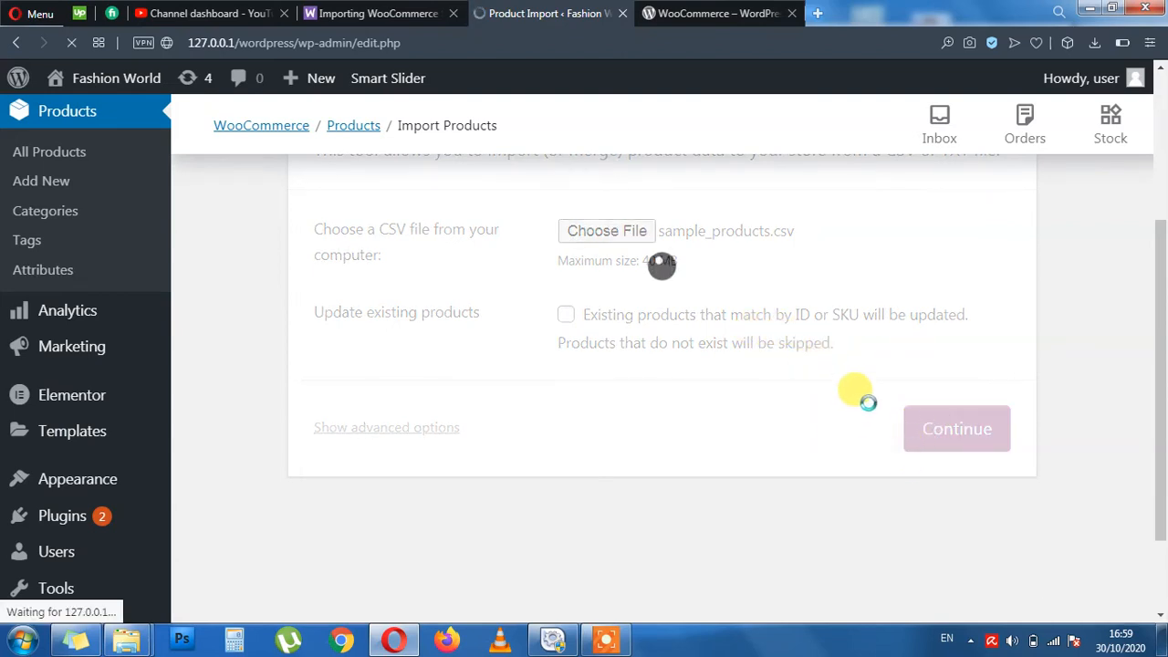
mouse_move(625, 369)
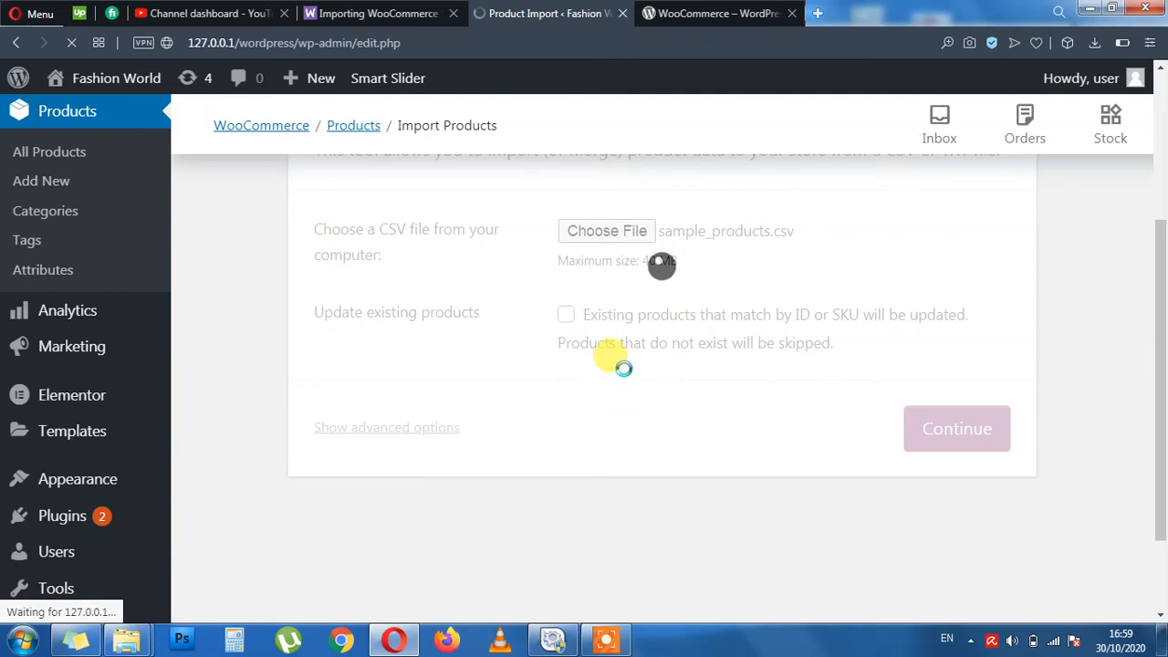
left_click(957, 427)
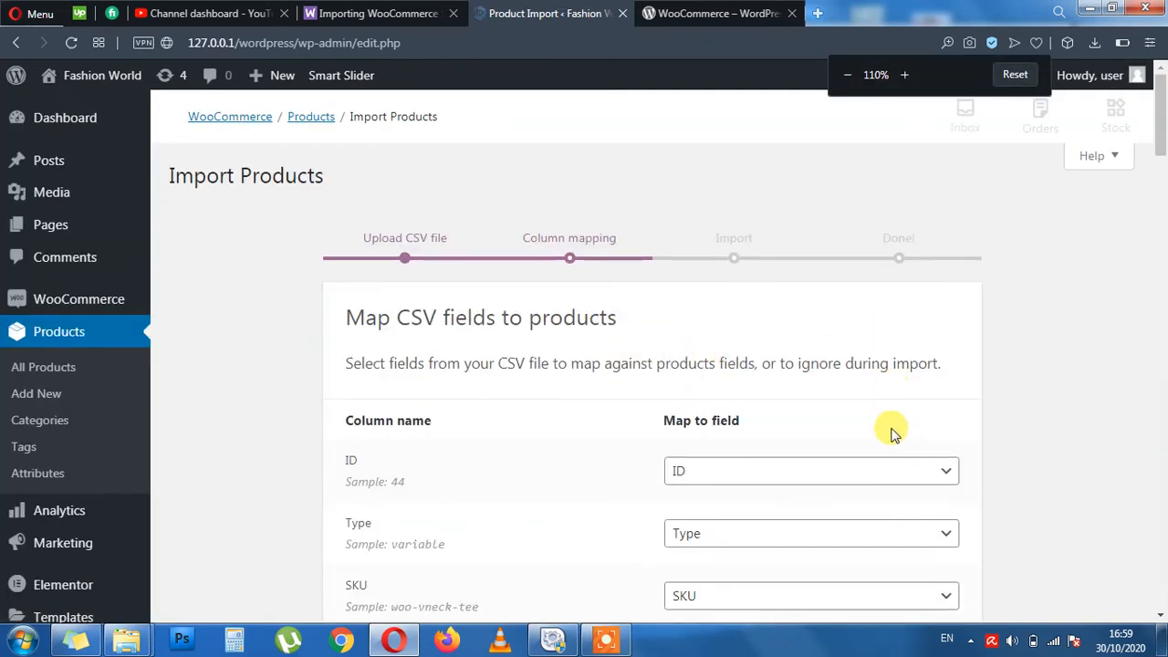
scroll("down", 3)
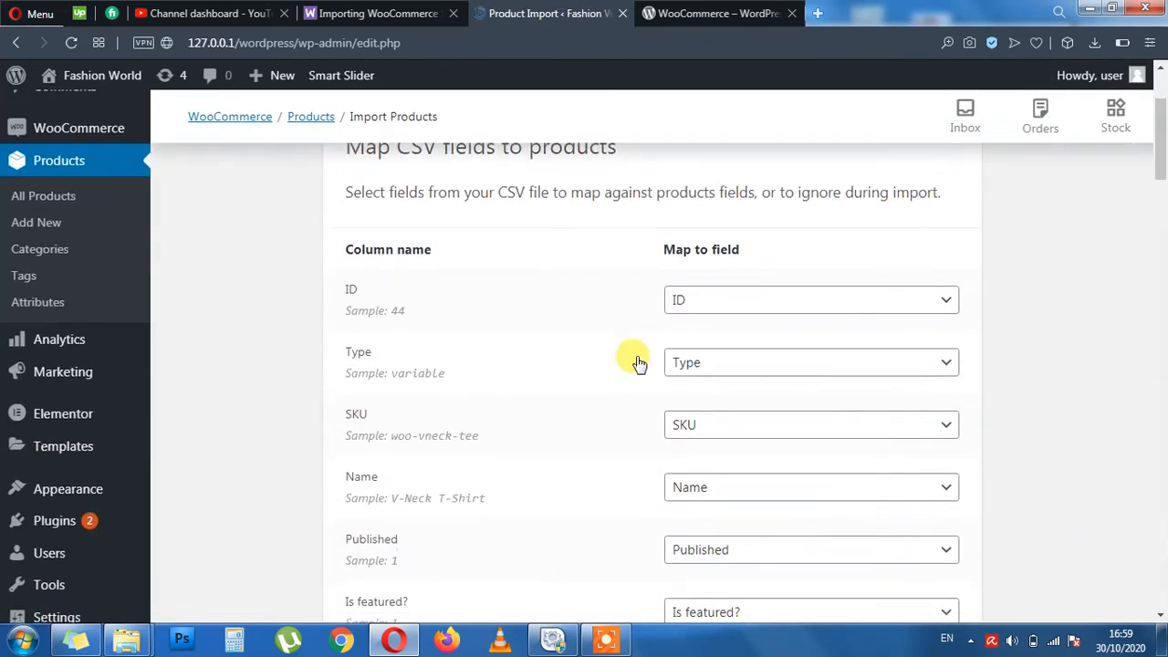
mouse_move(343, 356)
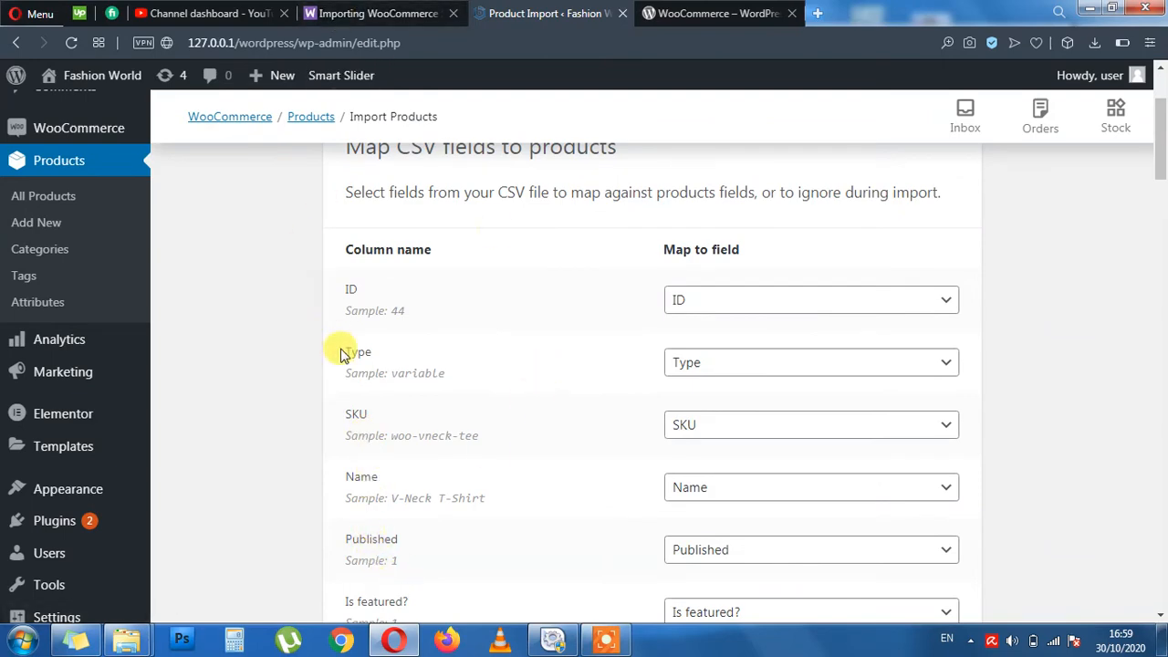
scroll("down", 3)
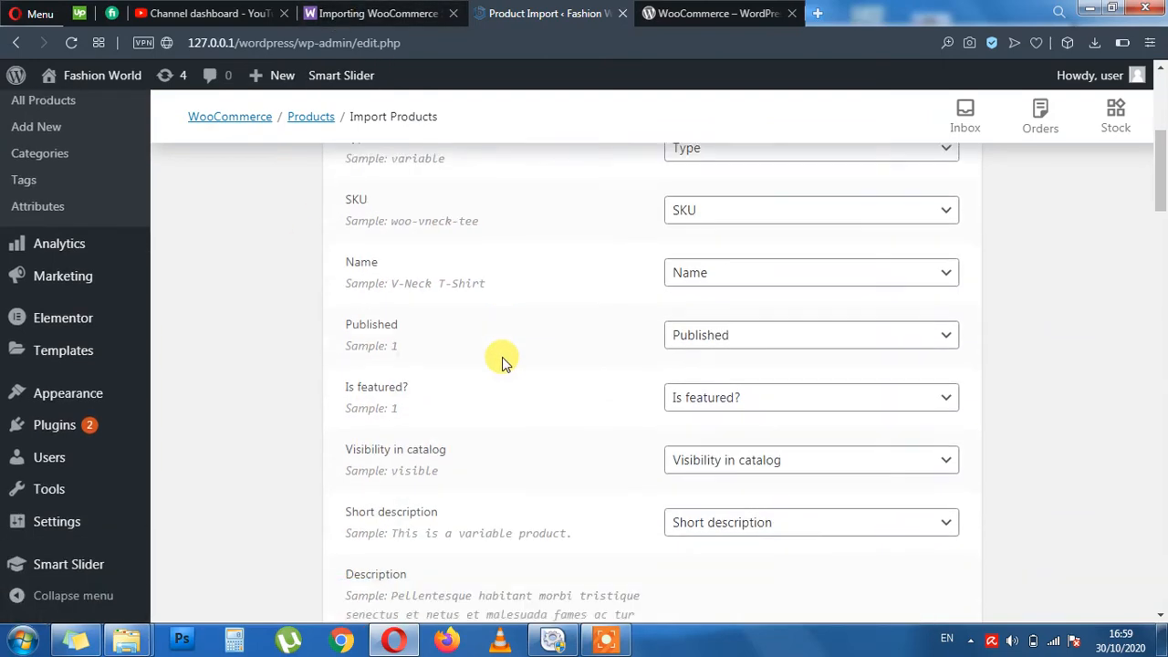
scroll("down", 3)
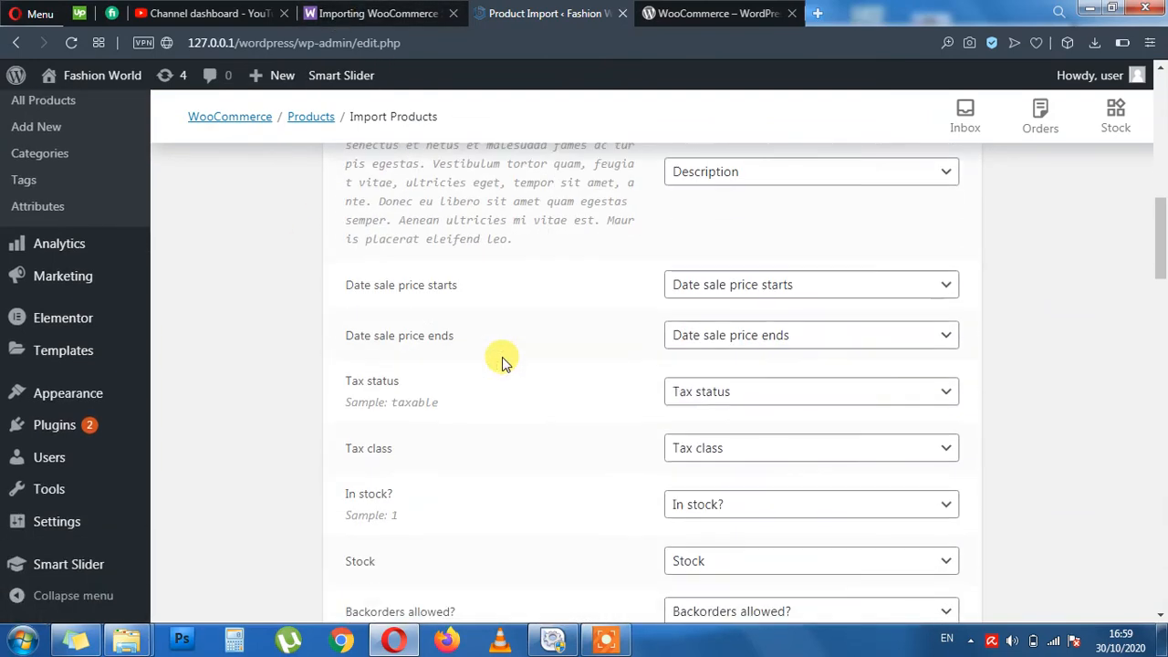
scroll("down", 3)
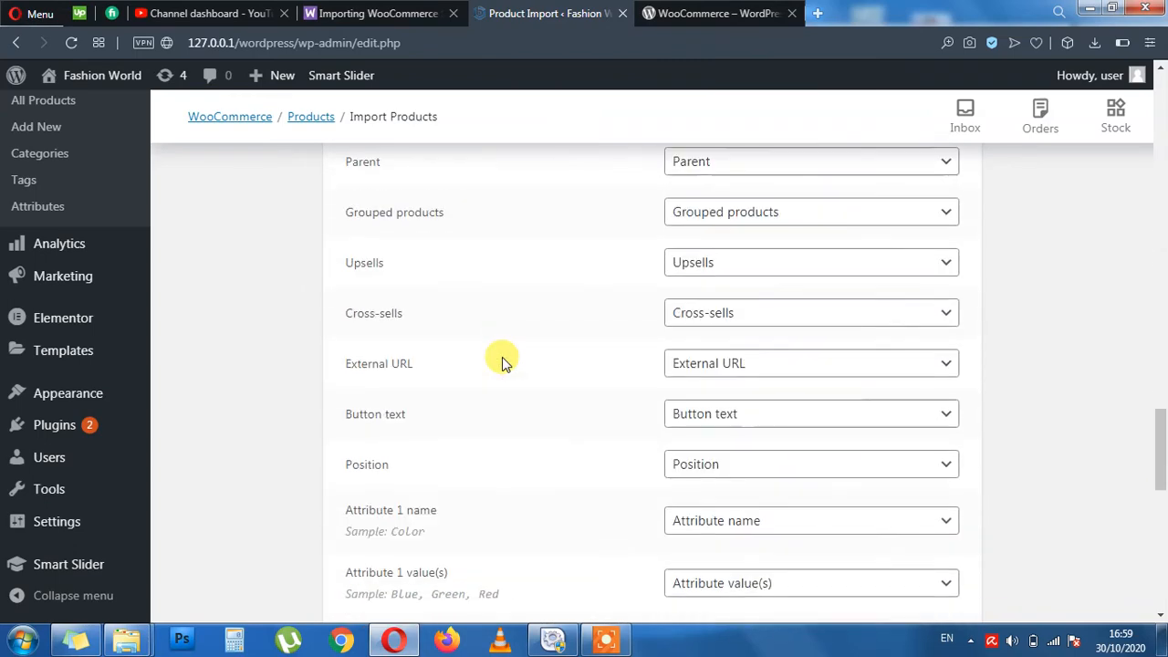
scroll("down", 3)
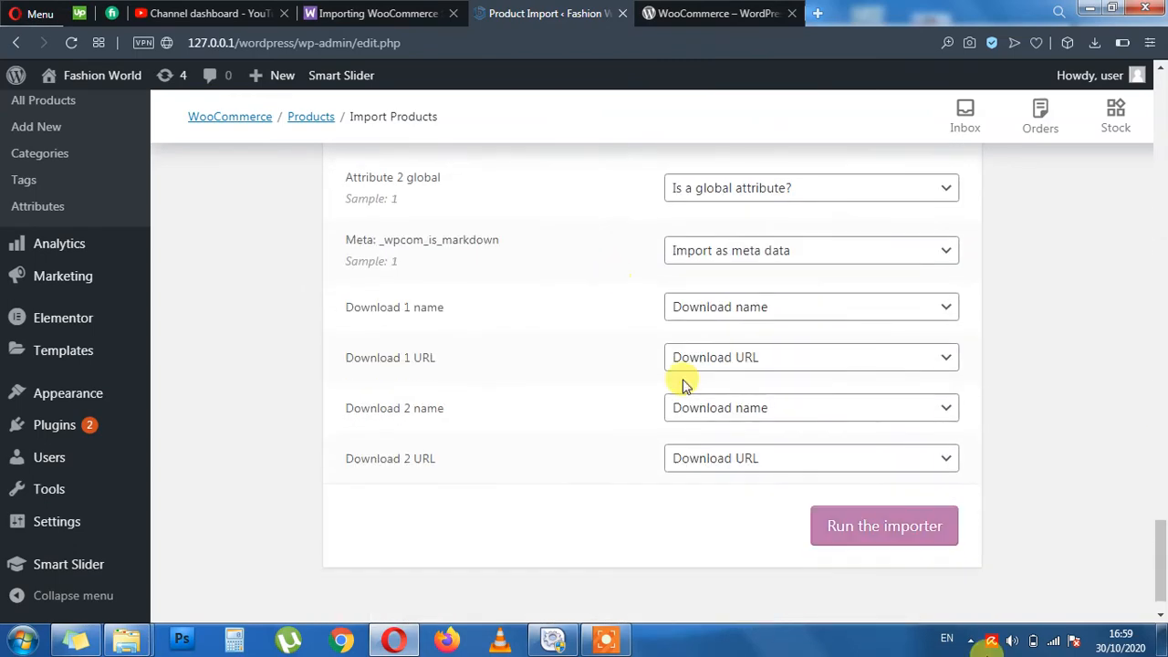
left_click(883, 526)
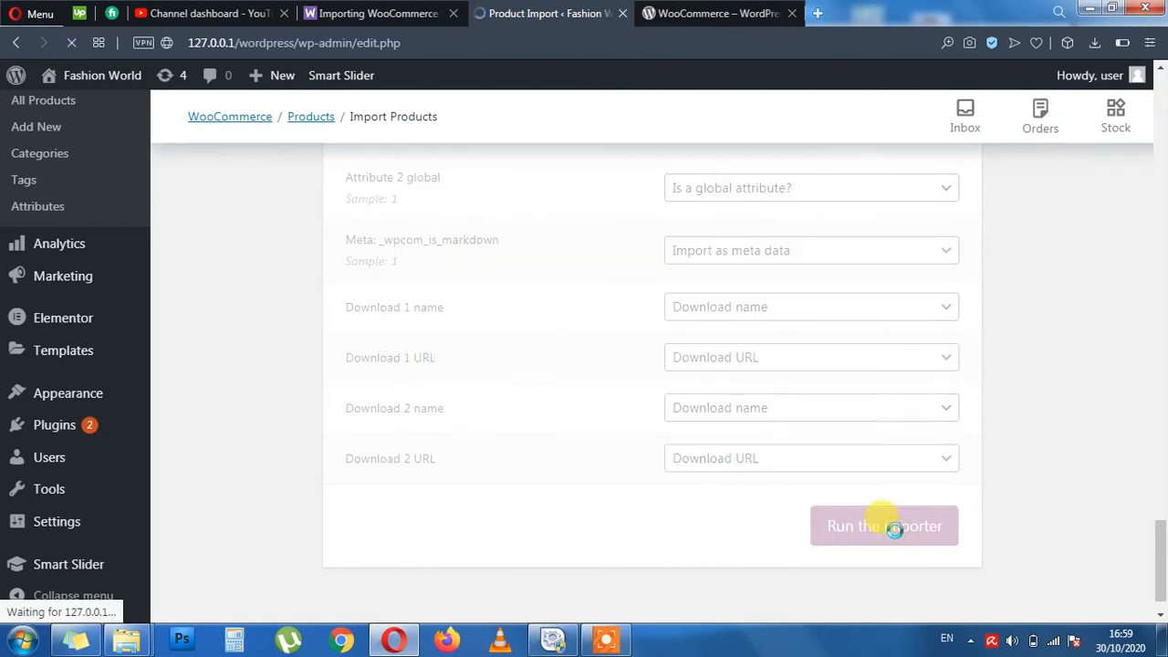
mouse_move(710, 502)
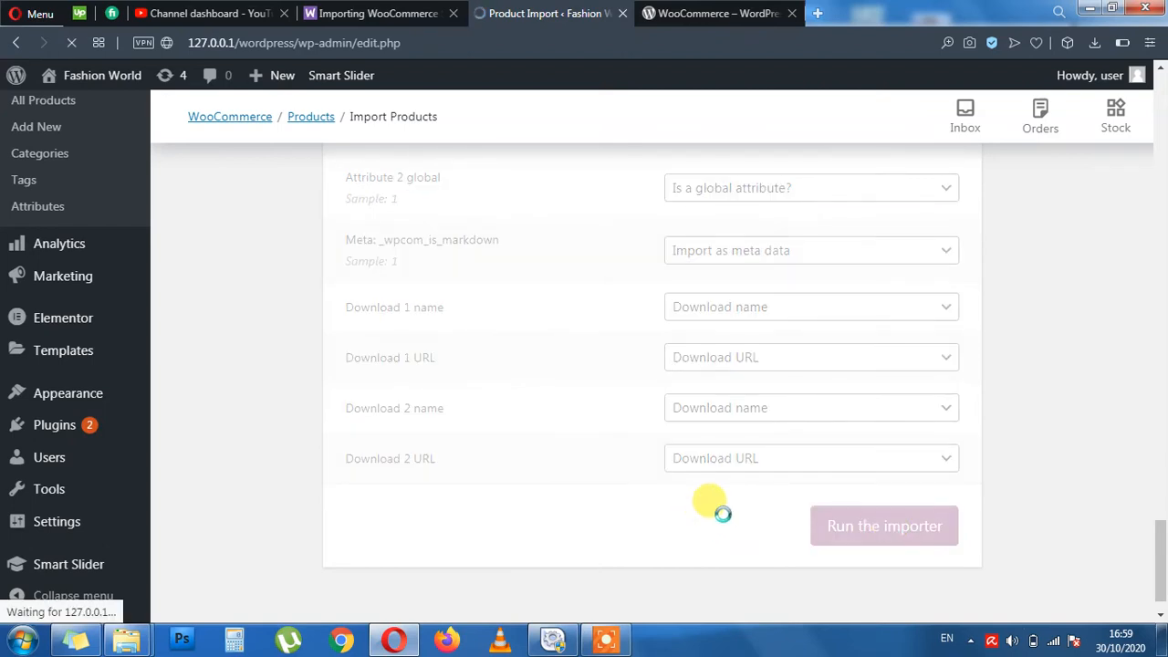
Let the Importing step run until all 25 products from sample_products.csv are imported.
left_click(884, 526)
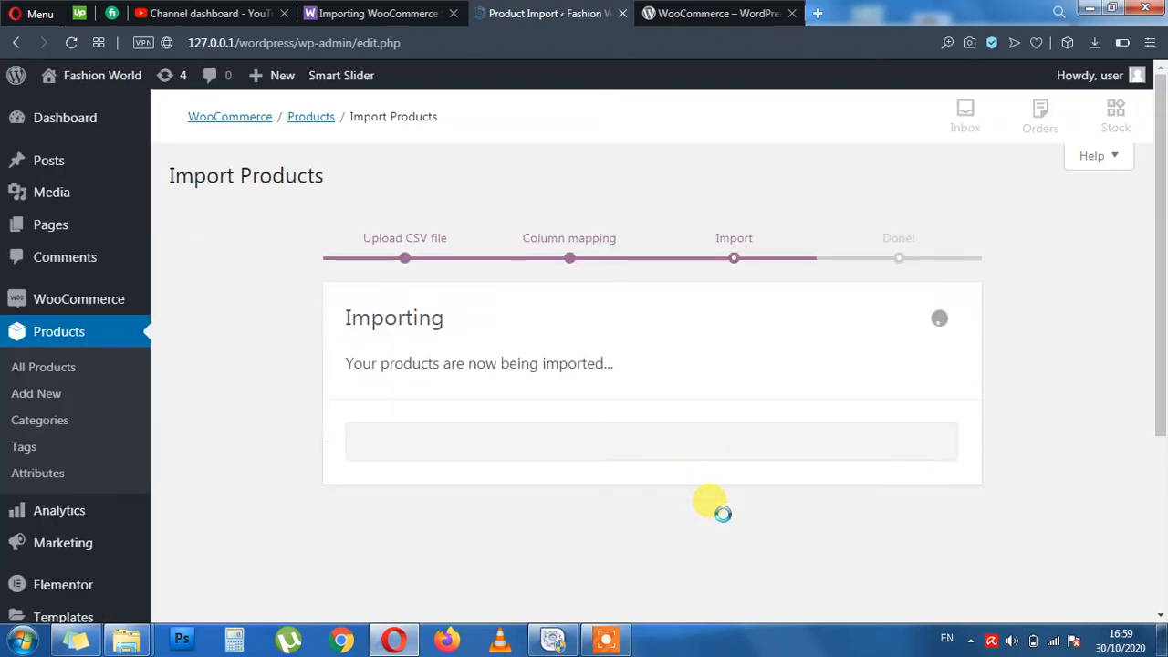
mouse_move(604, 262)
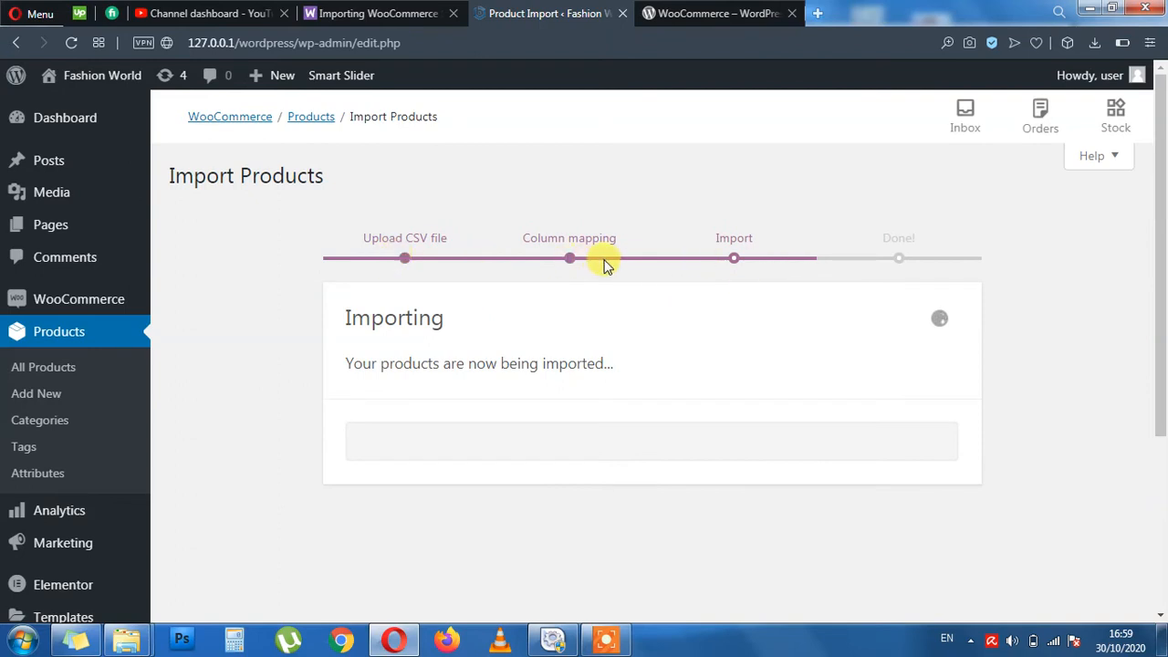
mouse_move(891, 295)
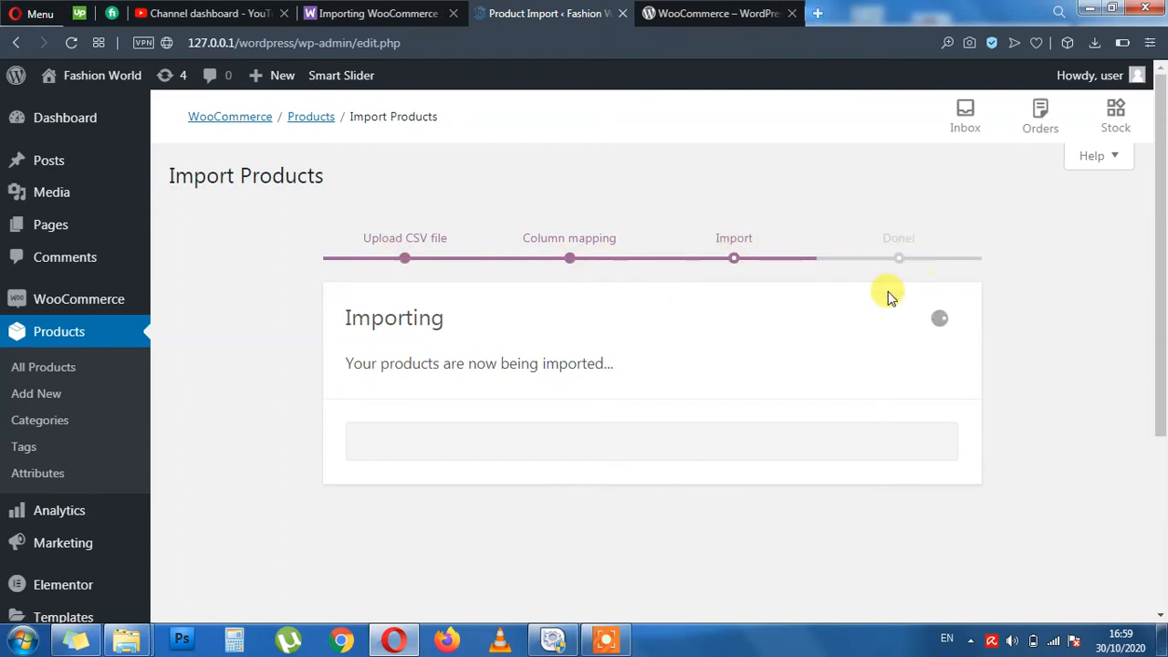
mouse_move(471, 418)
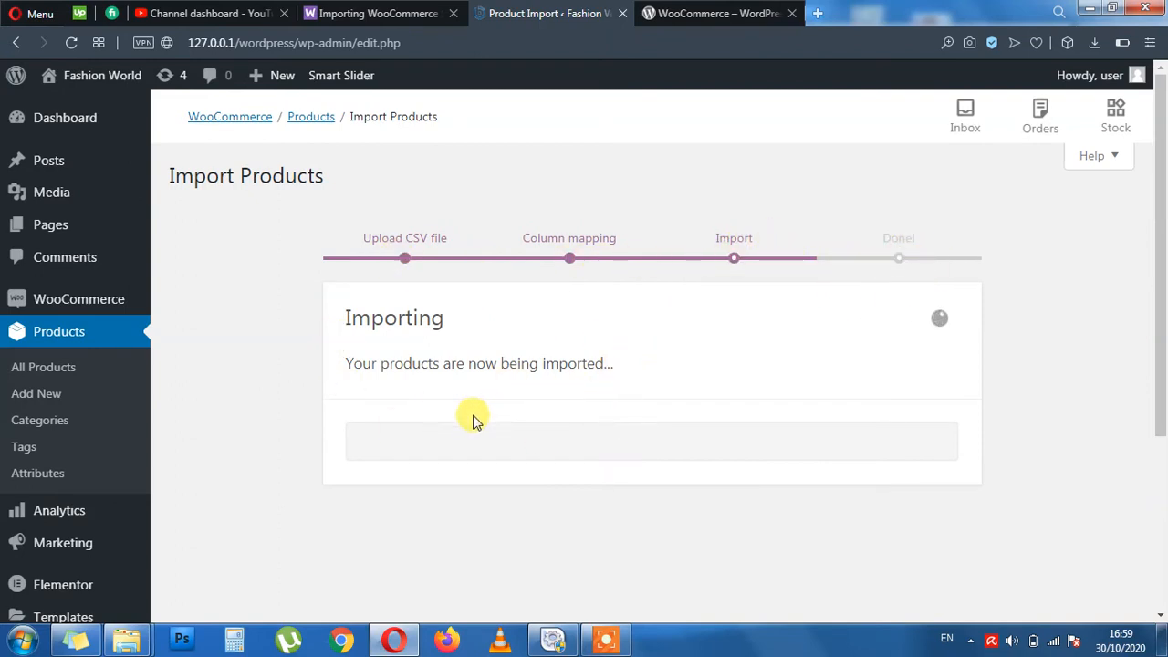
mouse_move(650, 391)
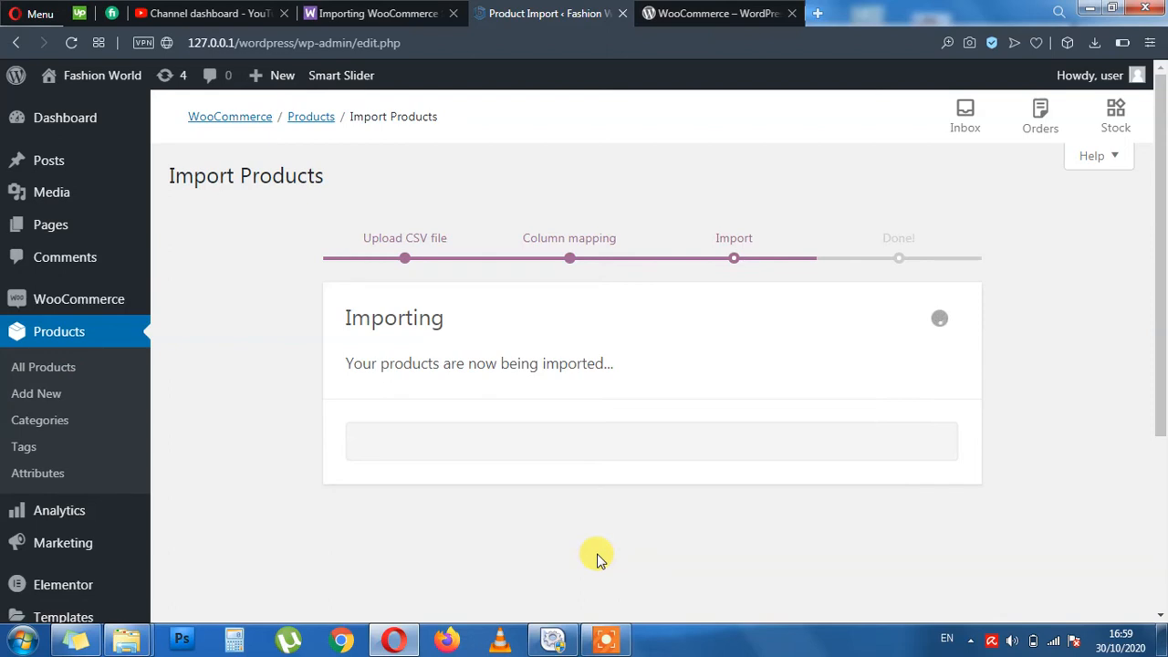
mouse_move(606, 533)
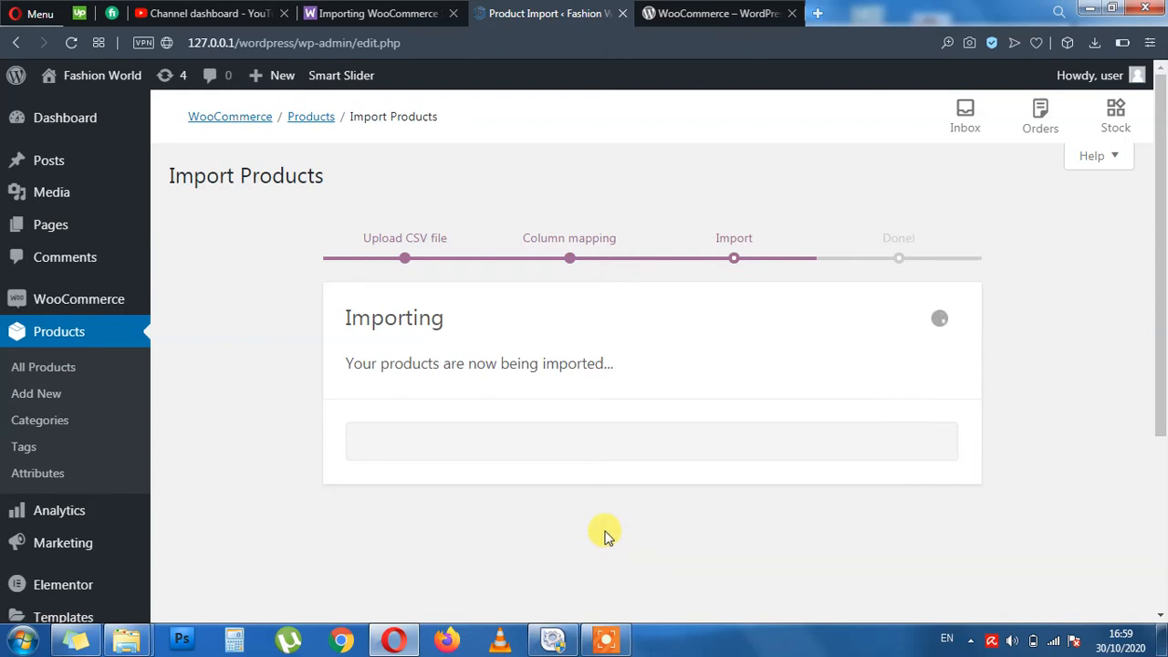
mouse_move(796, 558)
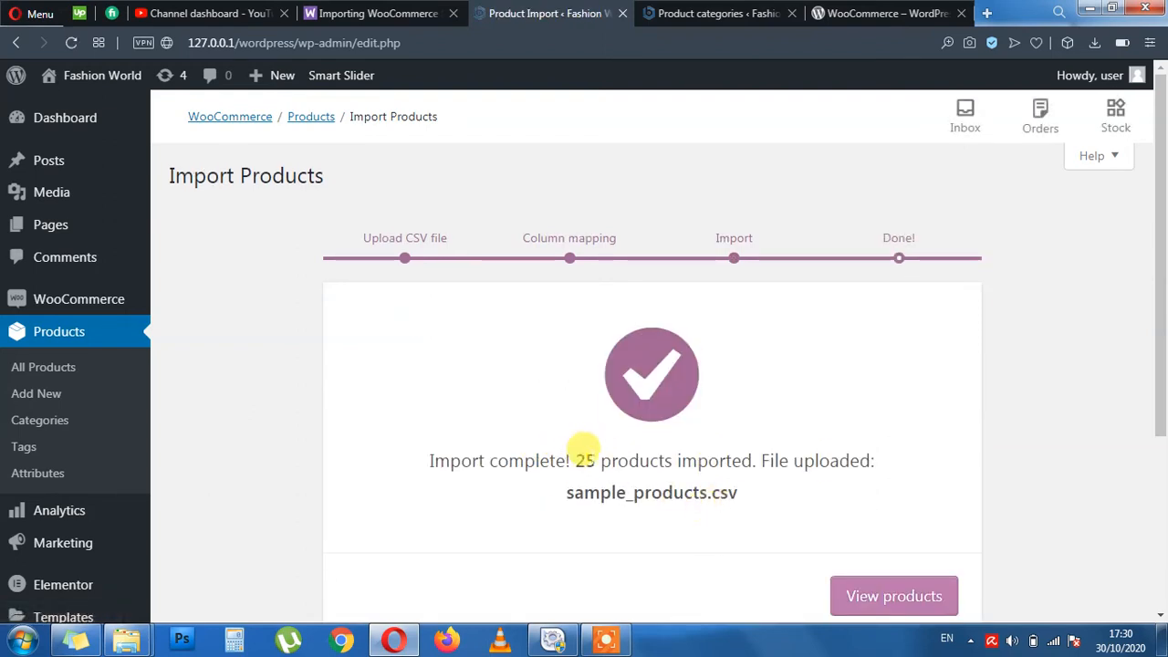
From the Import complete screen, view the Products list now showing 22 items.
scroll("down", 3)
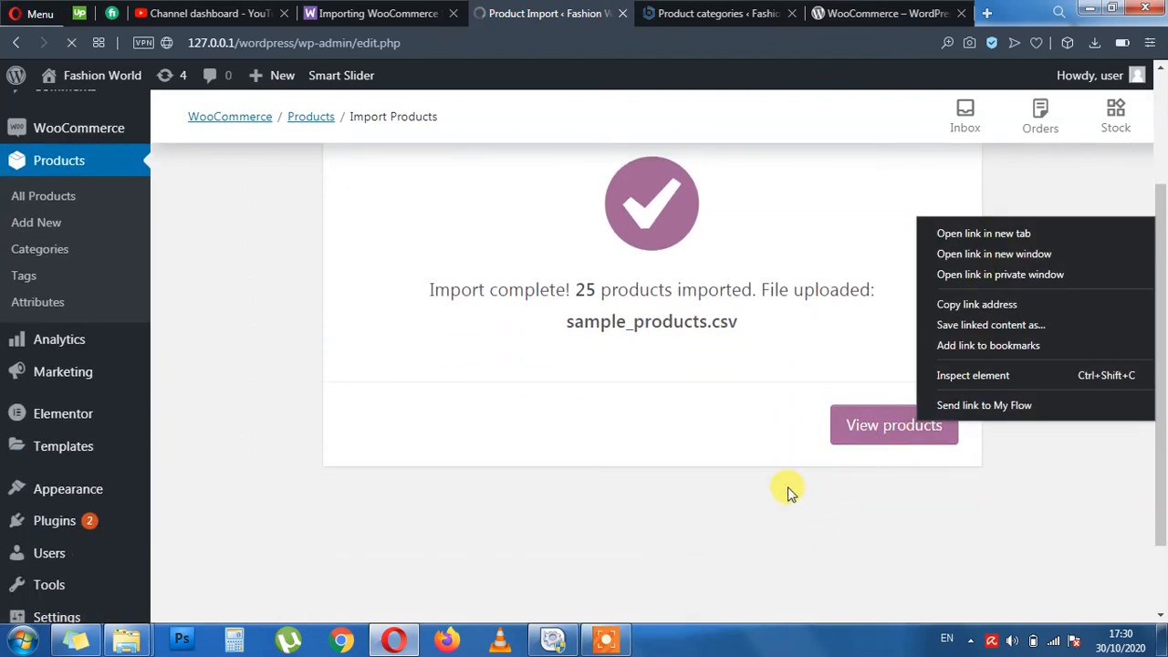
left_click(787, 486)
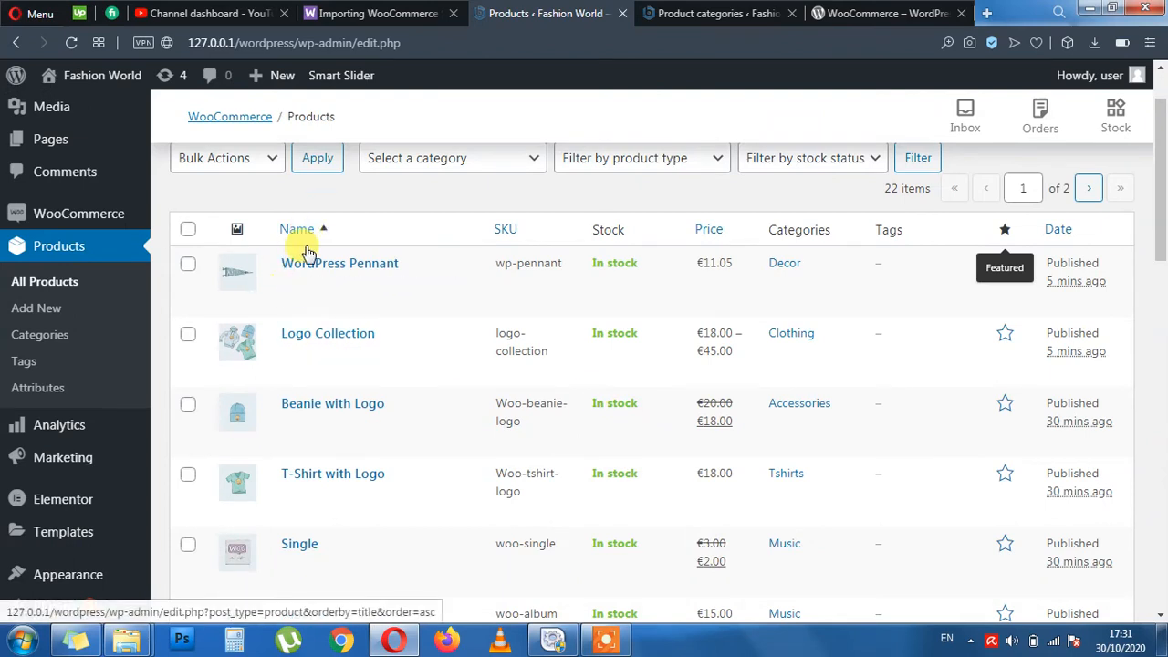
mouse_move(533, 288)
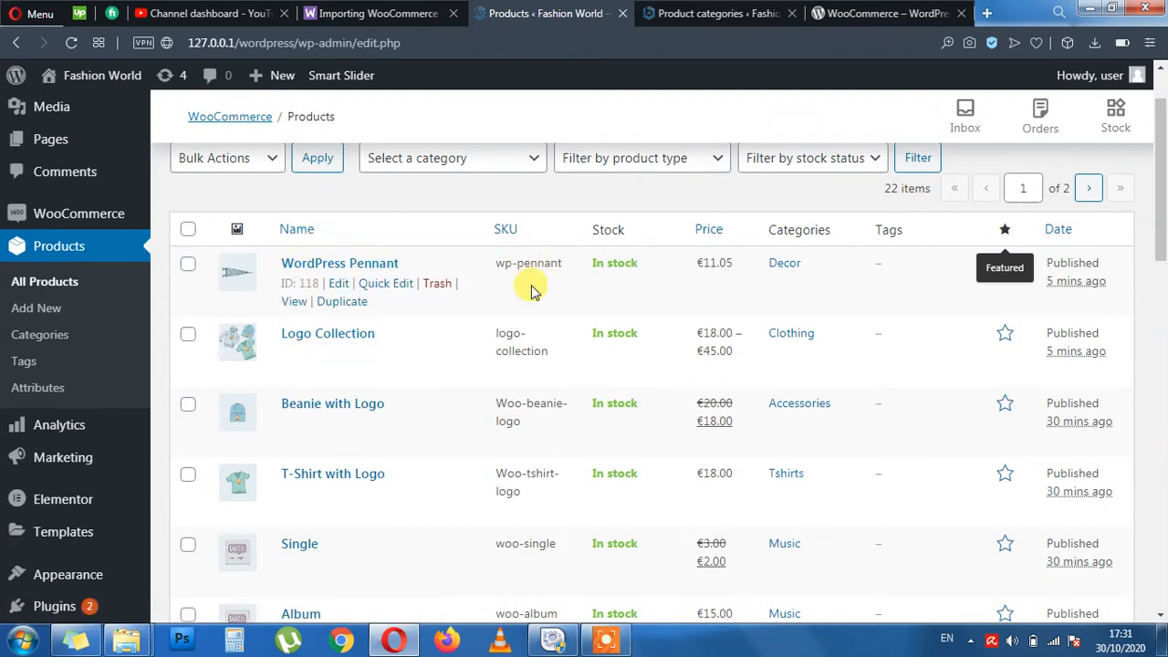
mouse_move(591, 265)
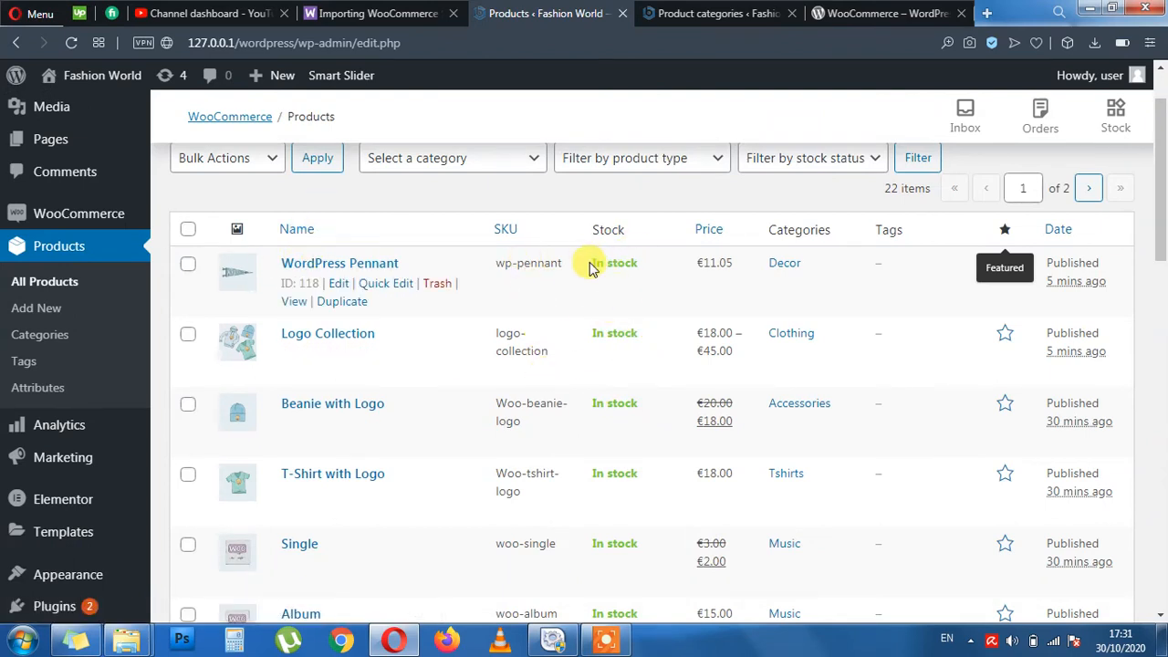
double_click(613, 263)
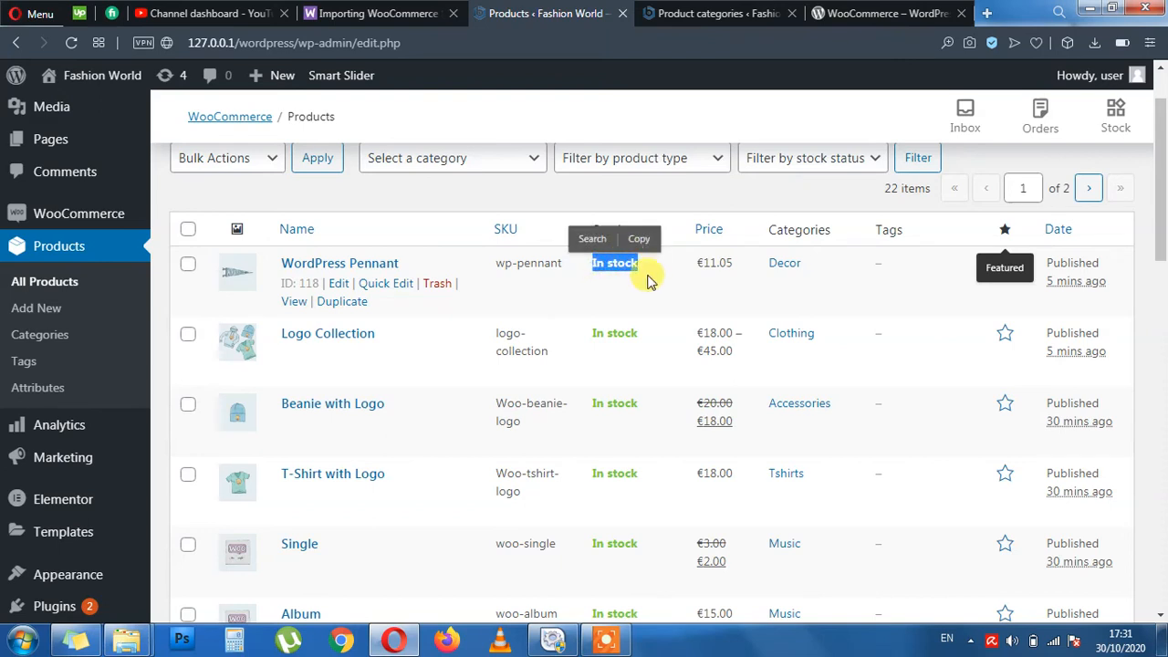
mouse_move(721, 282)
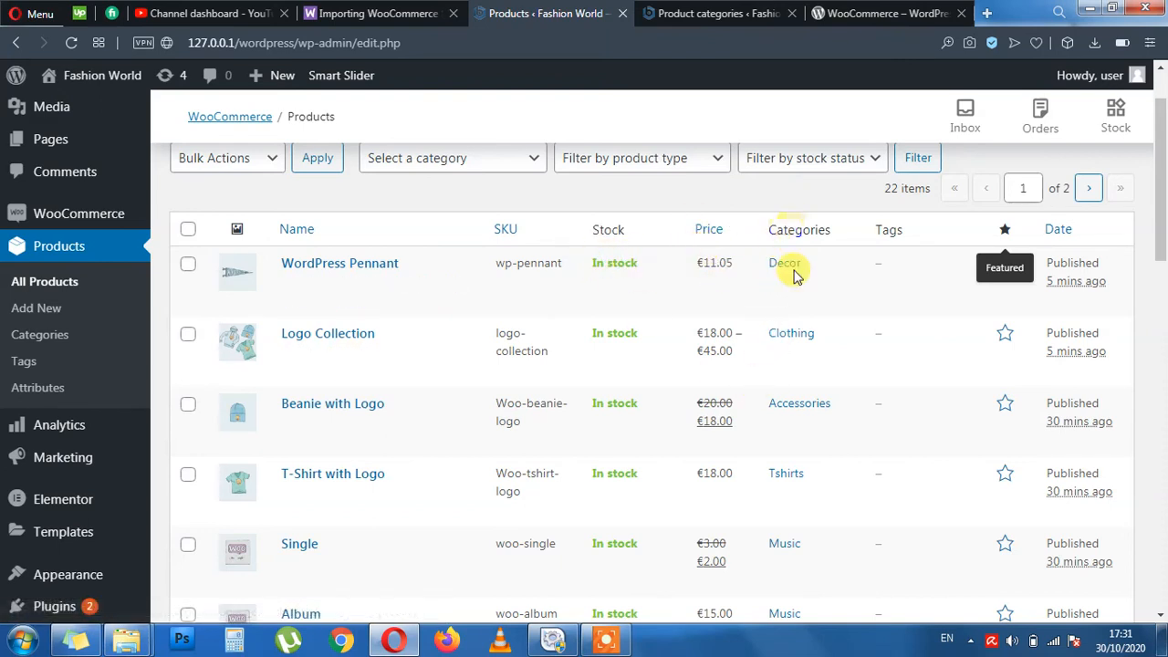
scroll("down", 3)
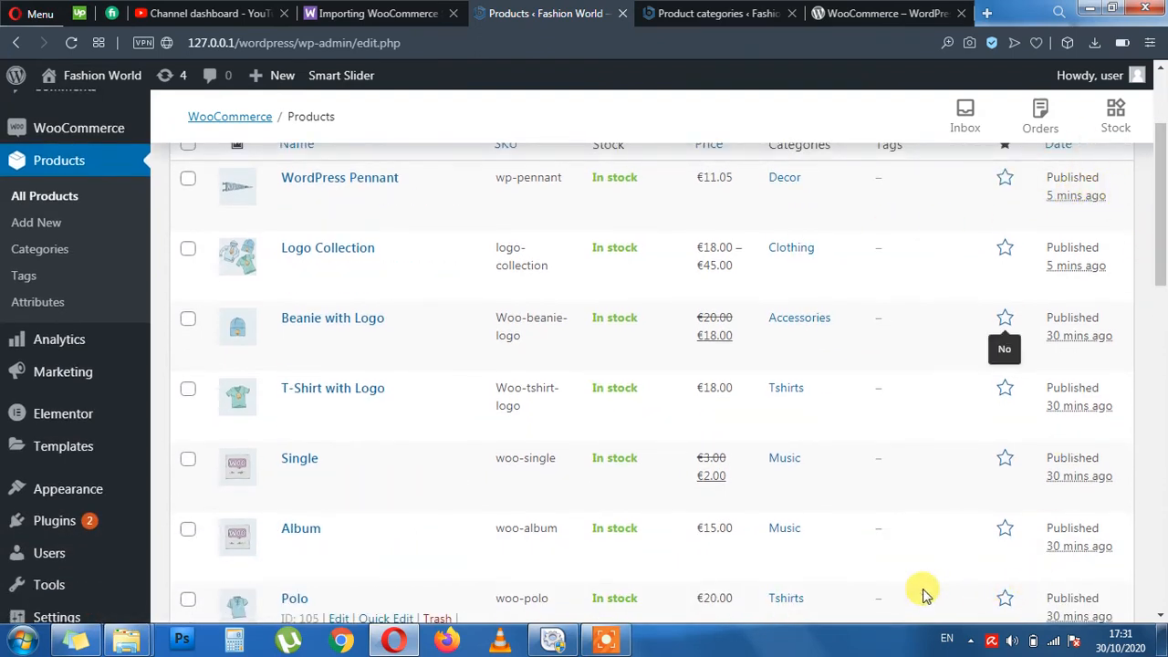
scroll("down", 3)
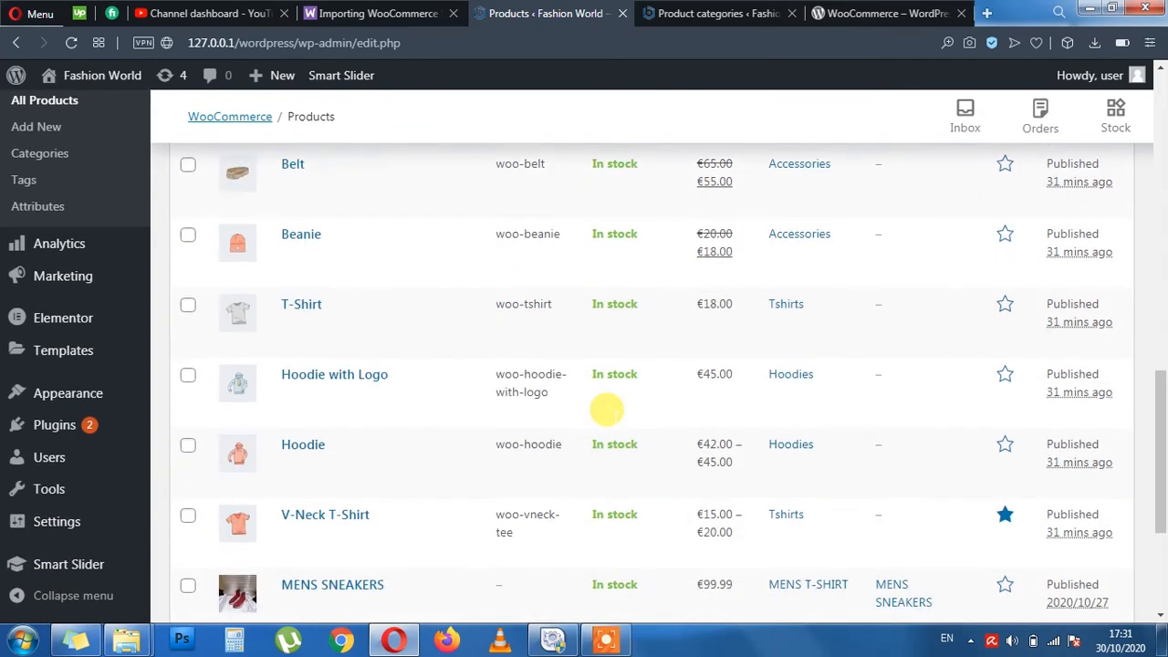
scroll("down", 3)
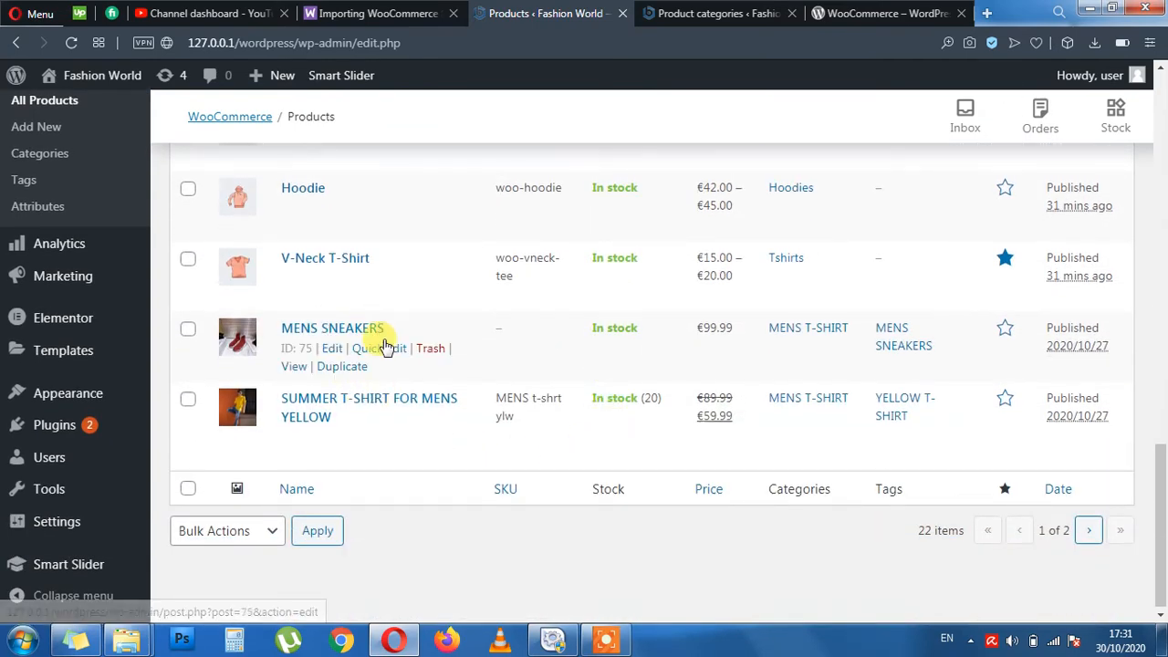
mouse_move(537, 126)
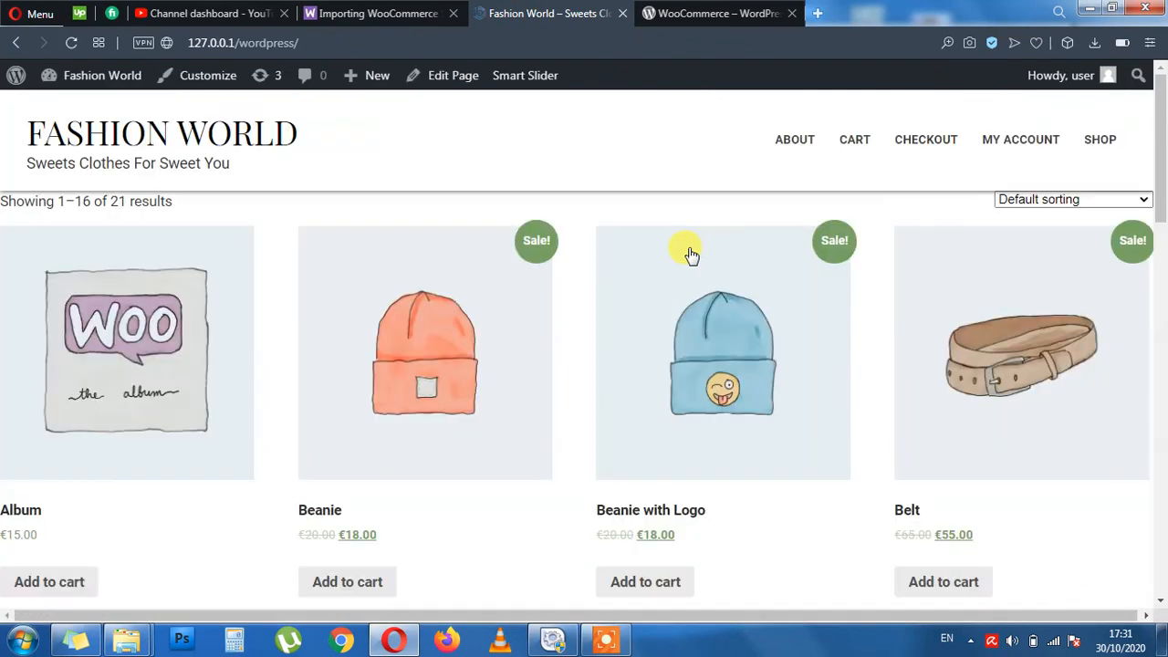
mouse_move(460, 349)
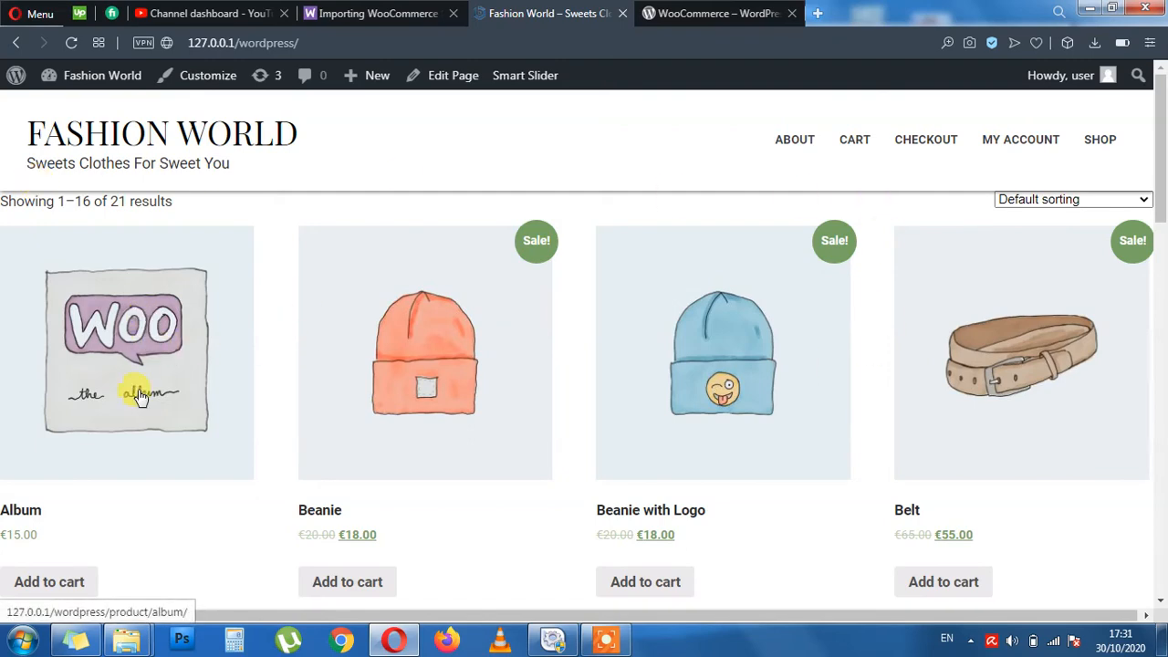
Browse shop page 1 of the storefront products, then move to page 2.
scroll("down", 3)
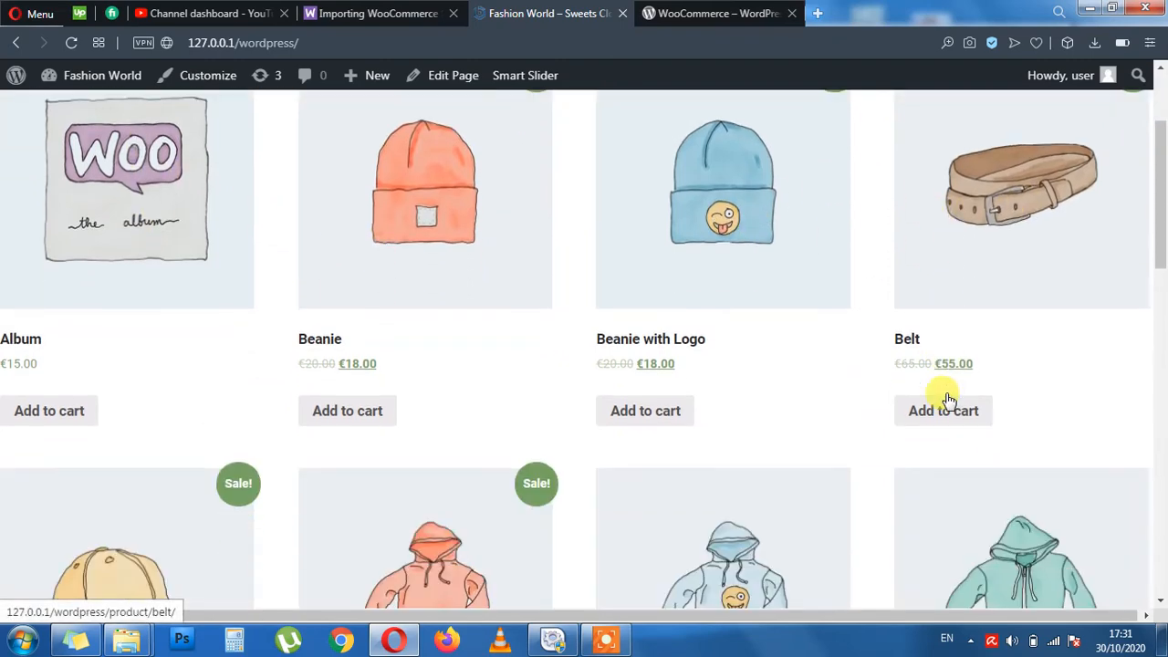
scroll("up", 3)
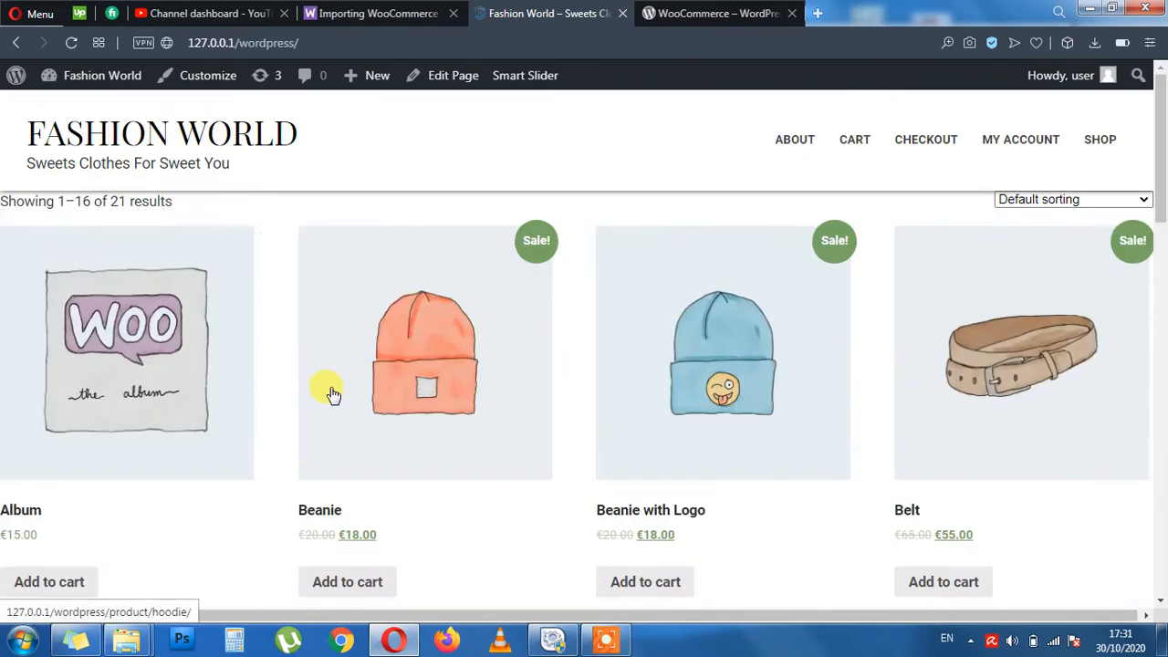
mouse_move(478, 374)
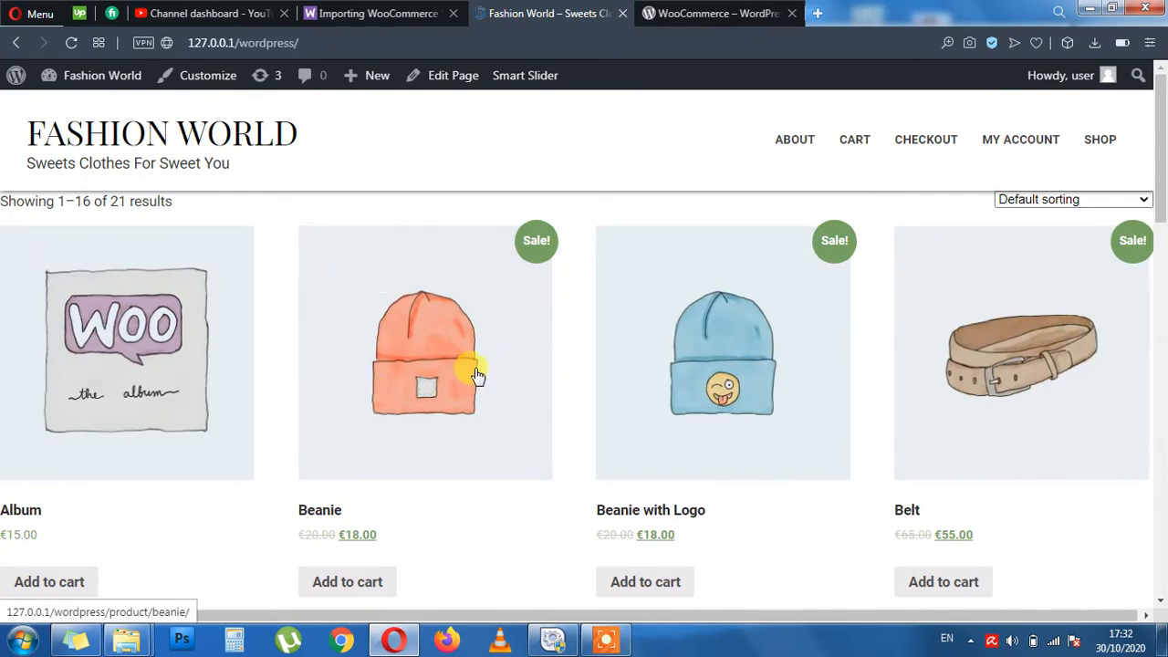
scroll("down", 3)
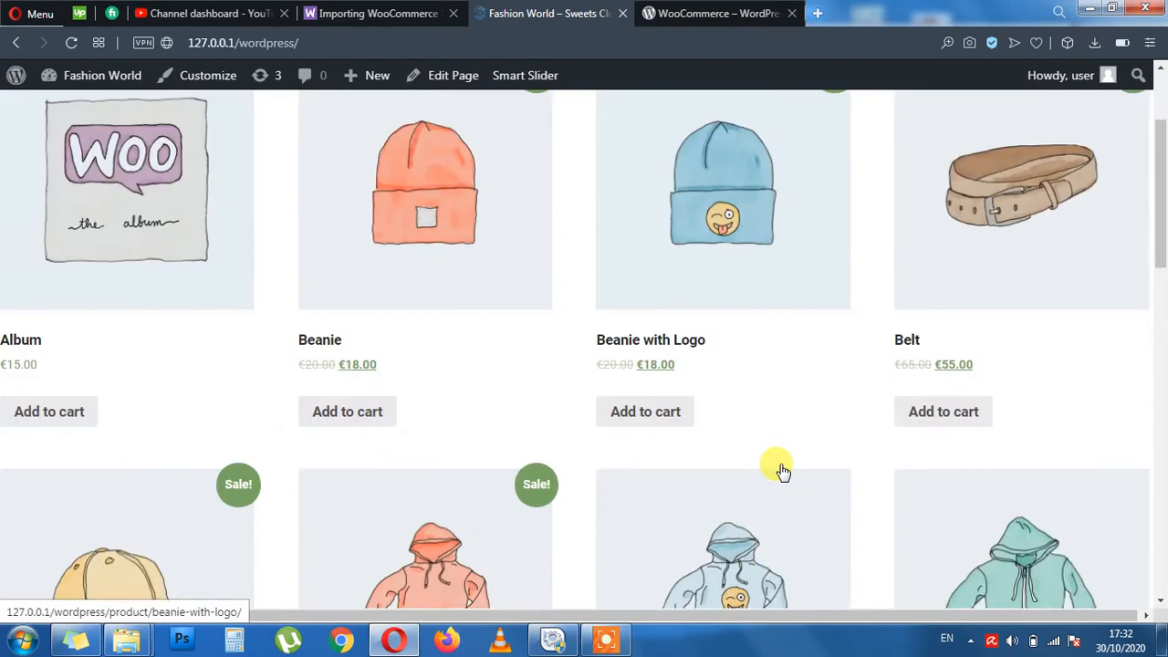
scroll("down", 3)
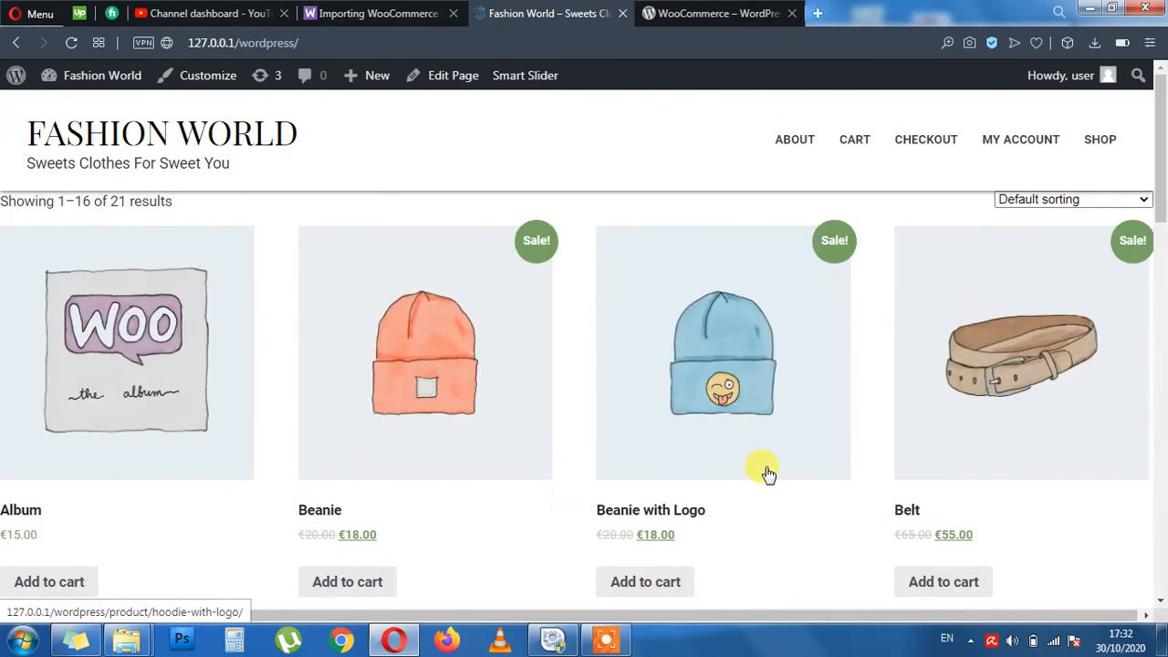
scroll("down", 3)
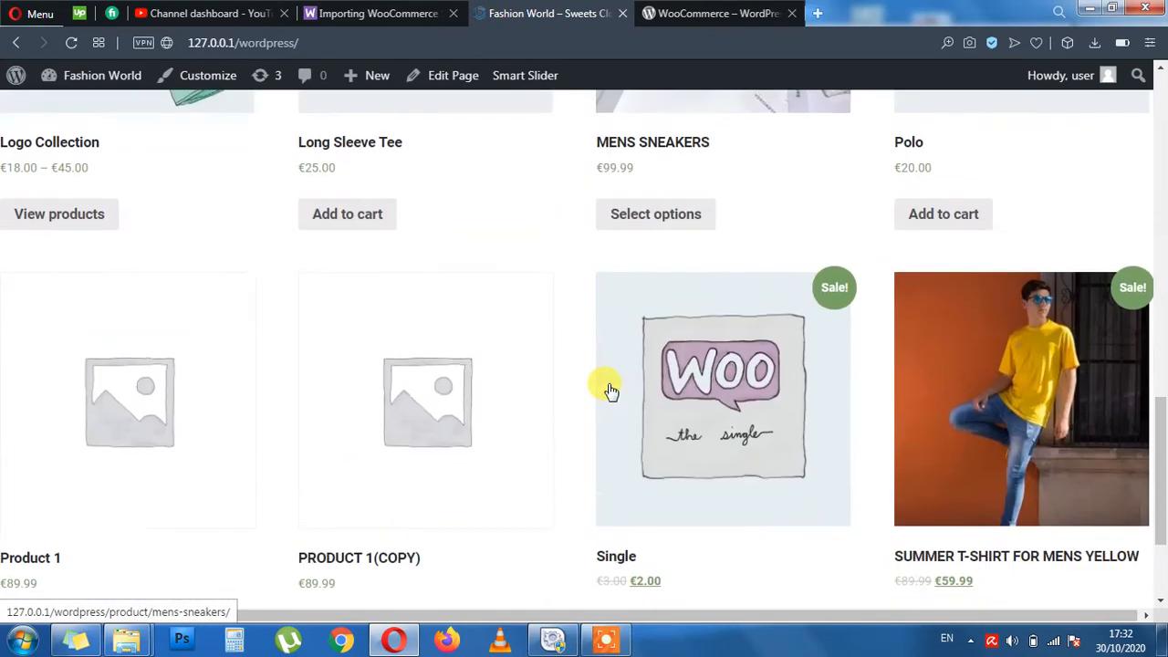
scroll("down", 3)
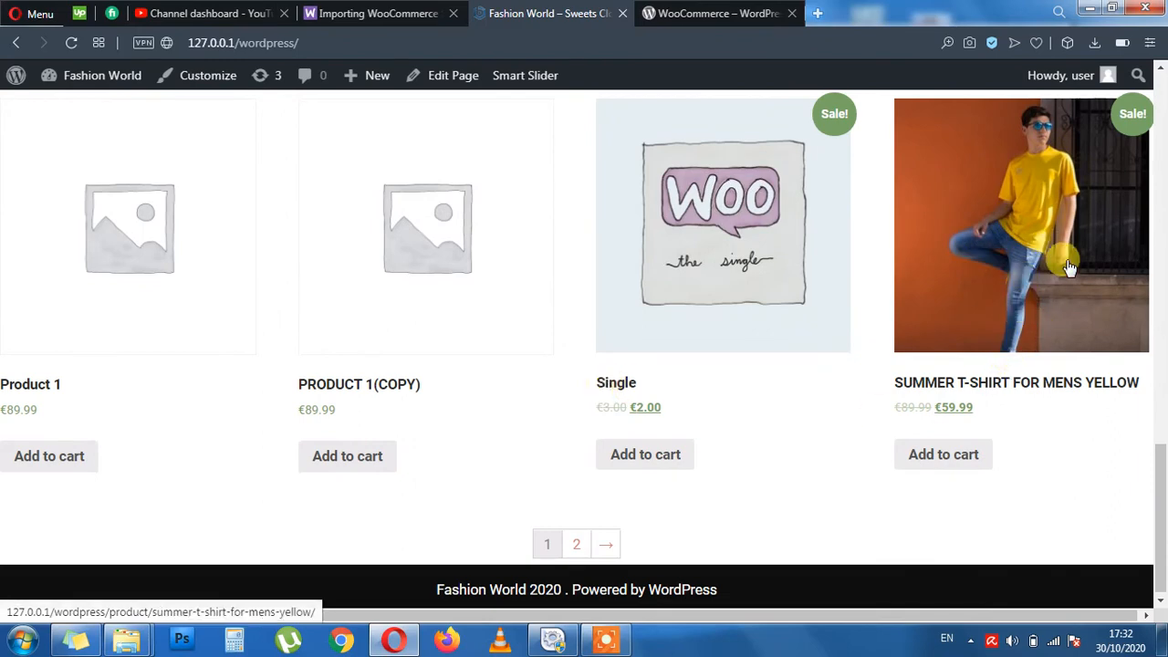
mouse_move(48, 304)
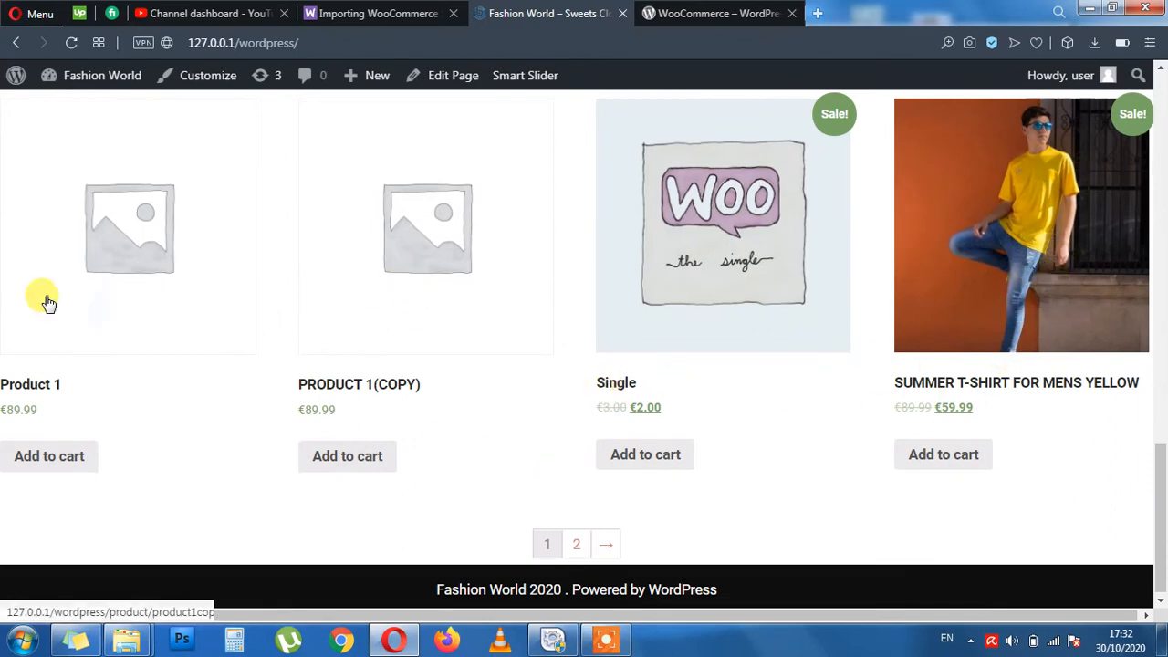
mouse_move(394, 408)
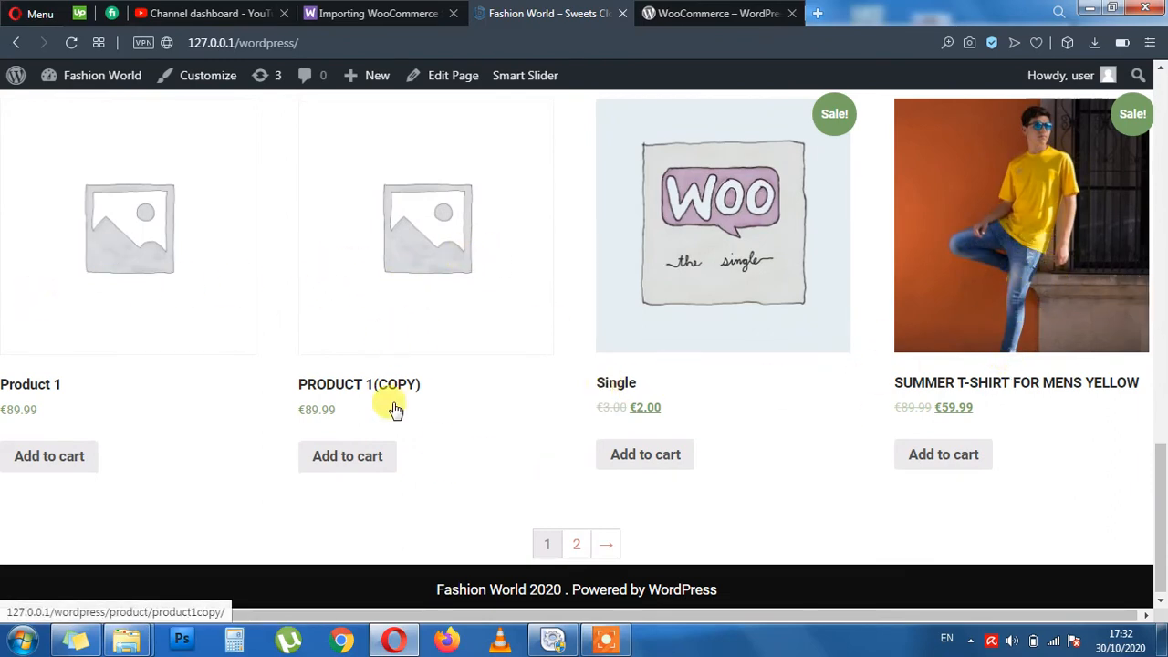
scroll("down", 3)
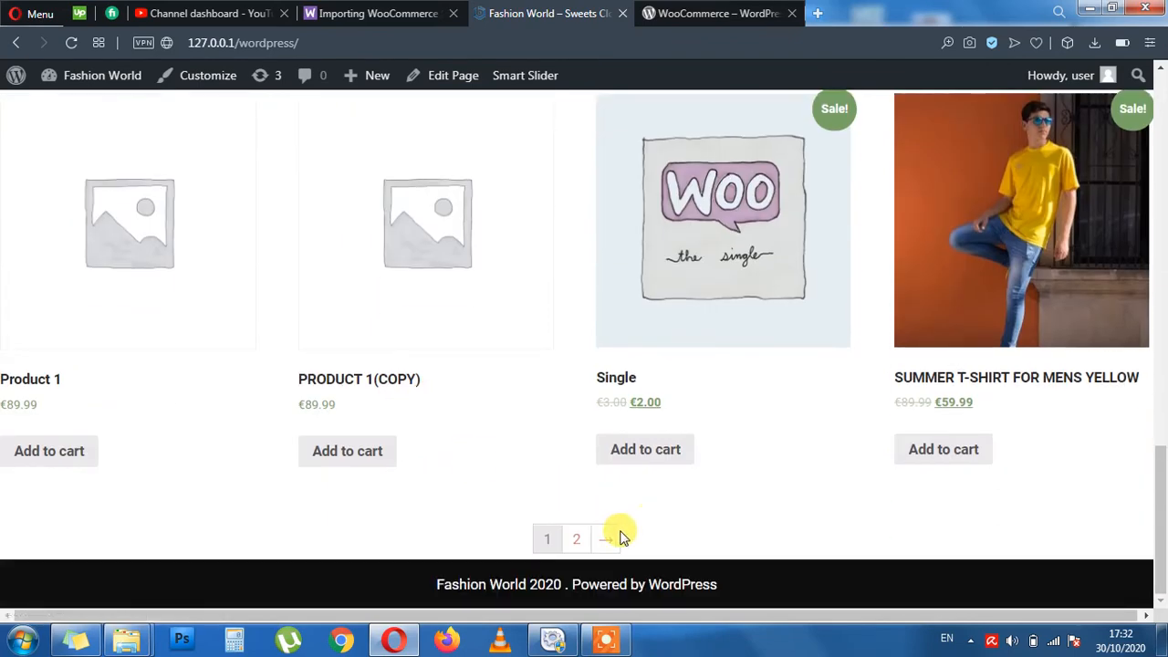
left_click(604, 539)
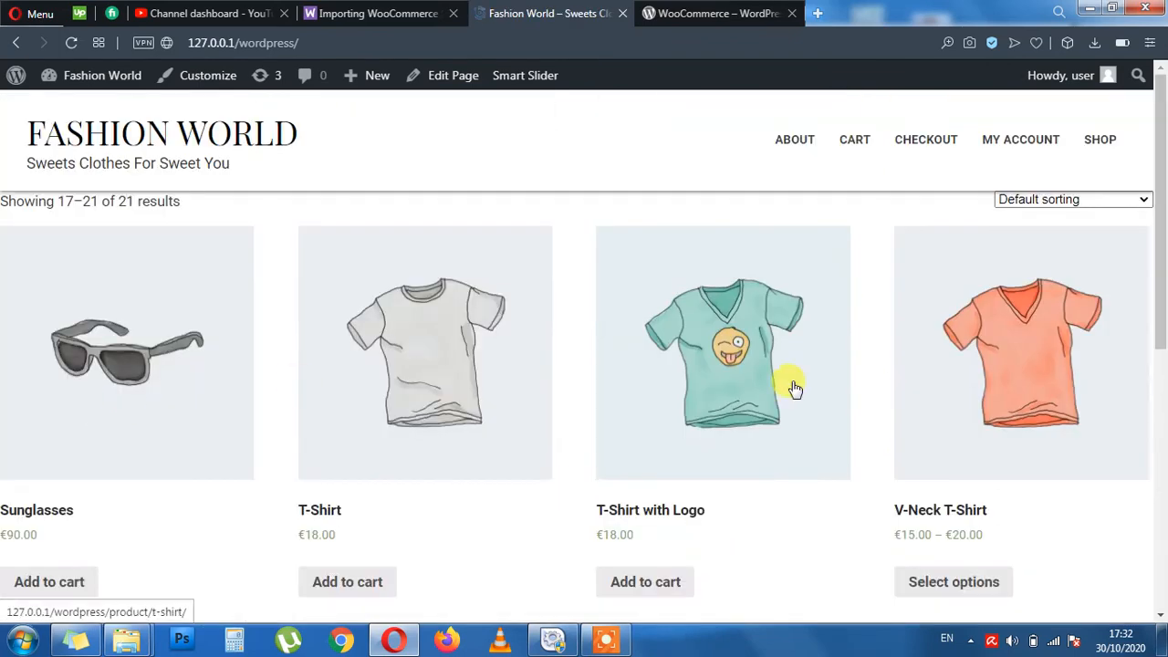
scroll("down", 3)
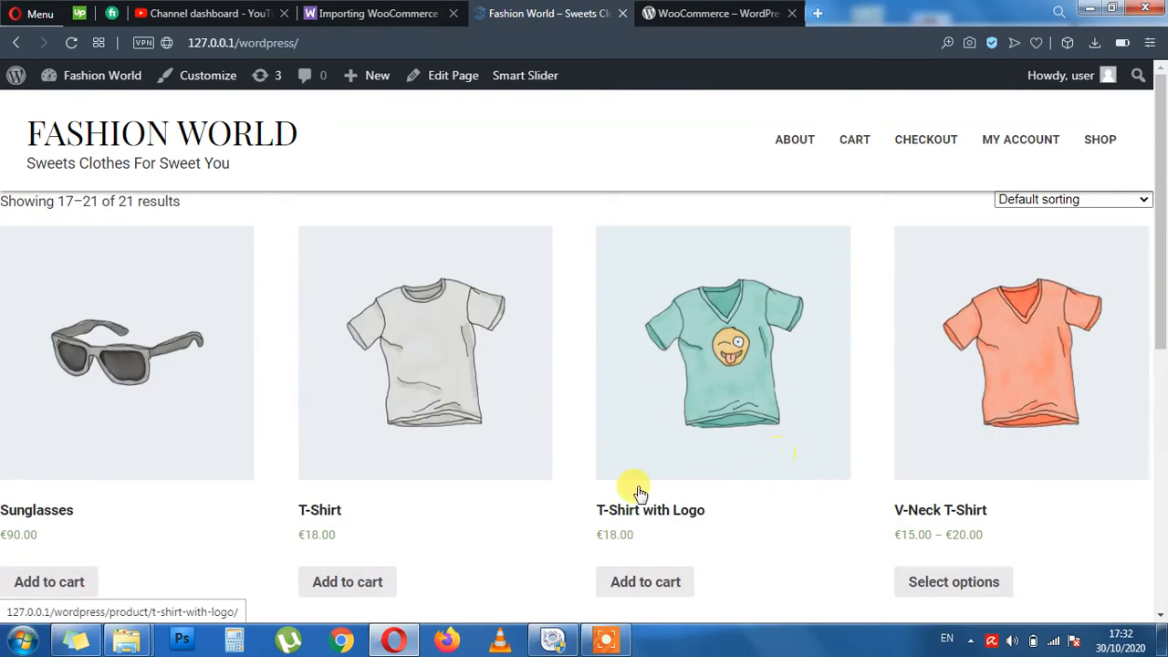
mouse_move(106, 339)
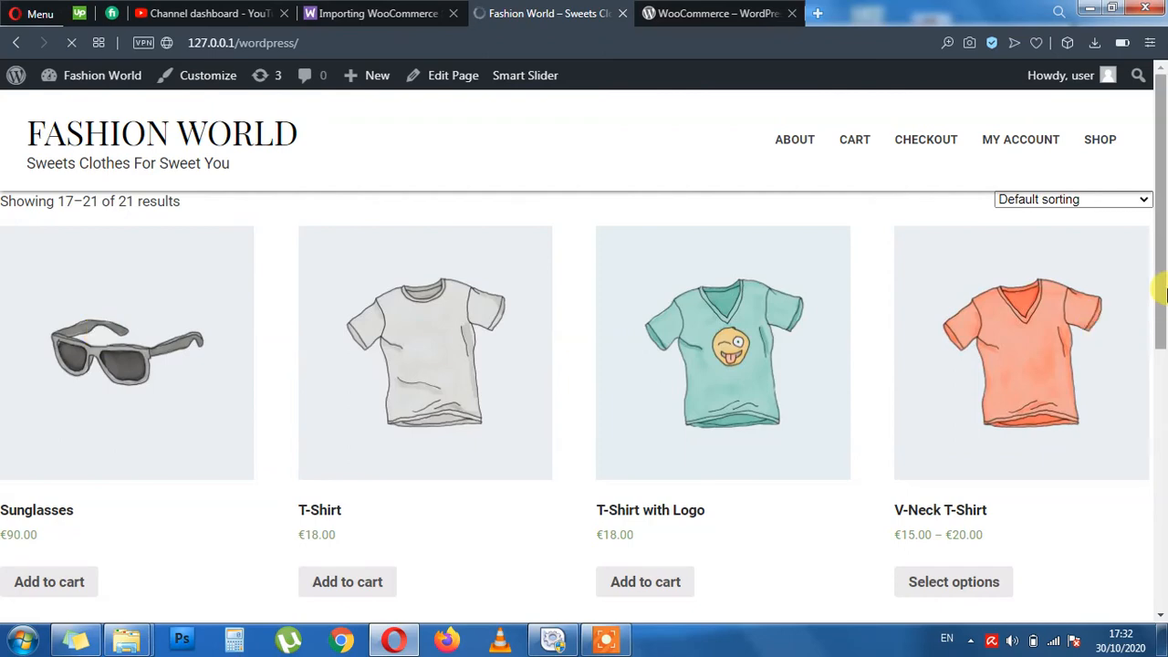
View the Sunglasses product page with its €90.00 price, description and related products.
left_click(126, 352)
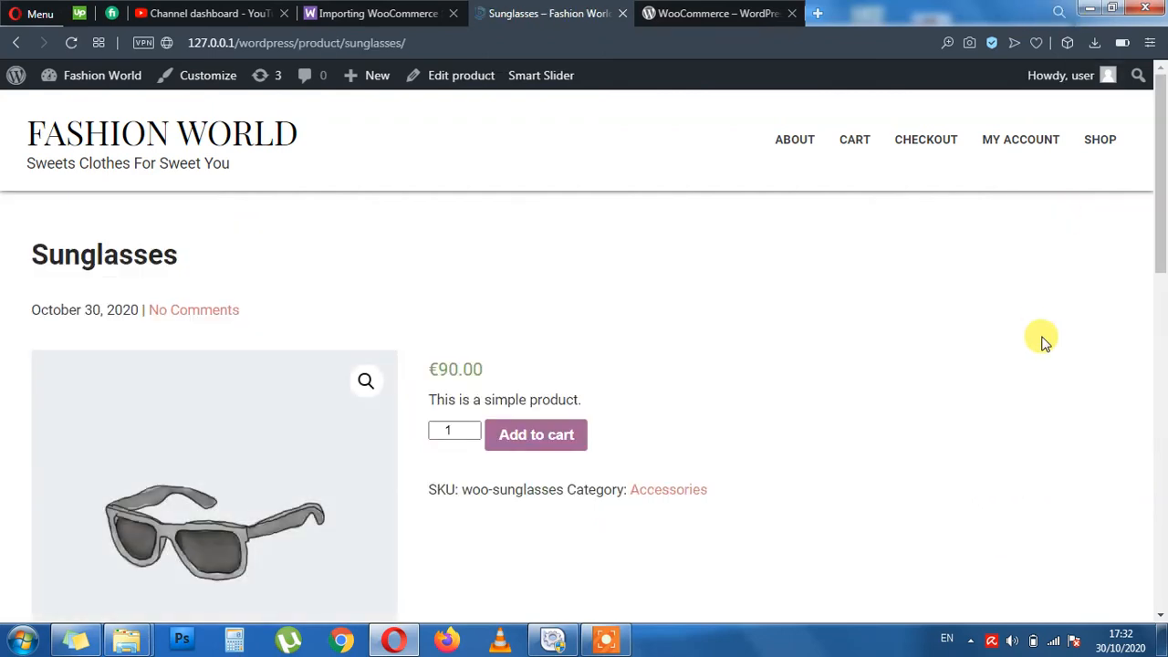
scroll("down", 3)
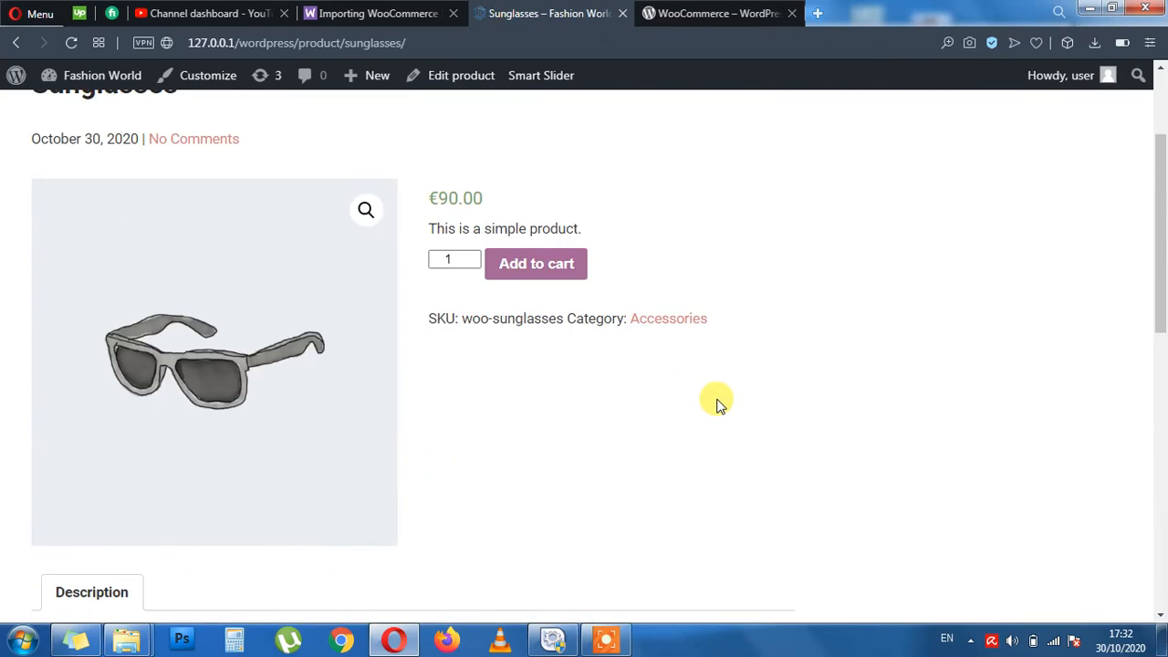
scroll("down", 3)
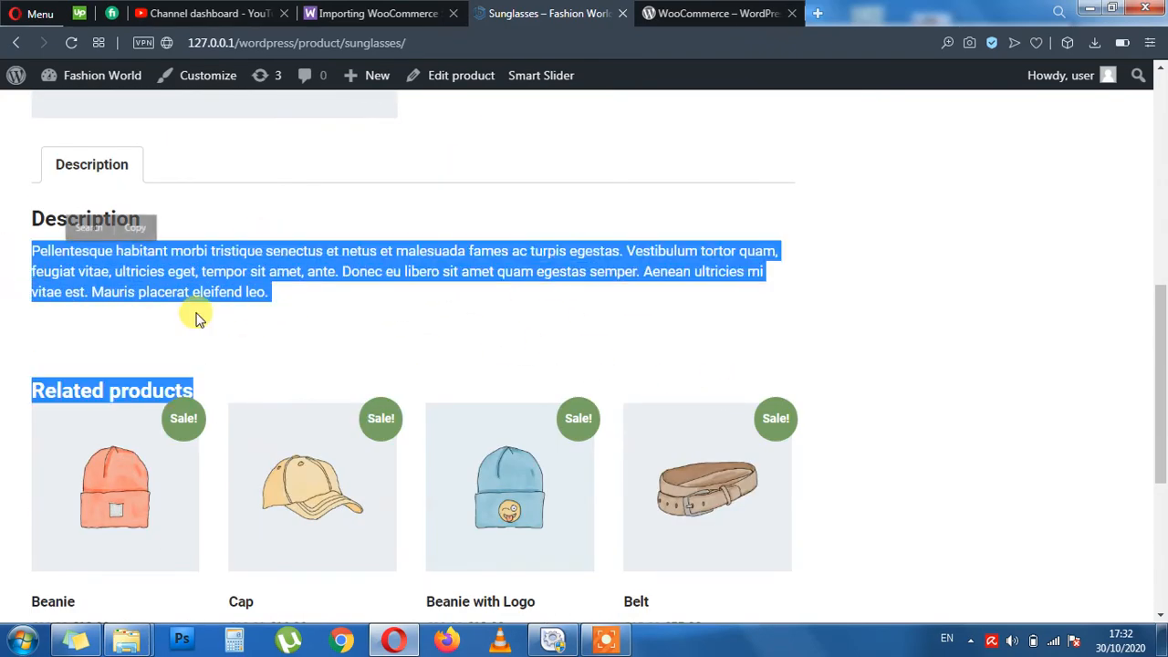
scroll("down", 3)
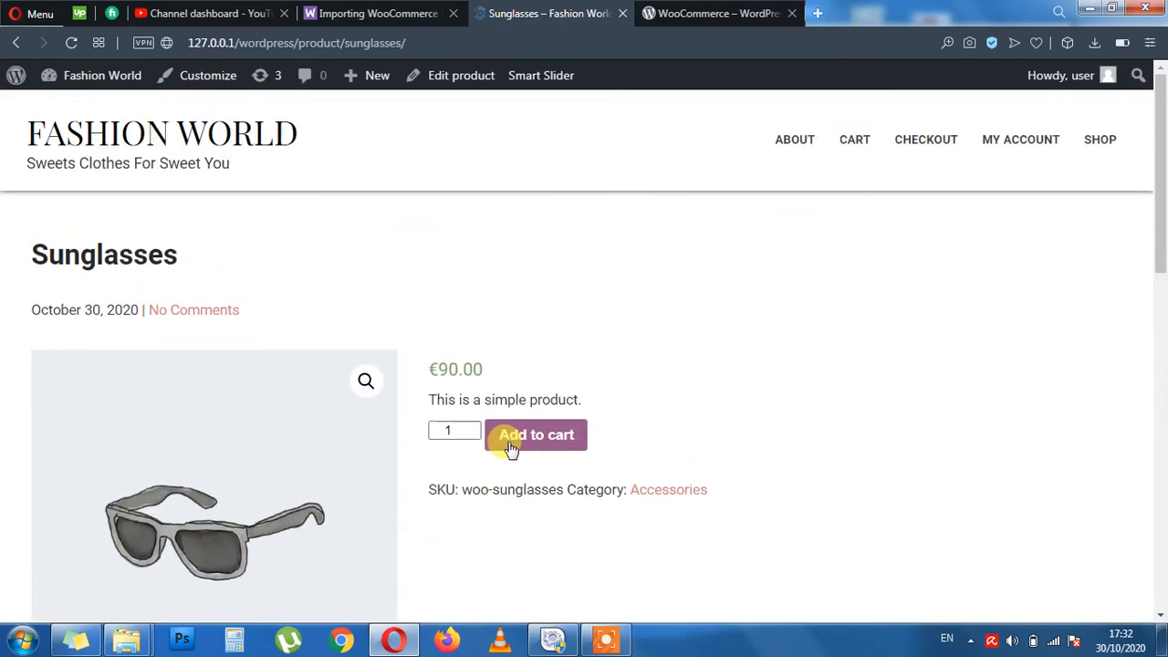
left_click(16, 75)
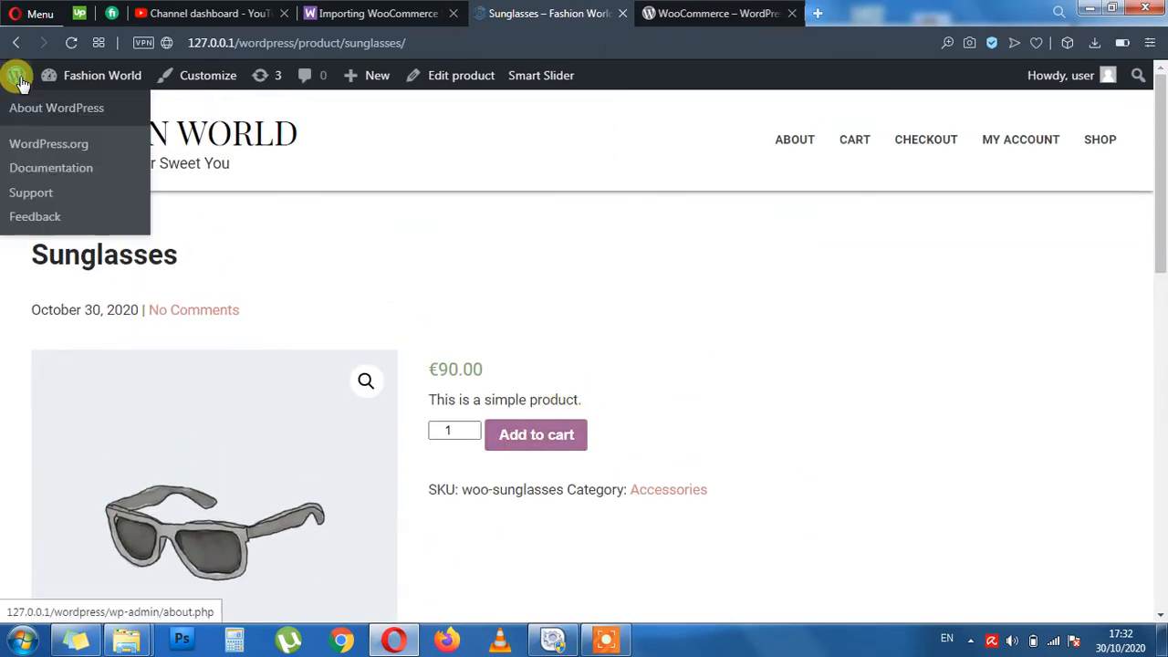
In the All Products list, select every product on the first page.
left_click(56, 107)
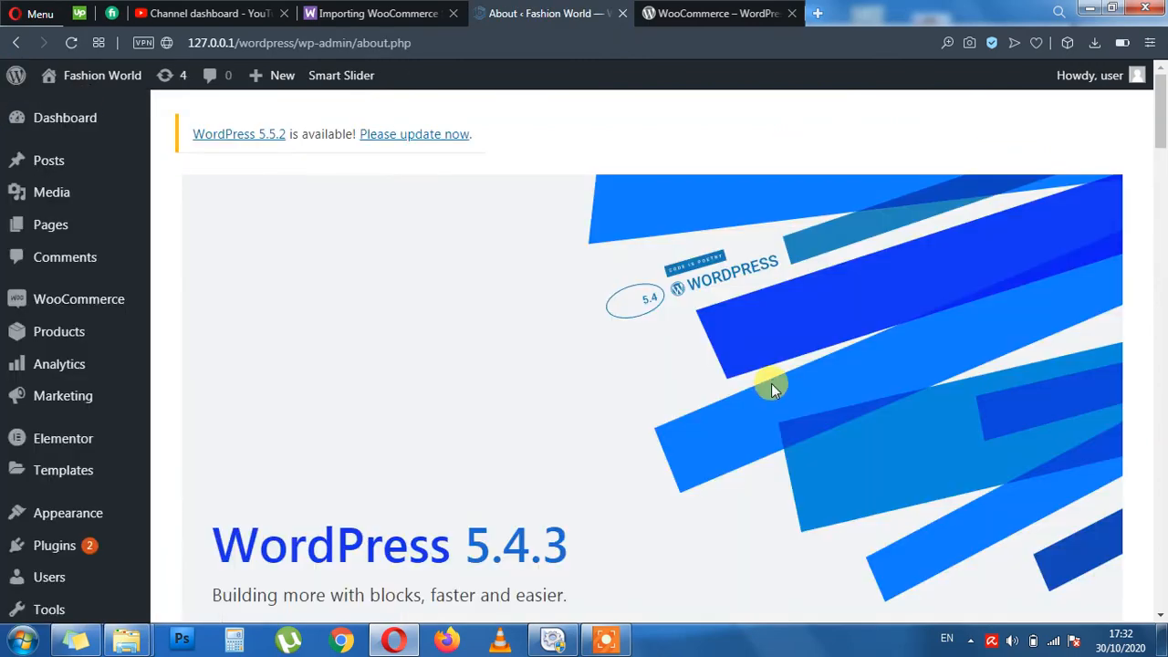
mouse_move(58, 332)
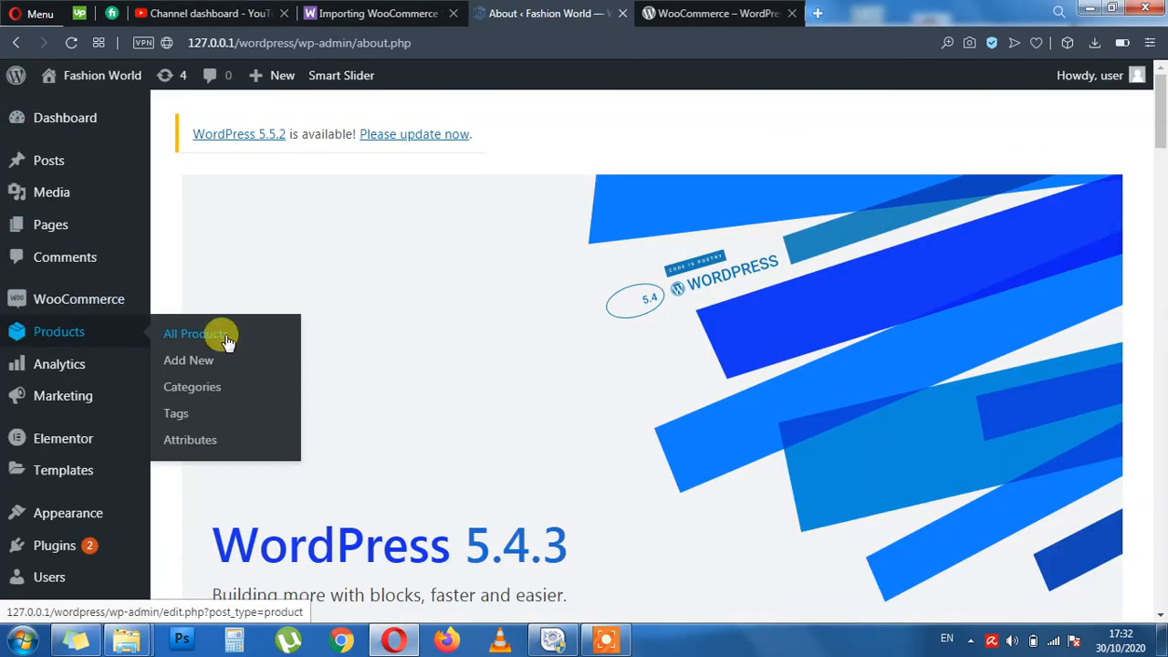
left_click(198, 332)
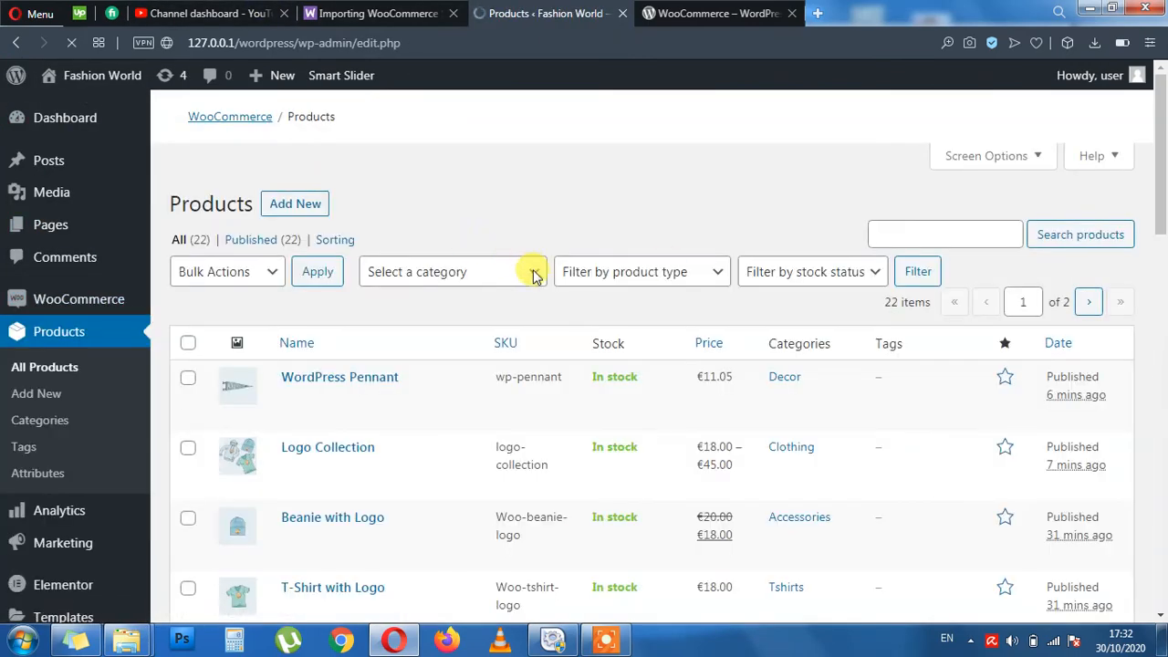
left_click(188, 314)
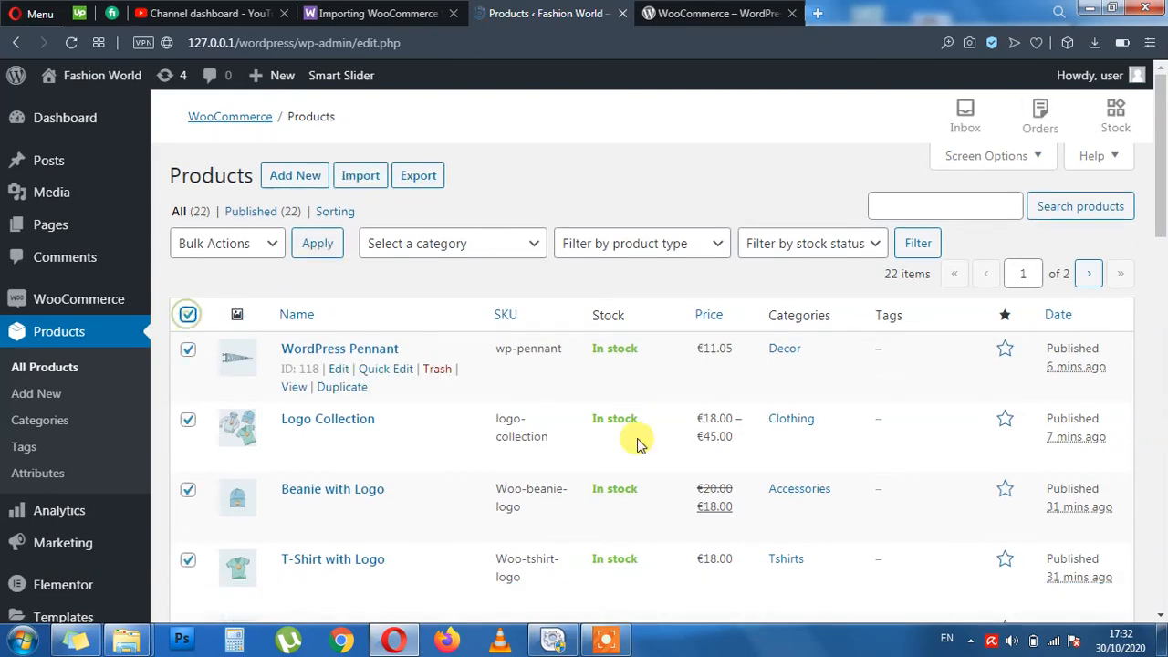
Untick SUMMER T-SHIRT FOR MENS YELLOW so only the imported sample products stay marked.
scroll("down", 3)
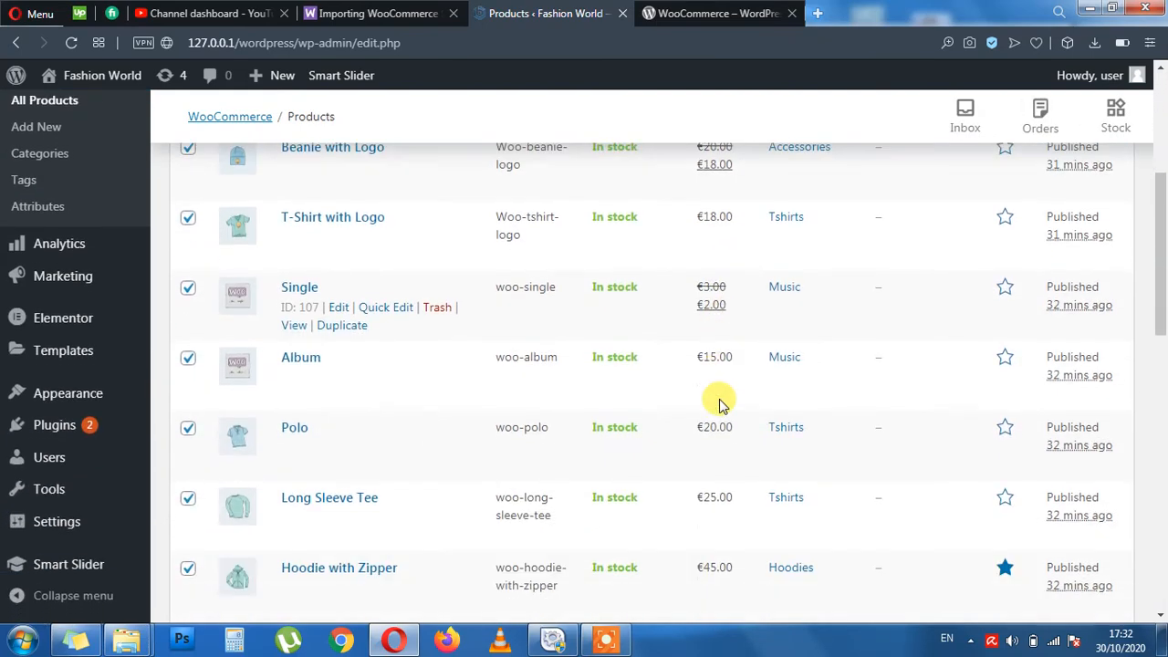
scroll("down", 3)
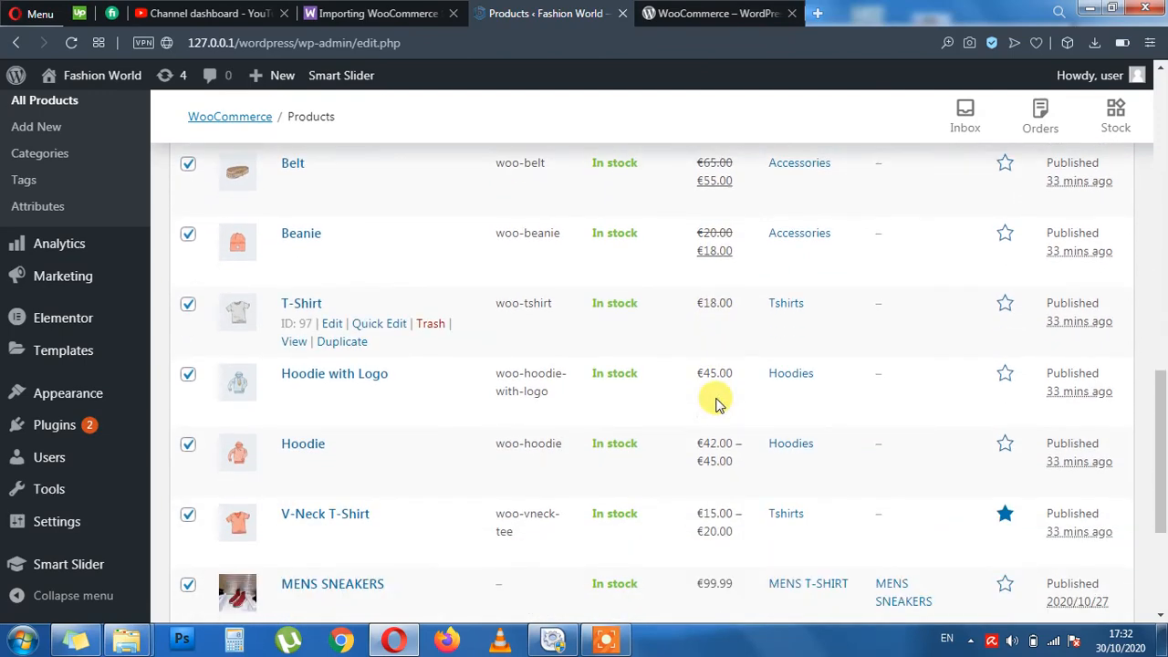
scroll("down", 3)
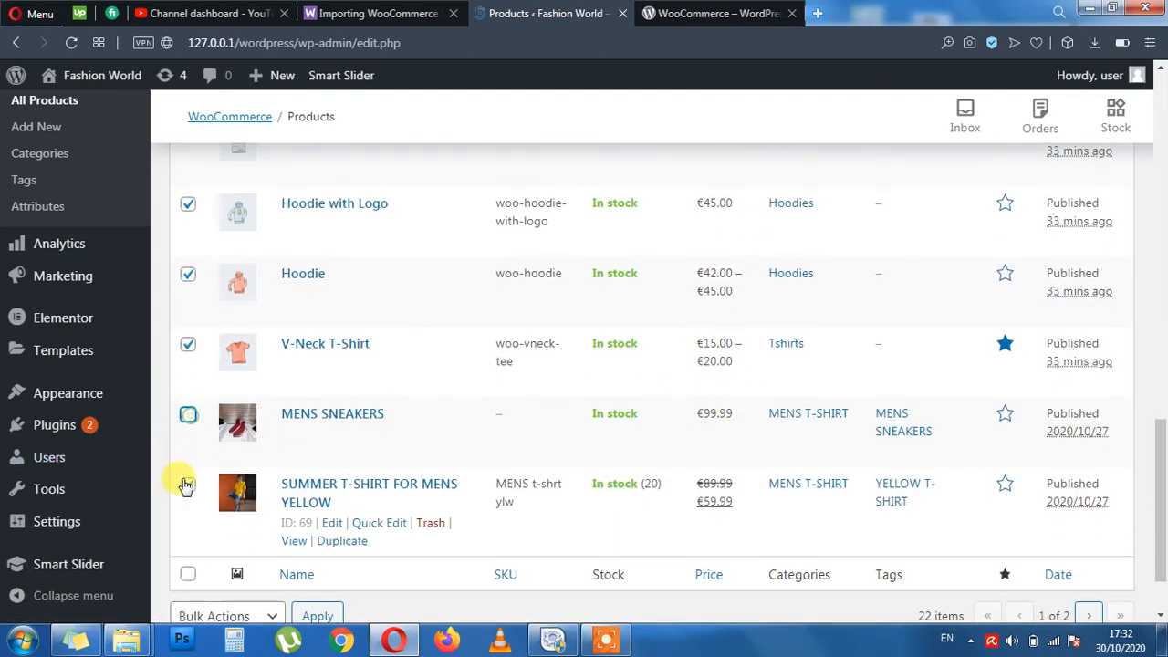
left_click(188, 416)
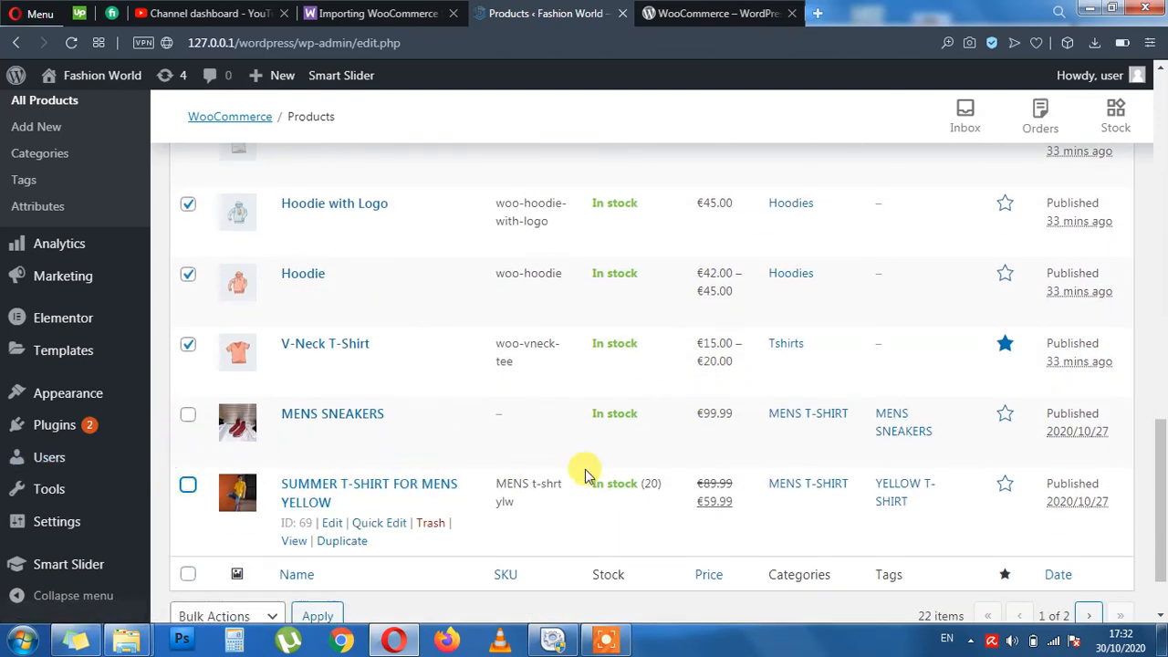
scroll("down", 3)
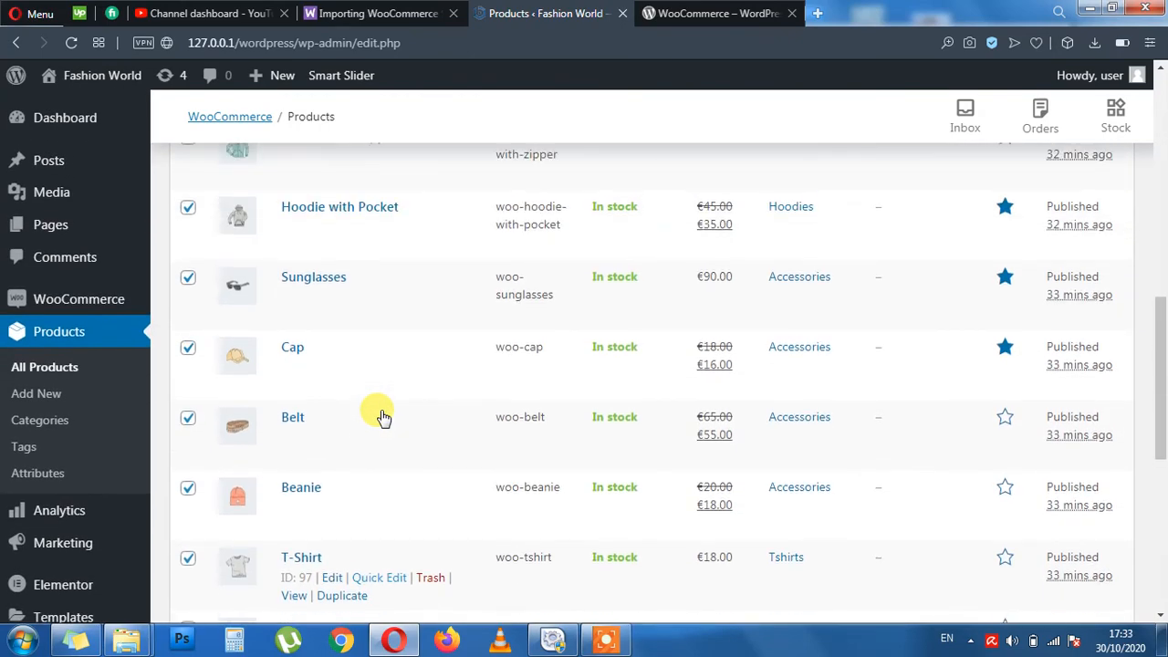
scroll("down", 3)
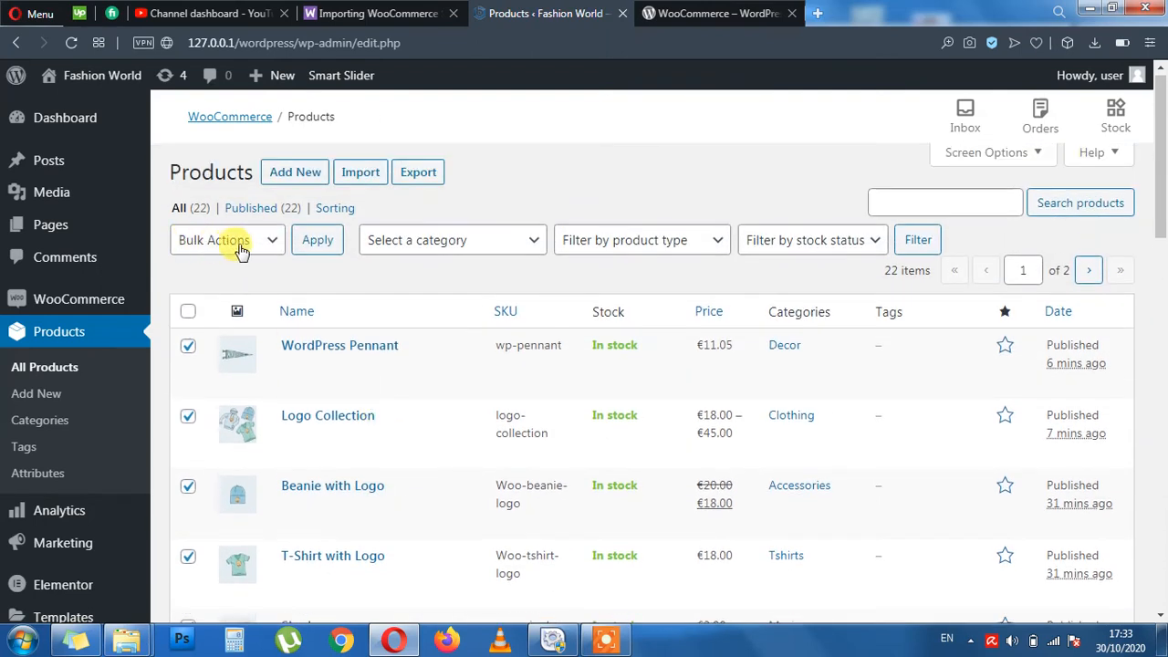
Move the 18 marked products to Trash via Bulk Actions and view the Trash (18) list.
left_click(227, 239)
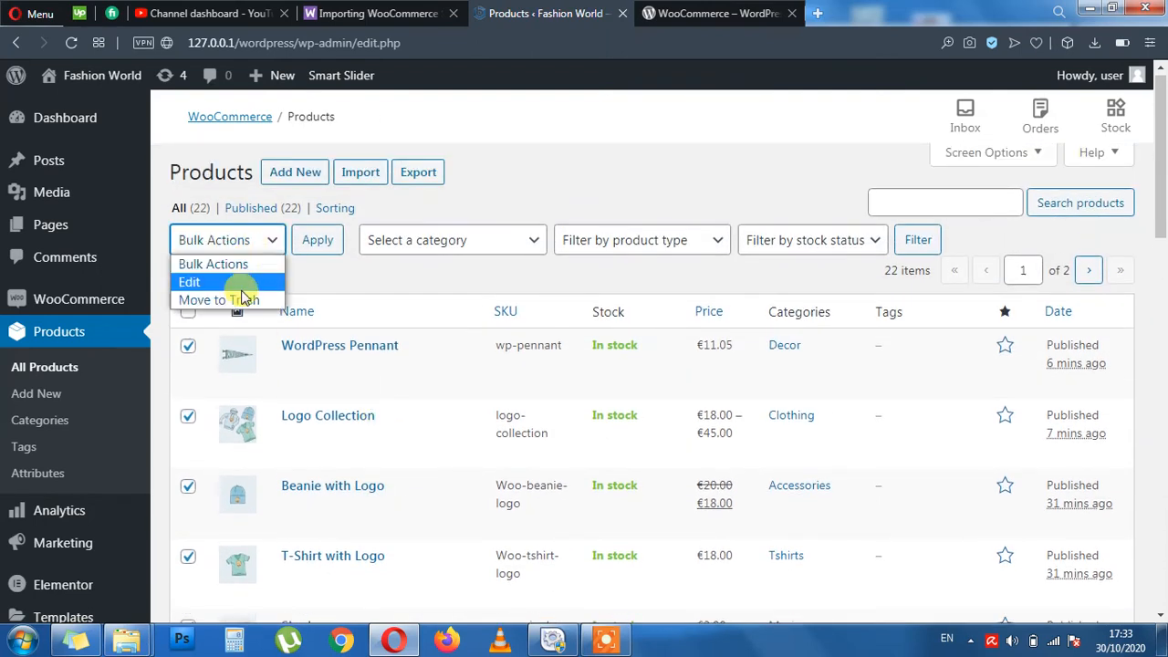
left_click(217, 299)
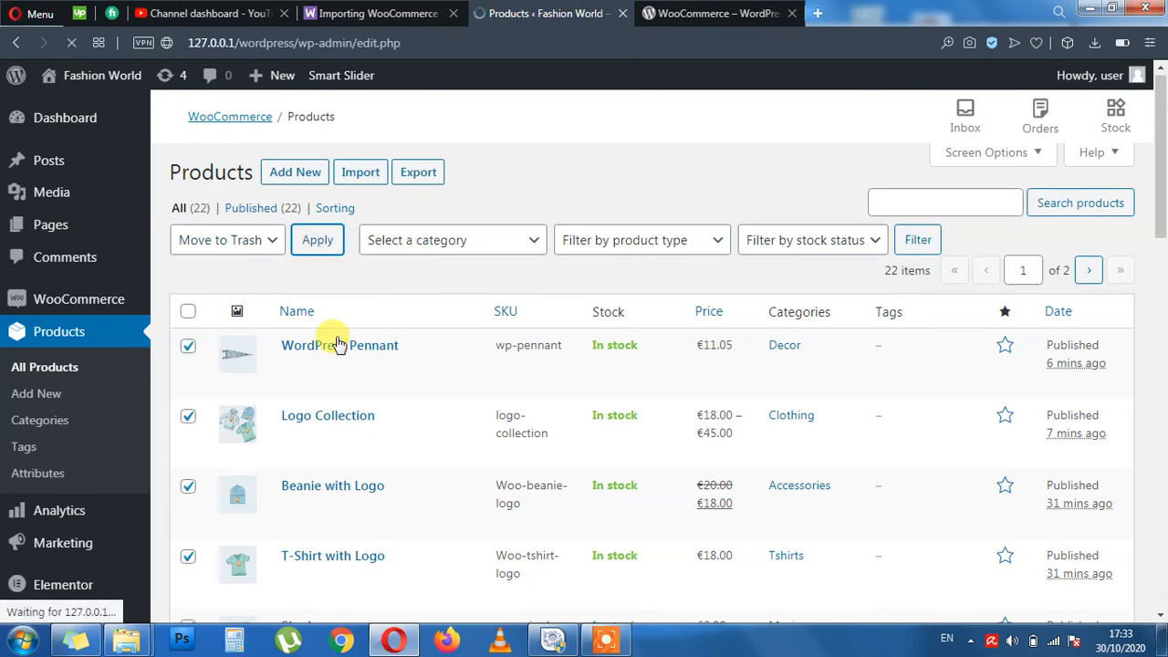
mouse_move(372, 460)
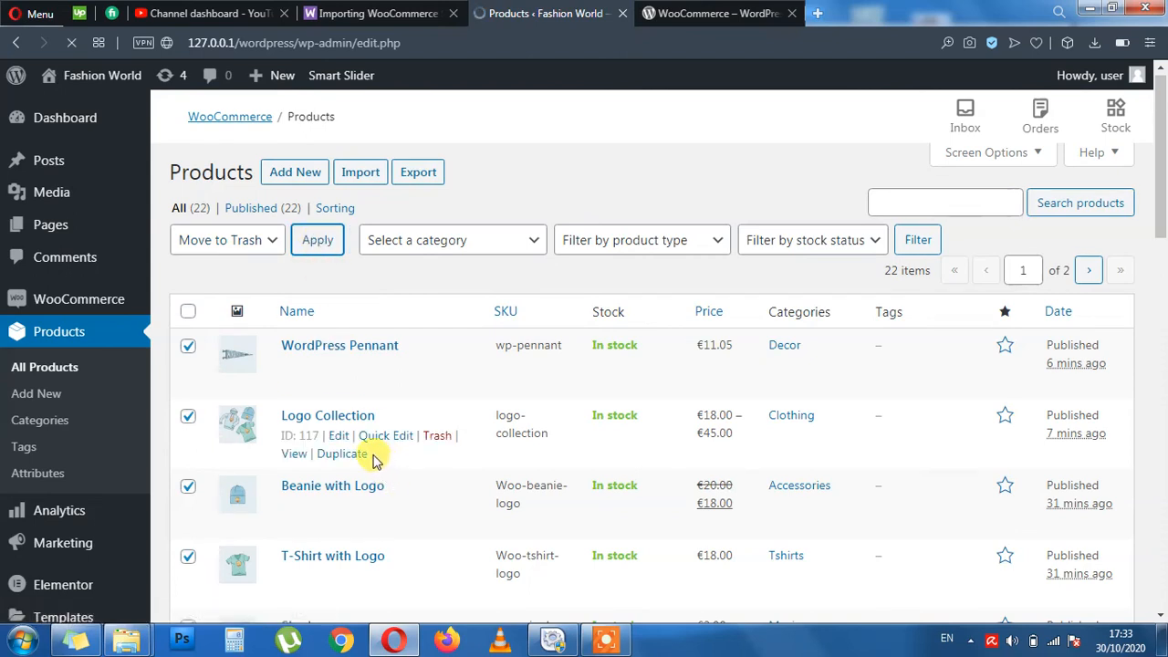
mouse_move(442, 435)
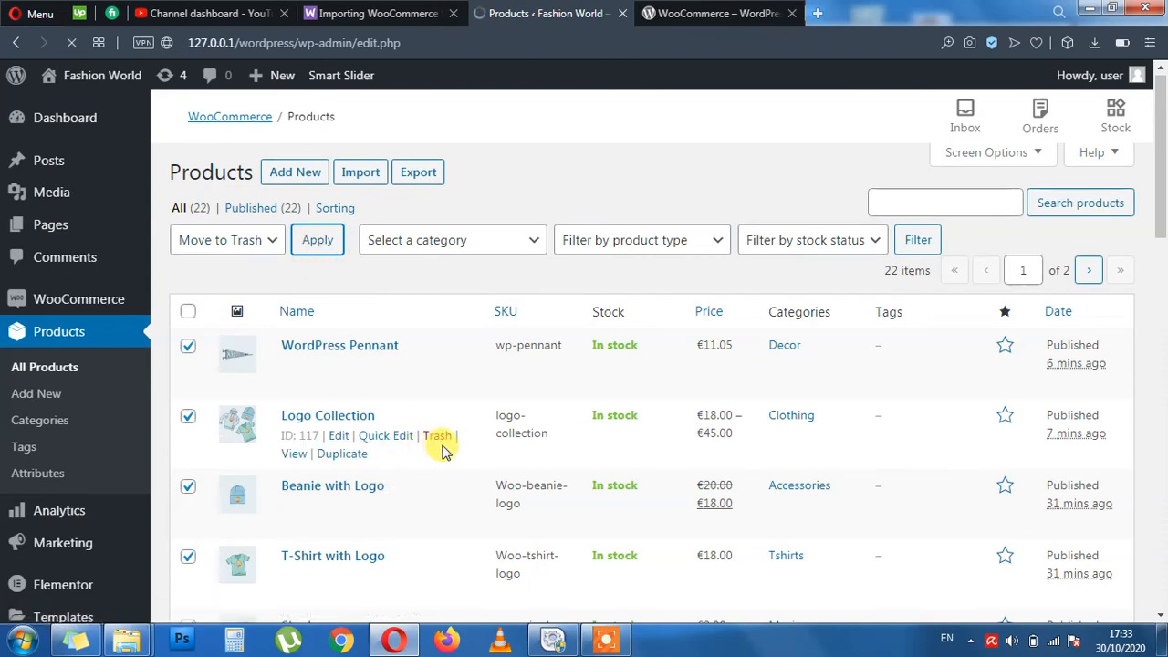
mouse_move(453, 457)
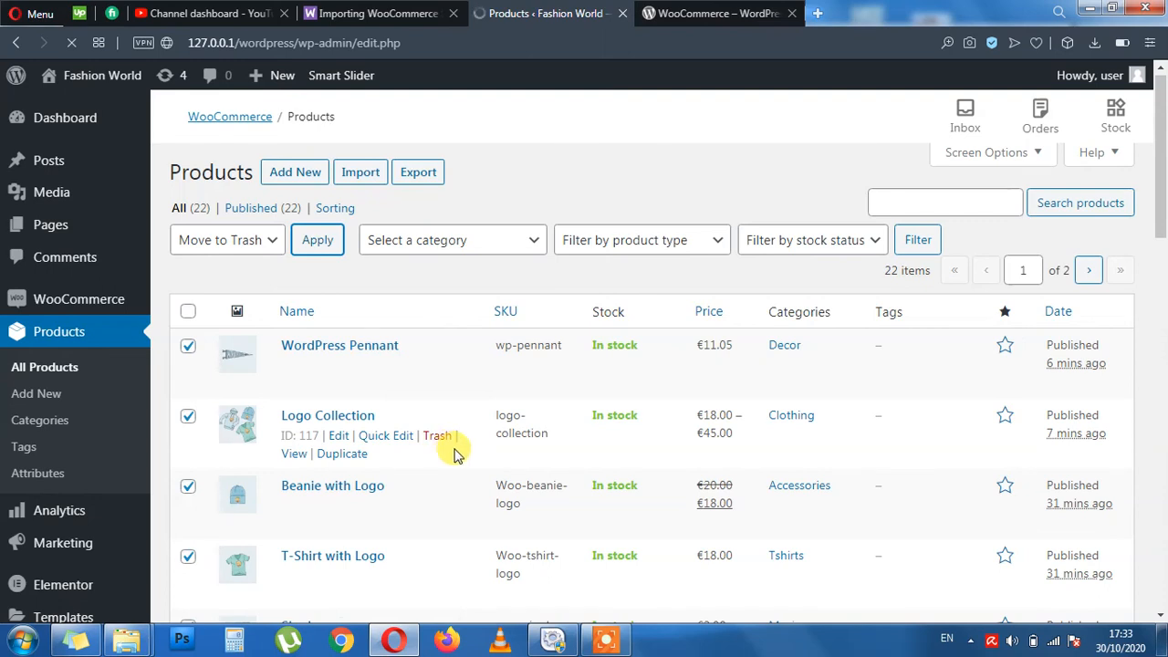
left_click(318, 240)
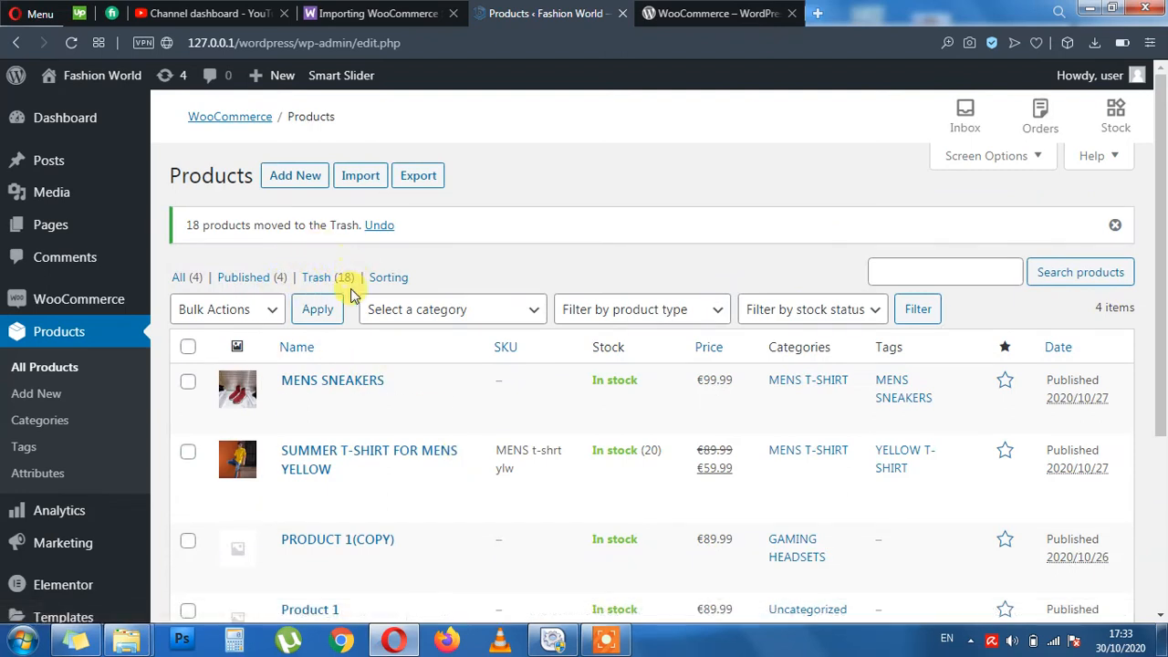
mouse_move(320, 247)
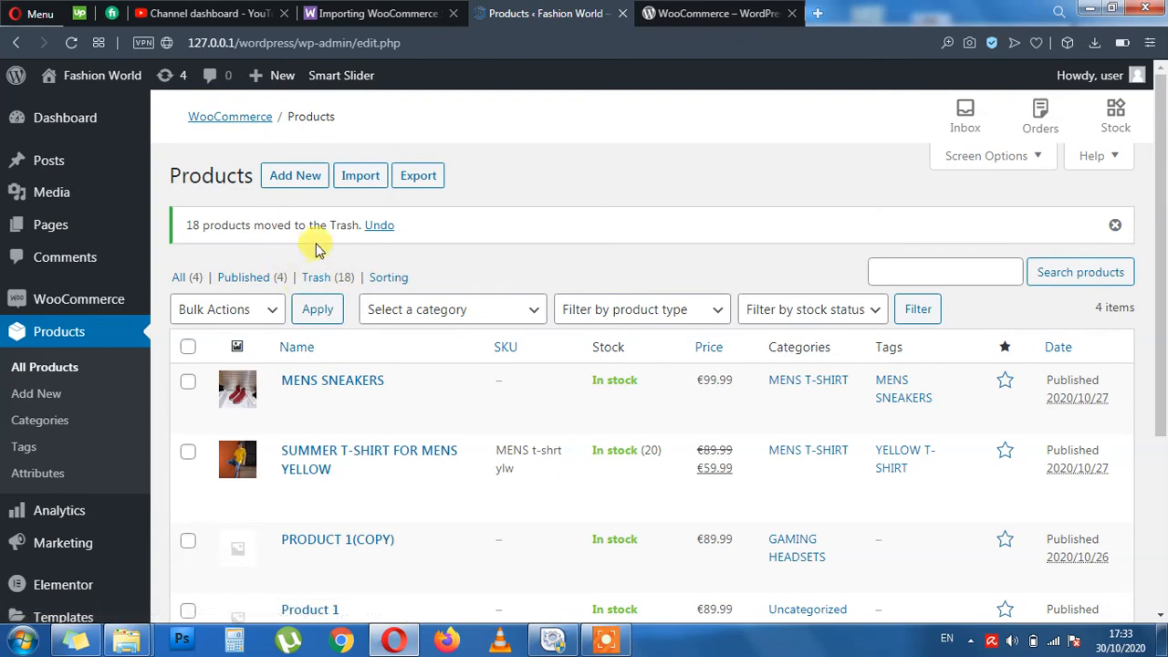
mouse_move(314, 281)
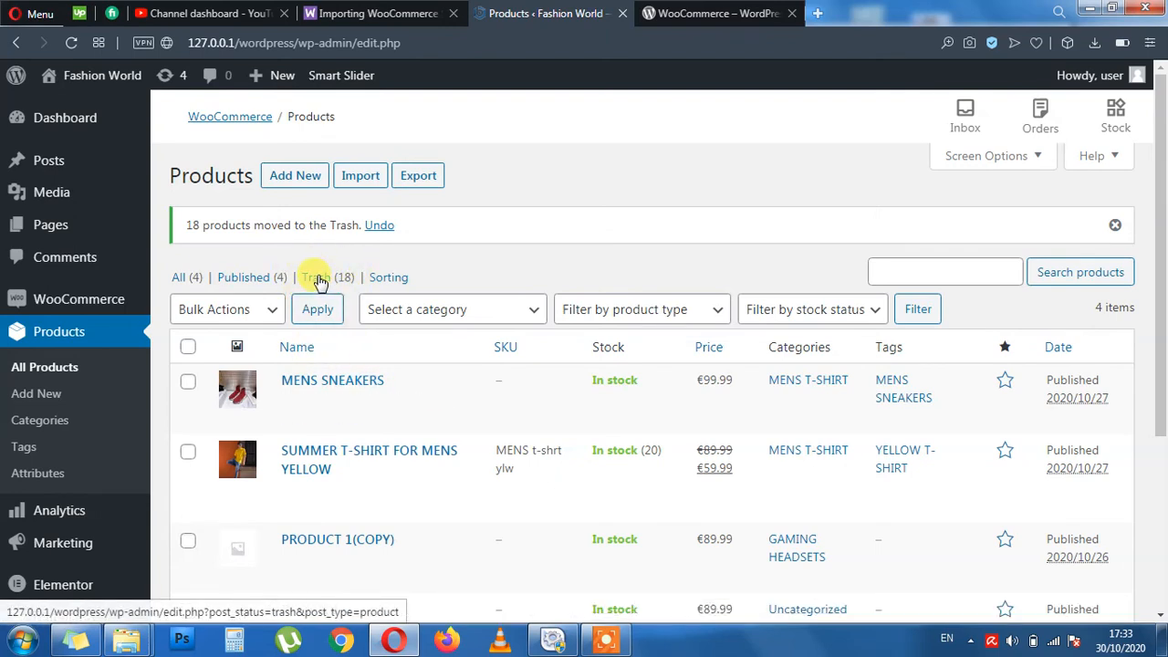
left_click(316, 278)
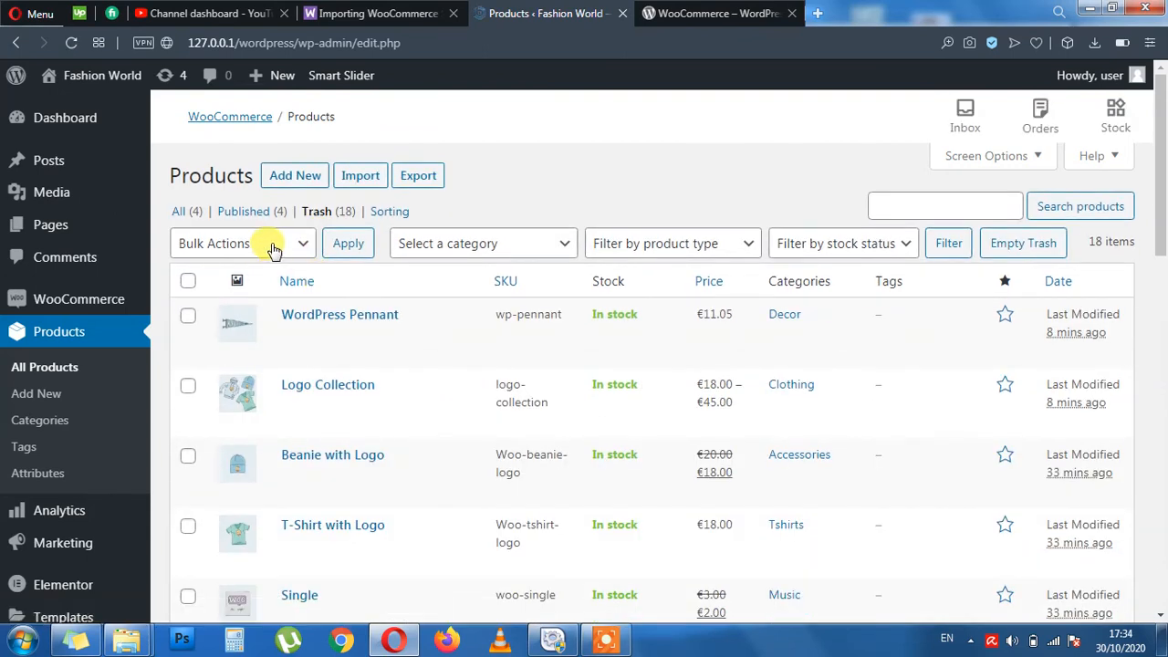
Review the trashed products, then return to the All Products list with four items.
left_click(241, 243)
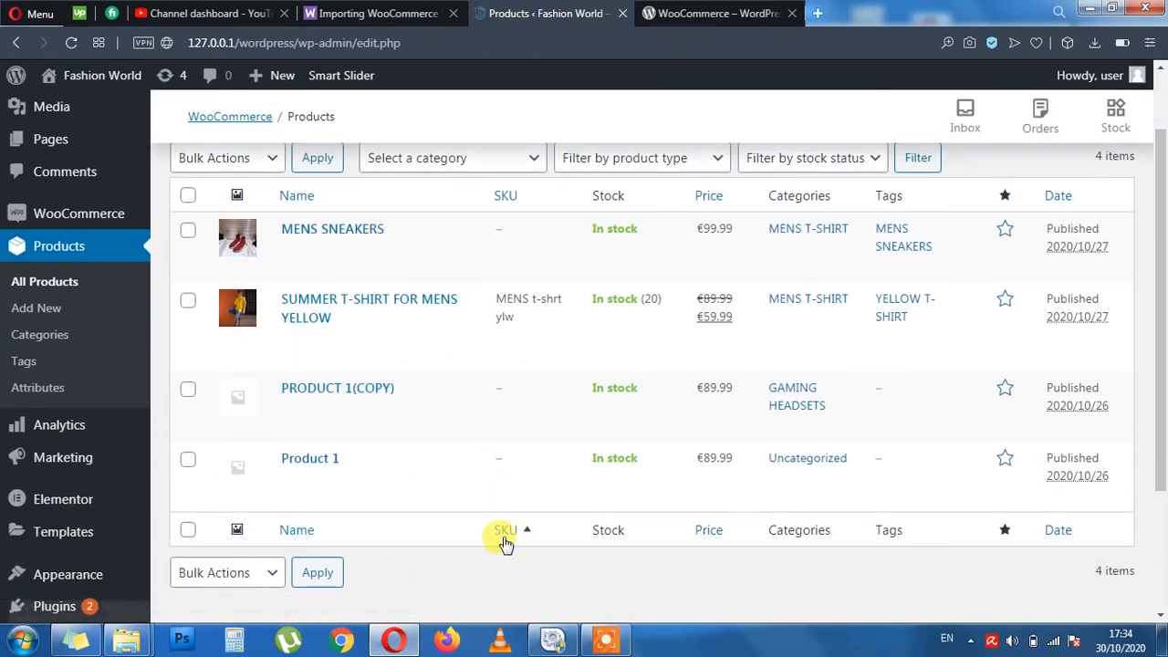
mouse_move(44, 281)
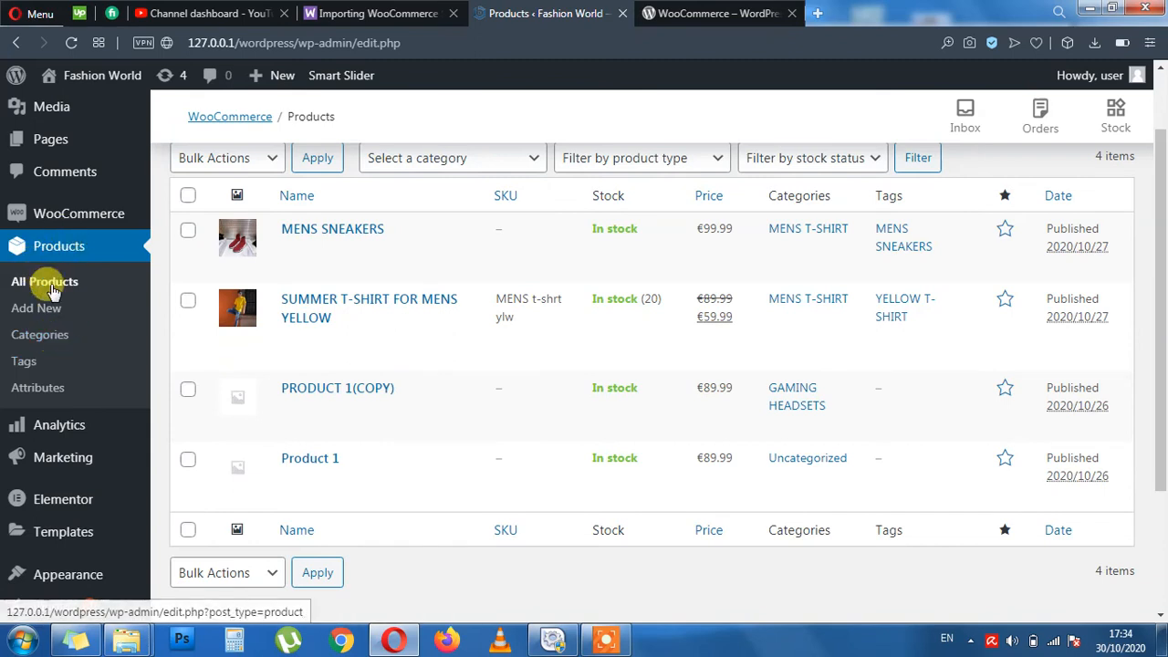
left_click(40, 334)
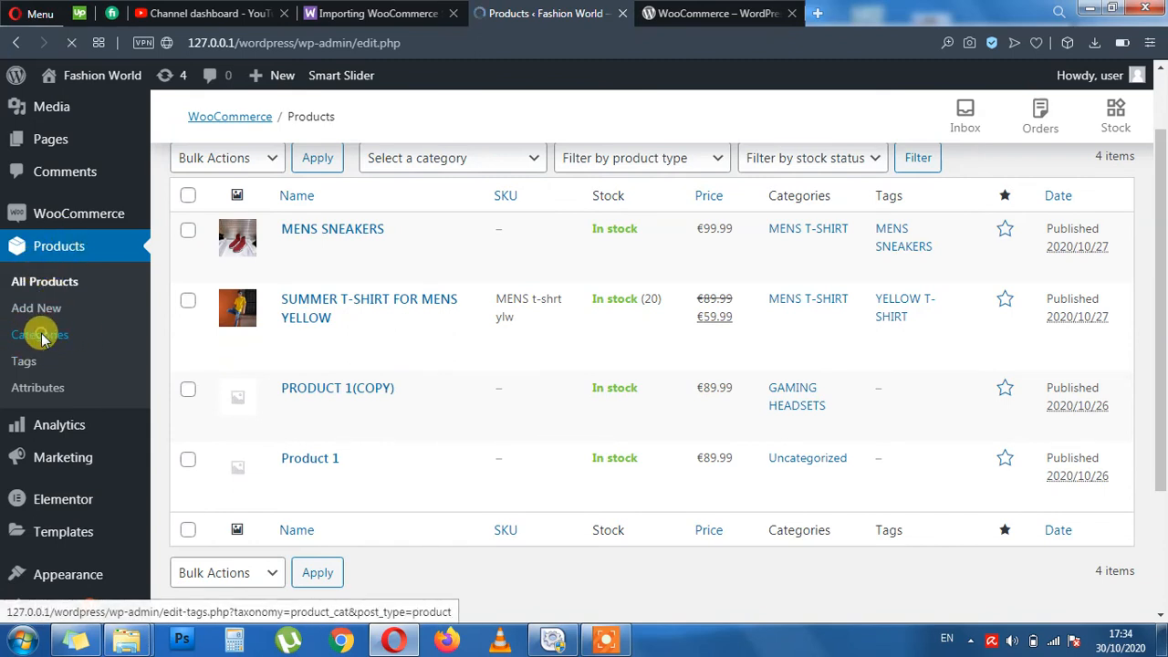
In Products > Categories, select all categories and bulk-delete them.
left_click(40, 334)
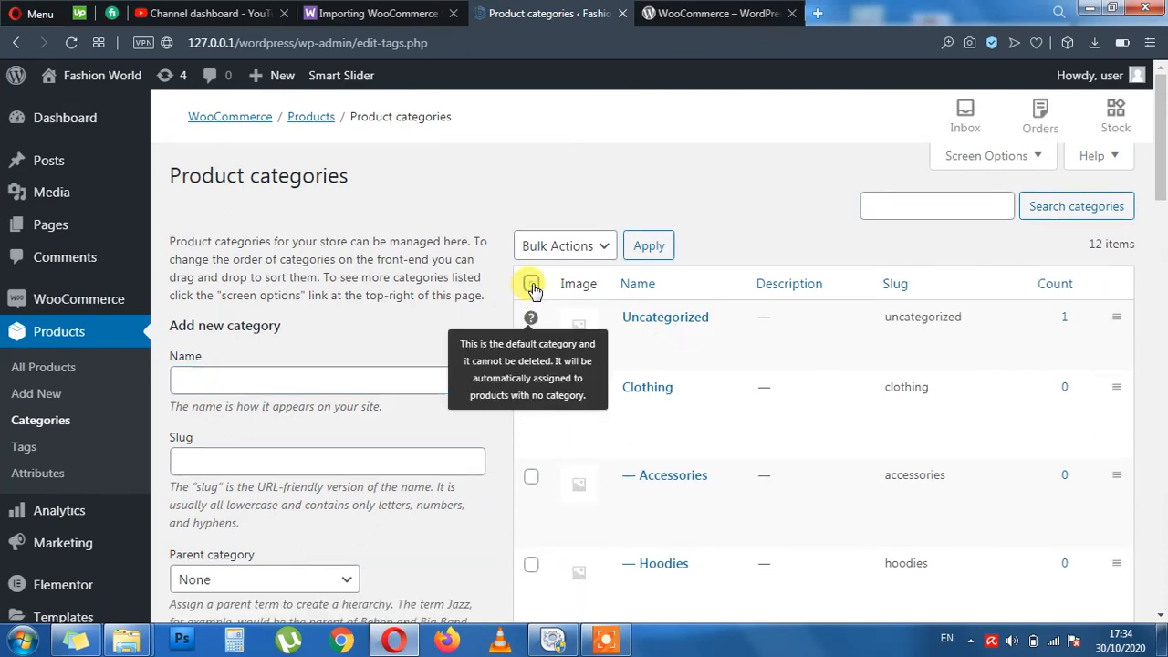
left_click(531, 283)
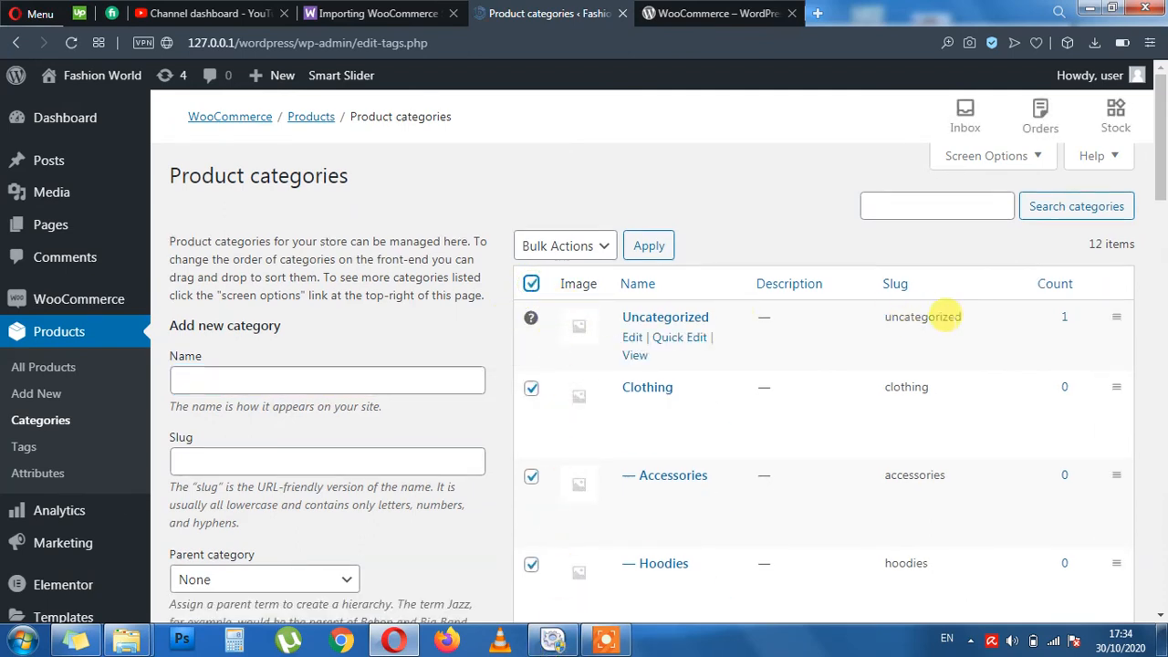
mouse_move(500, 325)
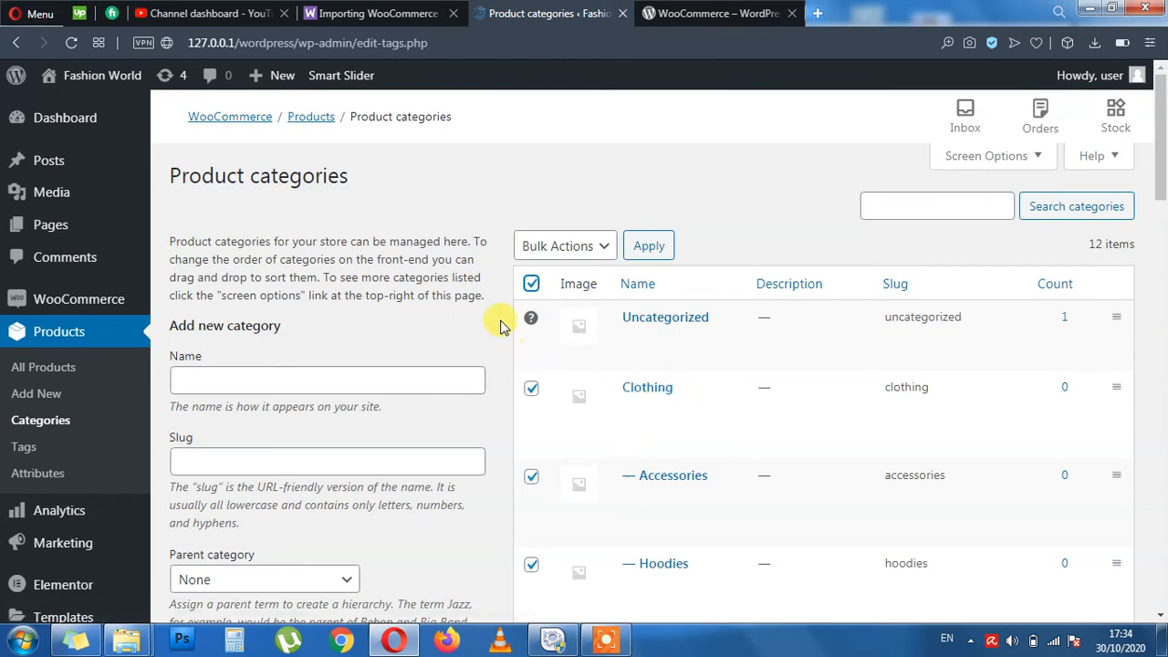
mouse_move(1139, 351)
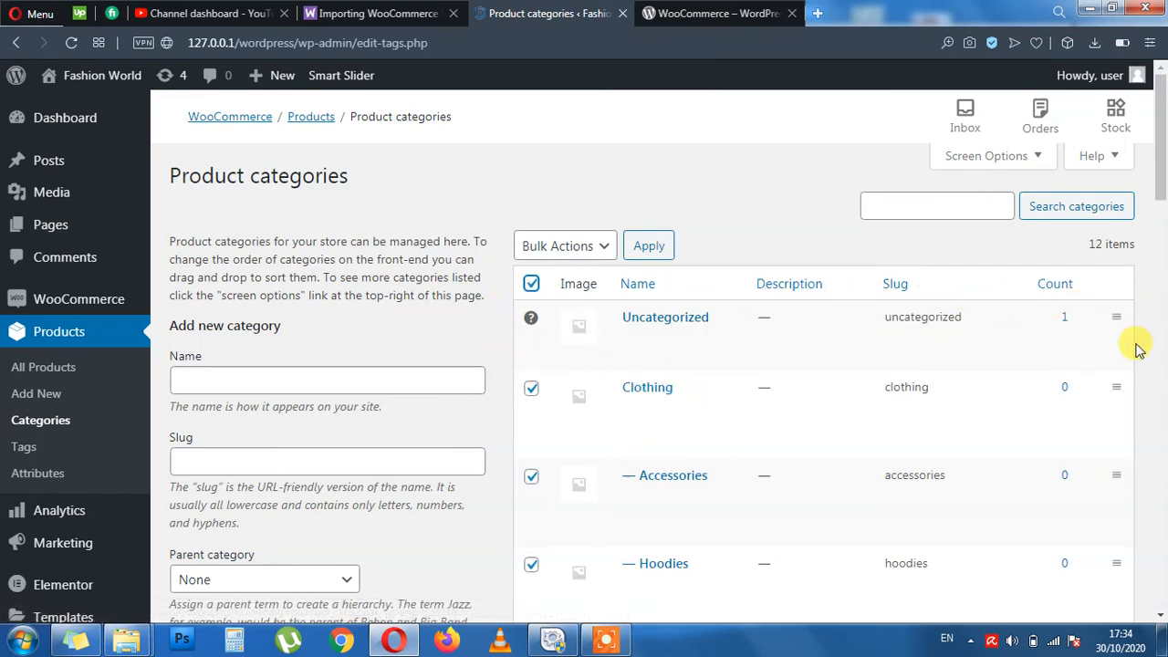
mouse_move(953, 337)
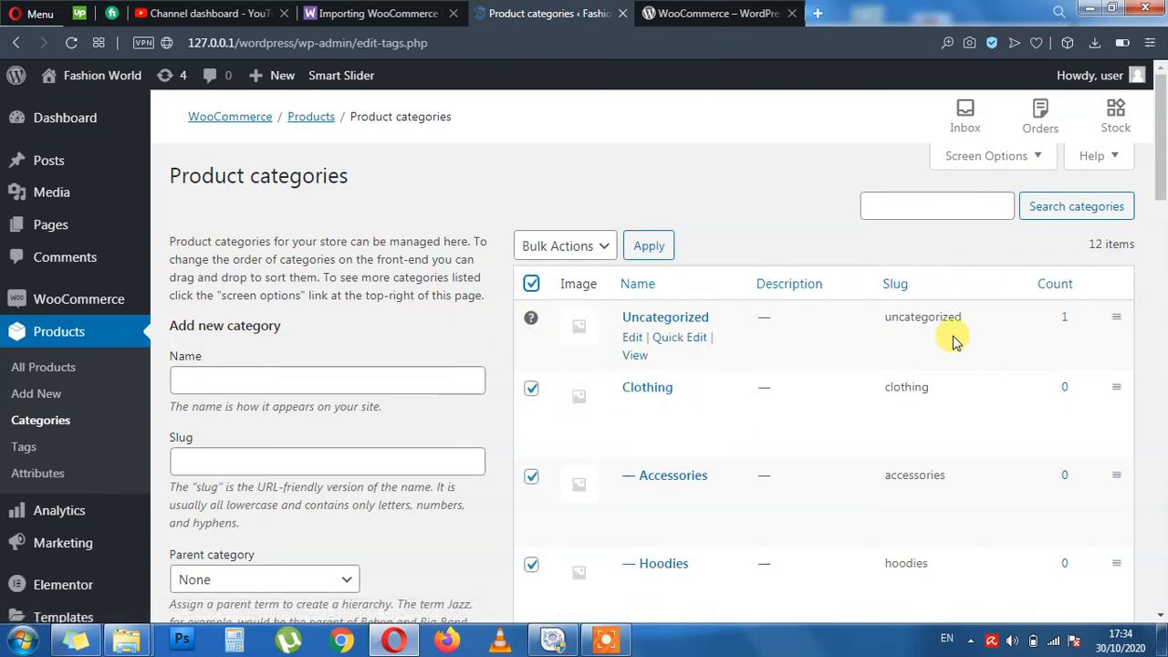
scroll("down", 3)
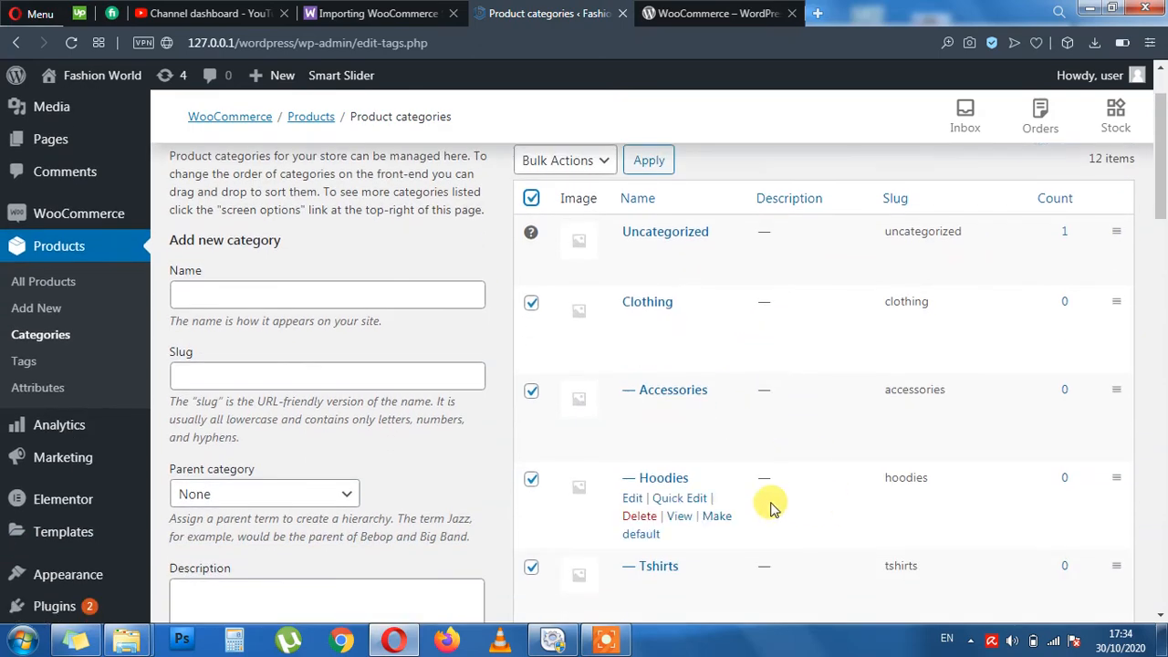
scroll("down", 3)
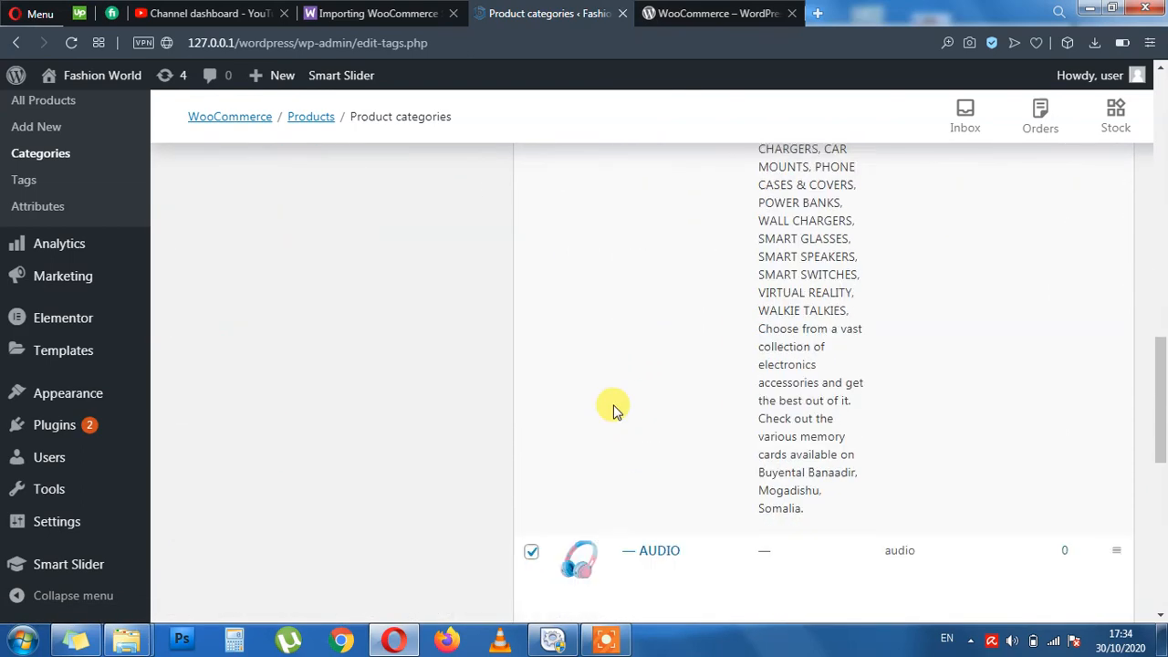
scroll("down", 3)
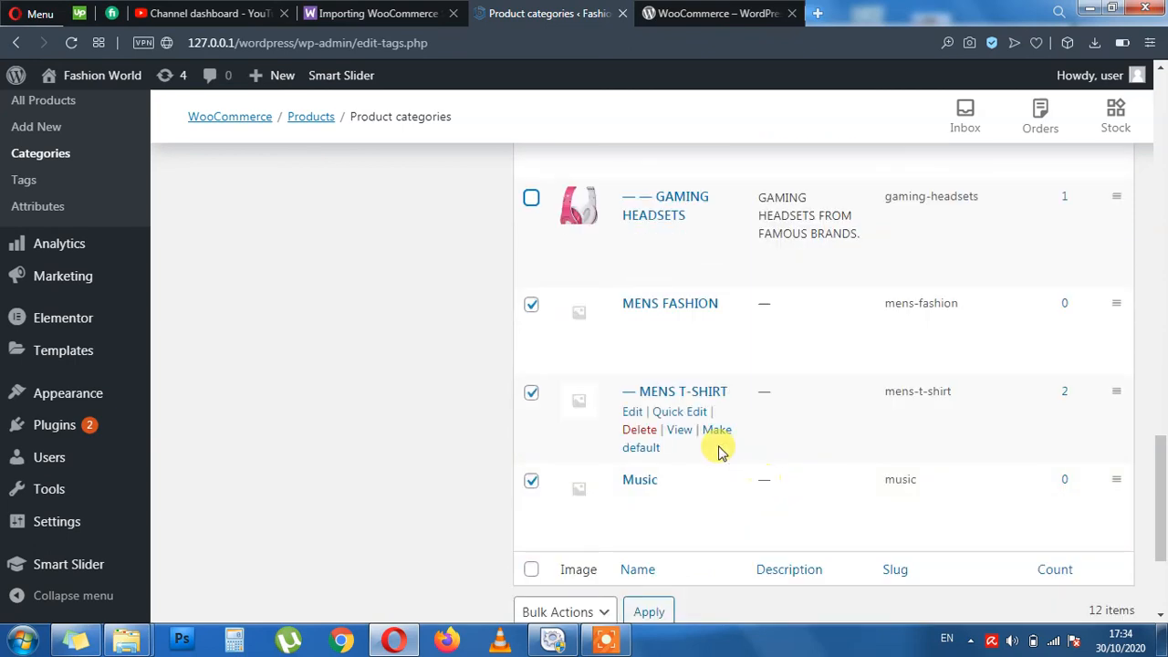
scroll("down", 3)
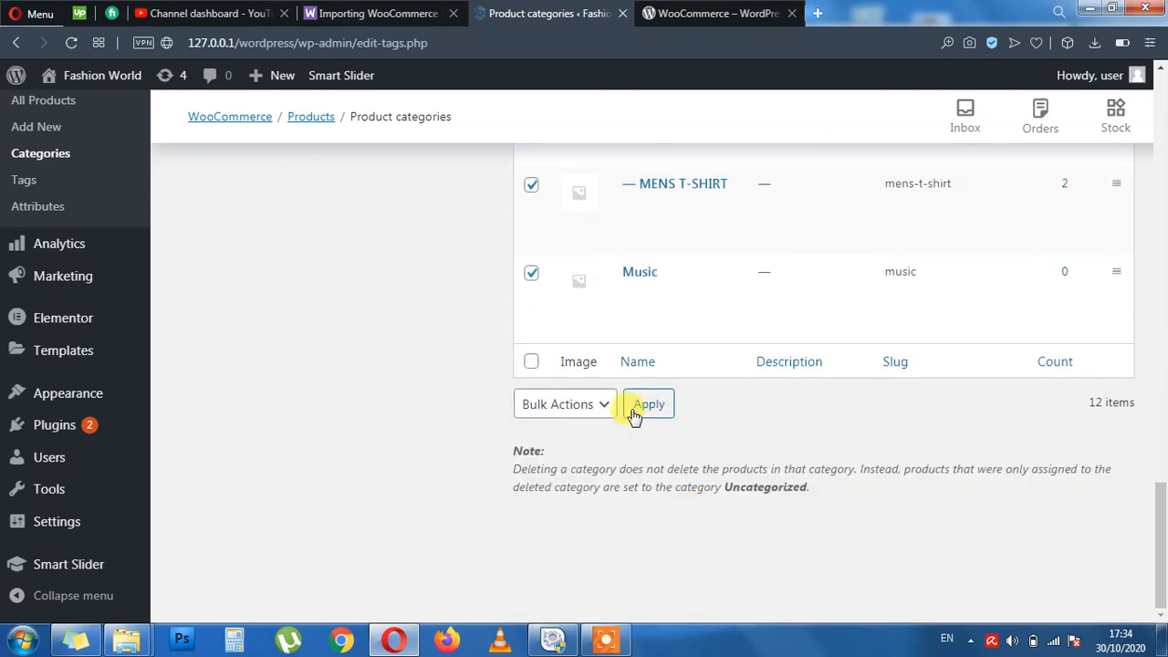
left_click(564, 403)
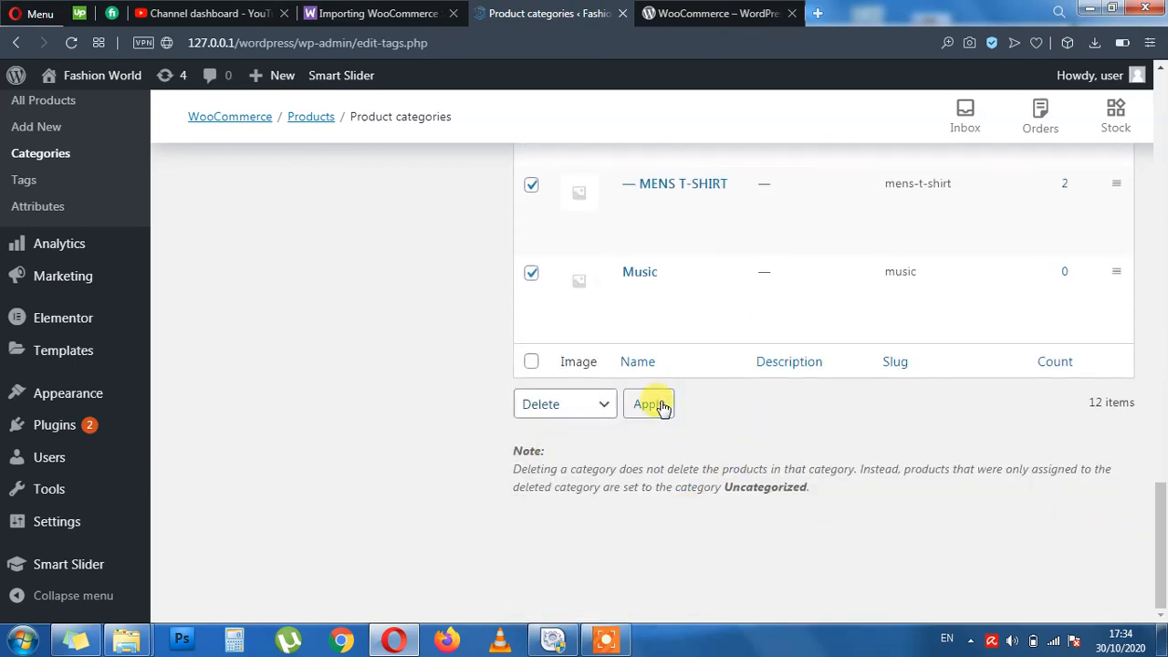
left_click(649, 405)
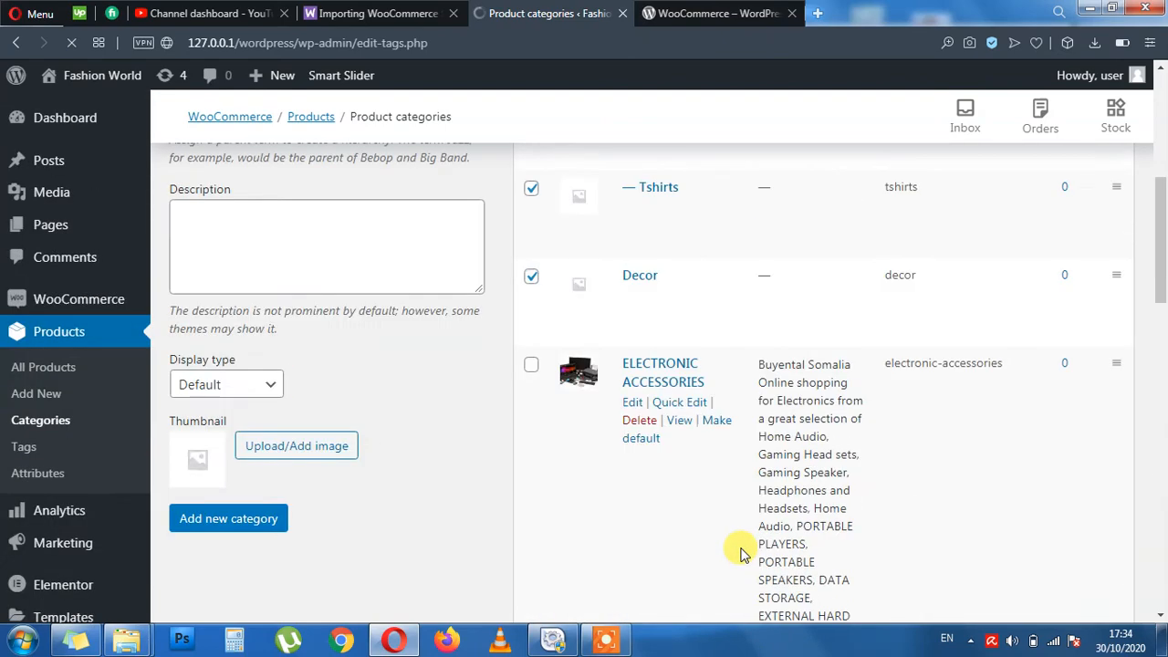
Re-select the remaining categories and apply Delete again, leaving four including Uncategorized.
scroll("up", 3)
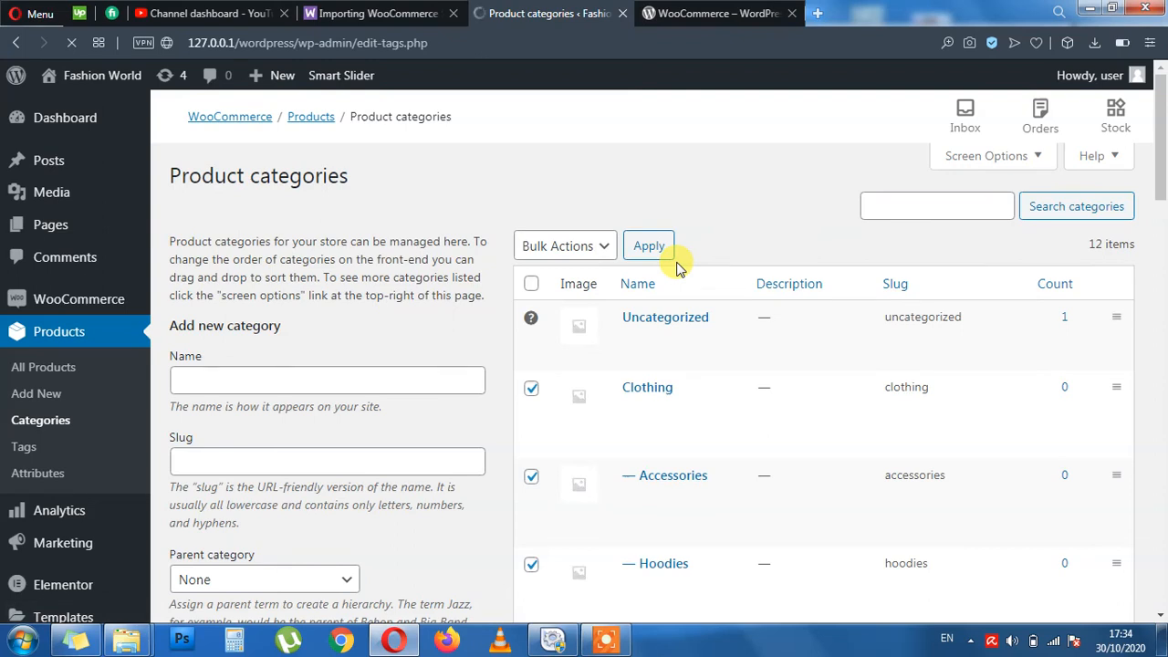
left_click(637, 285)
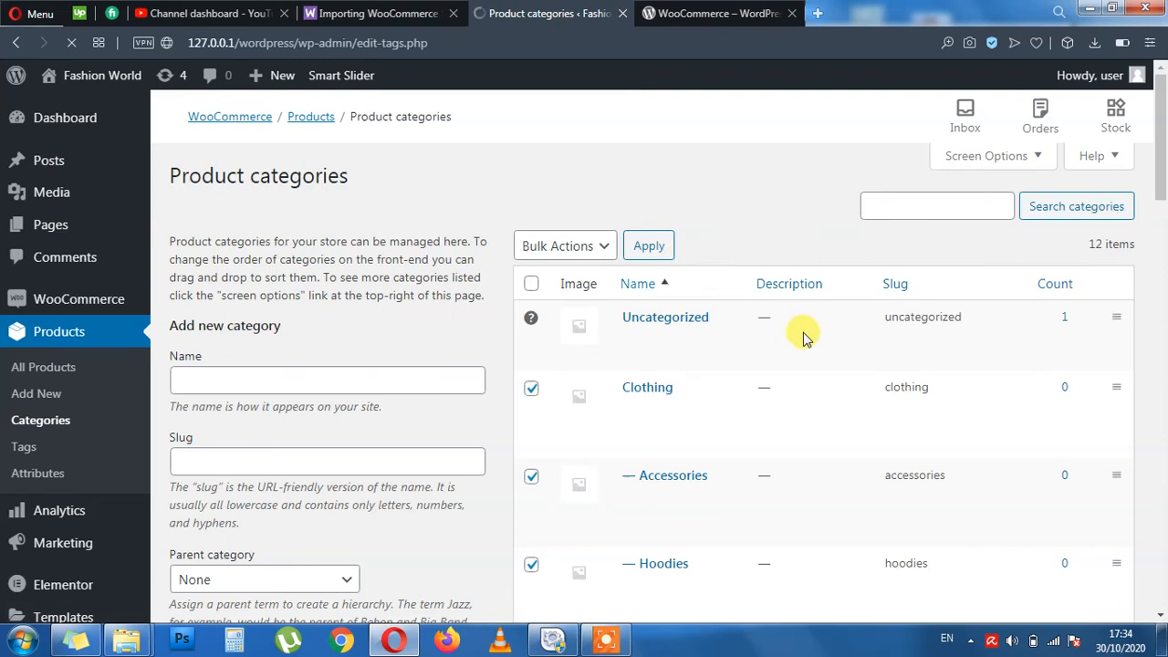
mouse_move(646, 387)
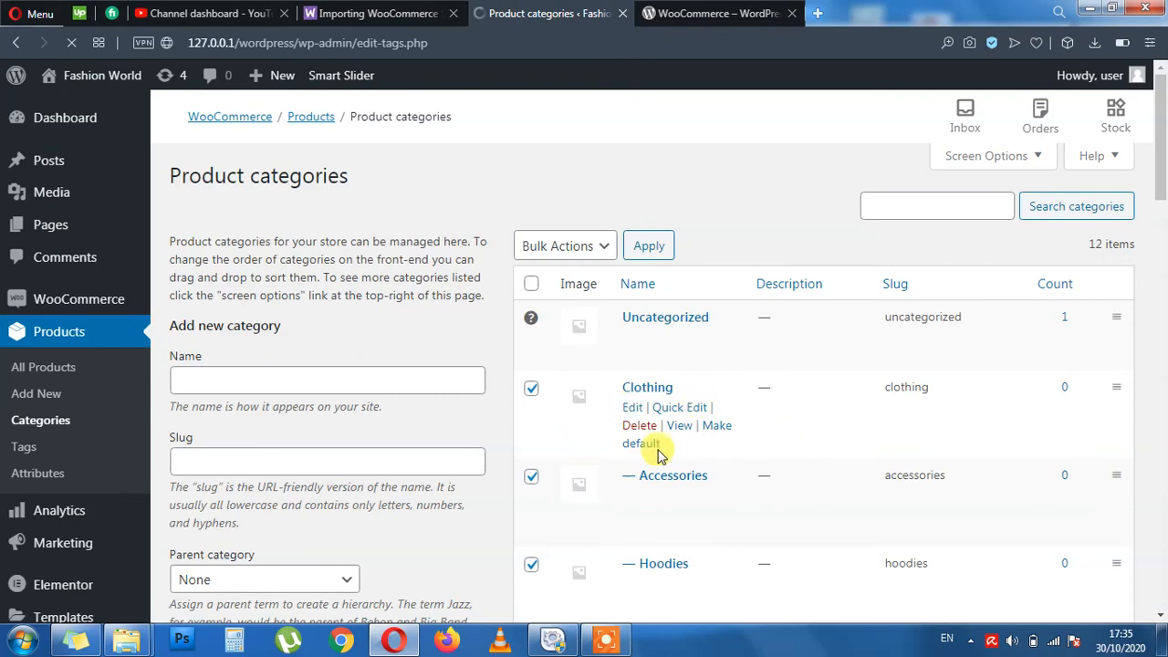
mouse_move(849, 362)
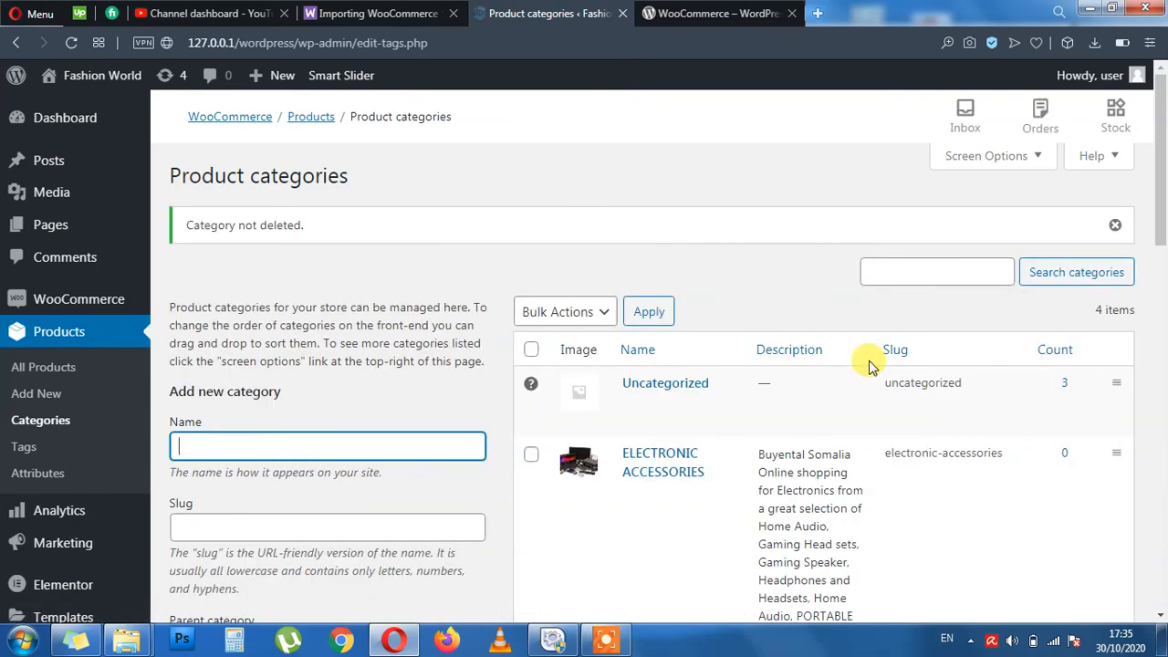
scroll("down", 3)
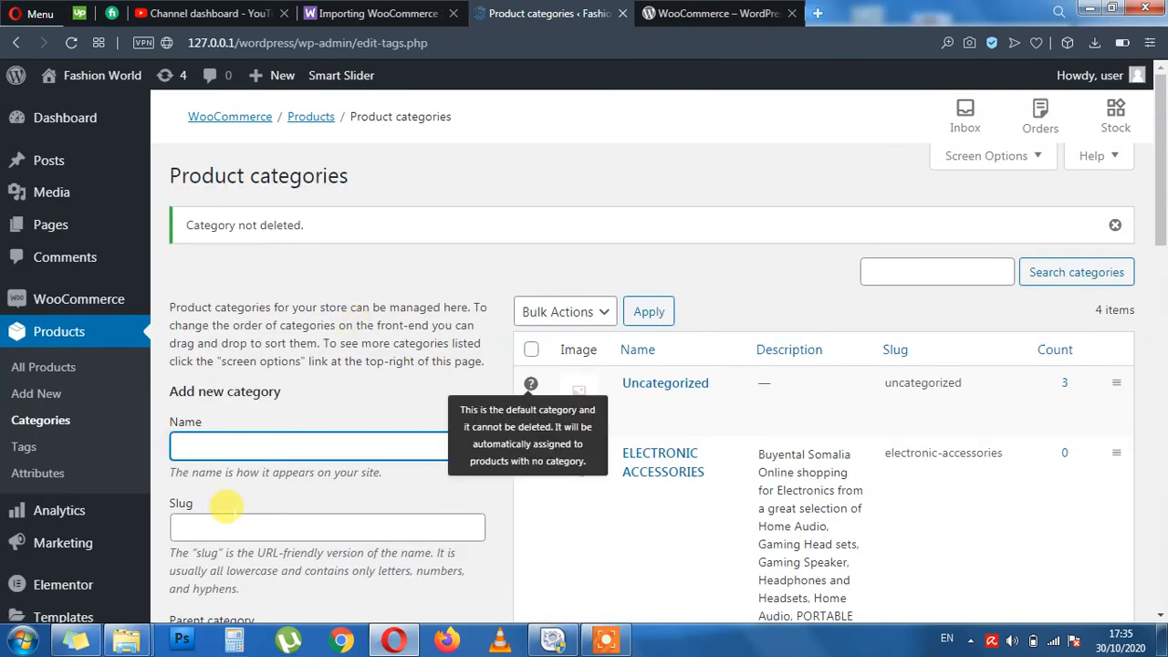
left_click(657, 639)
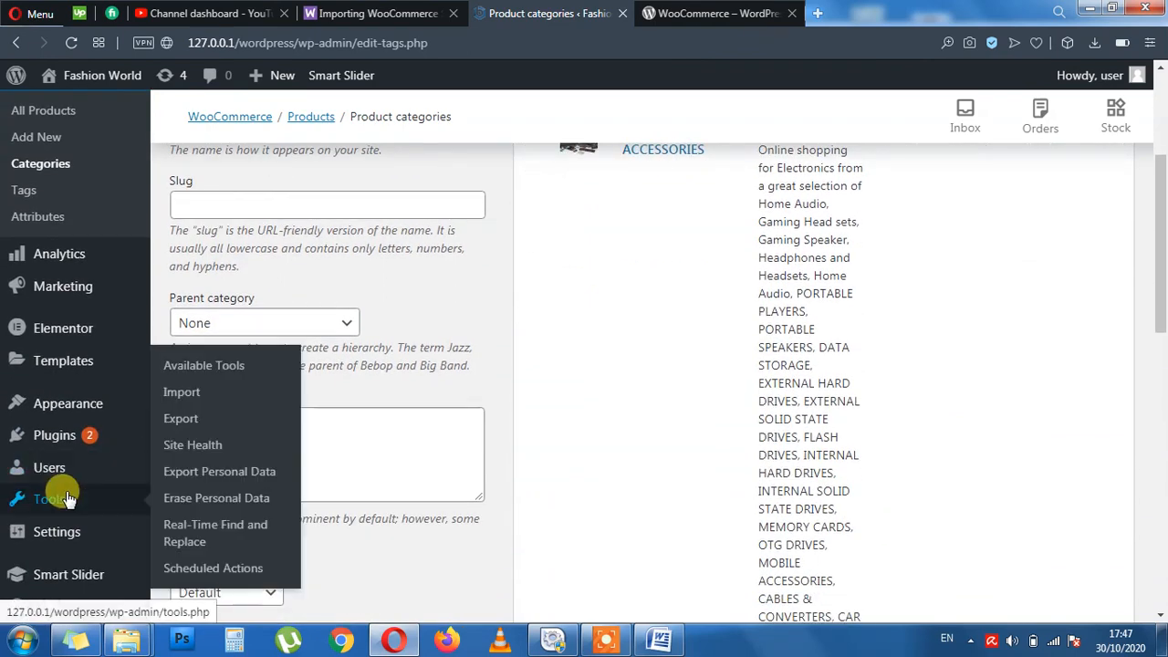
From Tools > Import, run the WordPress content importer.
left_click(183, 390)
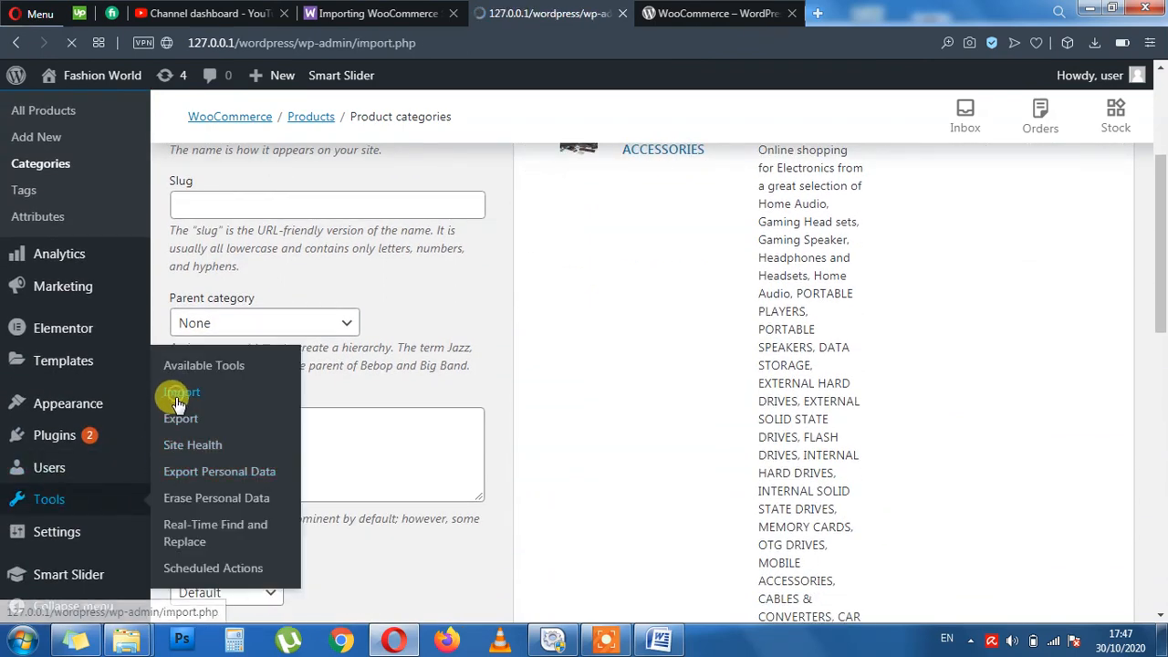
left_click(180, 390)
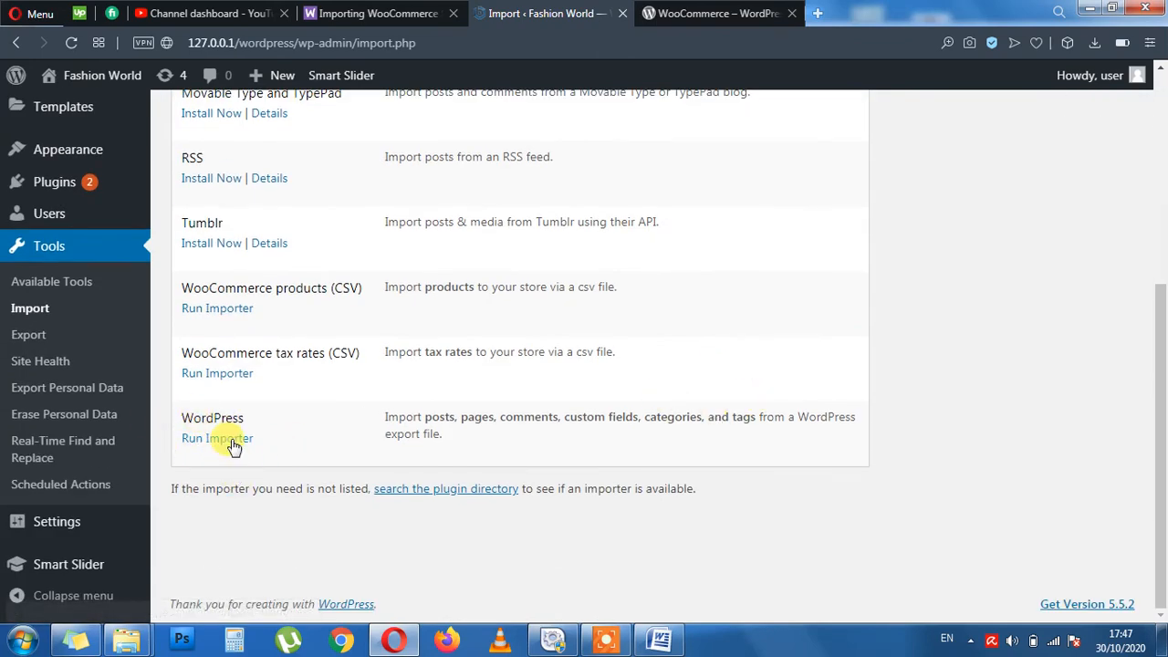
left_click(217, 438)
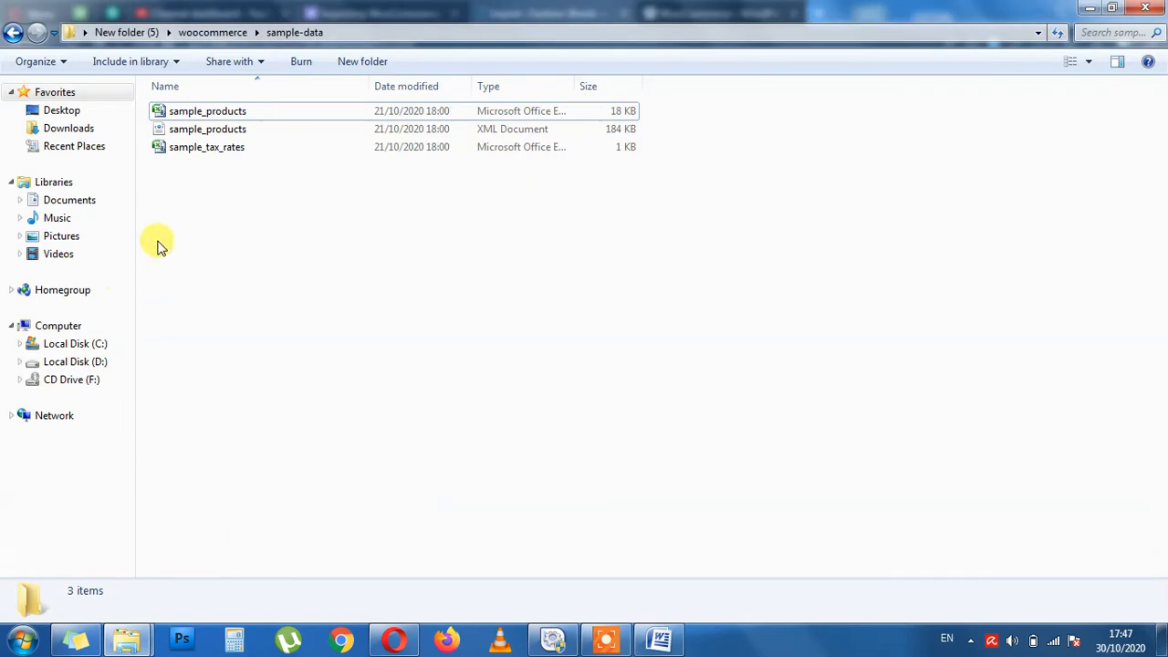
Select sample_products.xml in the woocommerce/sample-data folder as the import file.
left_click(208, 128)
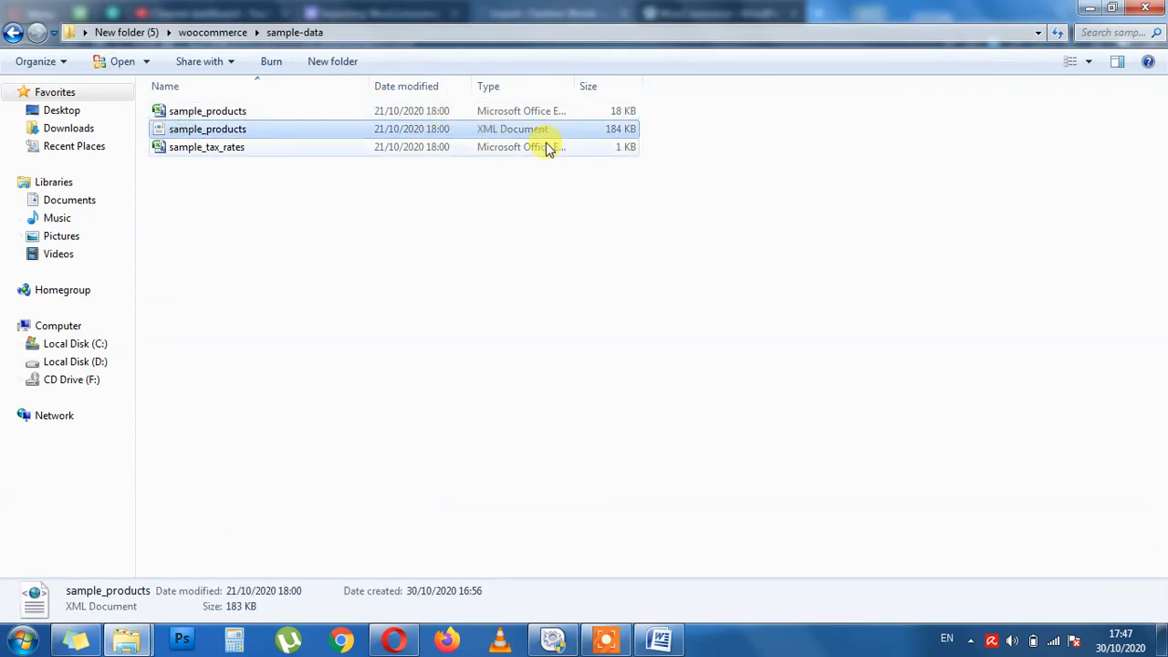
mouse_move(163, 128)
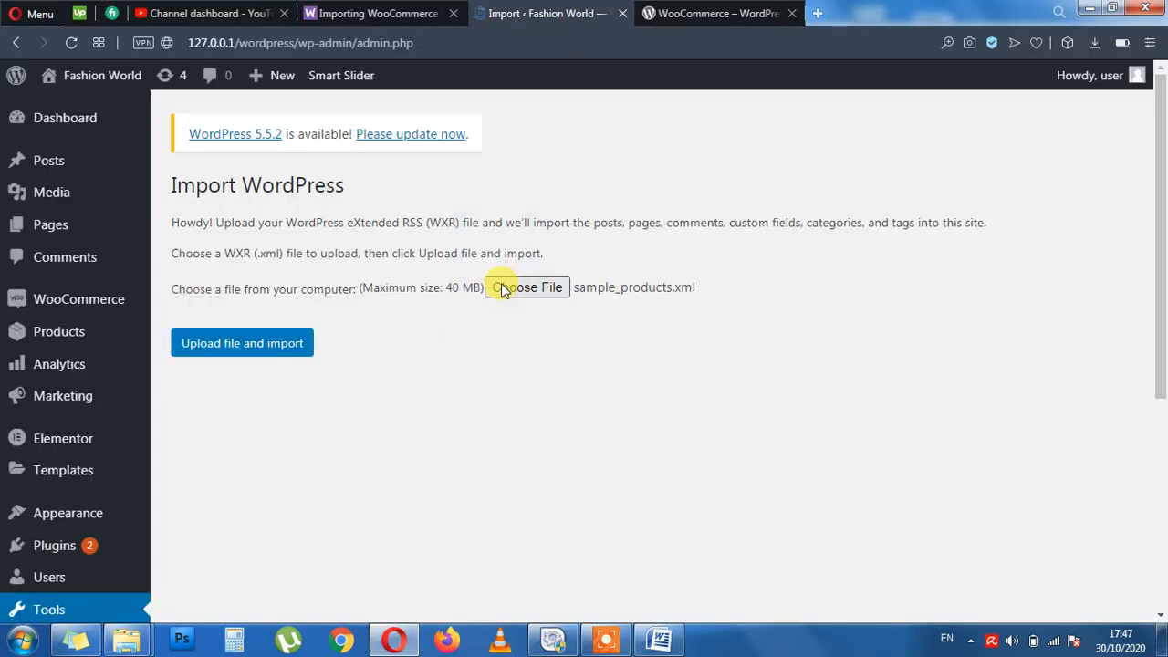
Upload sample_products.xml and proceed to the Assign Authors step.
left_click(241, 343)
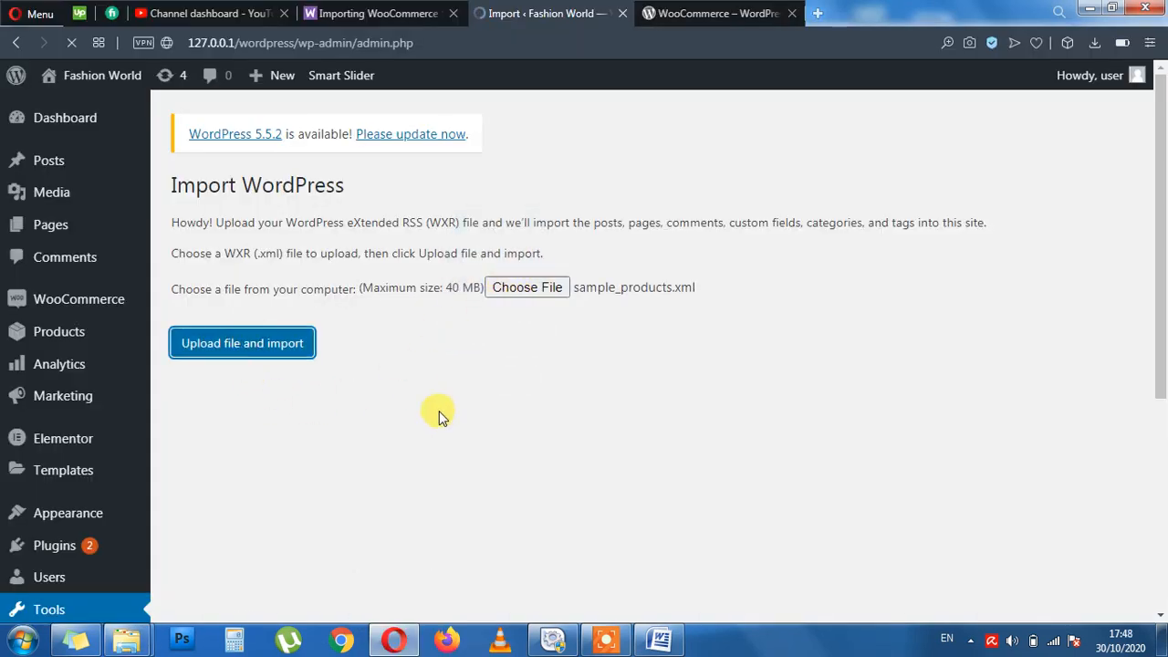
left_click(241, 343)
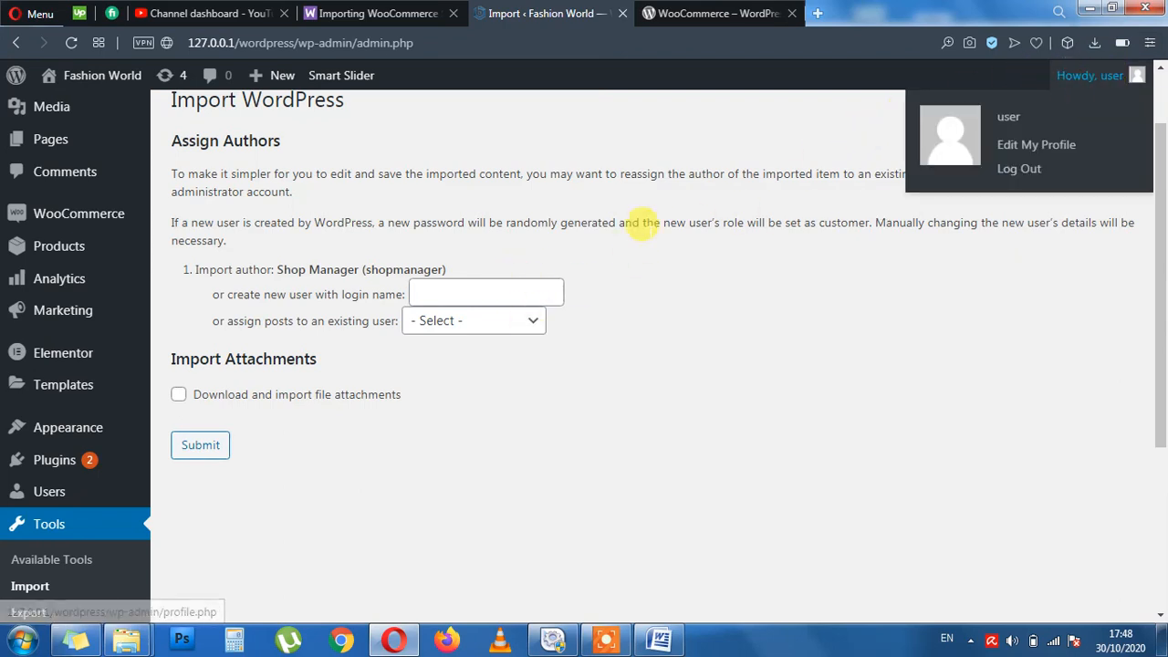
Assign the Shop Manager author to user (user), enable attachment downloads and submit the import.
type("u")
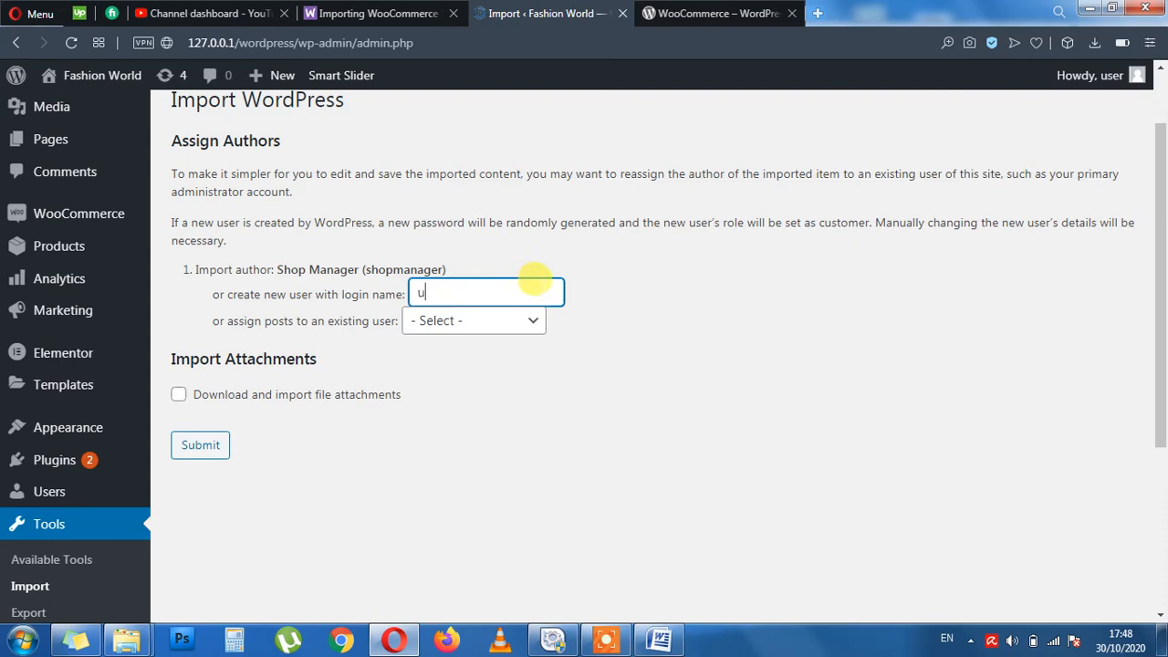
type("ser")
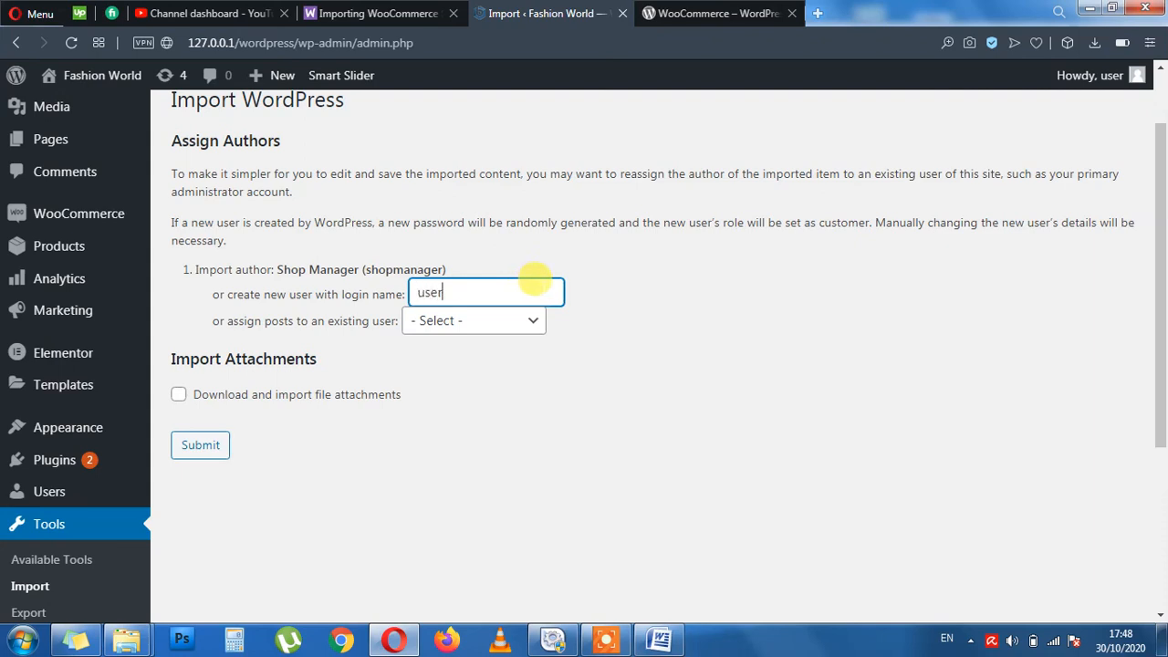
mouse_move(465, 350)
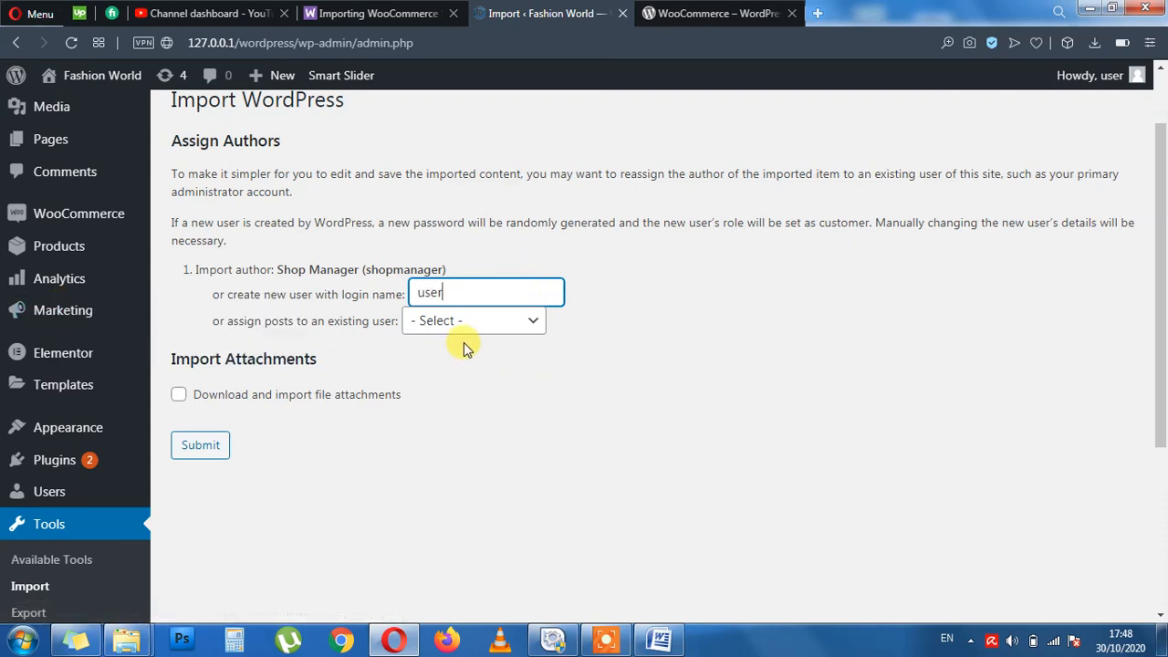
left_click(473, 319)
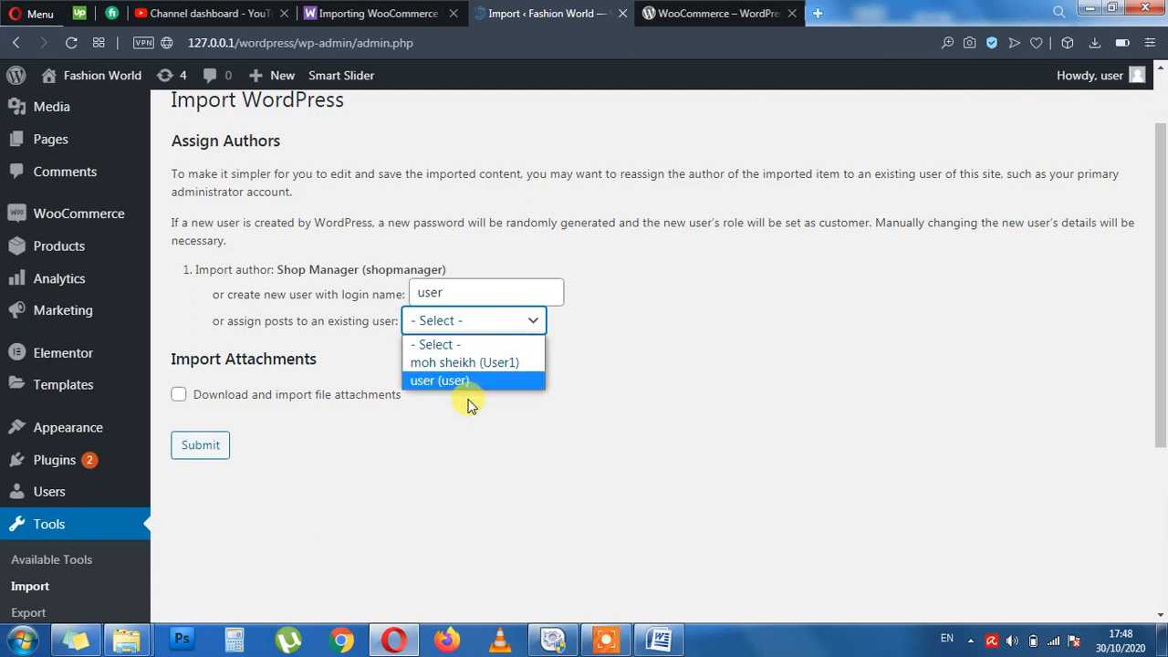
left_click(438, 382)
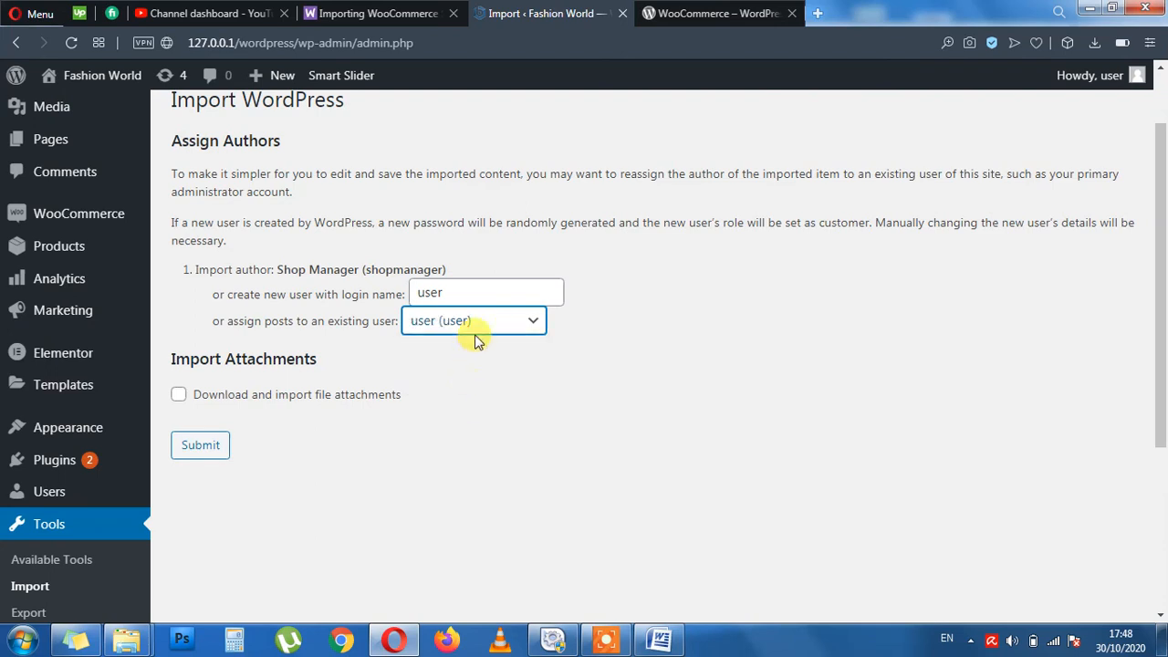
left_click(475, 322)
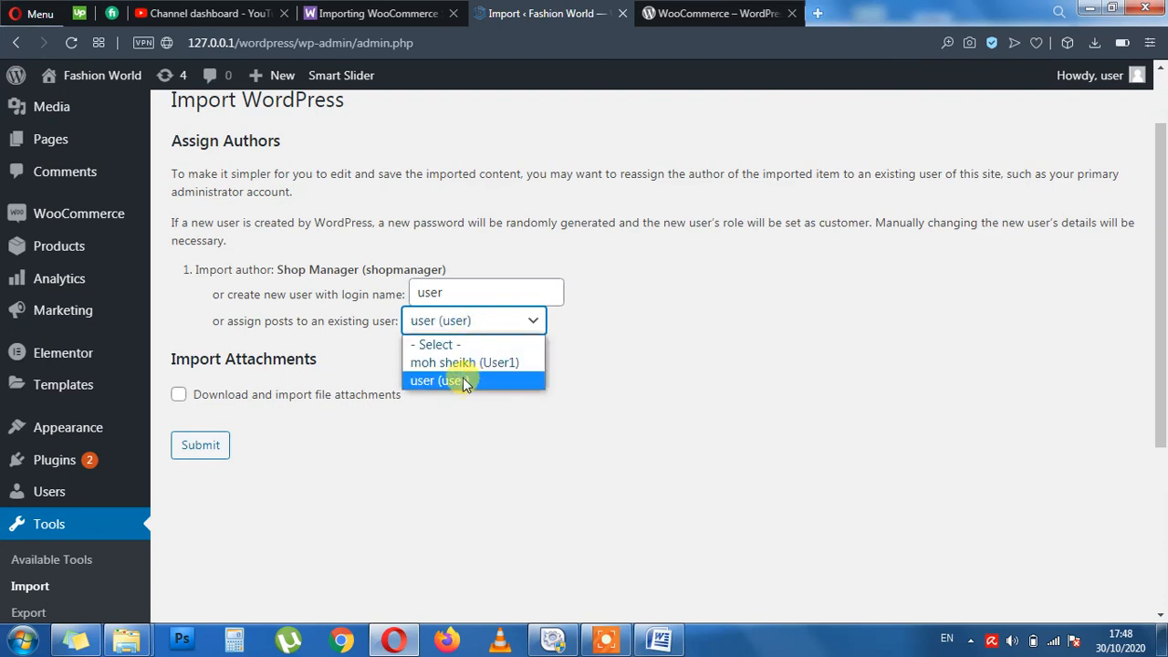
left_click(442, 382)
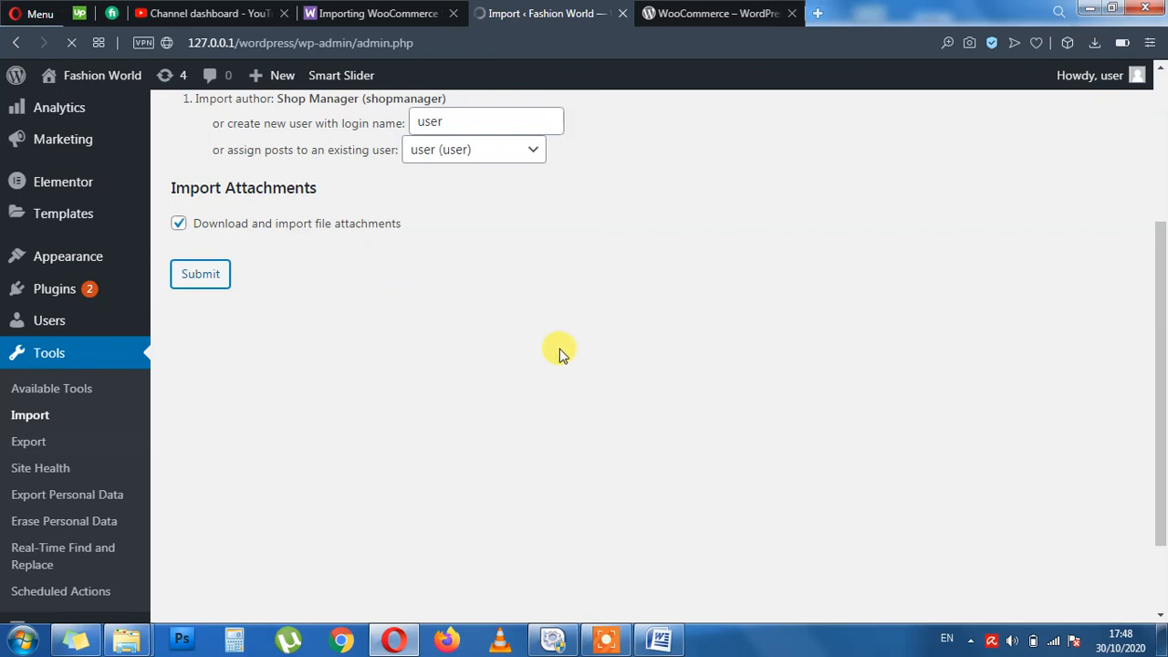
mouse_move(511, 345)
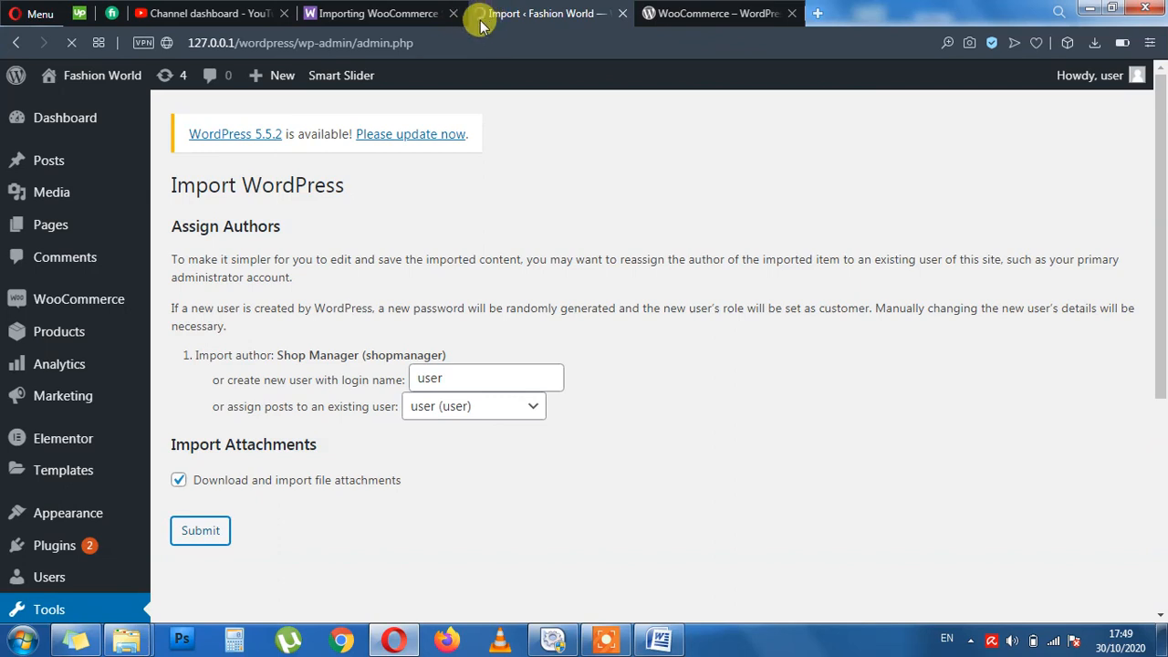
mouse_move(529, 88)
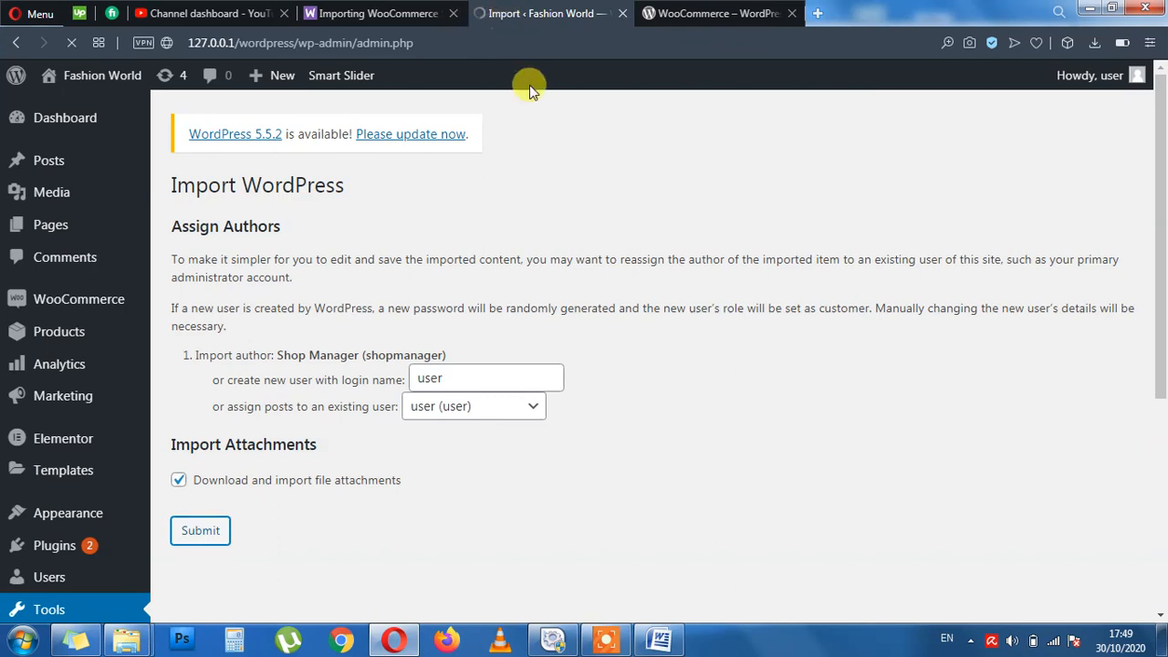
mouse_move(606, 293)
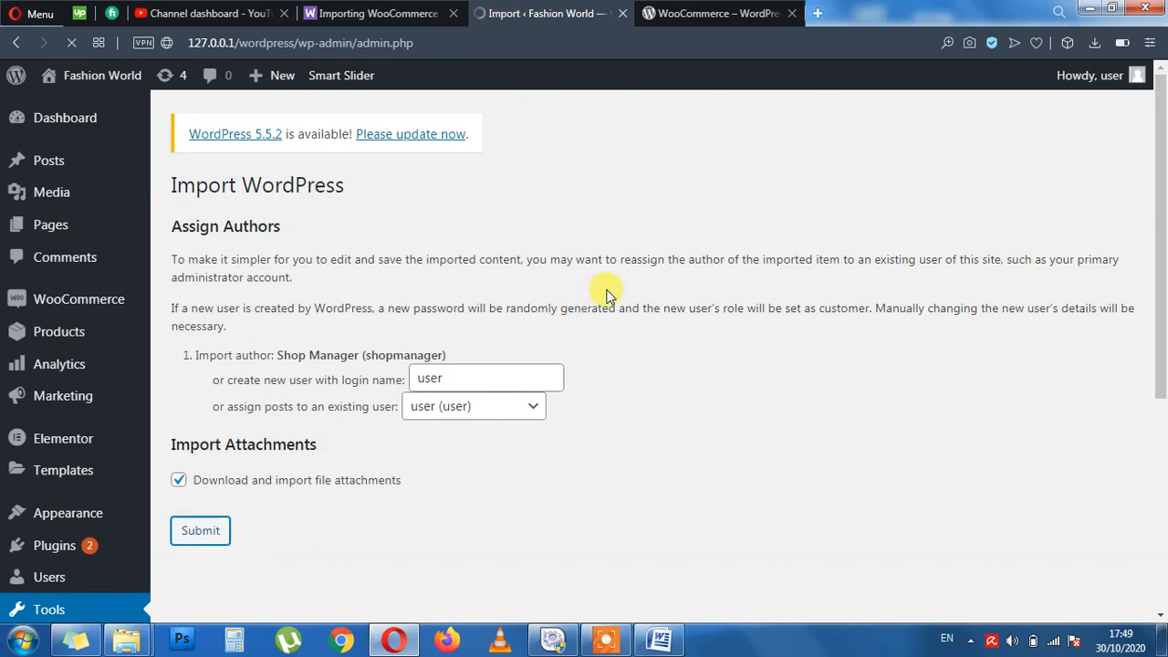
left_click(201, 529)
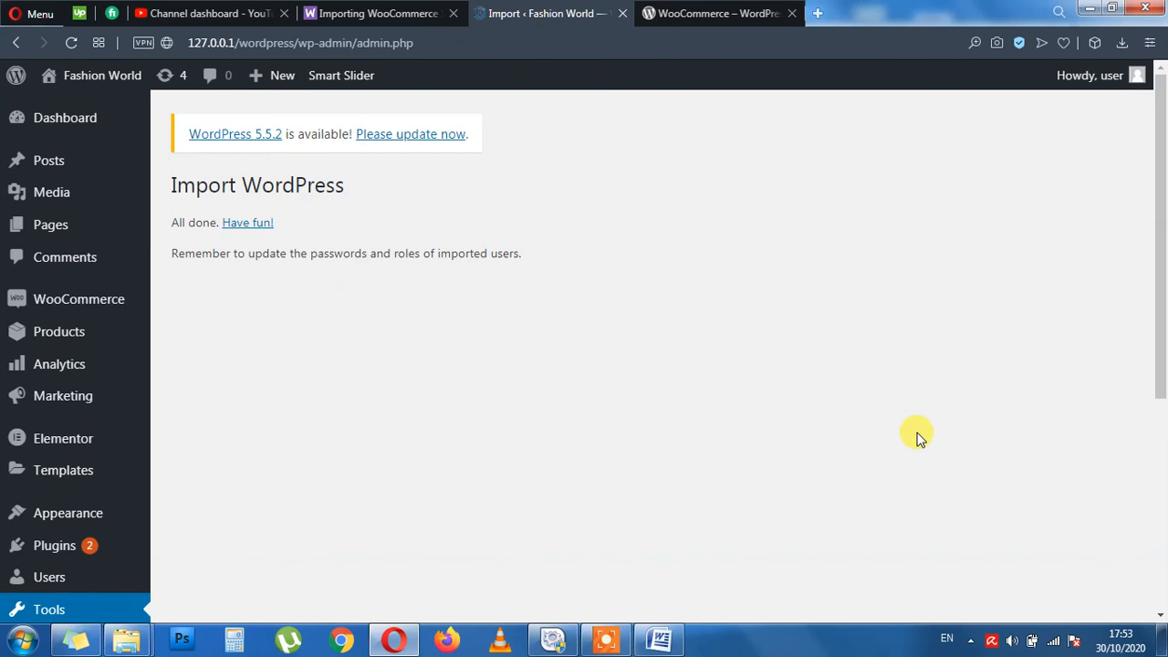
mouse_move(449, 285)
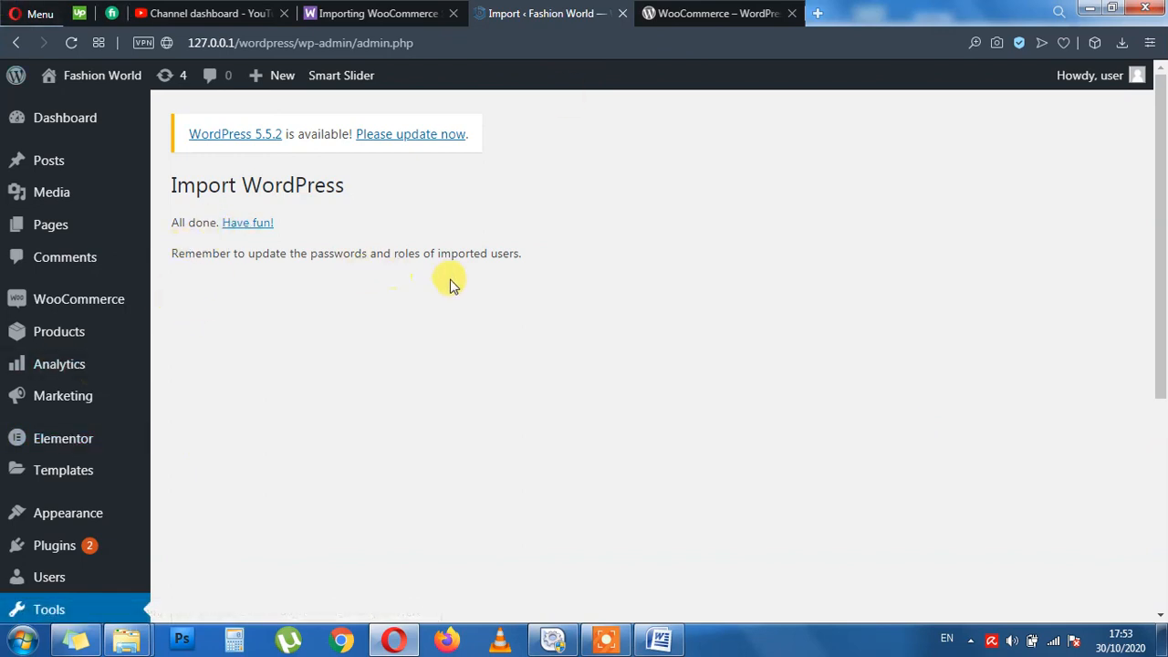
mouse_move(517, 449)
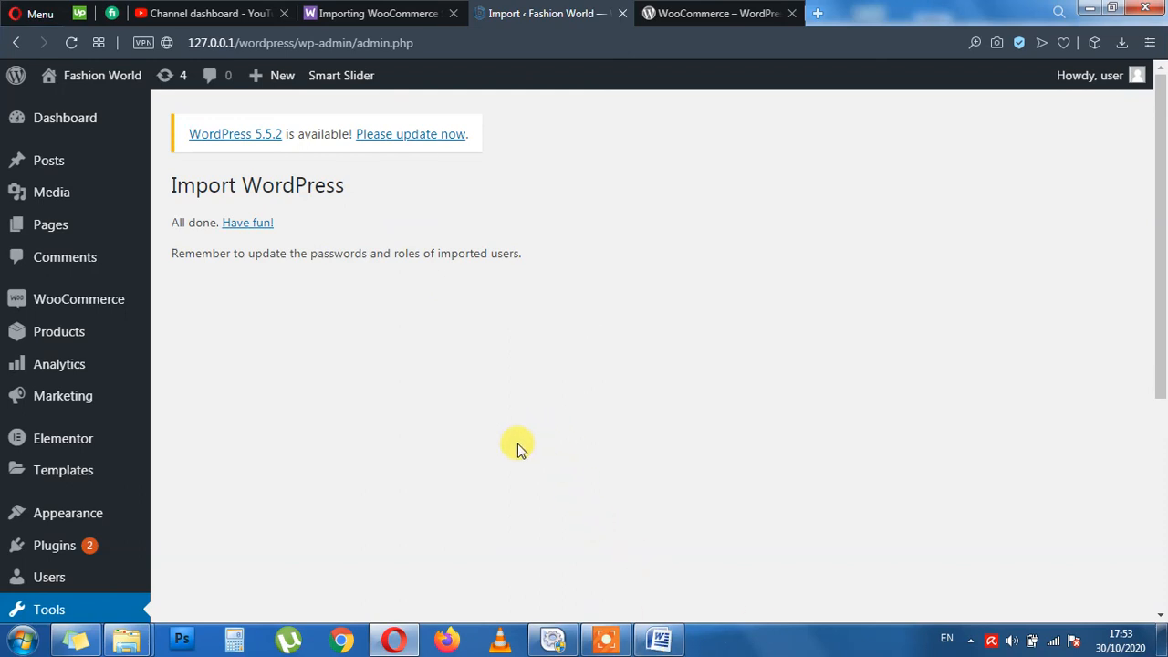
mouse_move(58, 332)
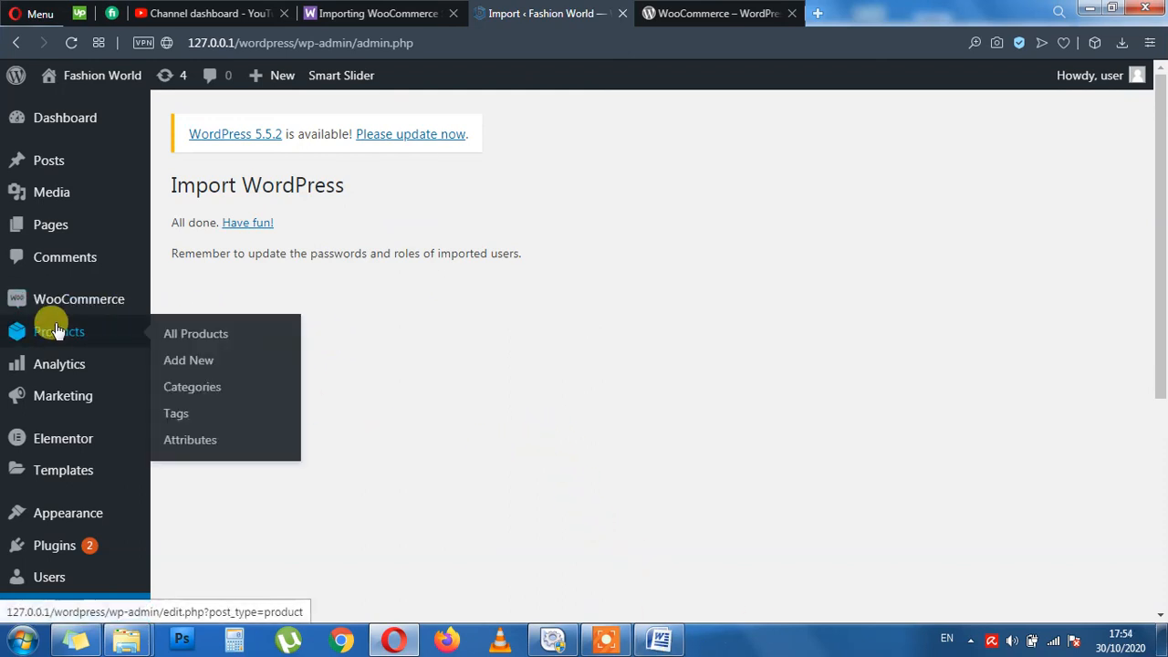
Show All Products, now listing 22 items across two pages.
left_click(59, 332)
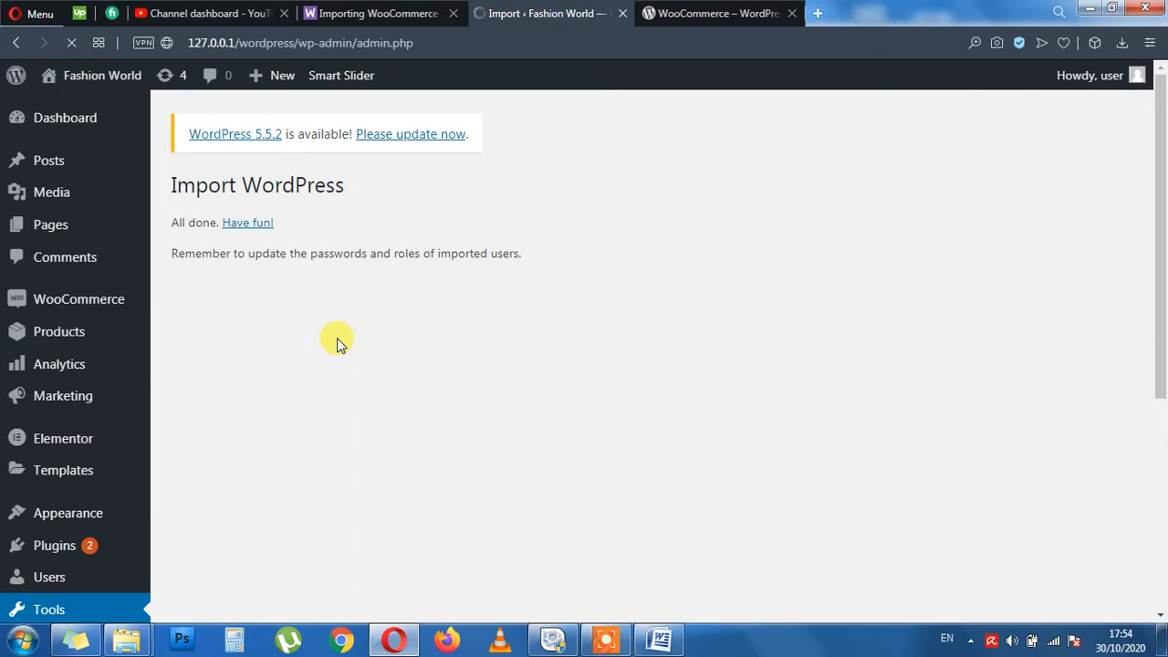
left_click(58, 332)
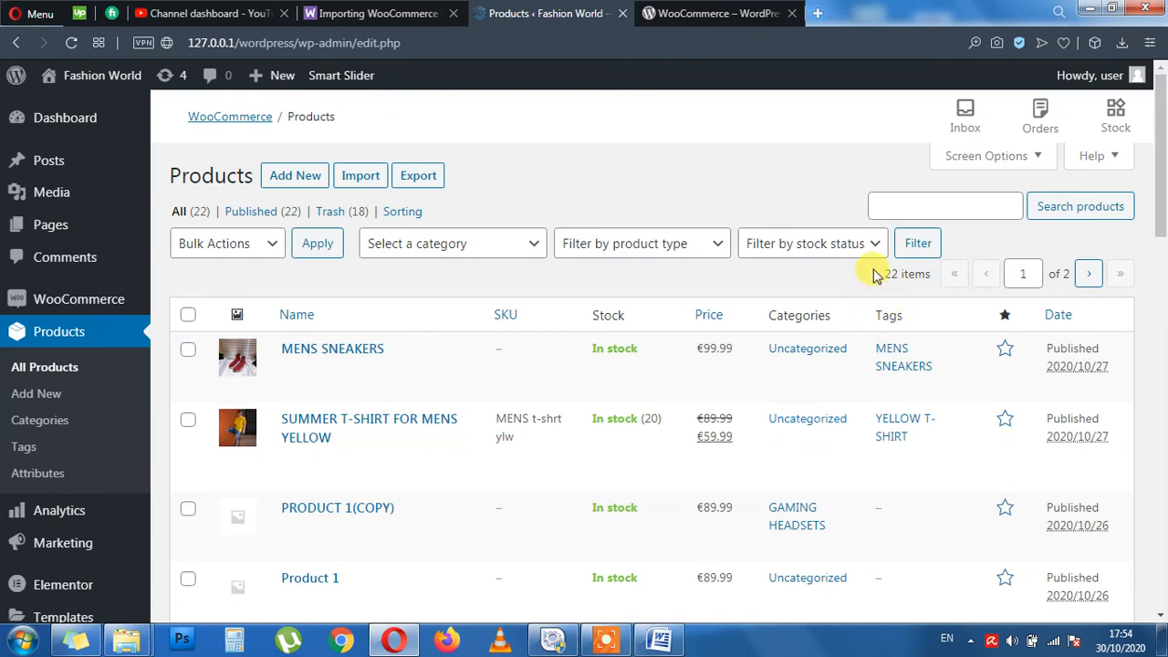
mouse_move(938, 186)
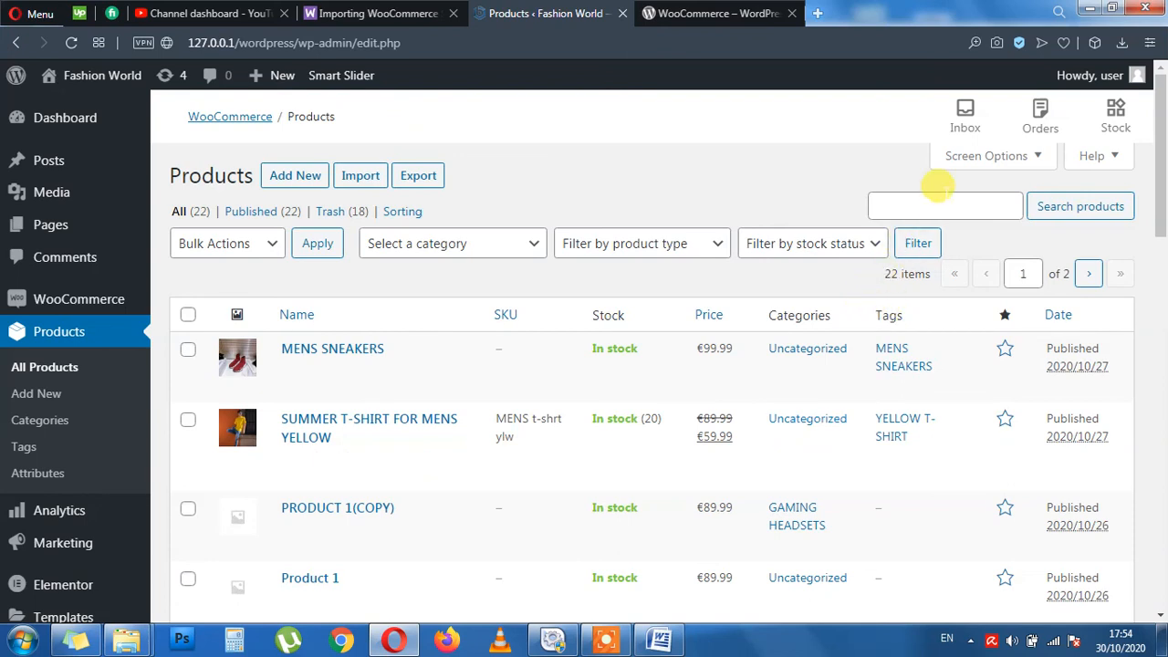
mouse_move(891, 274)
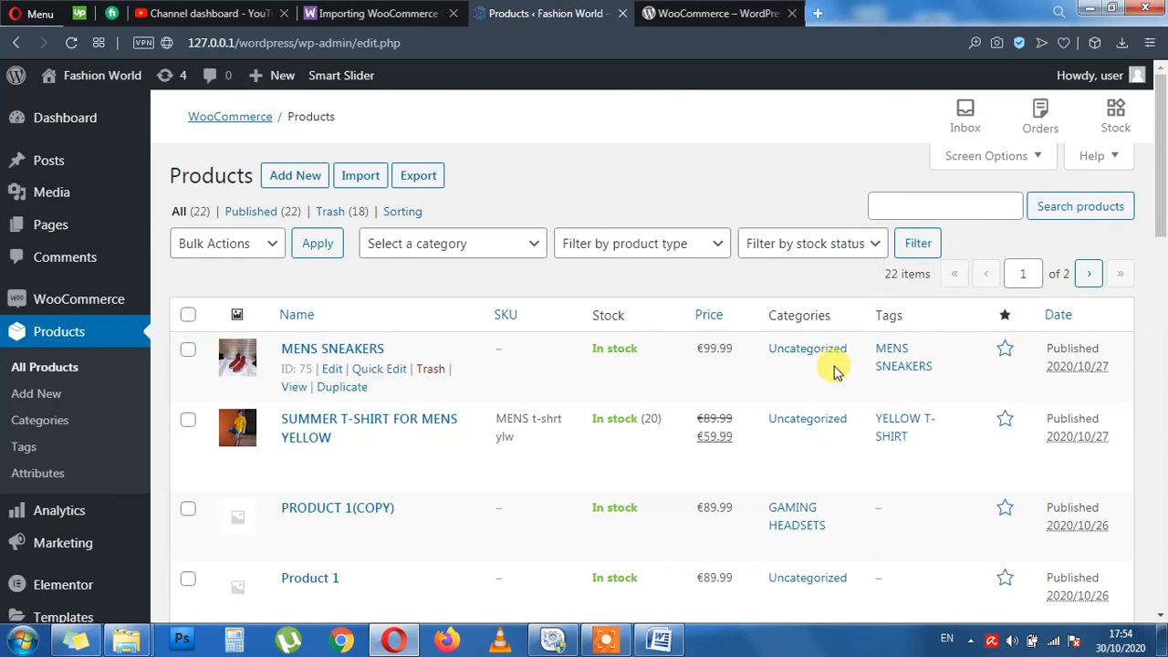
scroll("down", 3)
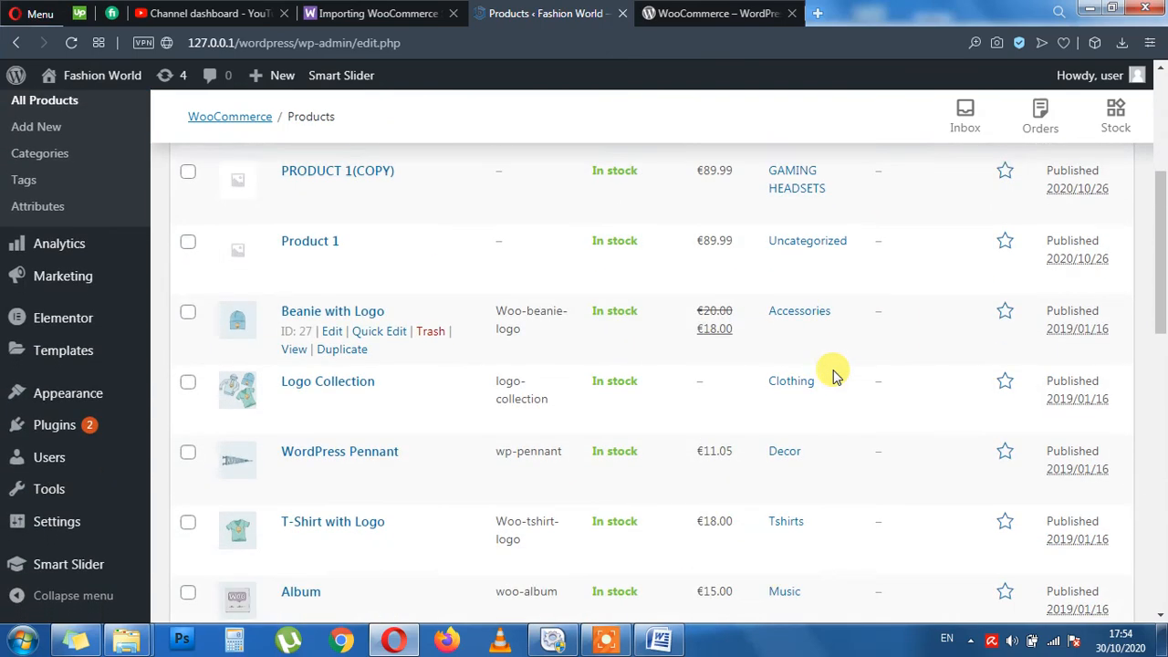
scroll("down", 3)
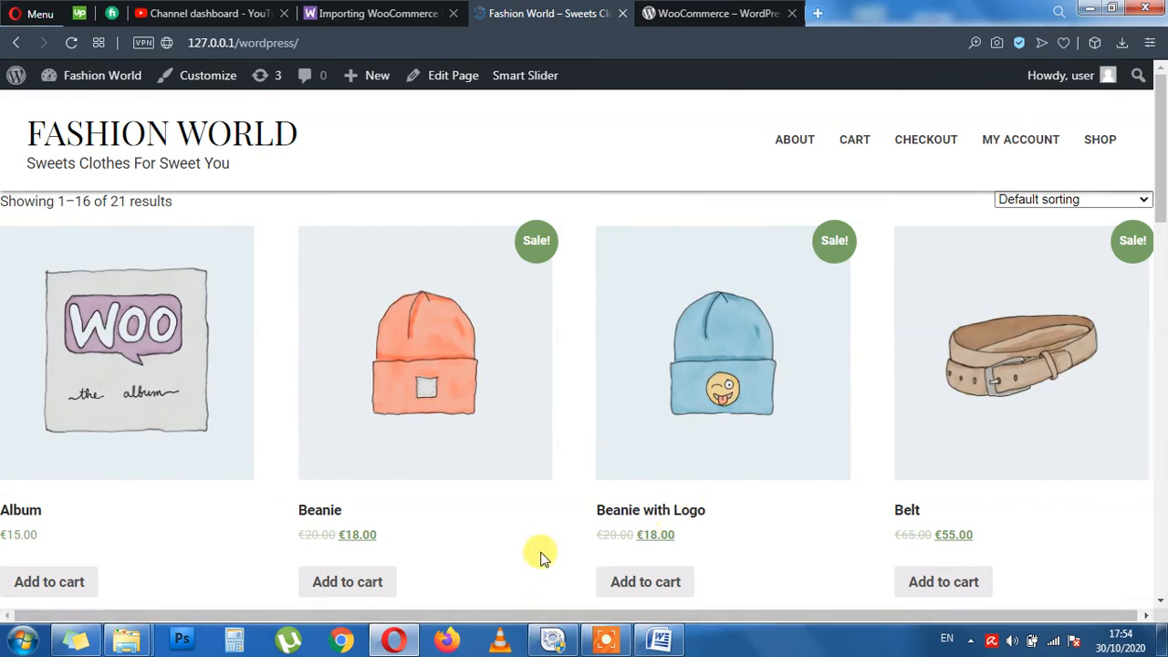
Browse the shop's second page of products, then switch back to the import guide tab.
scroll("down", 3)
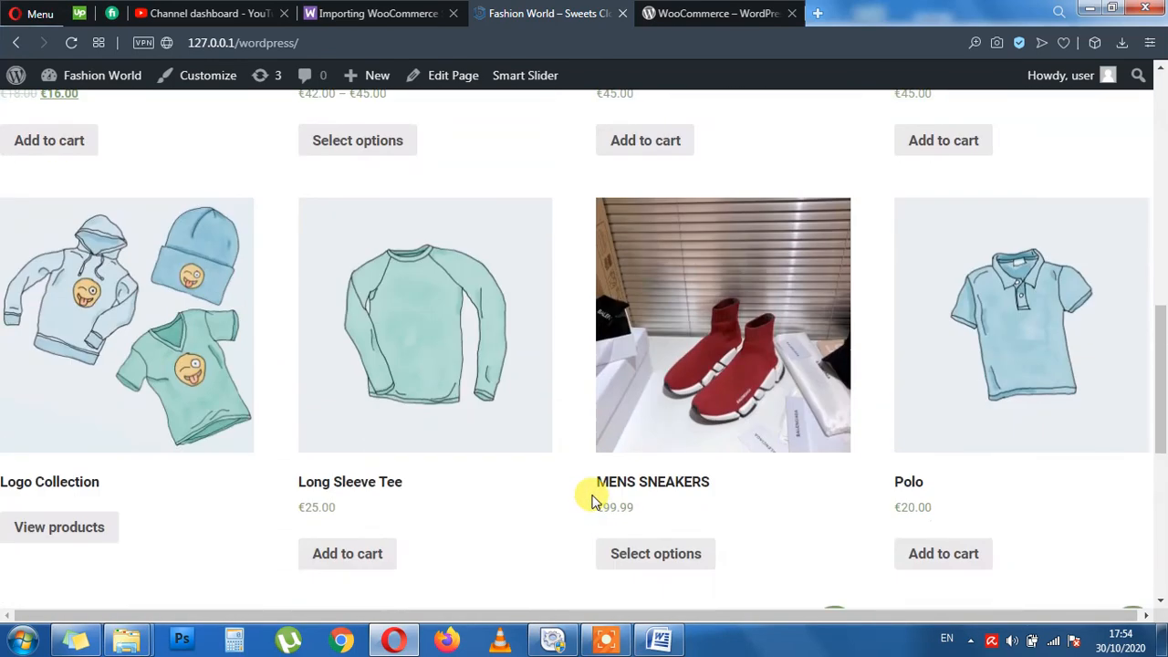
left_click(575, 538)
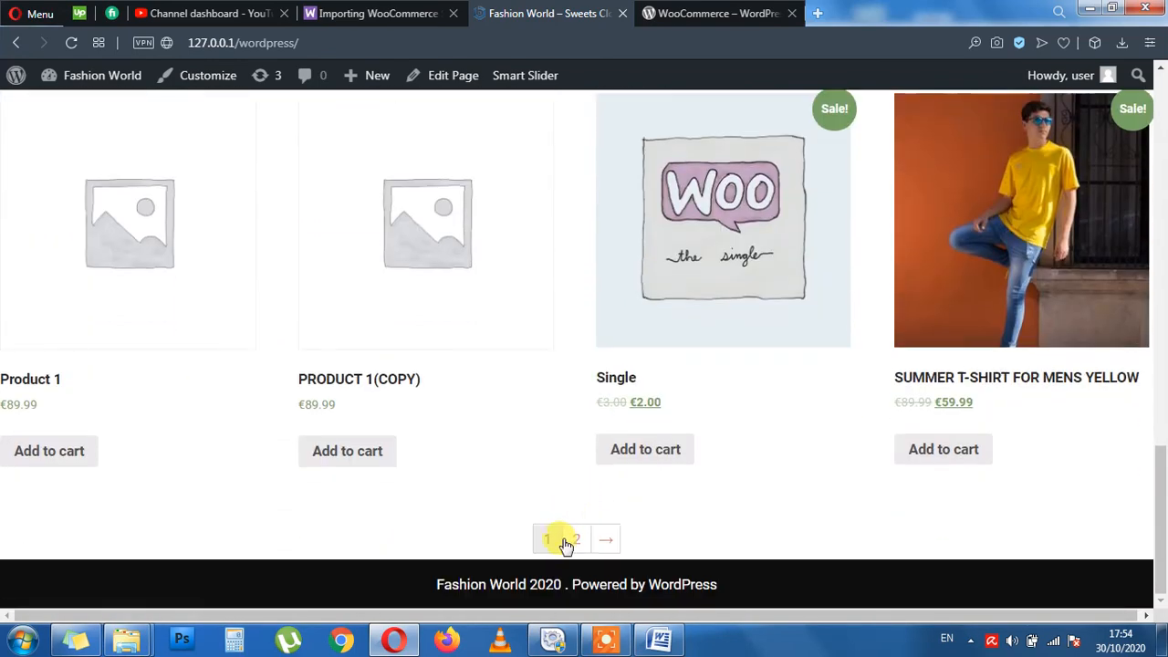
left_click(576, 538)
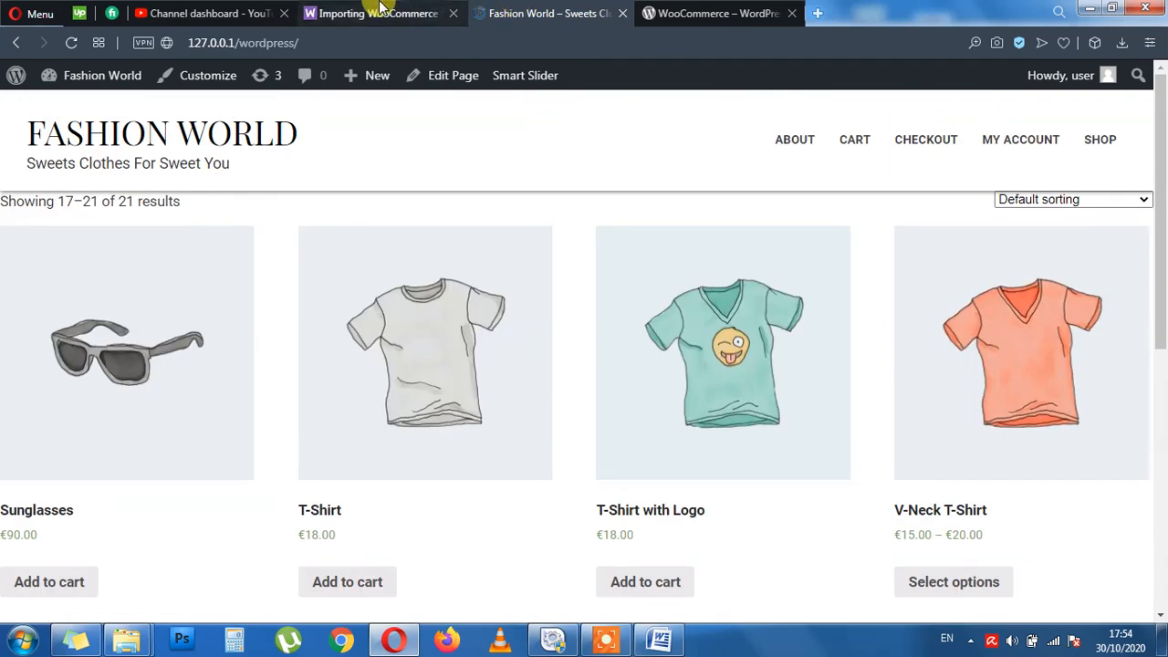
left_click(374, 12)
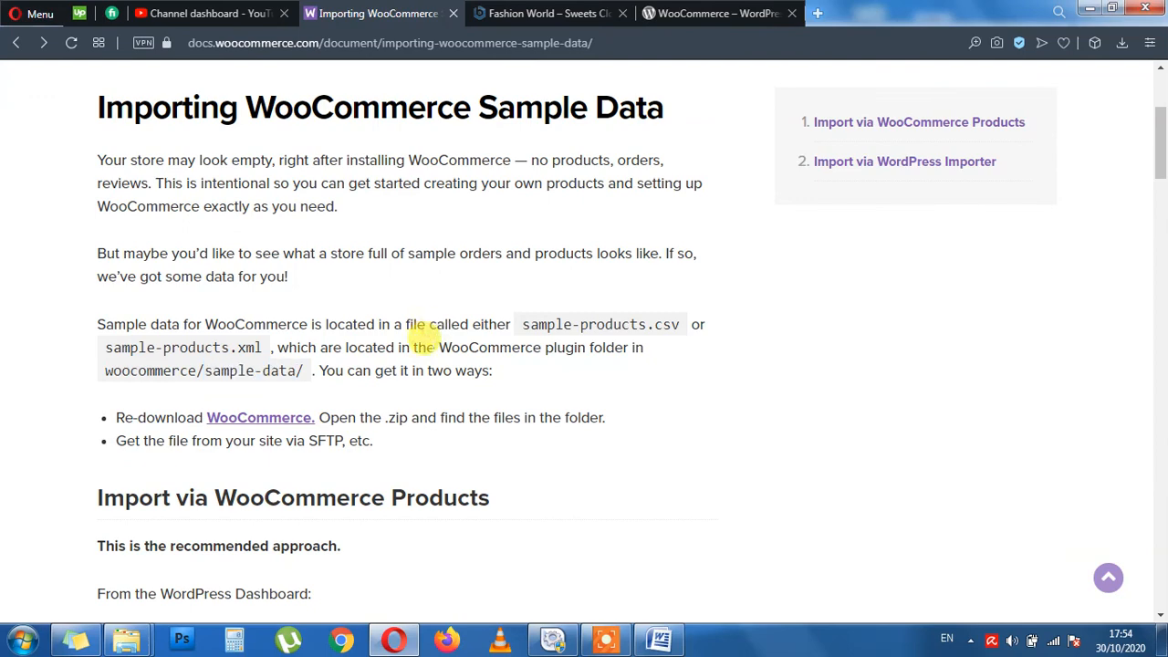